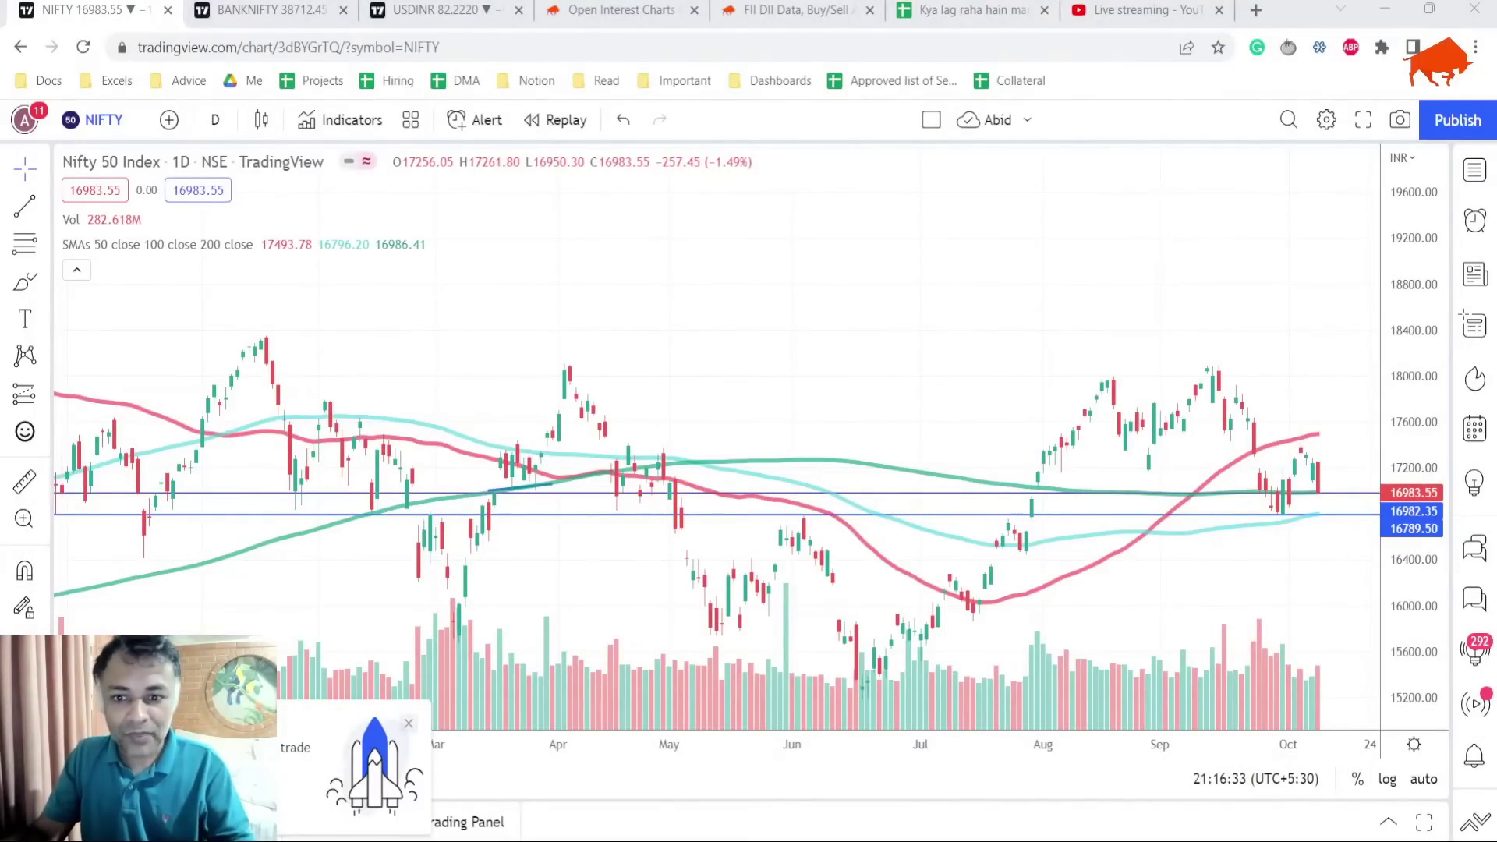
pyautogui.moveTo(1228, 427)
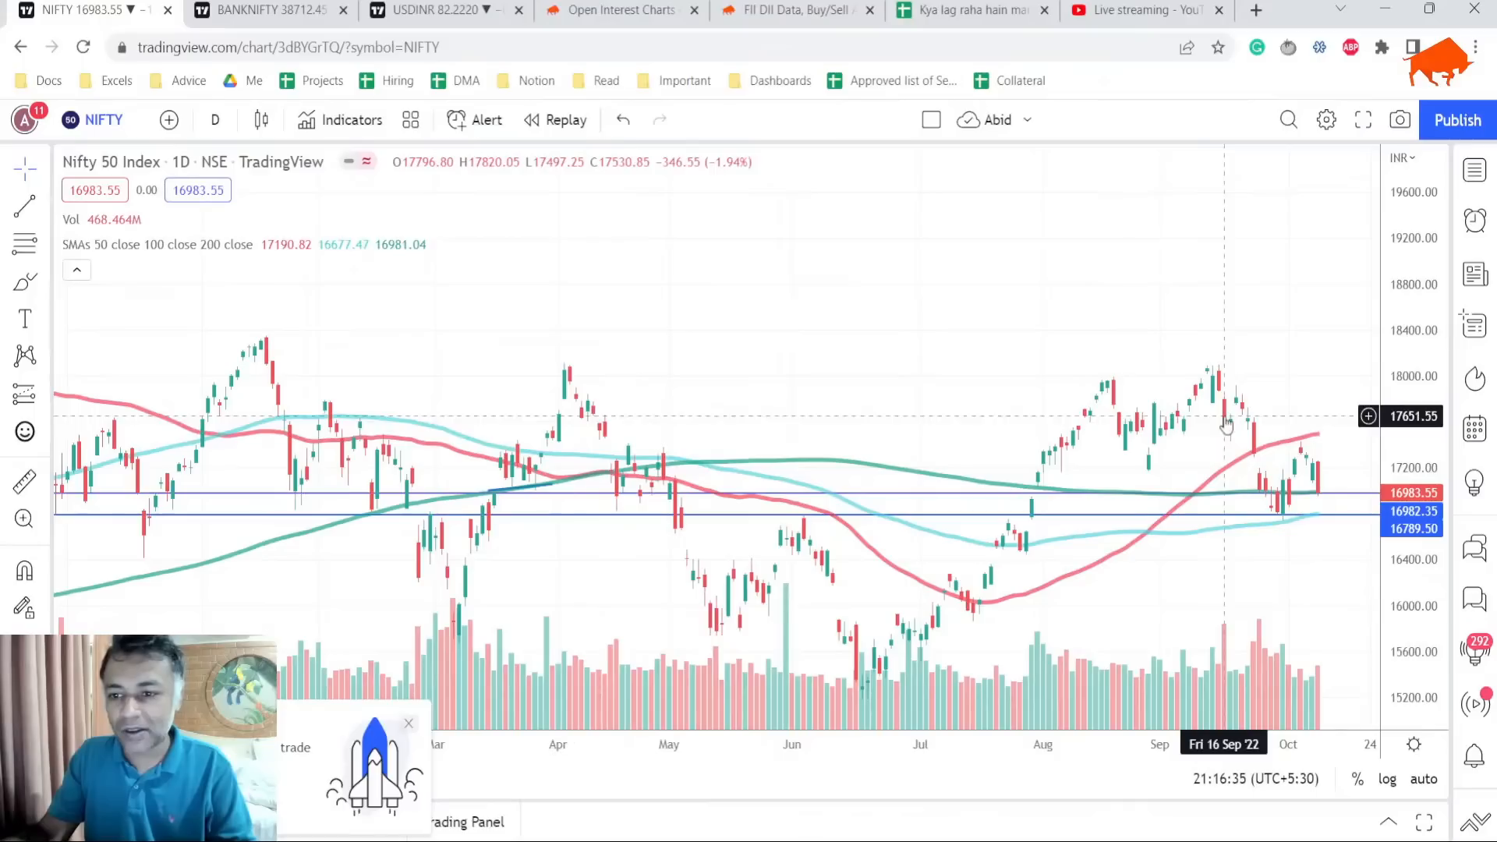
pyautogui.moveTo(1313, 463)
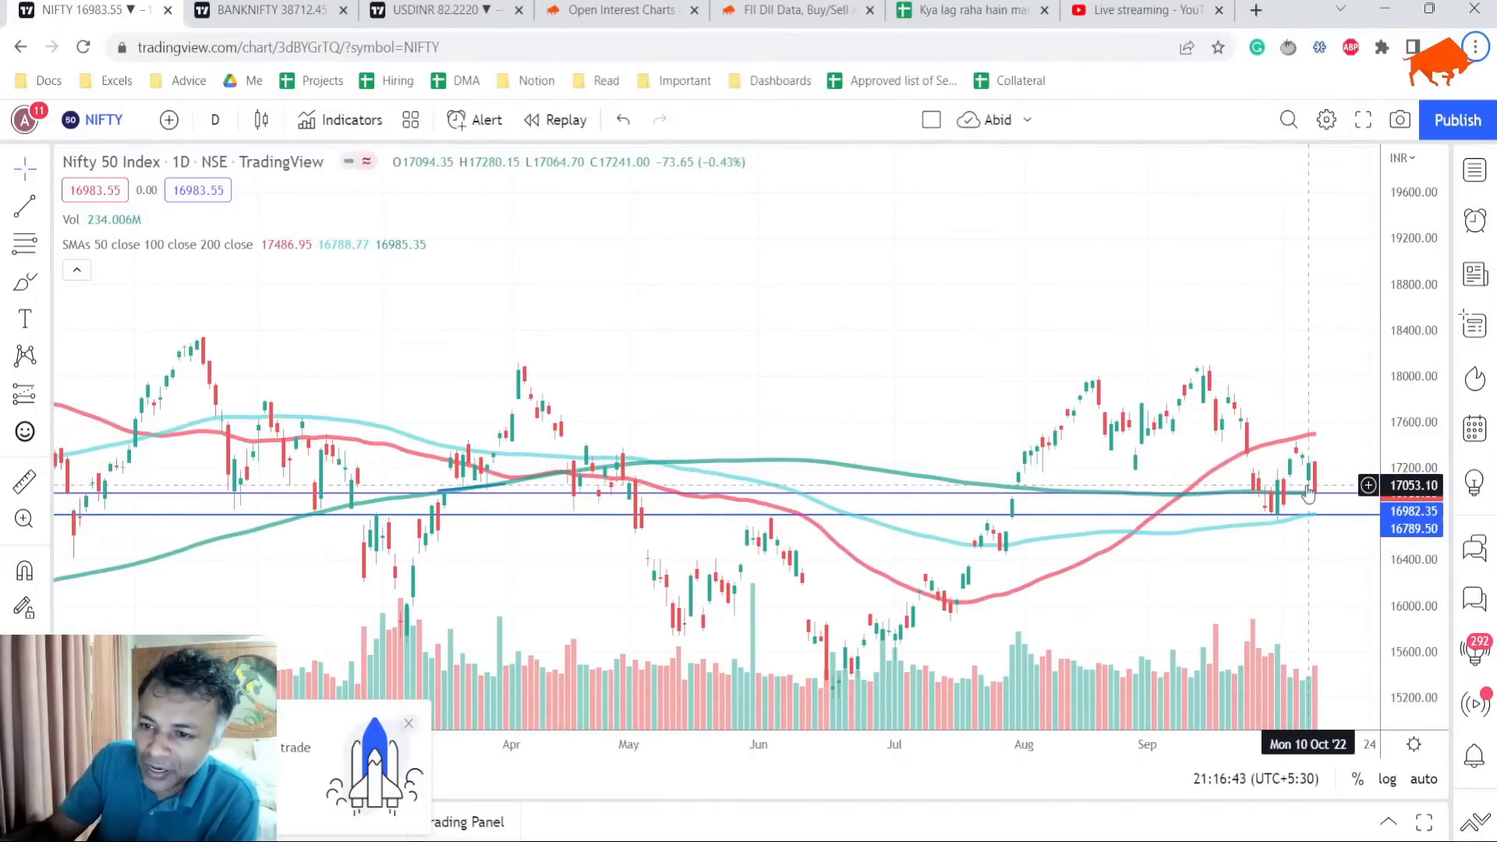
pyautogui.moveTo(1311, 445)
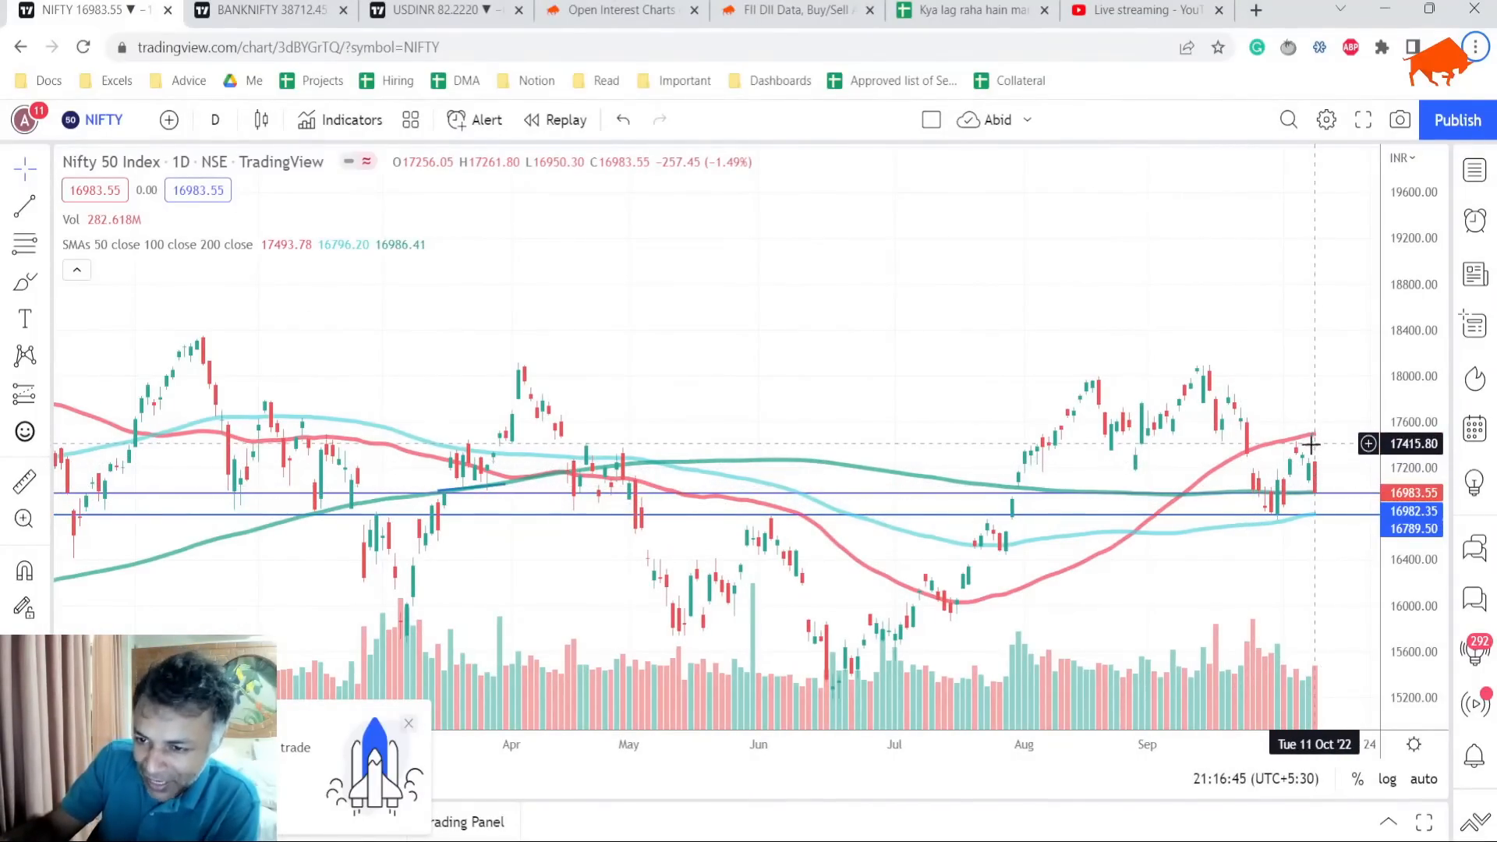
pyautogui.moveTo(1323, 465)
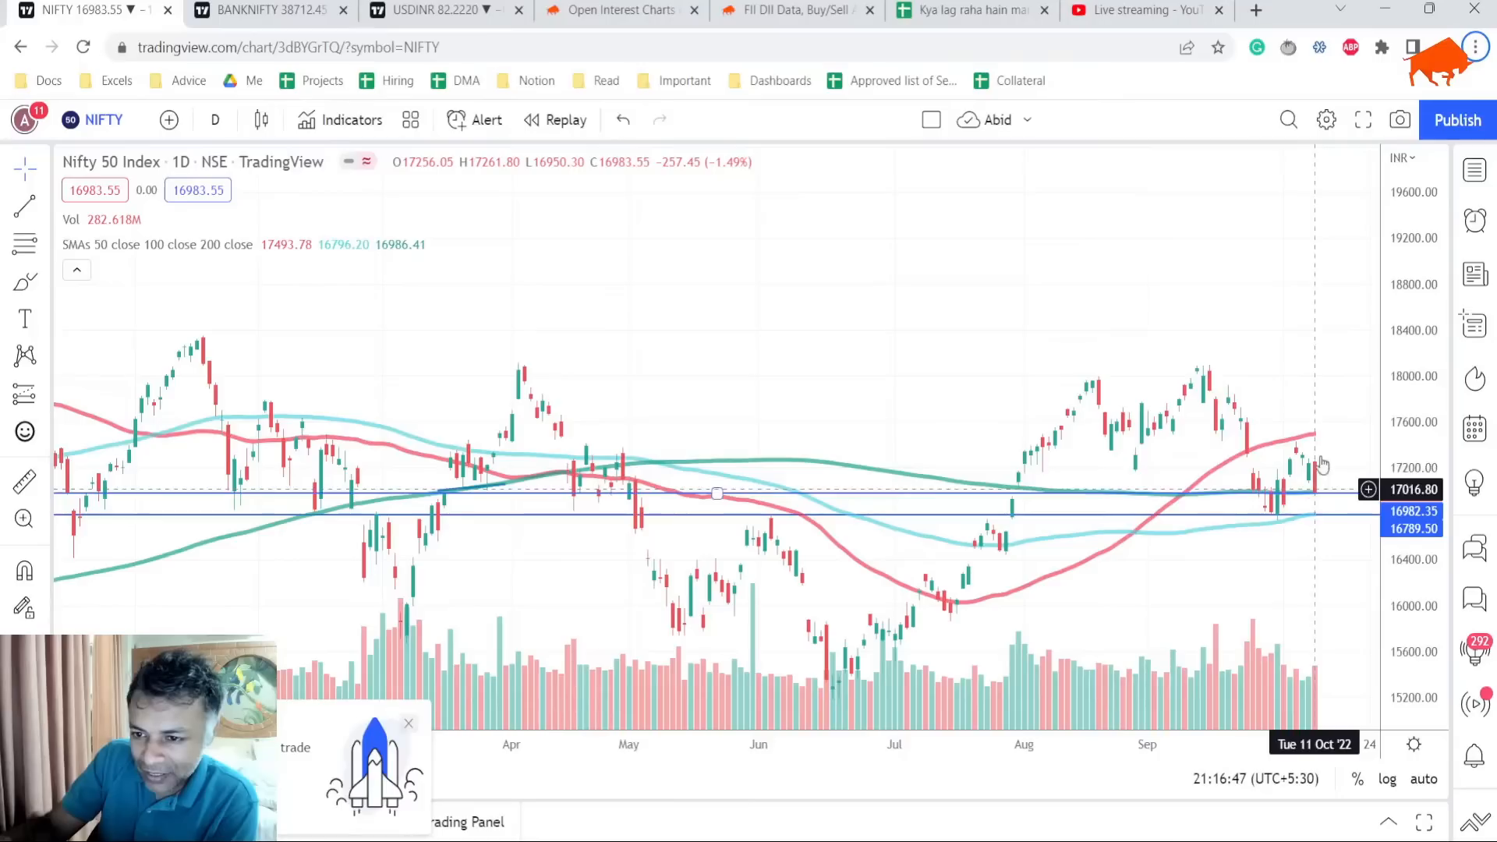
pyautogui.moveTo(1311, 499)
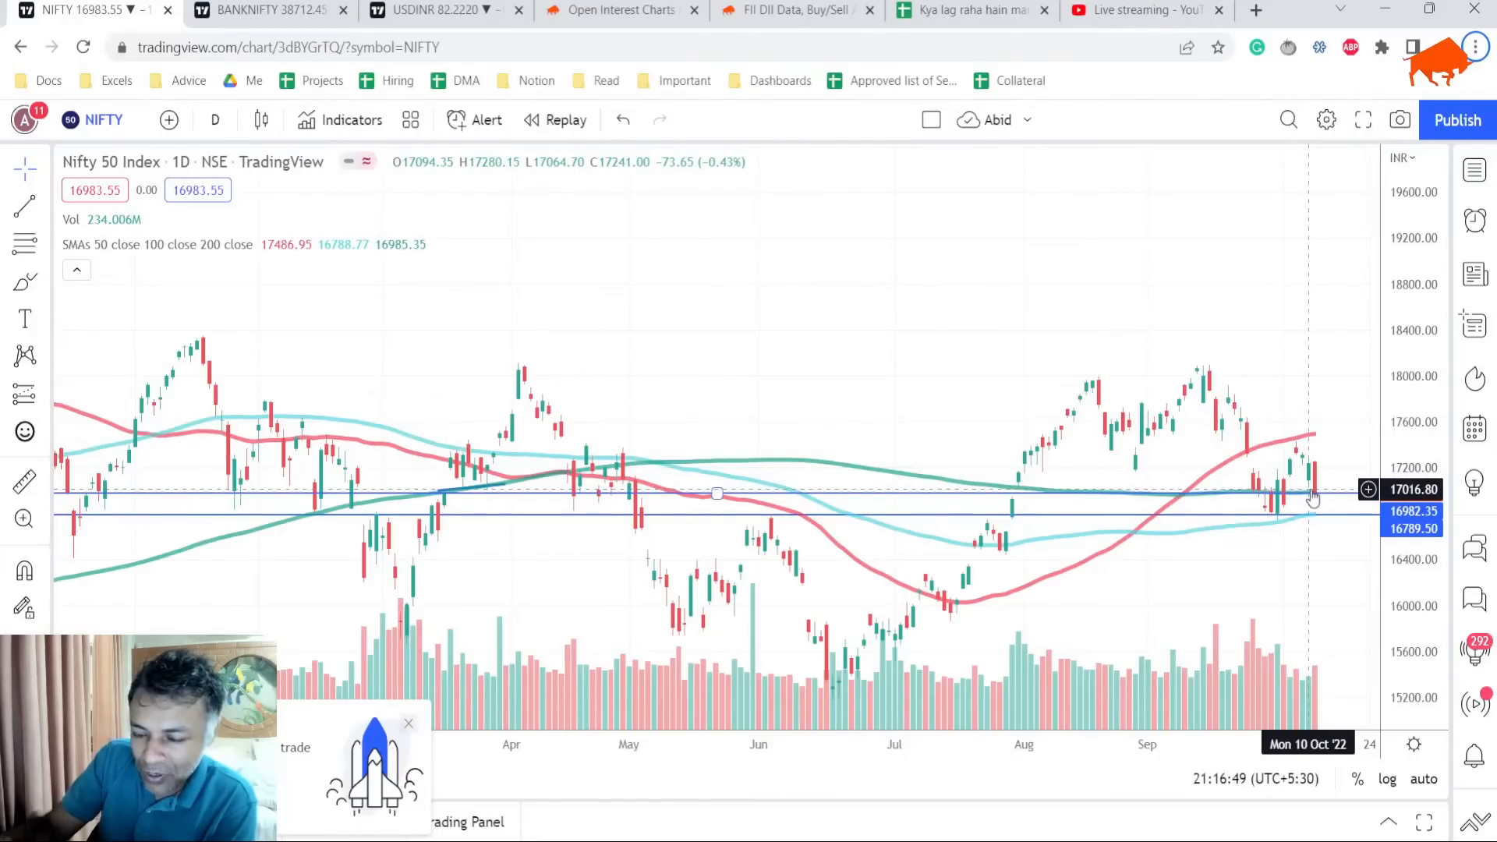
pyautogui.moveTo(1279, 504)
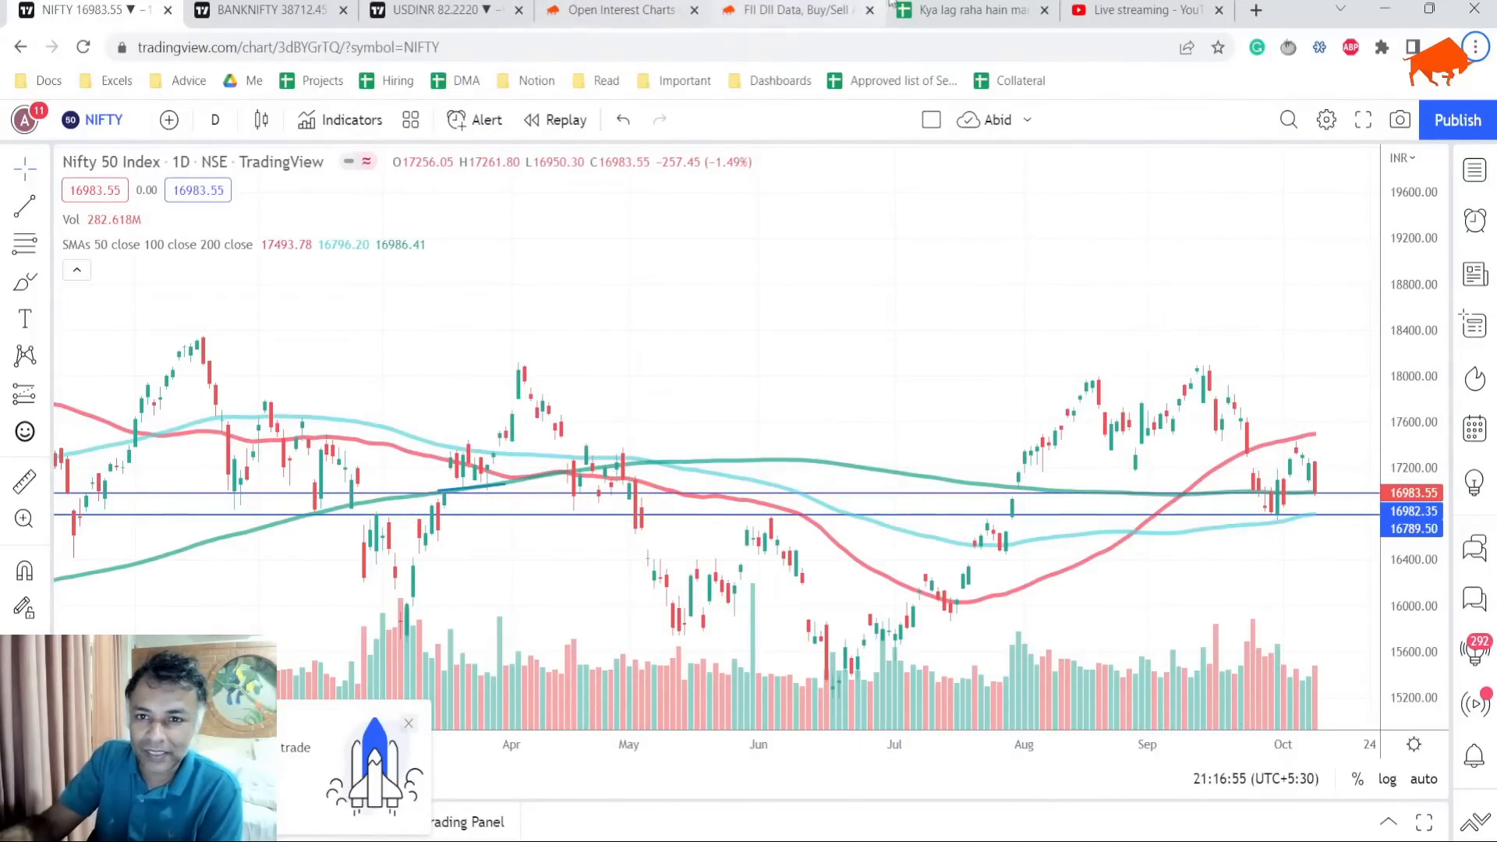
# Review the 10-Oct chart observations in the 'Kya lag raha hain market' notes sheet.
pyautogui.click(967, 10)
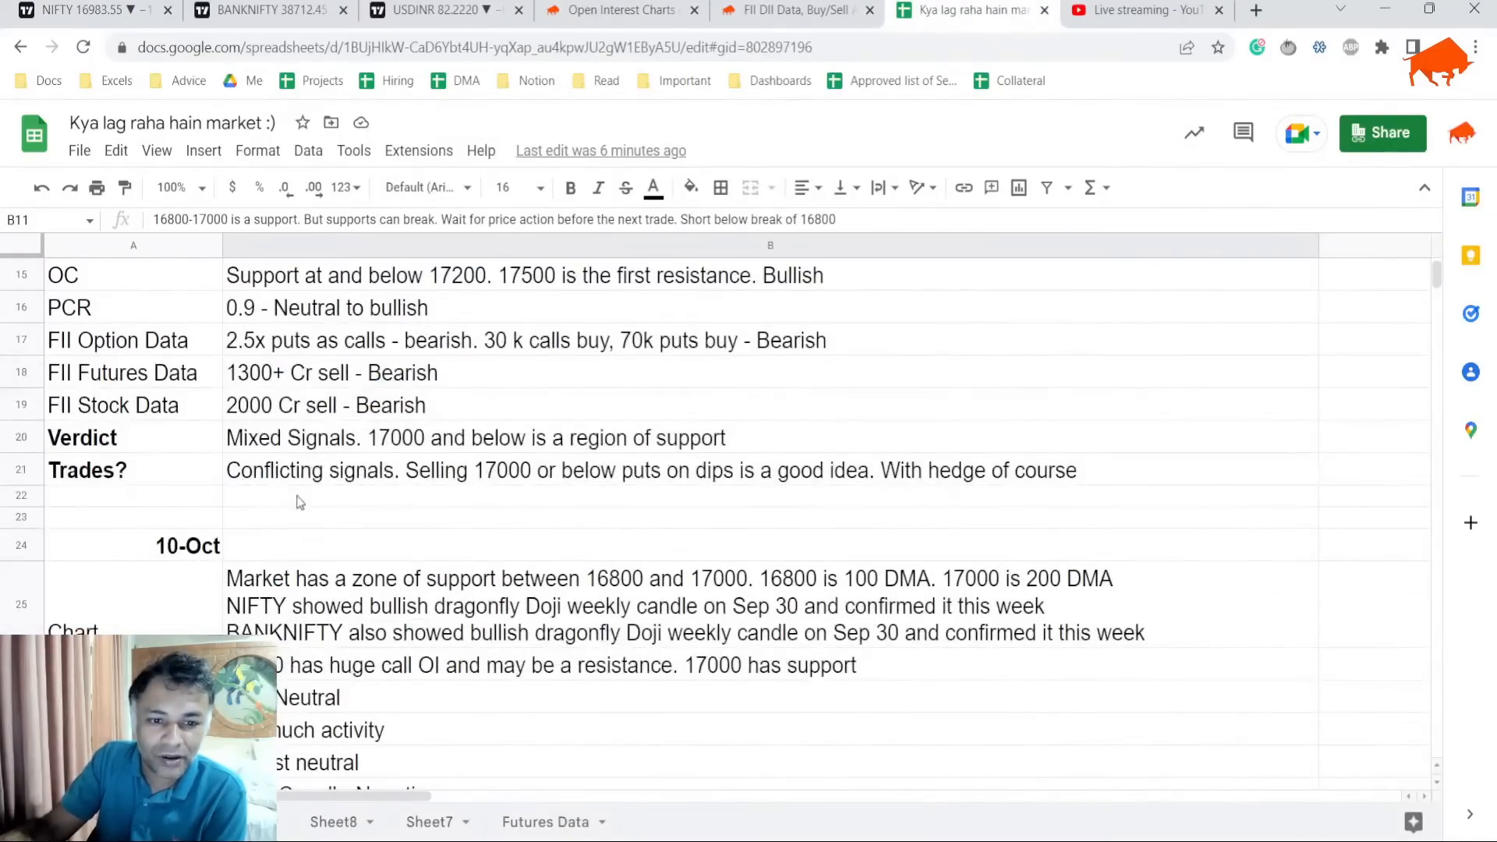
pyautogui.scroll(3)
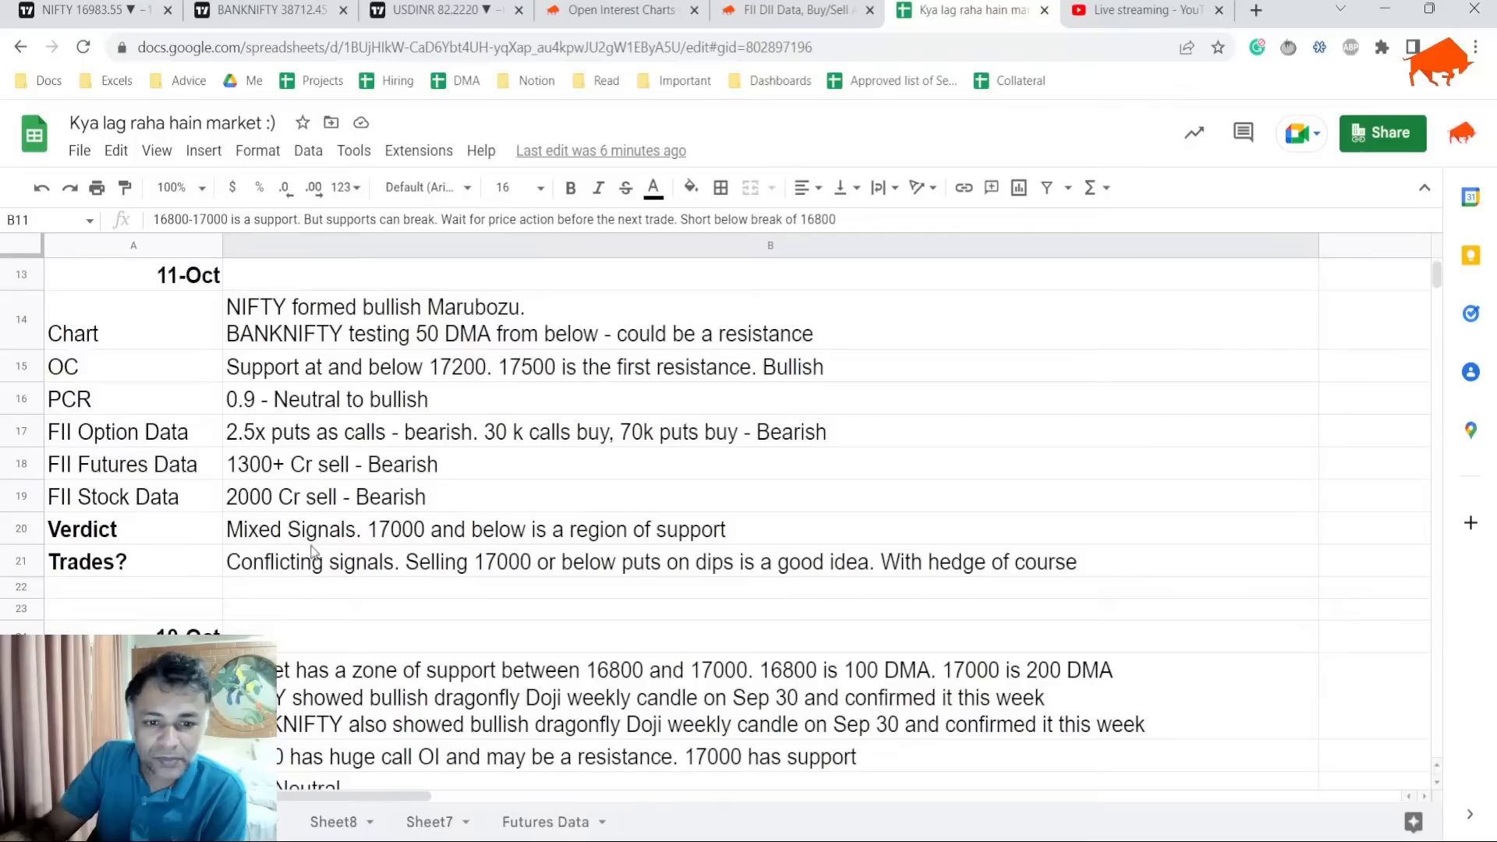
pyautogui.scroll(-3)
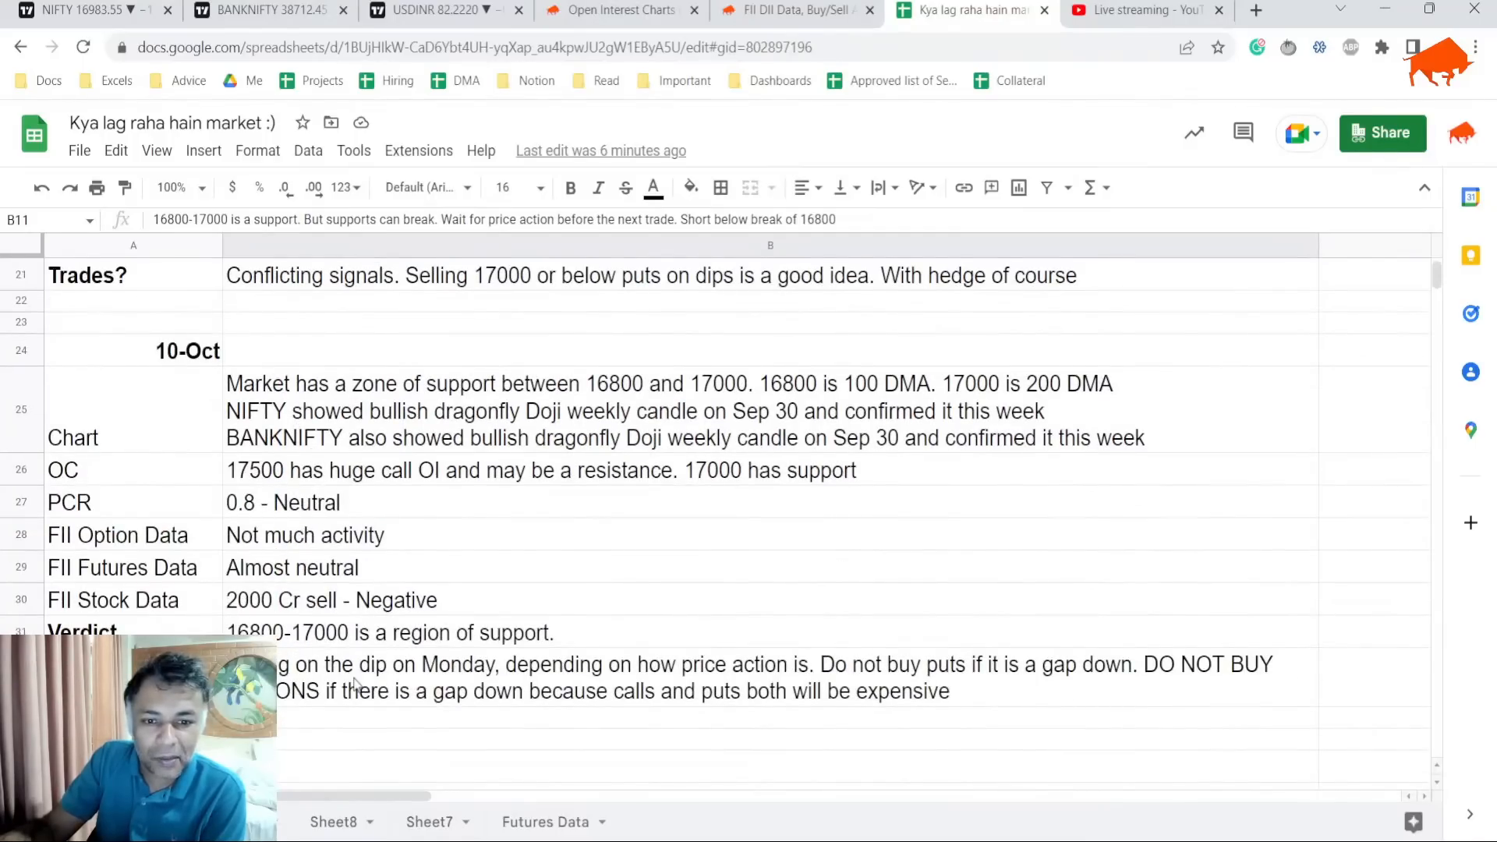
pyautogui.click(764, 679)
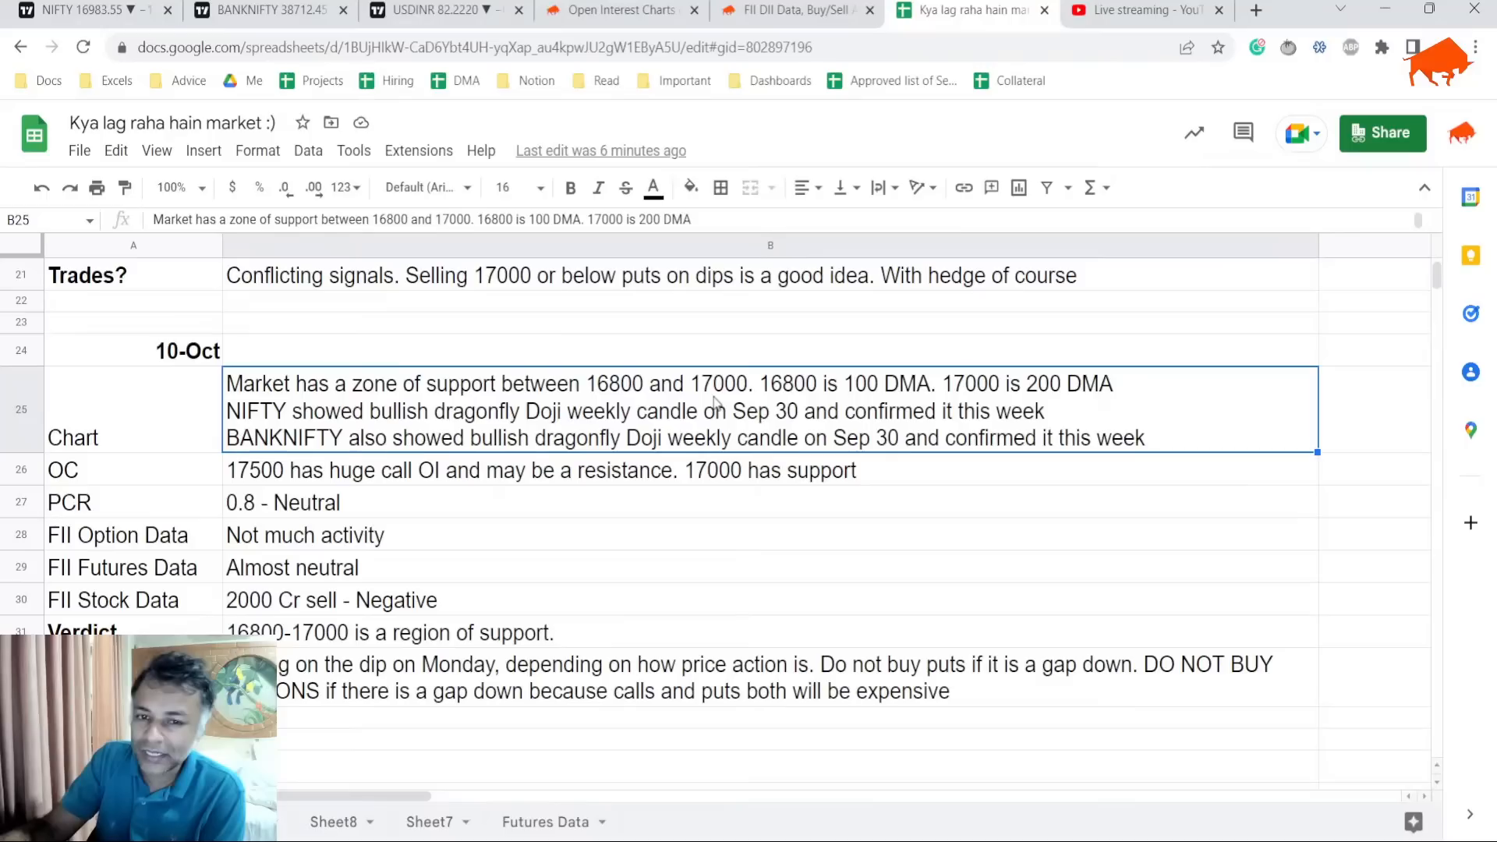
pyautogui.moveTo(783, 377)
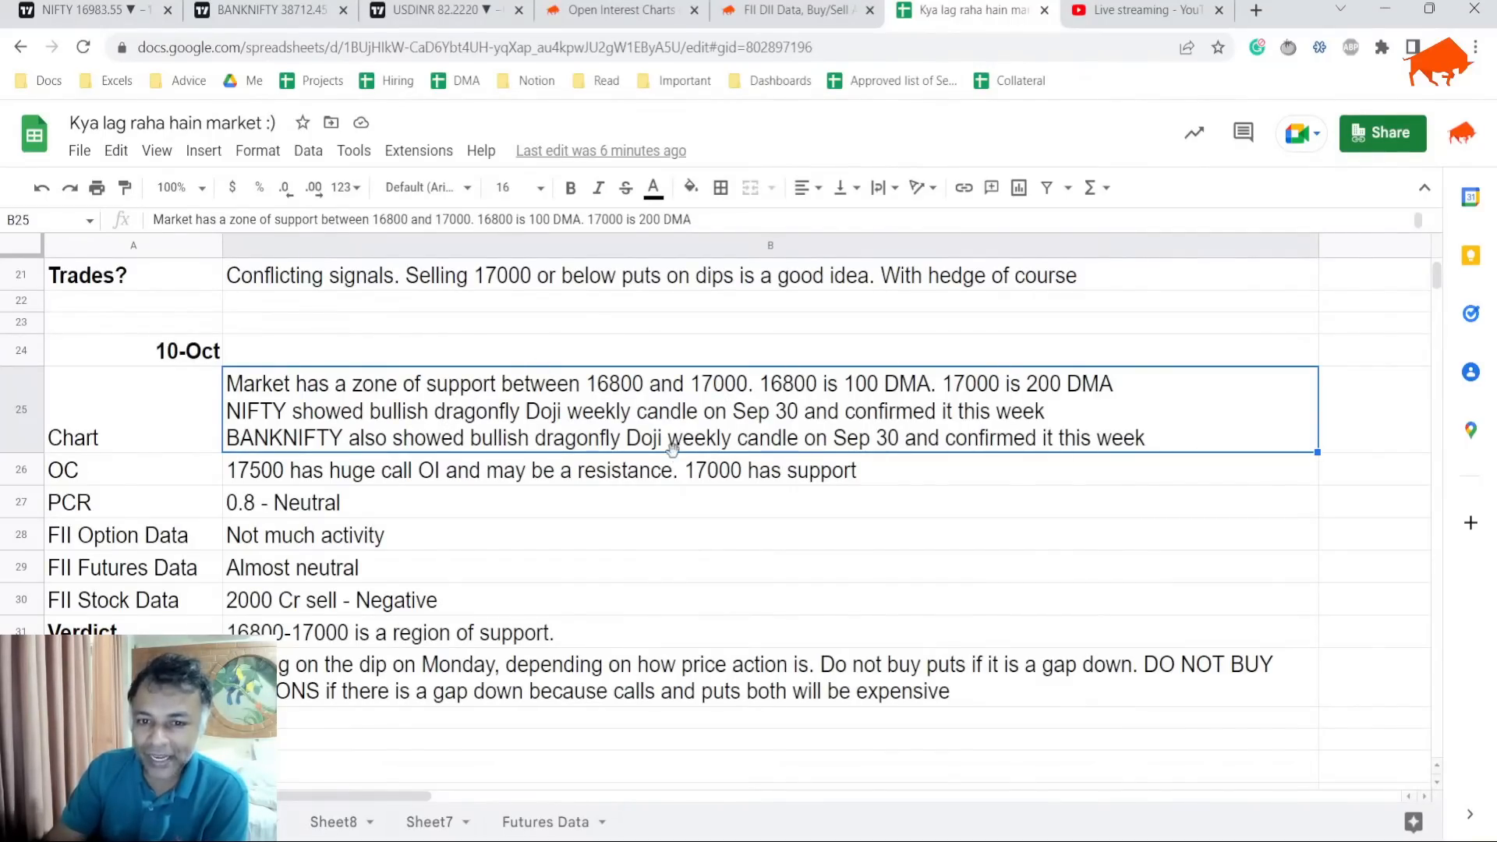
# Read the 11-Oct market notes rows, then bring up the YouTube live-stream dashboard.
pyautogui.scroll(3)
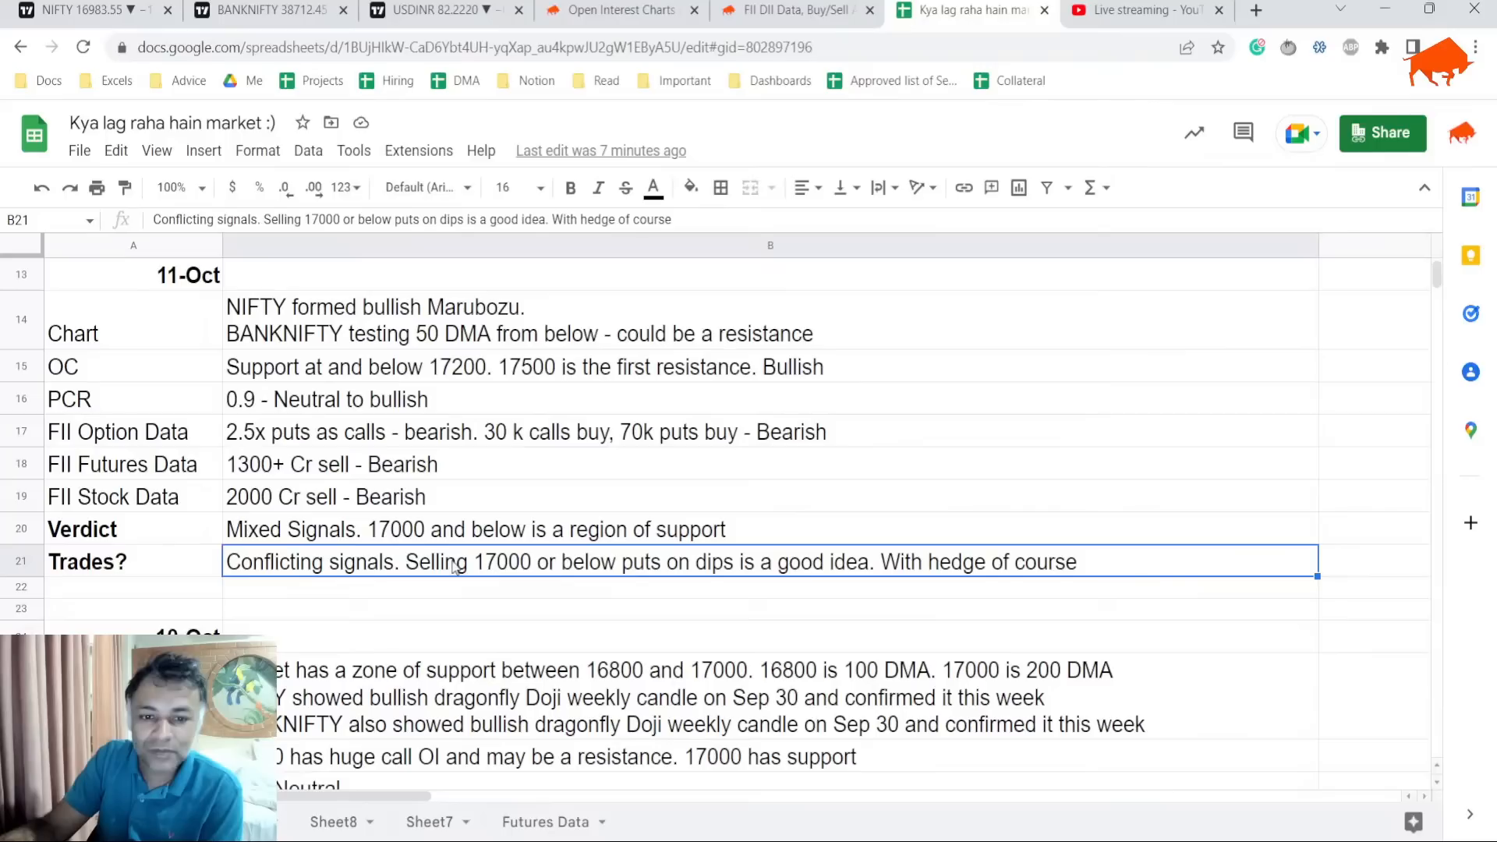
pyautogui.scroll(-3)
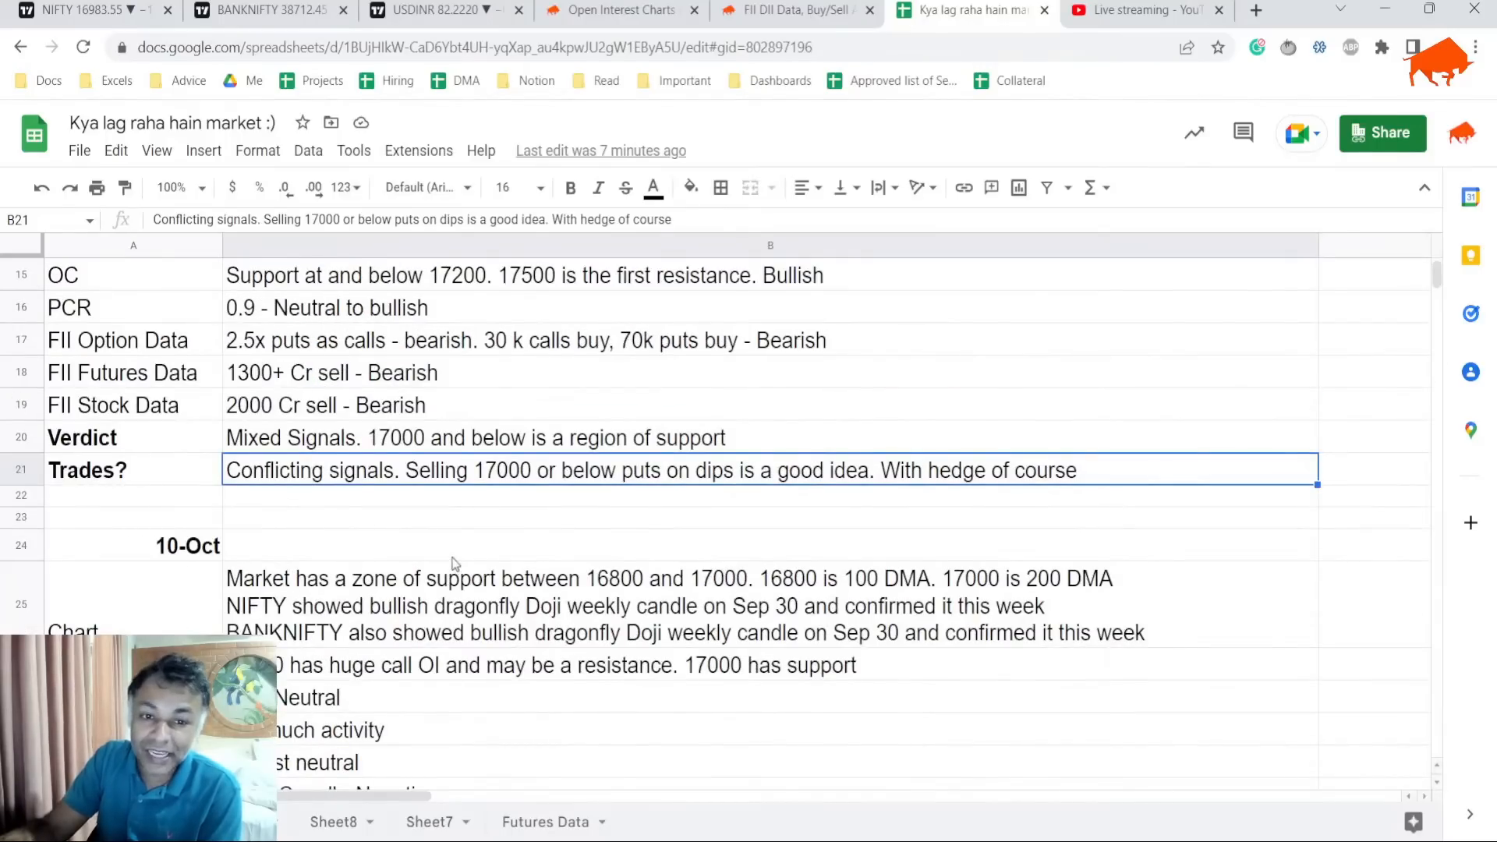
pyautogui.scroll(3)
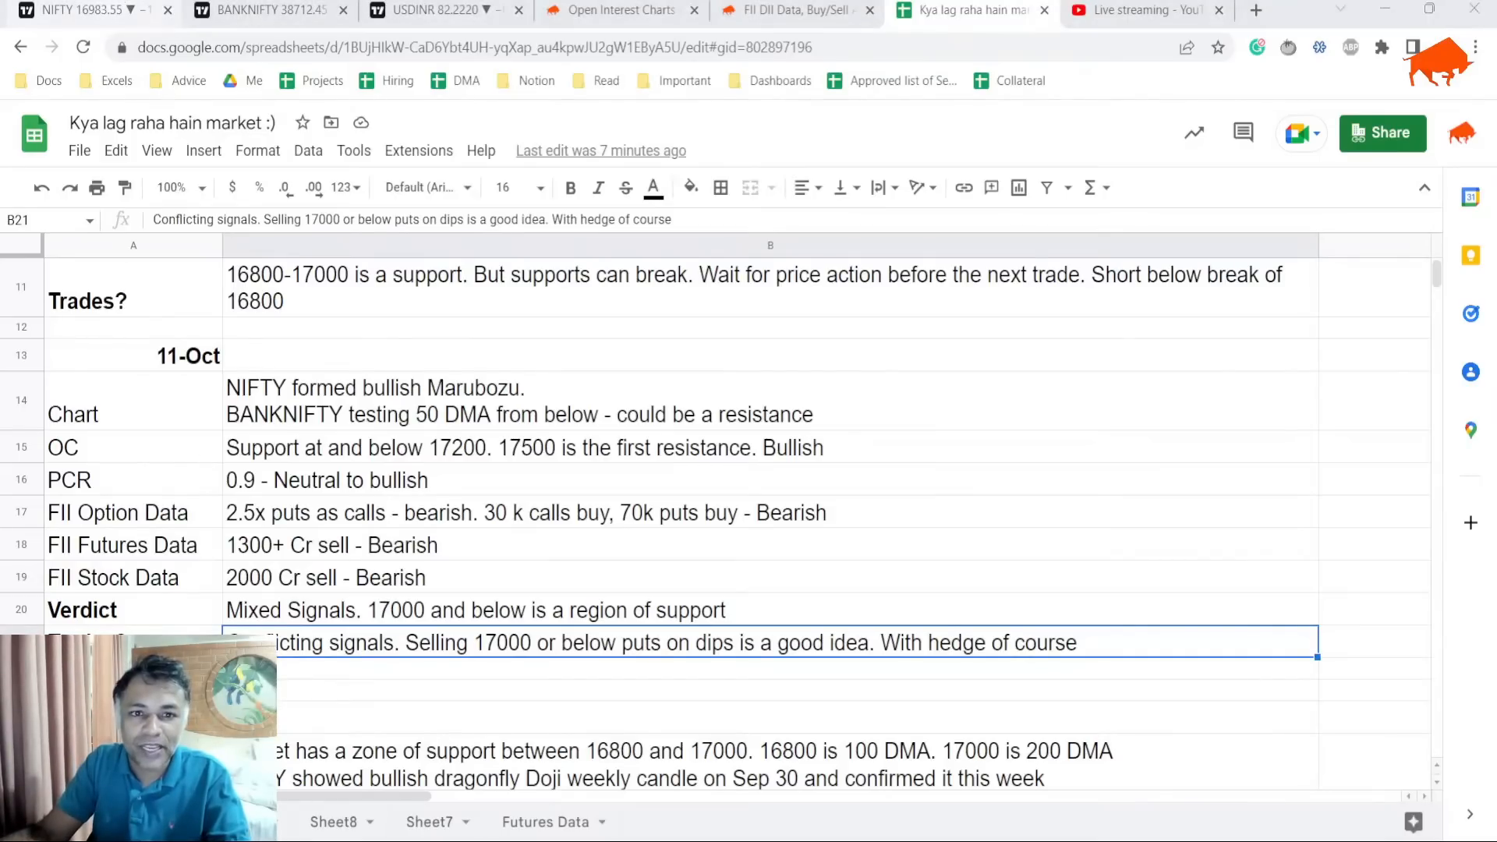
pyautogui.click(1139, 11)
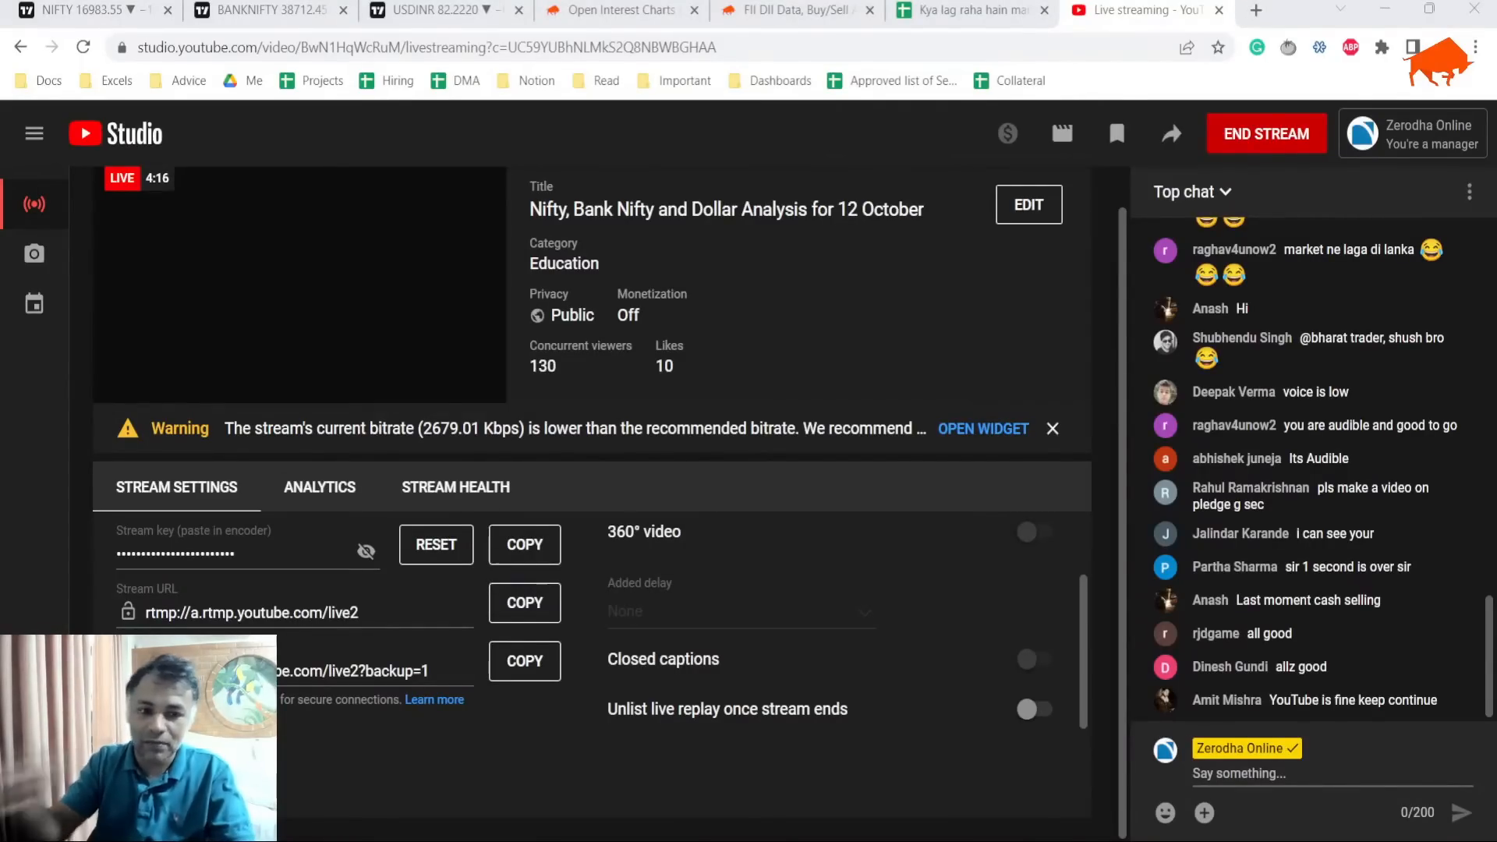
# Bring up the 1D NIFTY 50 chart with SMA 50/100/200 for review.
pyautogui.click(81, 11)
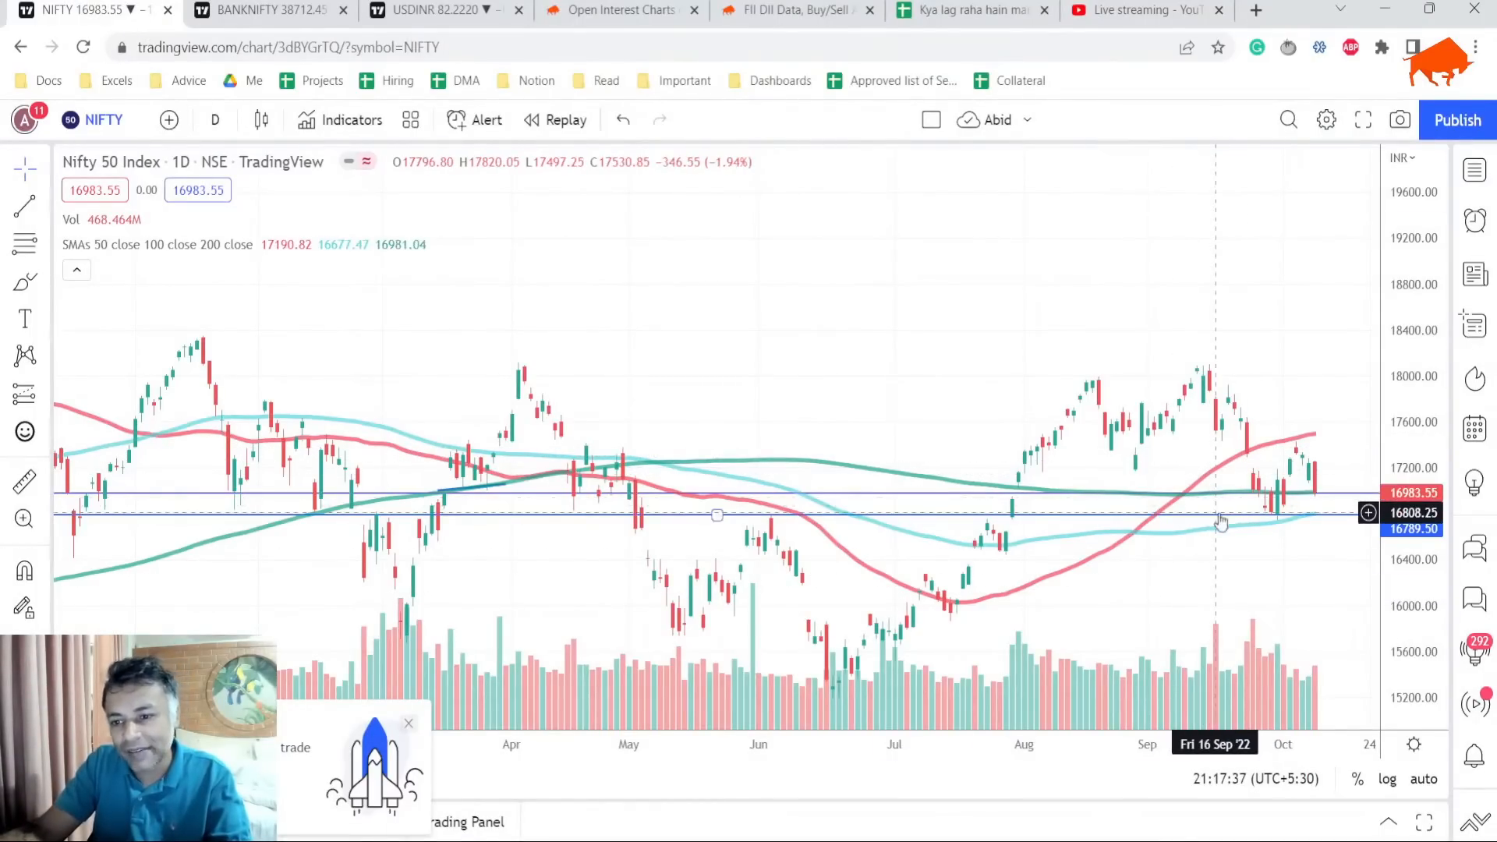
pyautogui.moveTo(1249, 465)
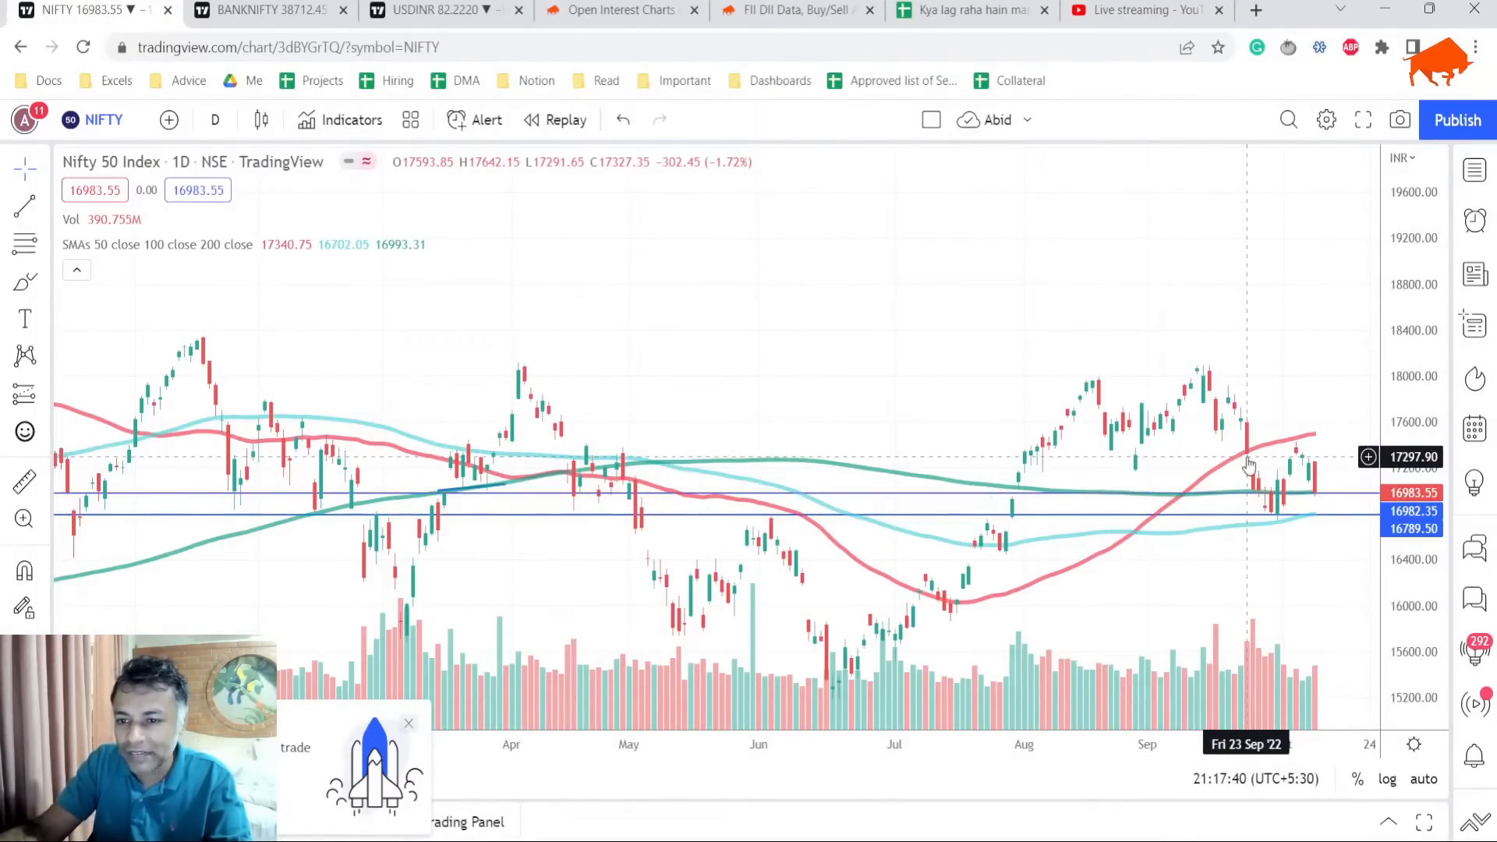
pyautogui.moveTo(1337, 477)
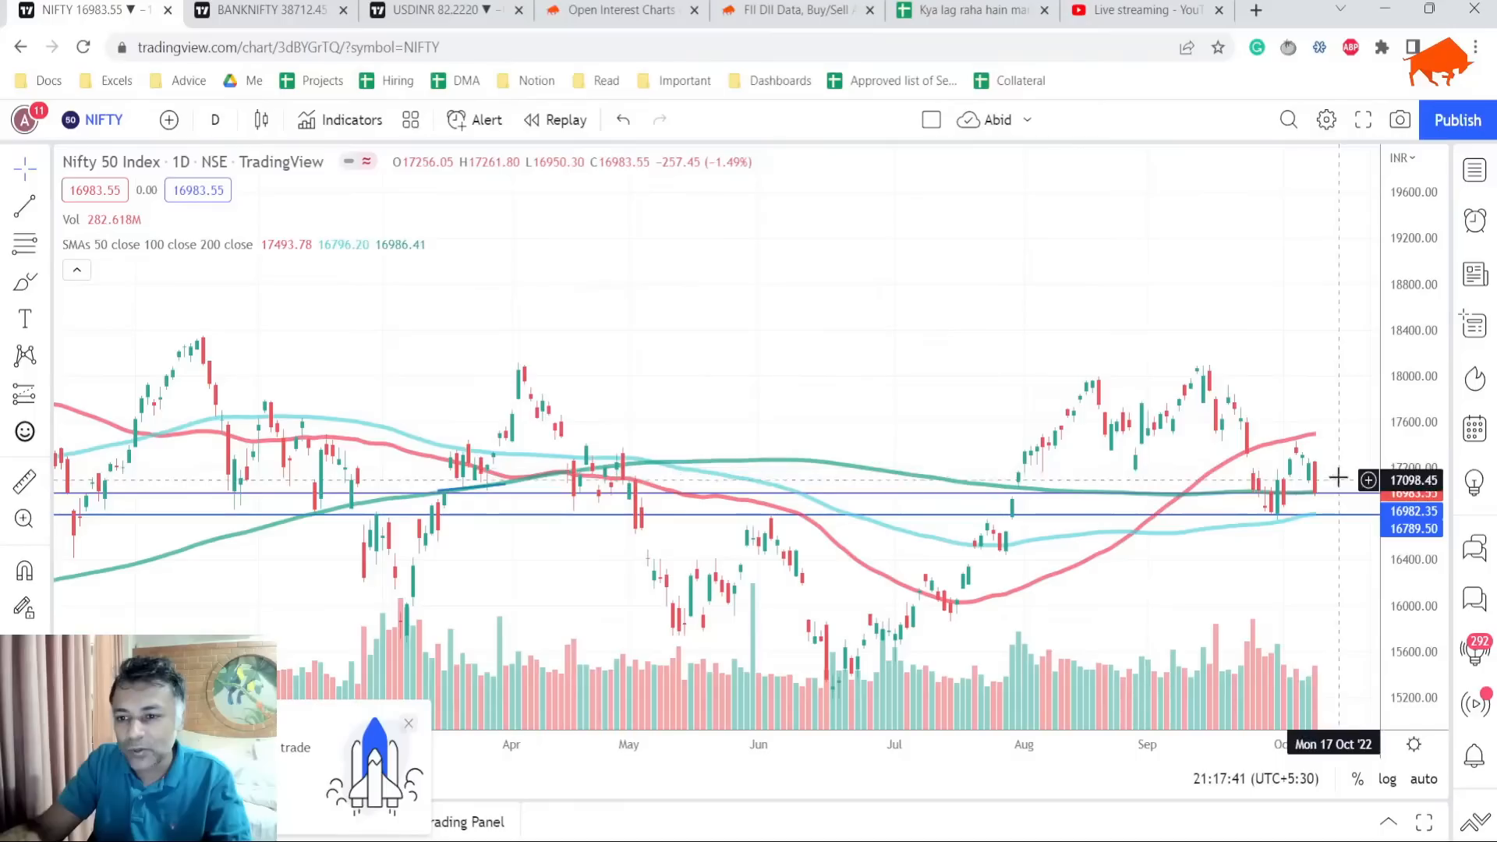
pyautogui.moveTo(1263, 468)
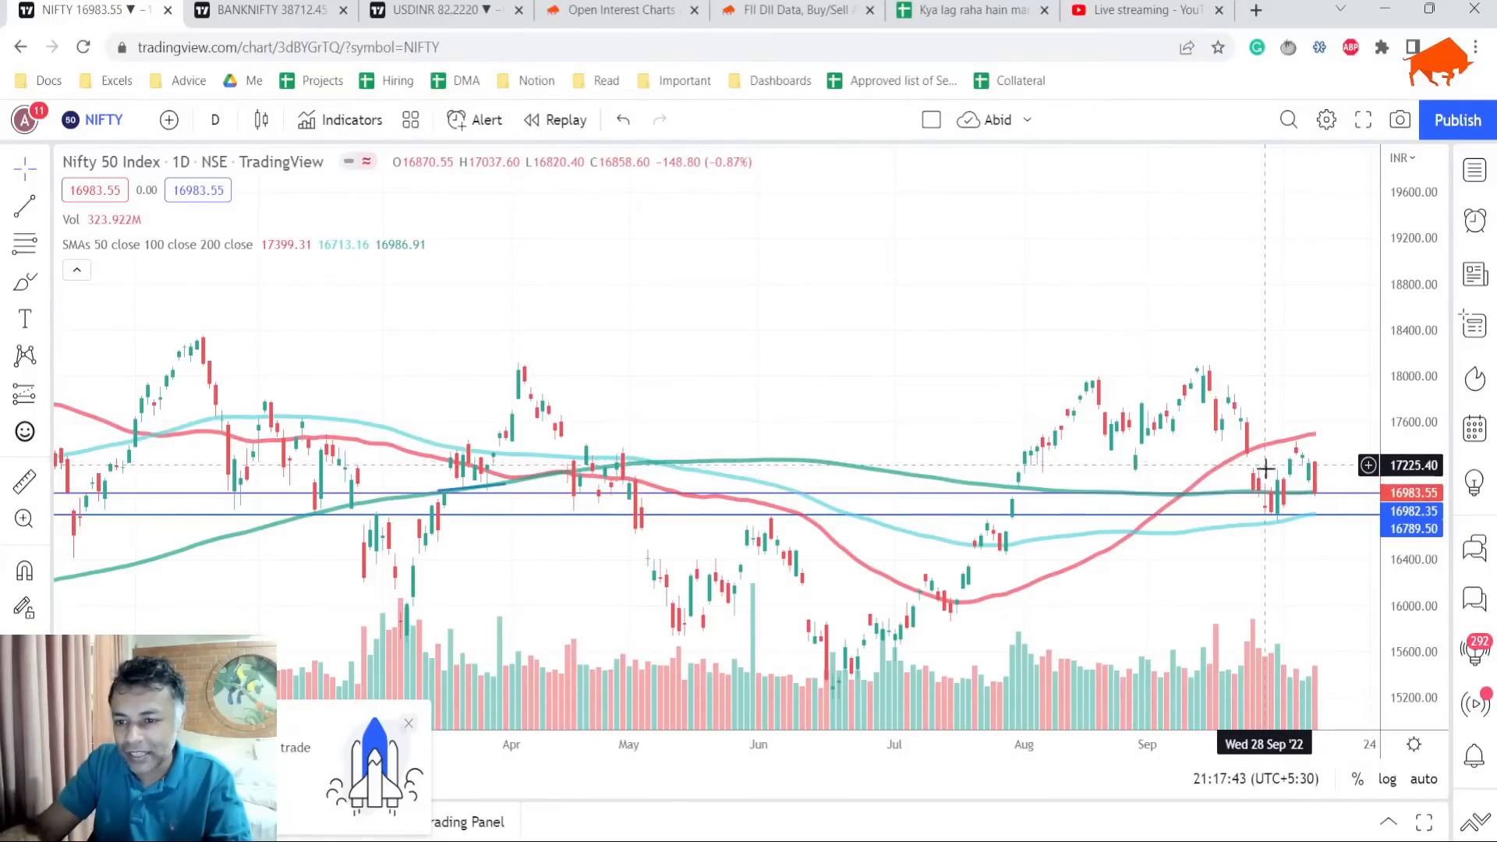
pyautogui.moveTo(1315, 496)
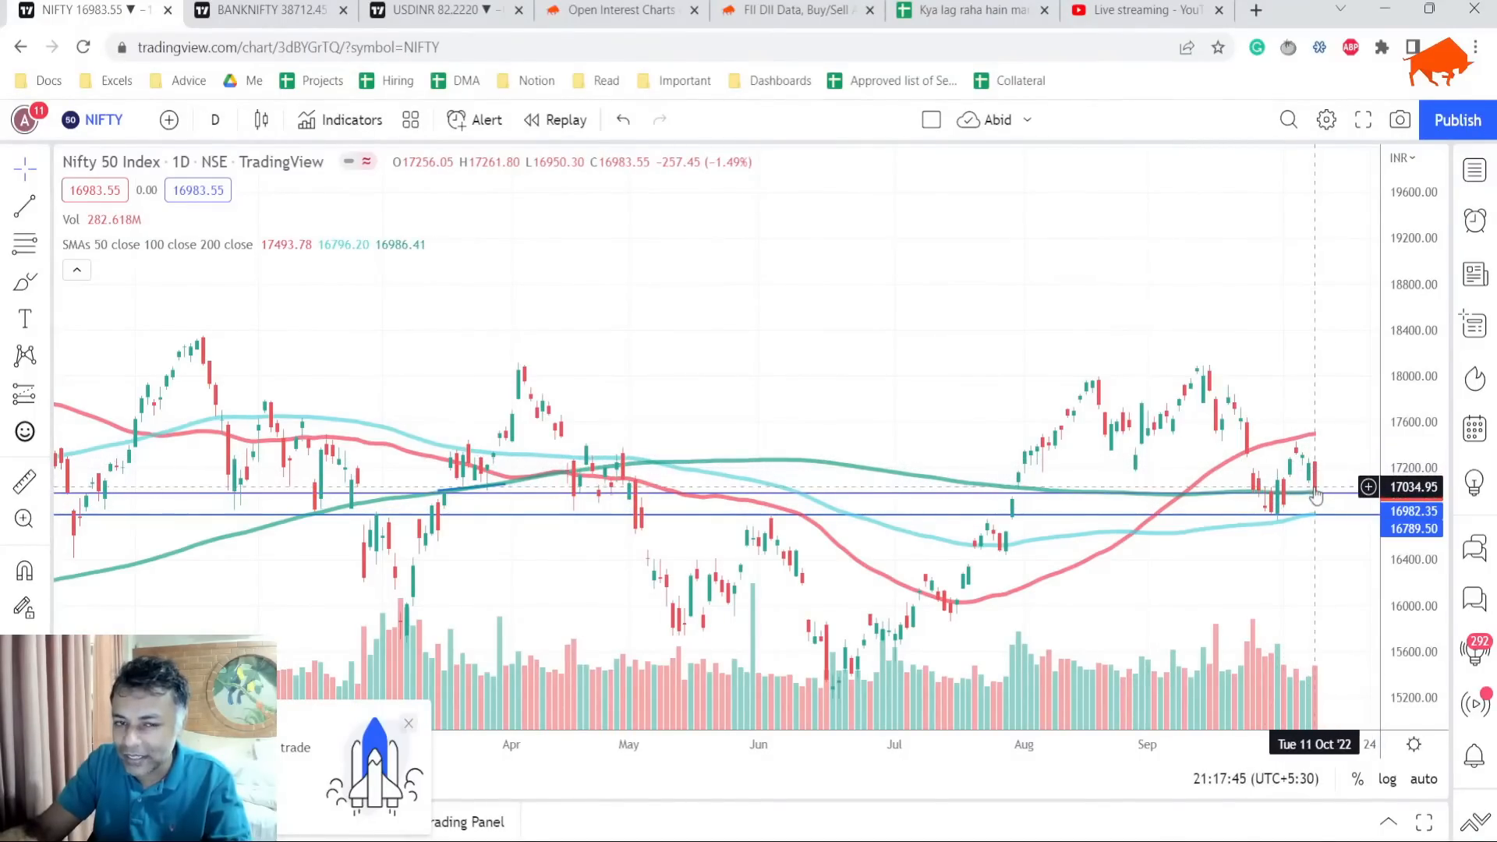
pyautogui.moveTo(1239, 436)
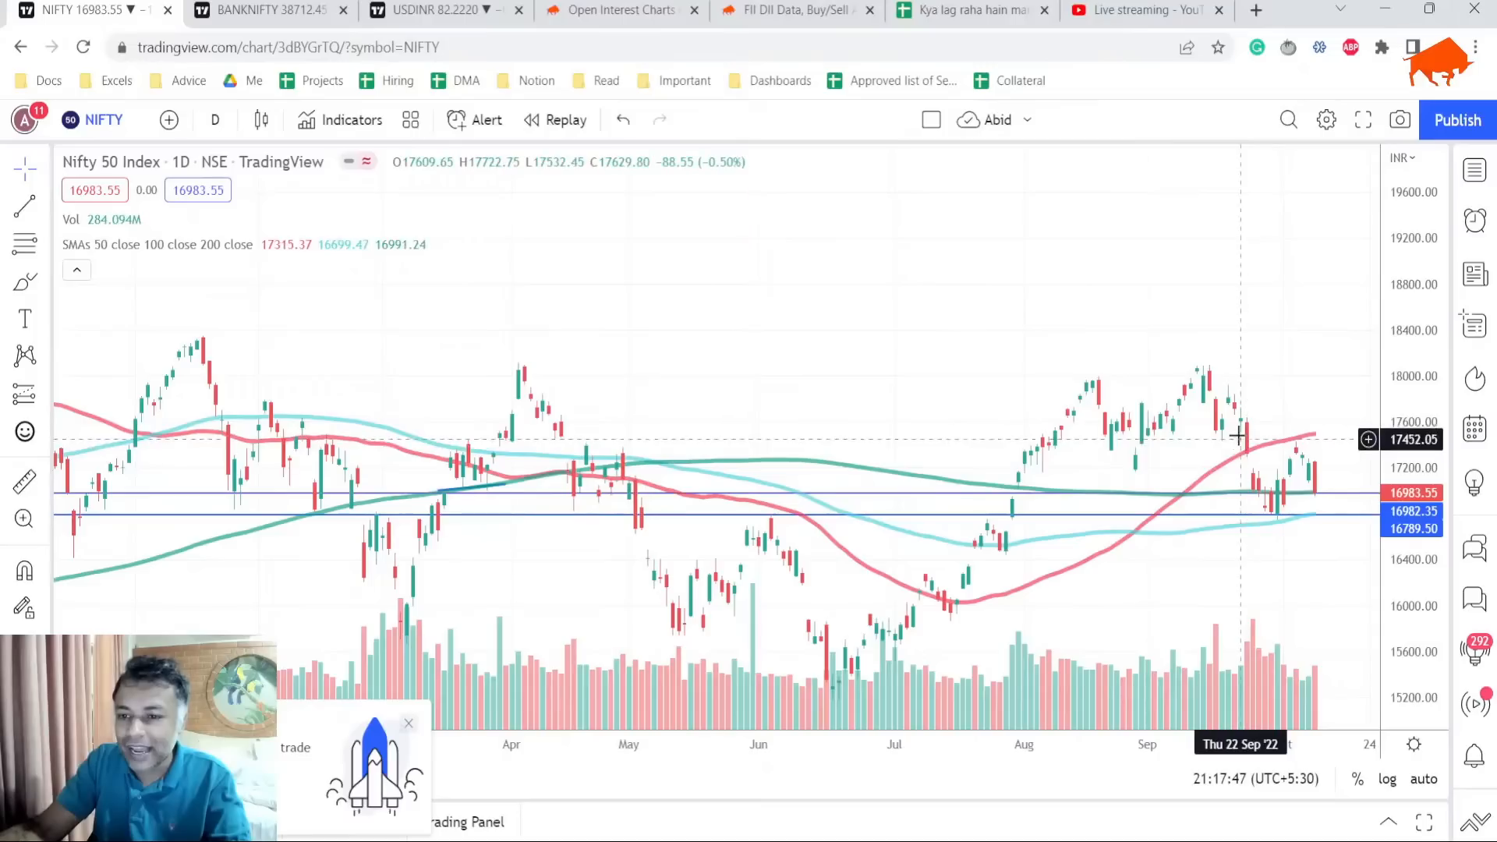
pyautogui.moveTo(1269, 500)
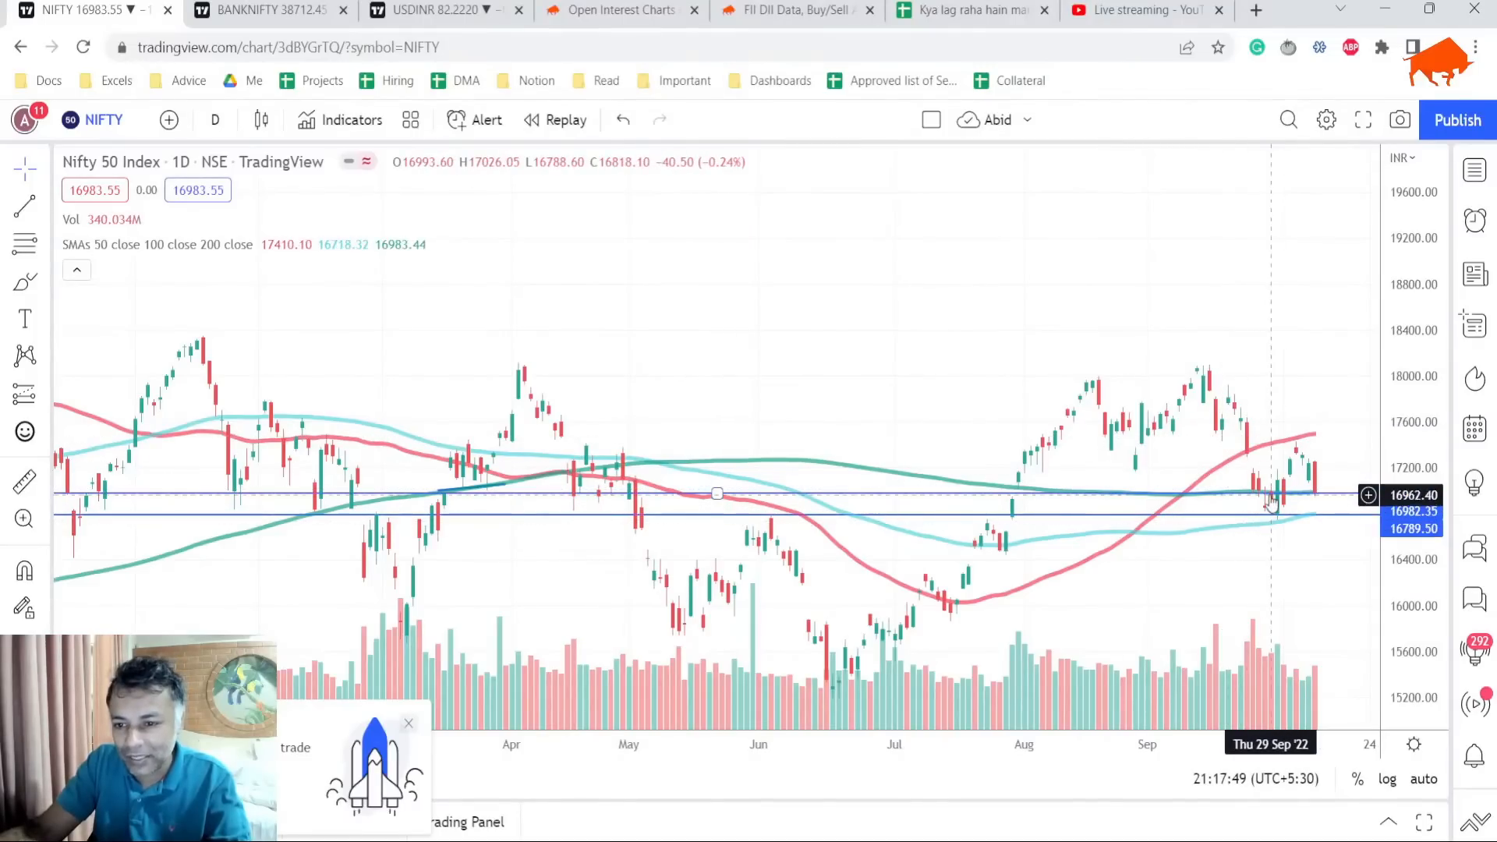
pyautogui.moveTo(1265, 501)
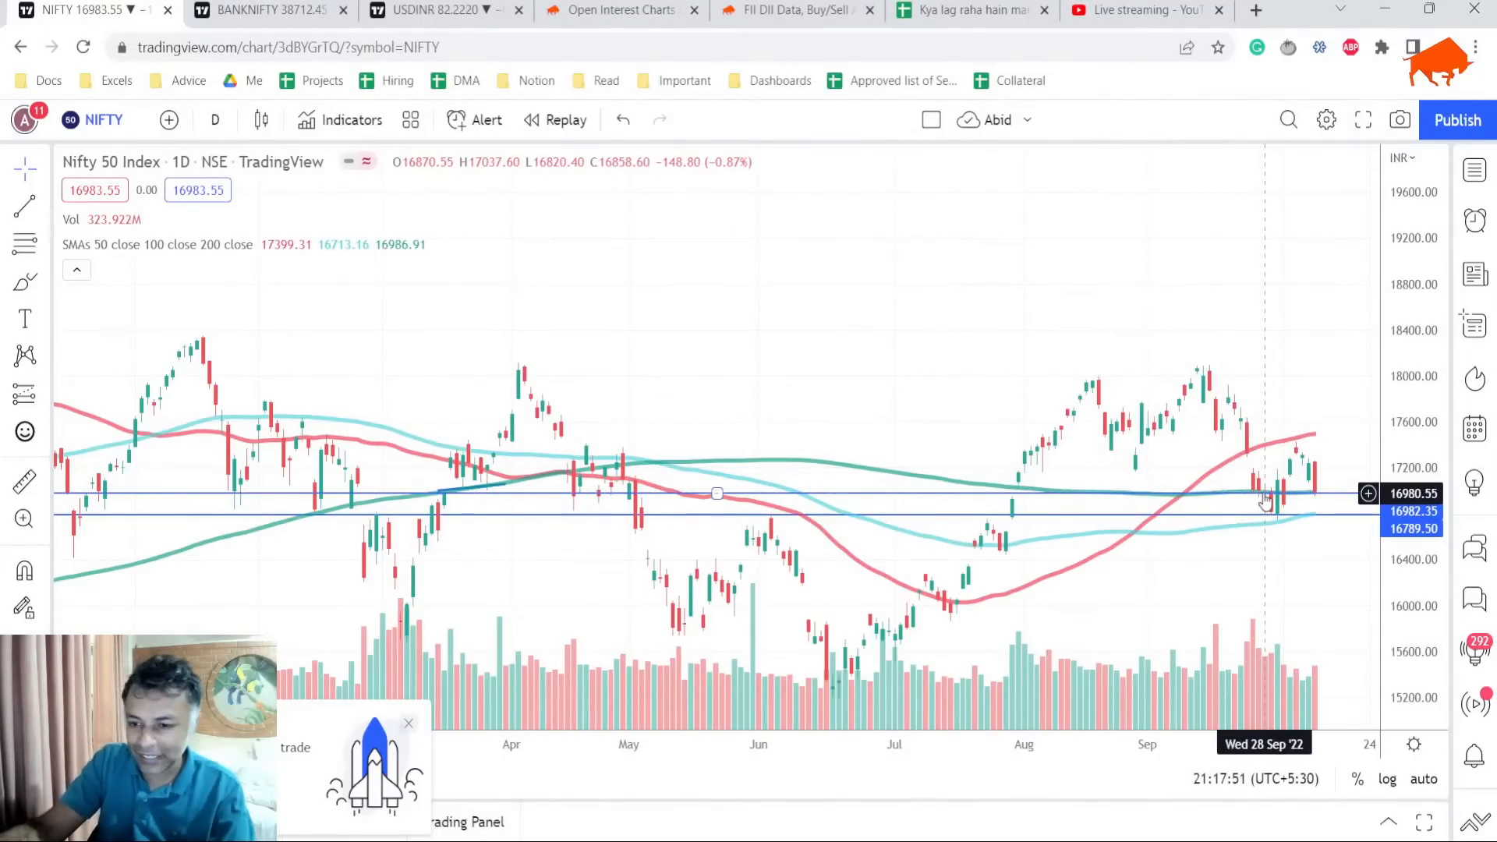
pyautogui.moveTo(1223, 477)
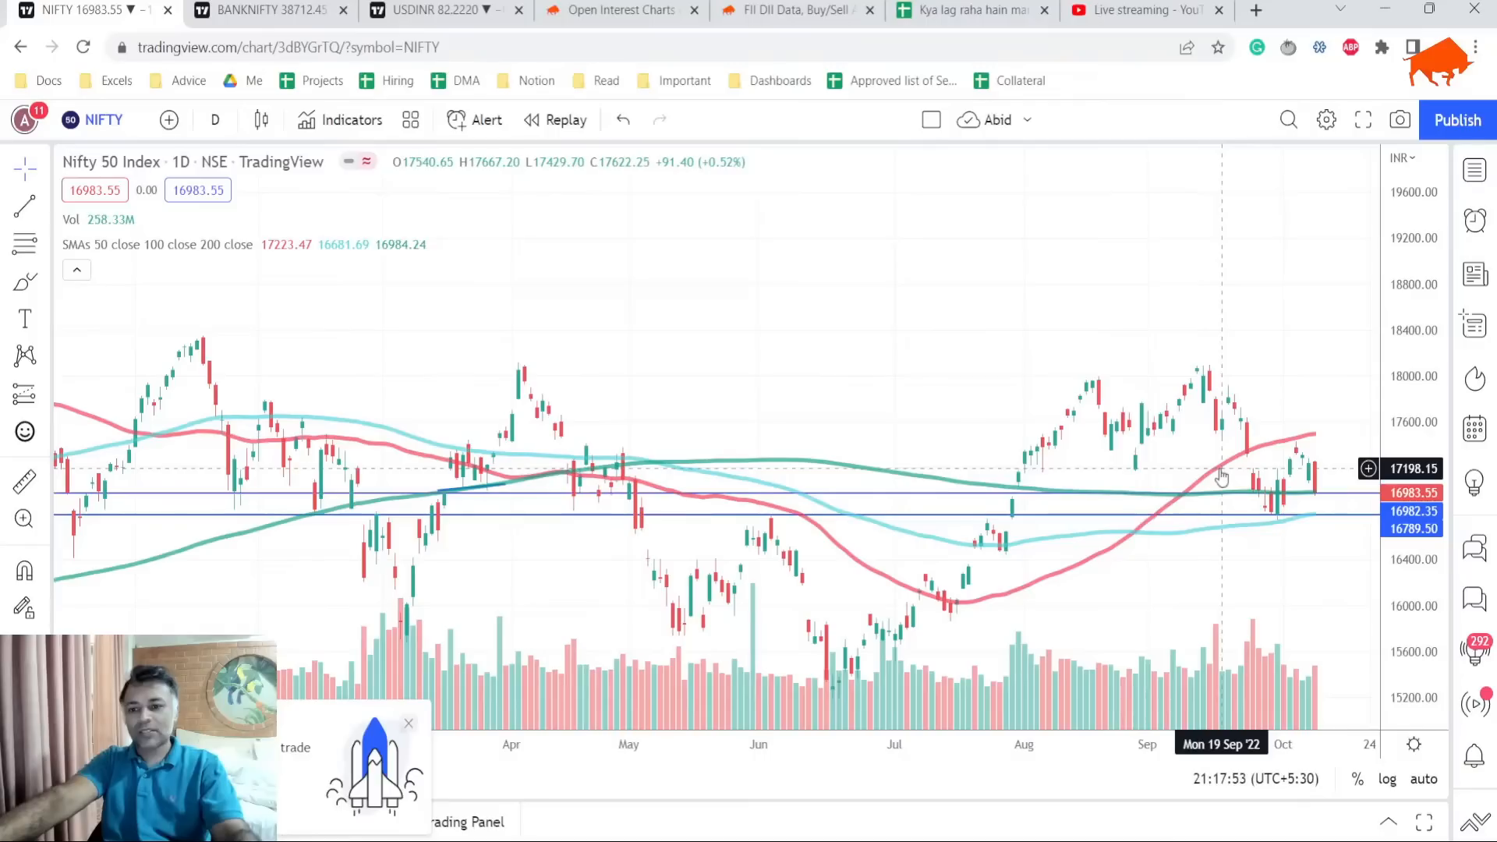
pyautogui.moveTo(1202, 462)
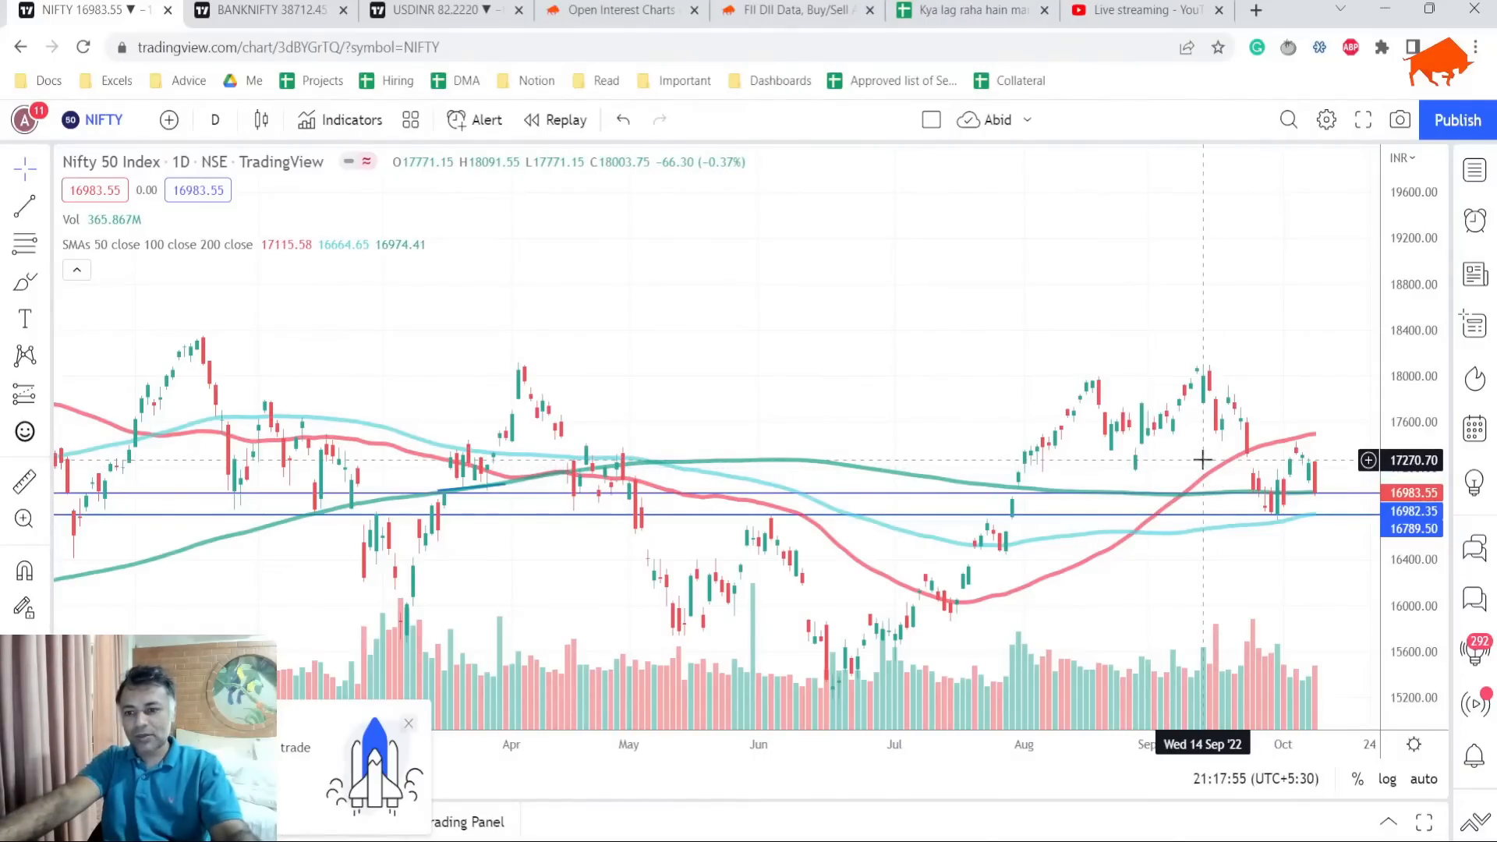
pyautogui.moveTo(1215, 487)
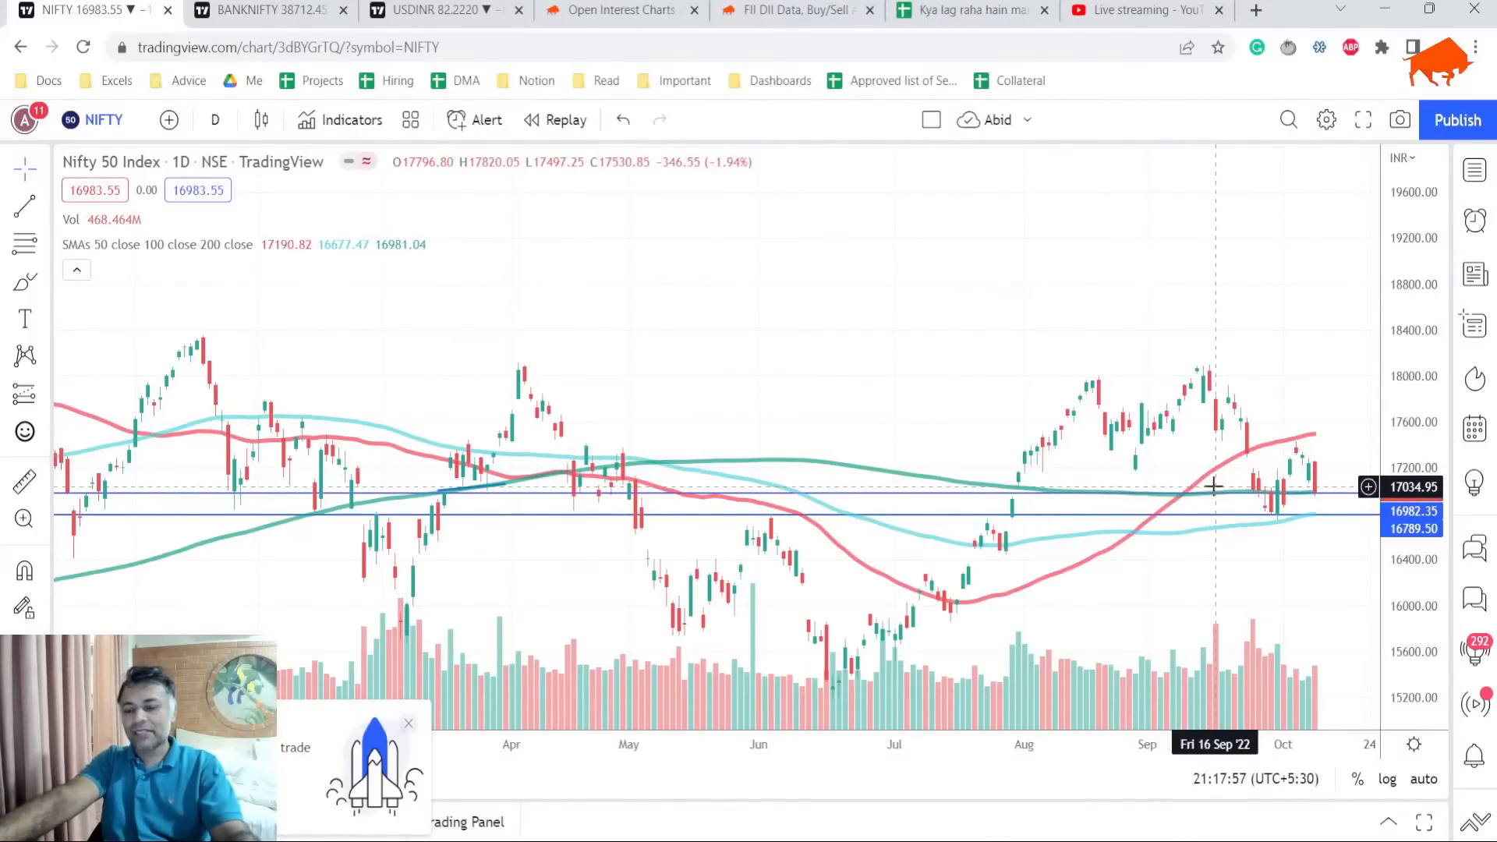
pyautogui.moveTo(1235, 533)
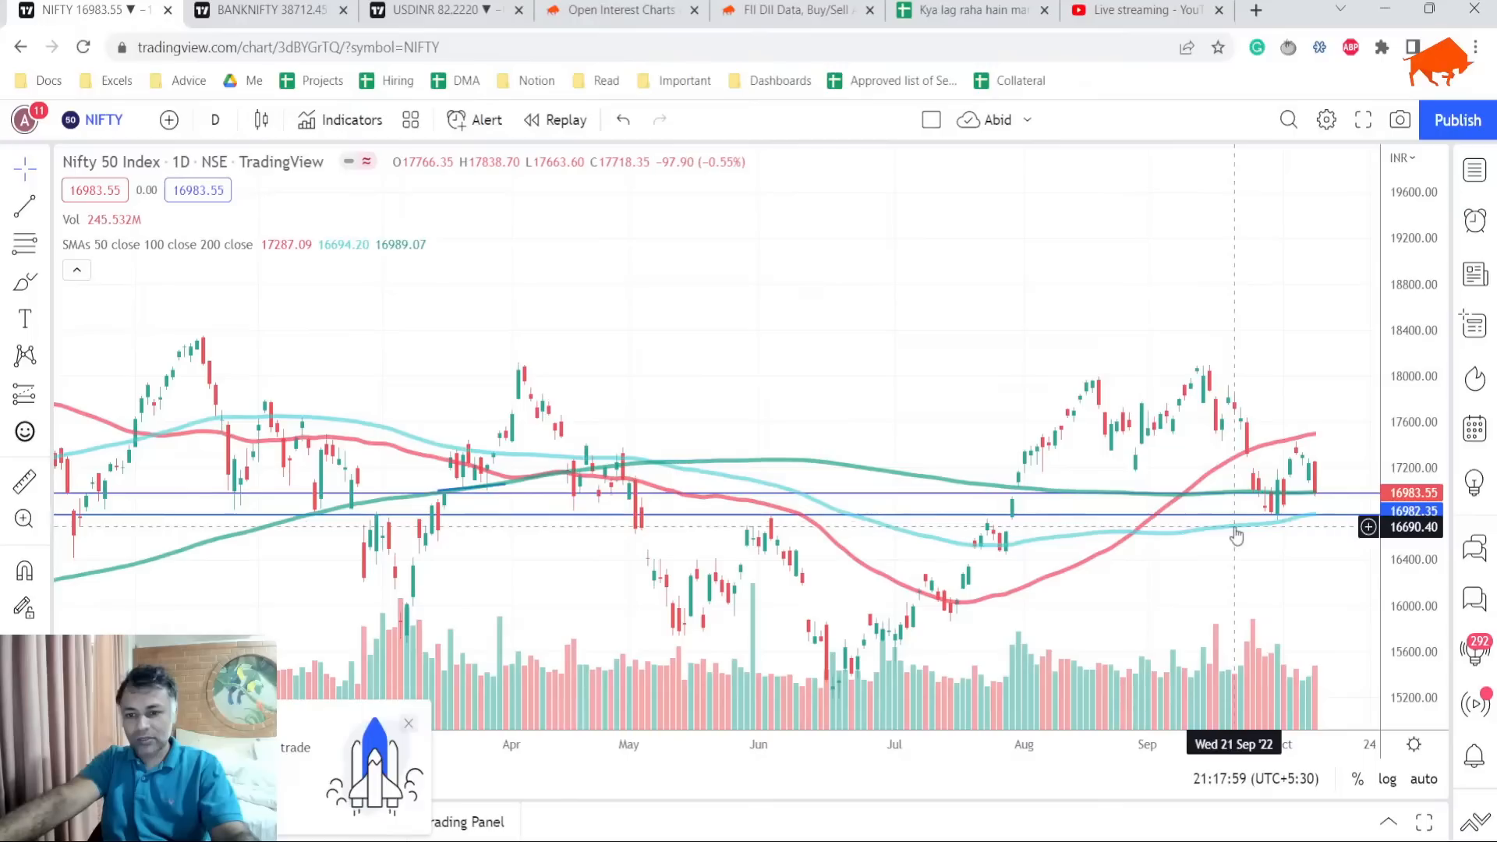
pyautogui.moveTo(1171, 524)
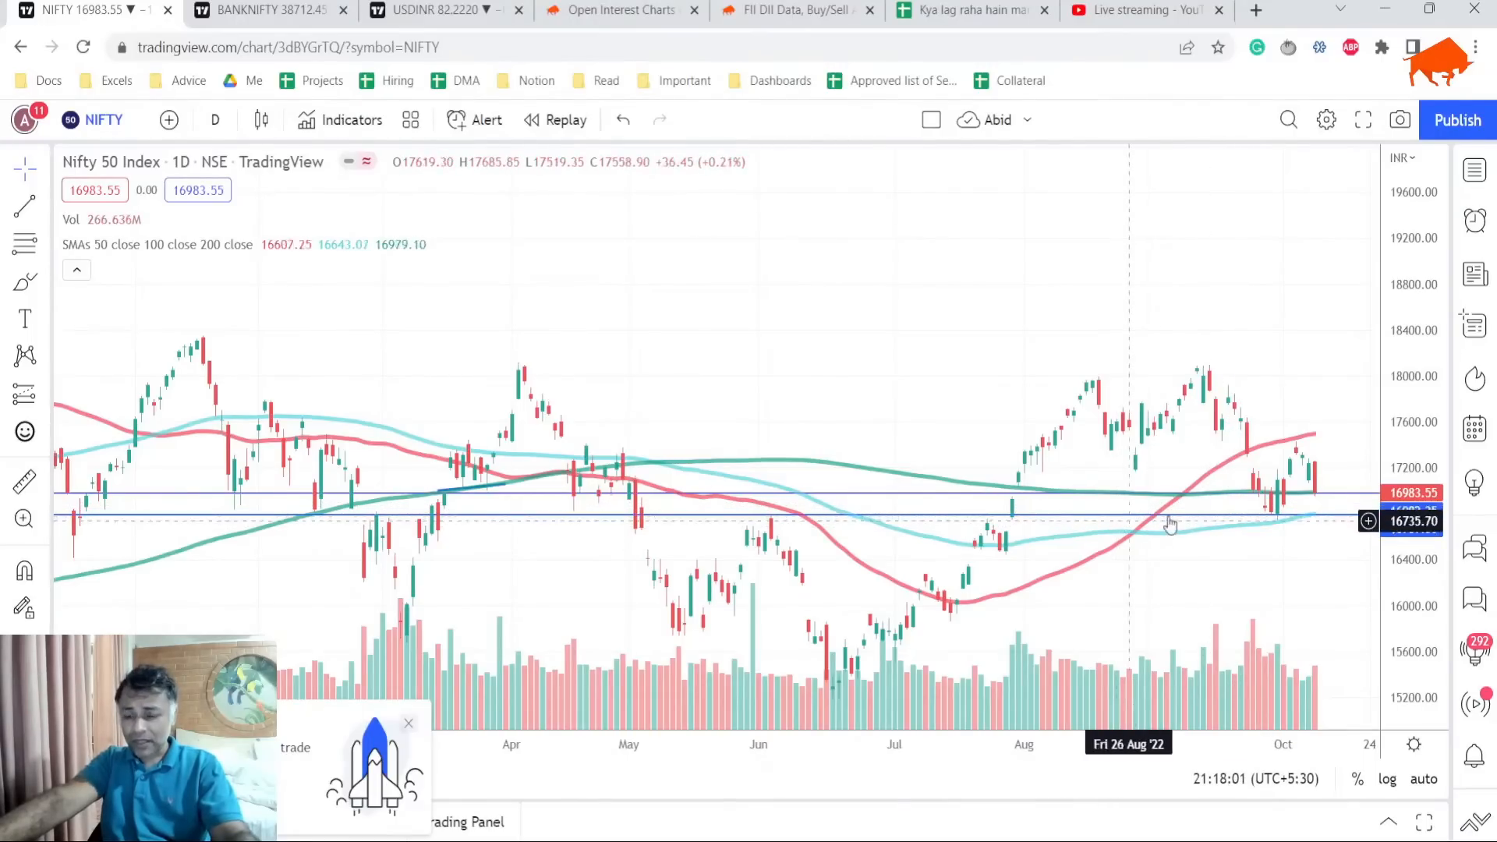
pyautogui.moveTo(1262, 529)
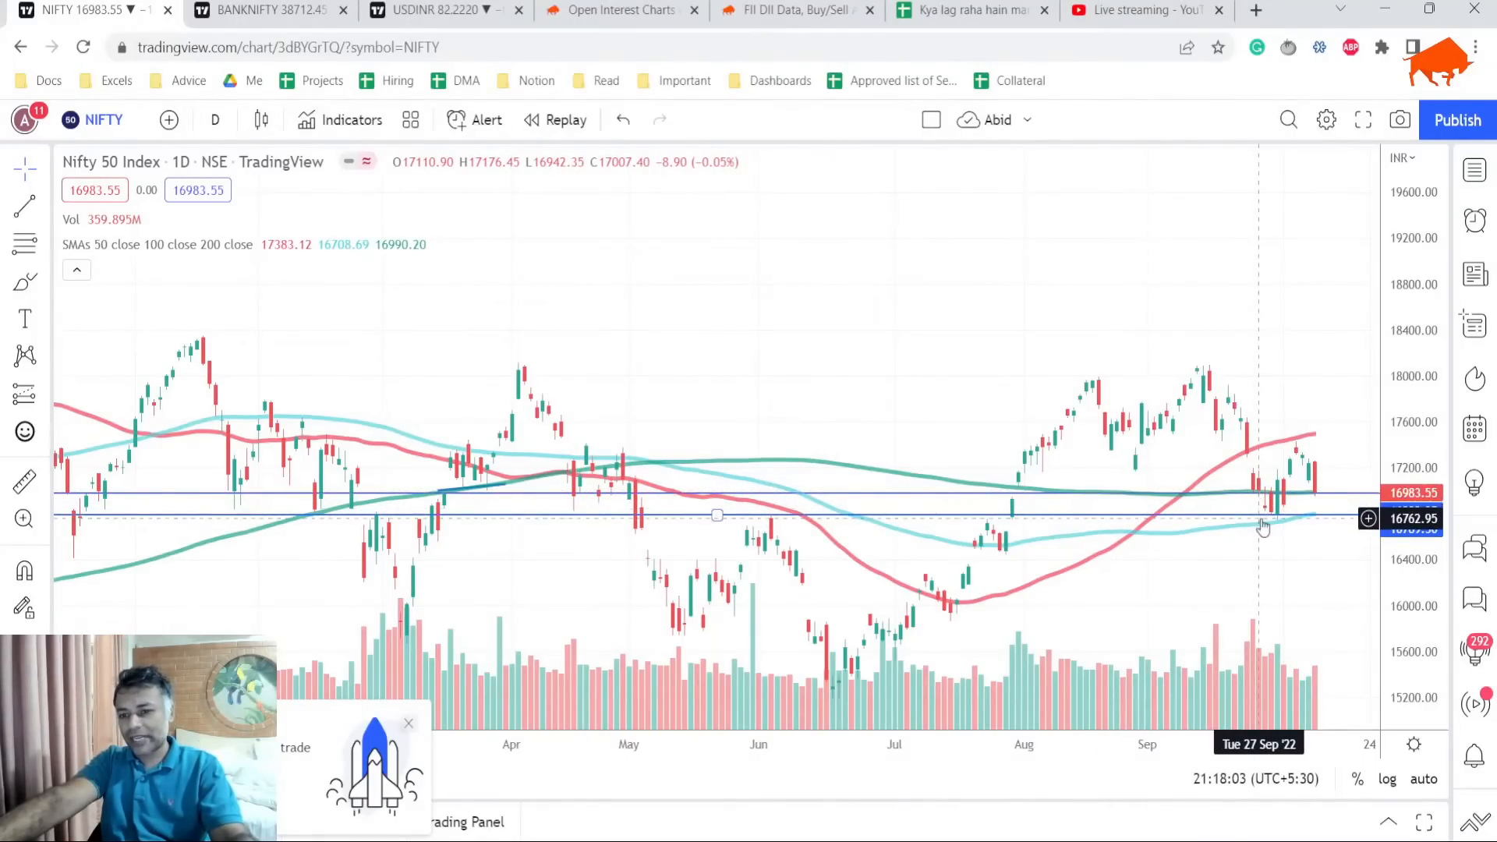
pyautogui.moveTo(1322, 492)
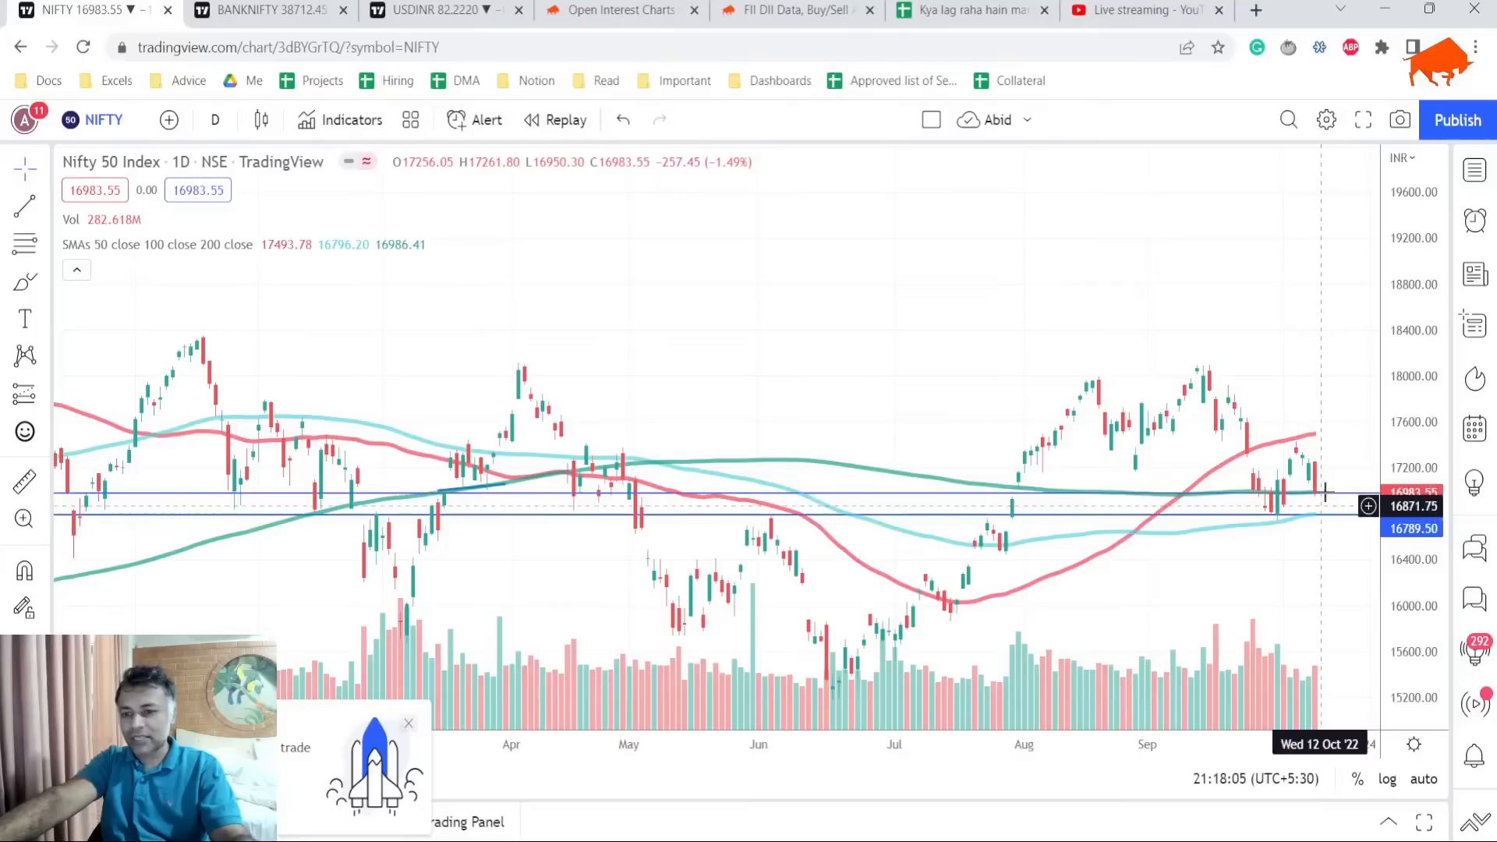
pyautogui.moveTo(697, 538)
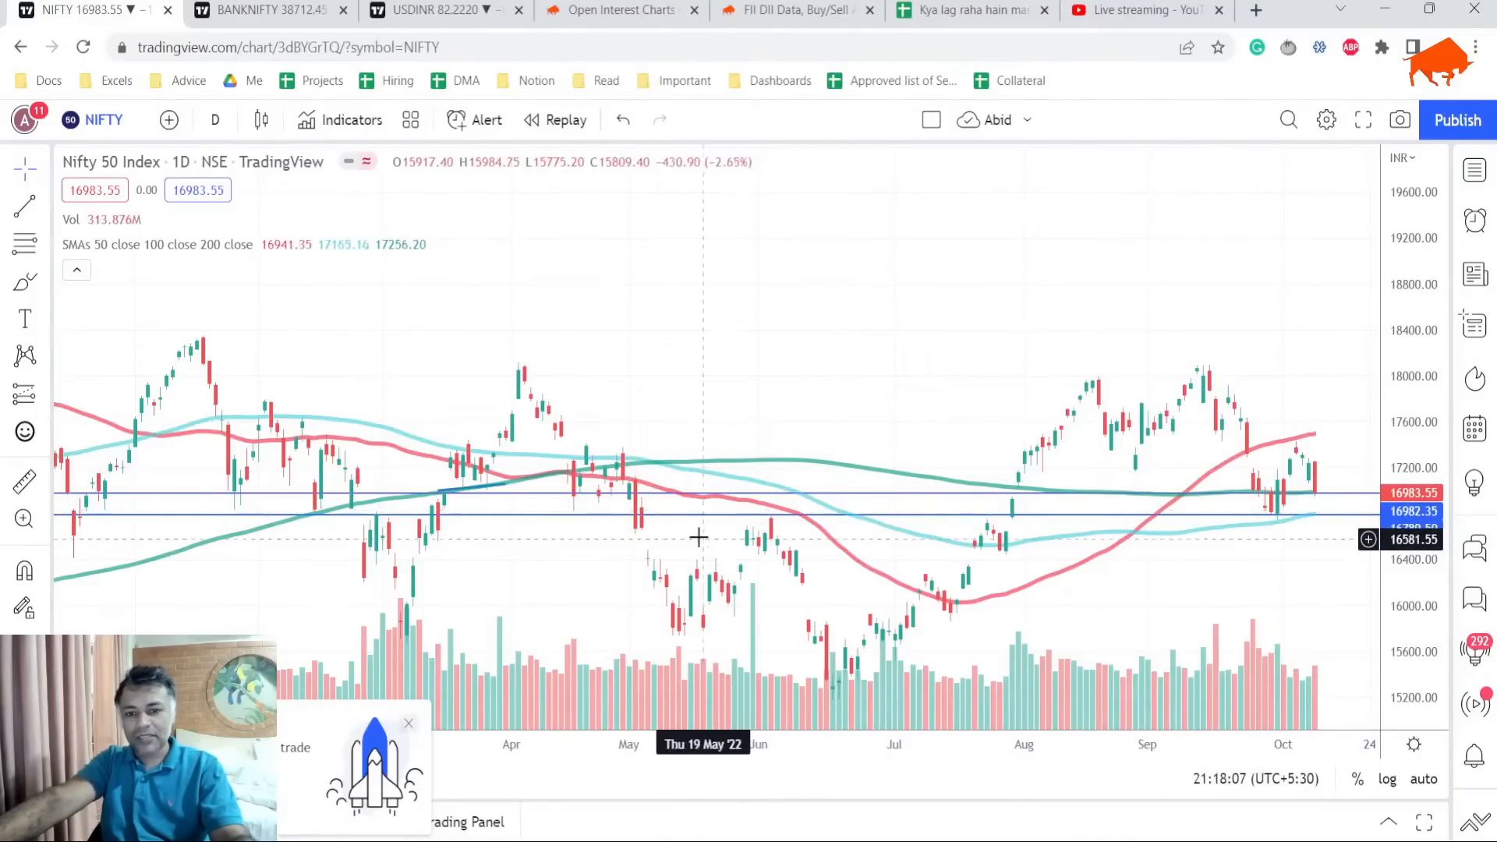
pyautogui.moveTo(1045, 633)
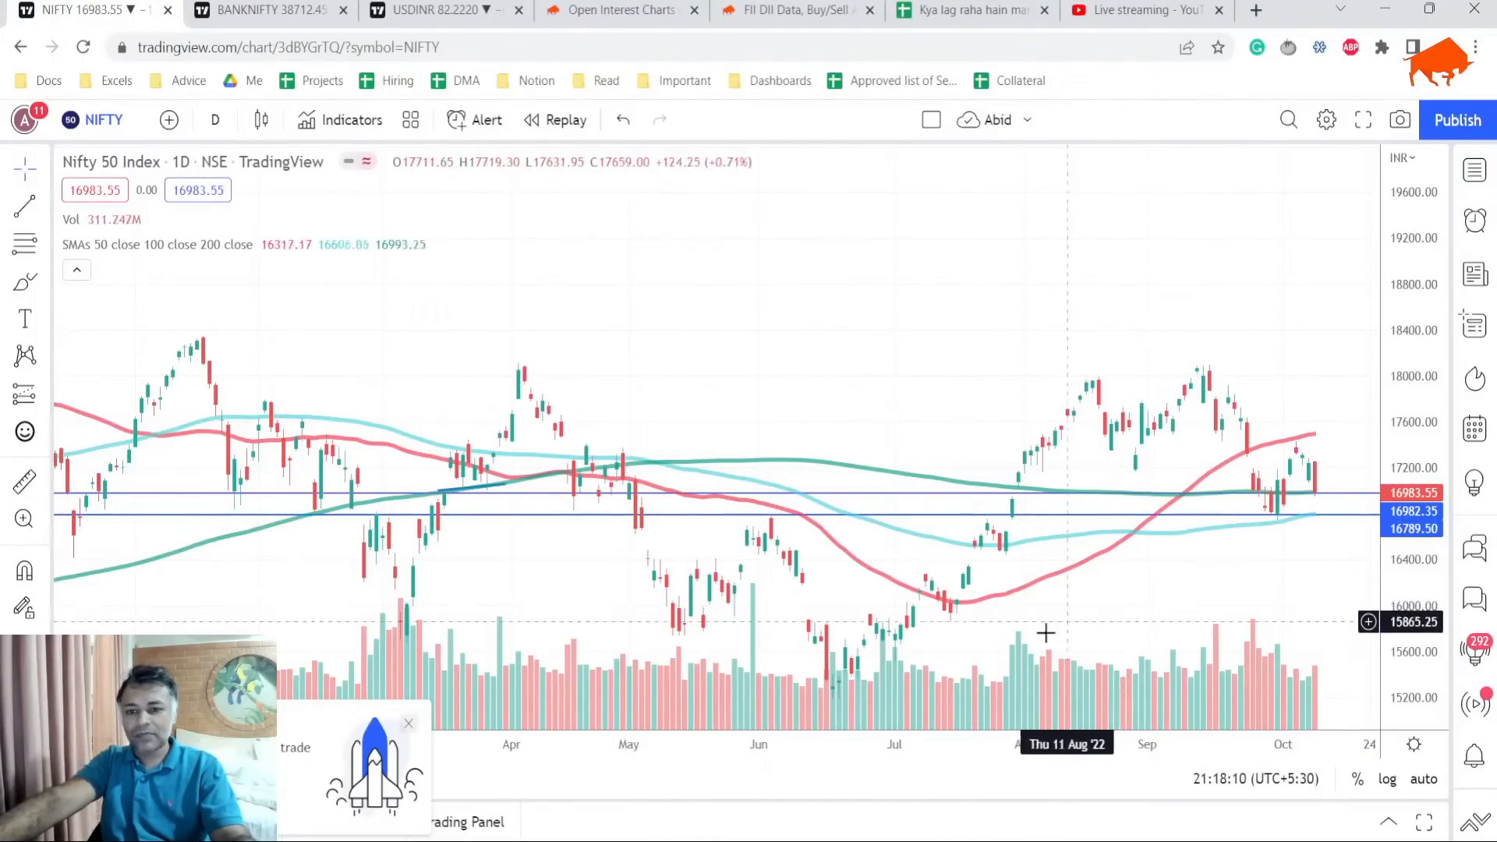
pyautogui.moveTo(1244, 541)
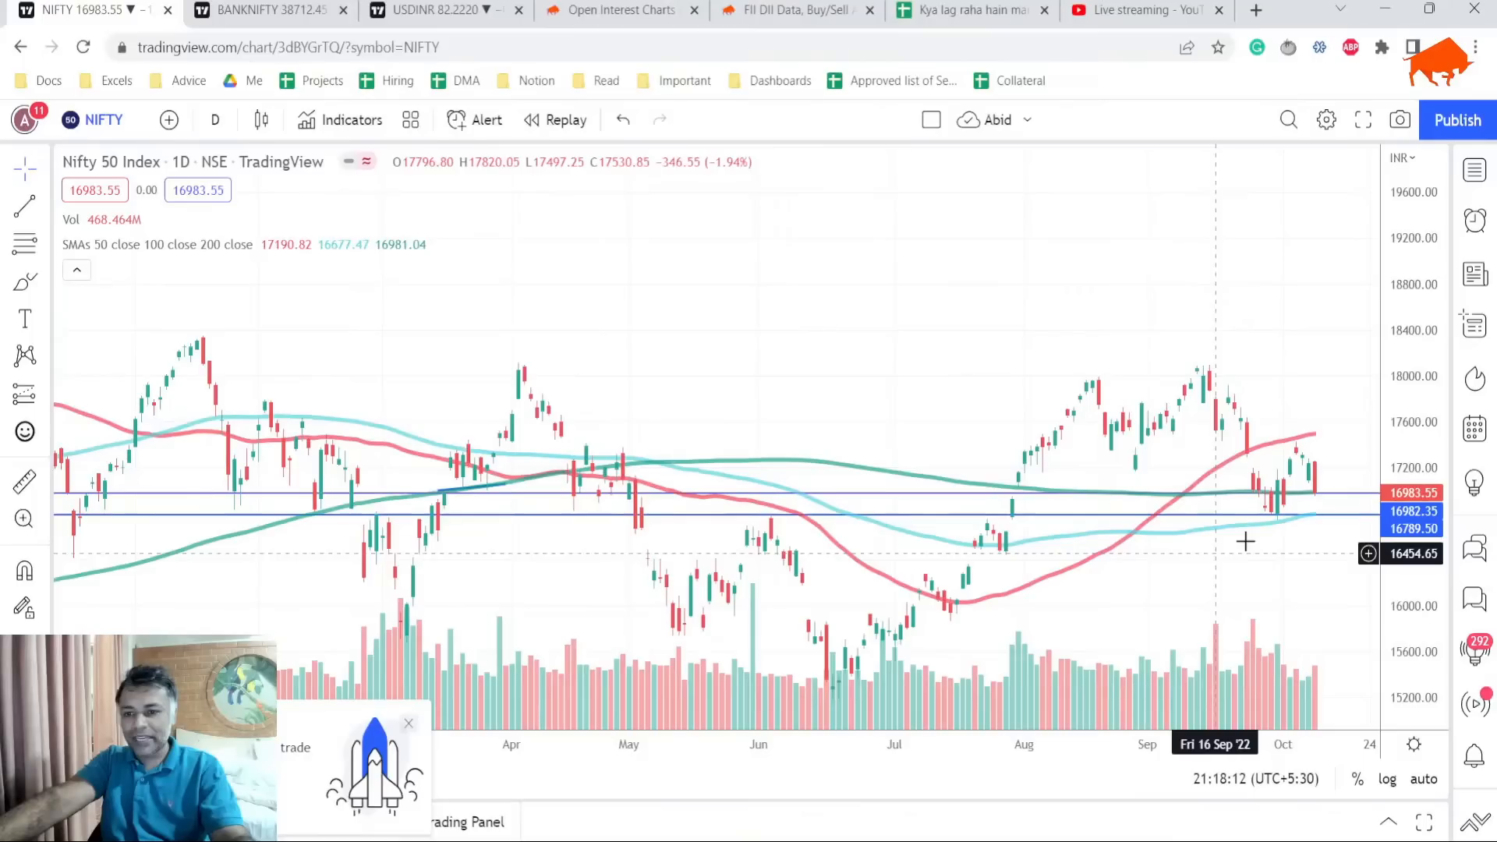
pyautogui.moveTo(1241, 560)
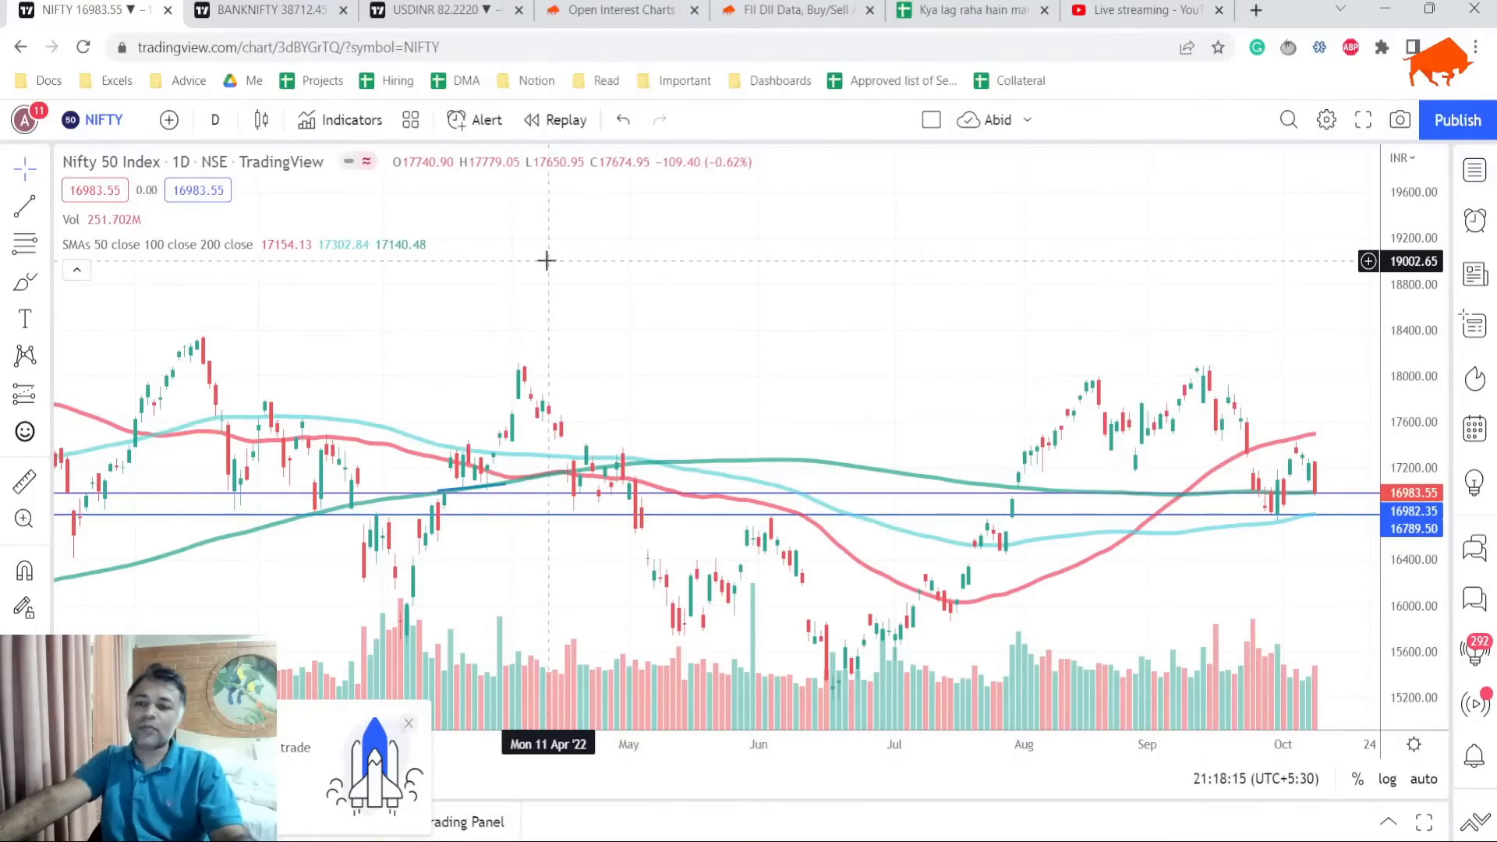
pyautogui.moveTo(278, 178)
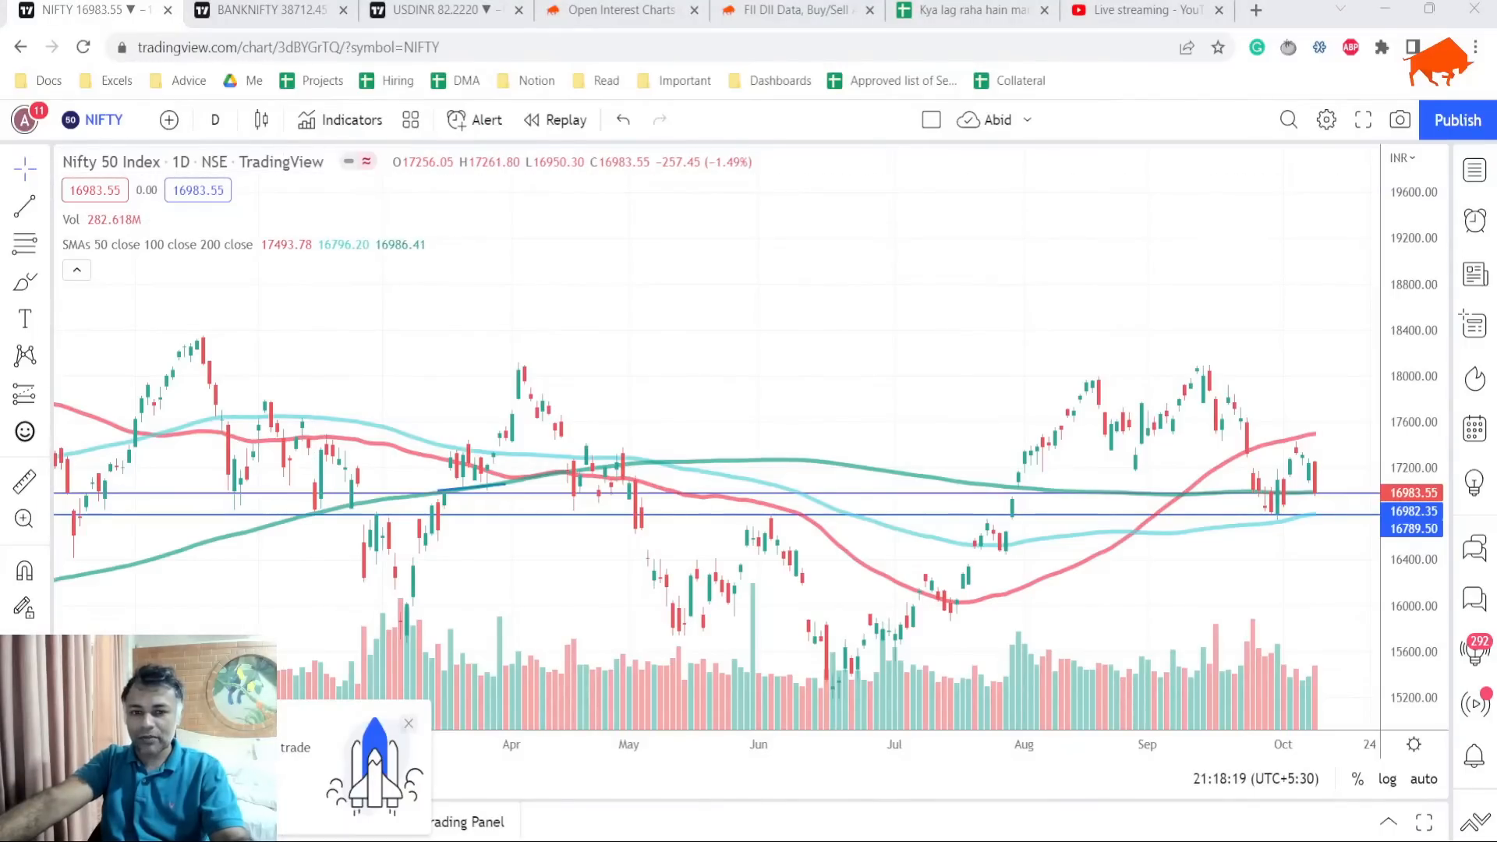
# Switch to the 1D BANKNIFTY chart showing its descending channel.
pyautogui.click(267, 11)
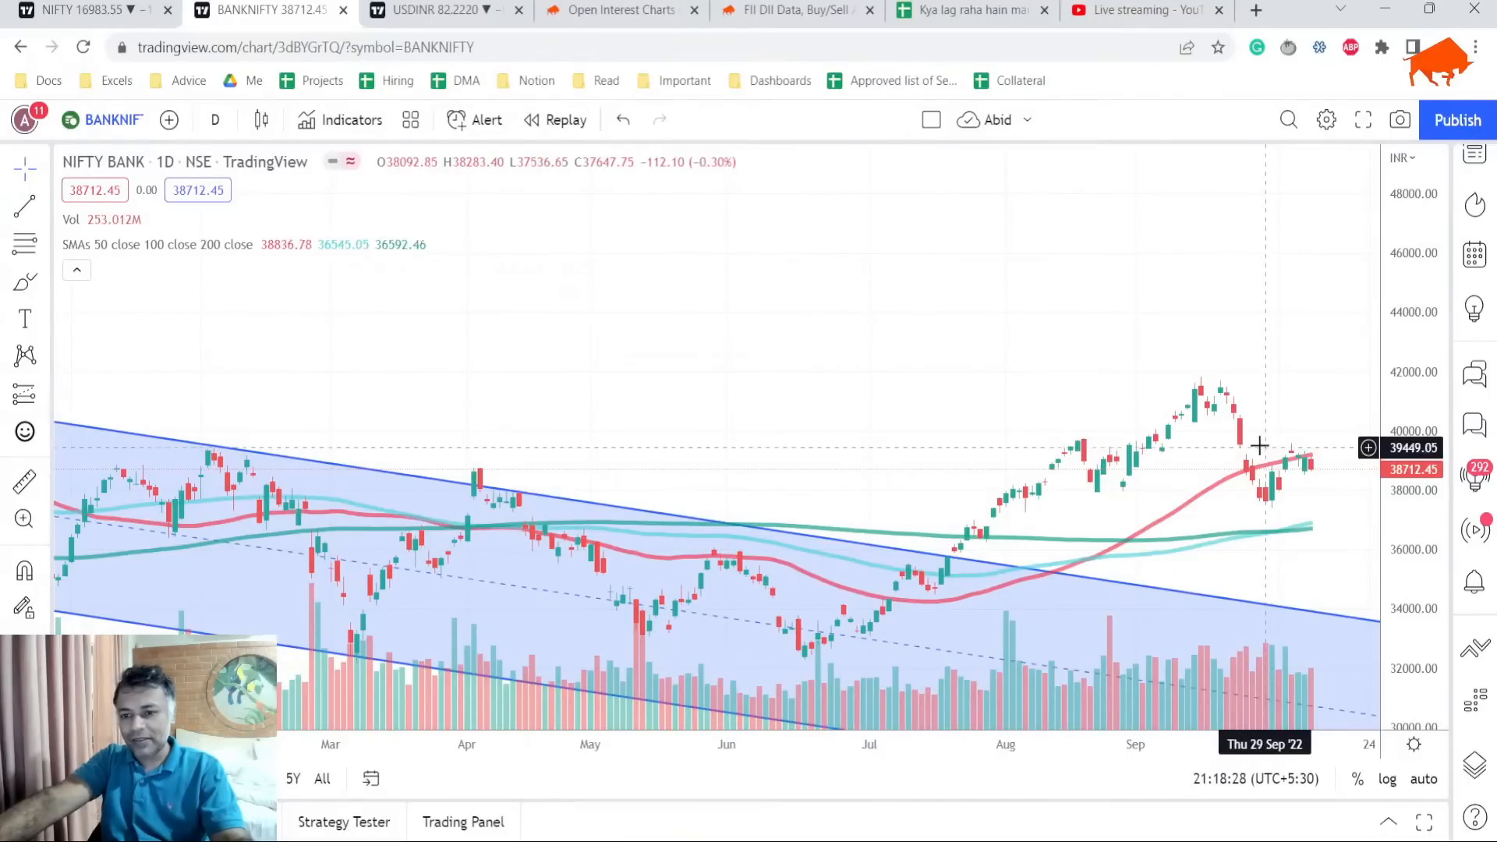
pyautogui.moveTo(1256, 449)
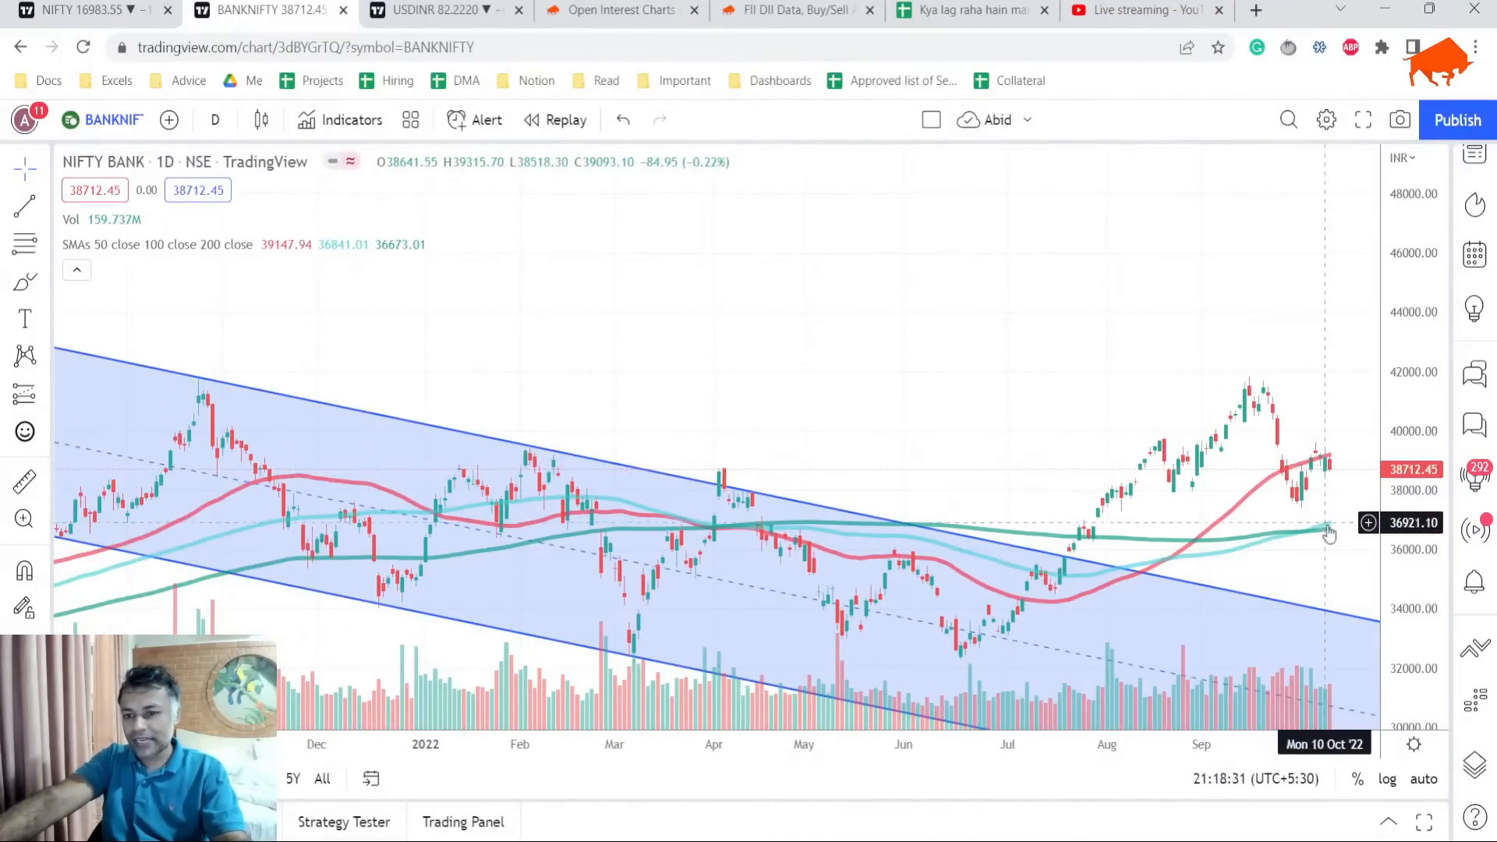
pyautogui.moveTo(1295, 516)
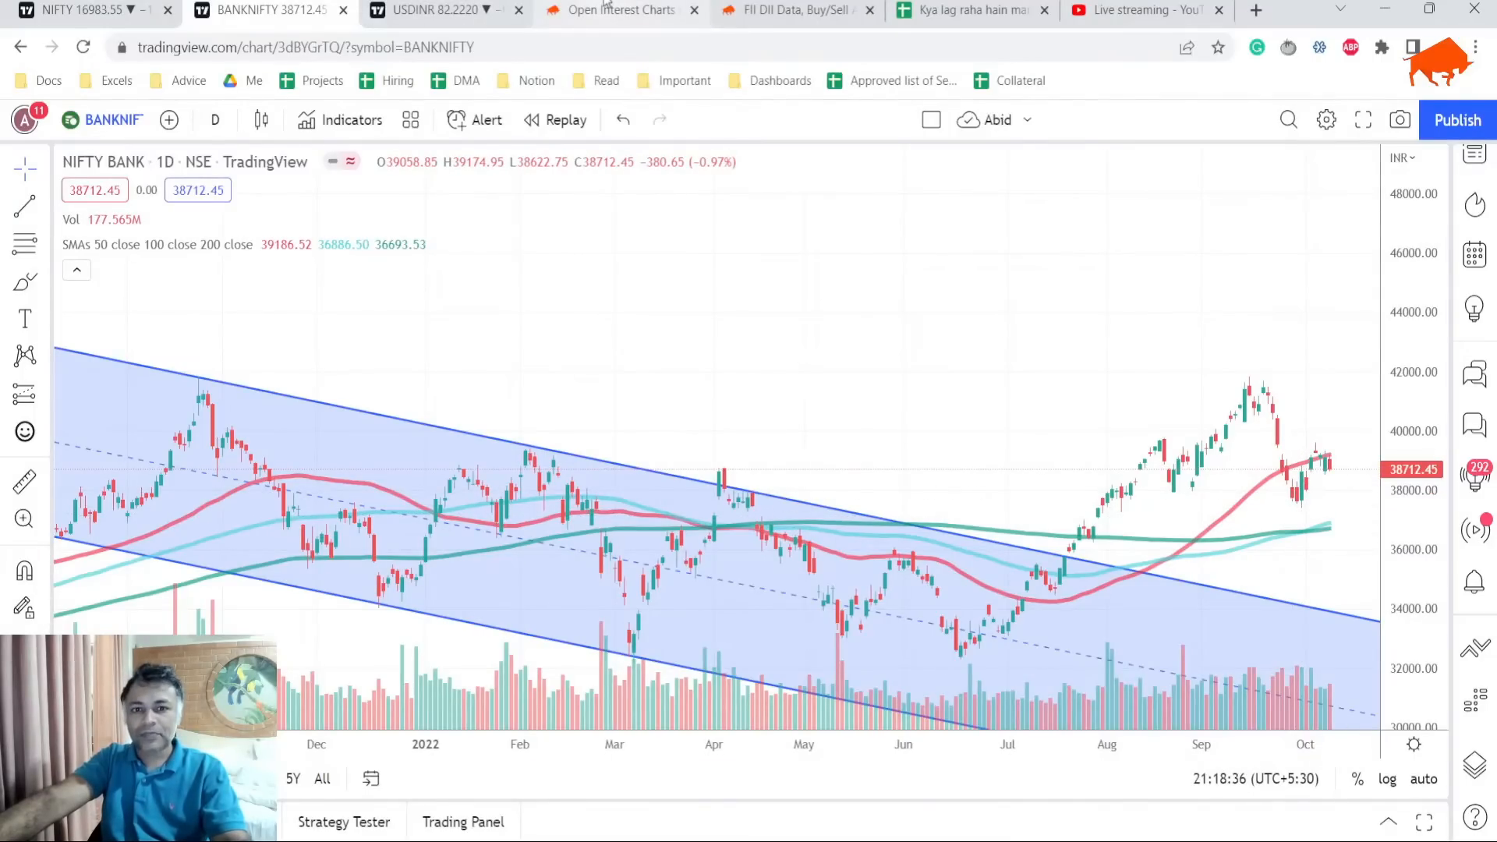
# Review Nifty weekly strike-wise call/put OI and reach the OI-versus-time chart.
pyautogui.click(620, 11)
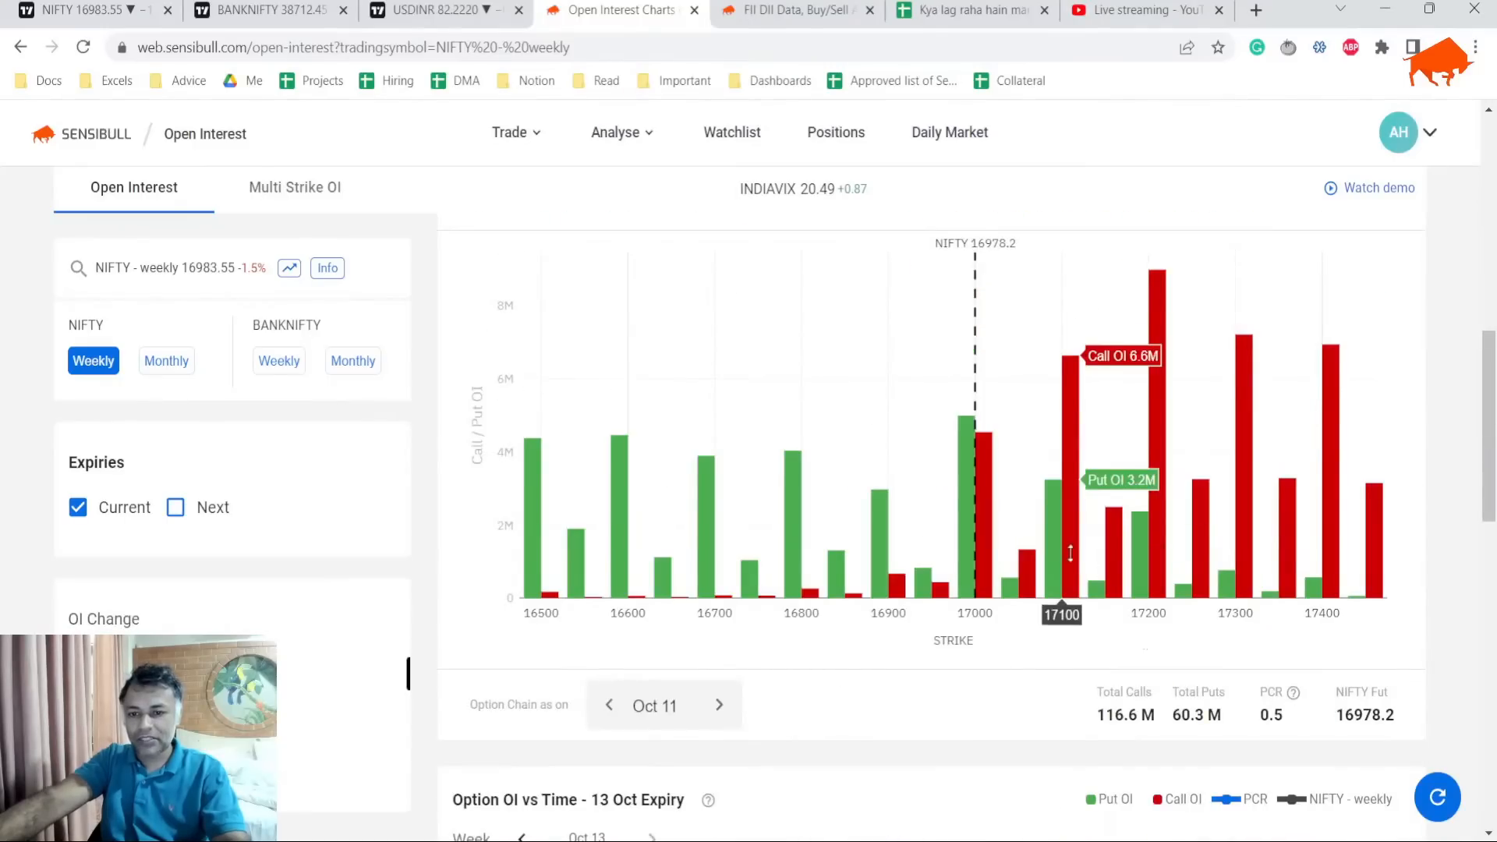
pyautogui.moveTo(1398, 611)
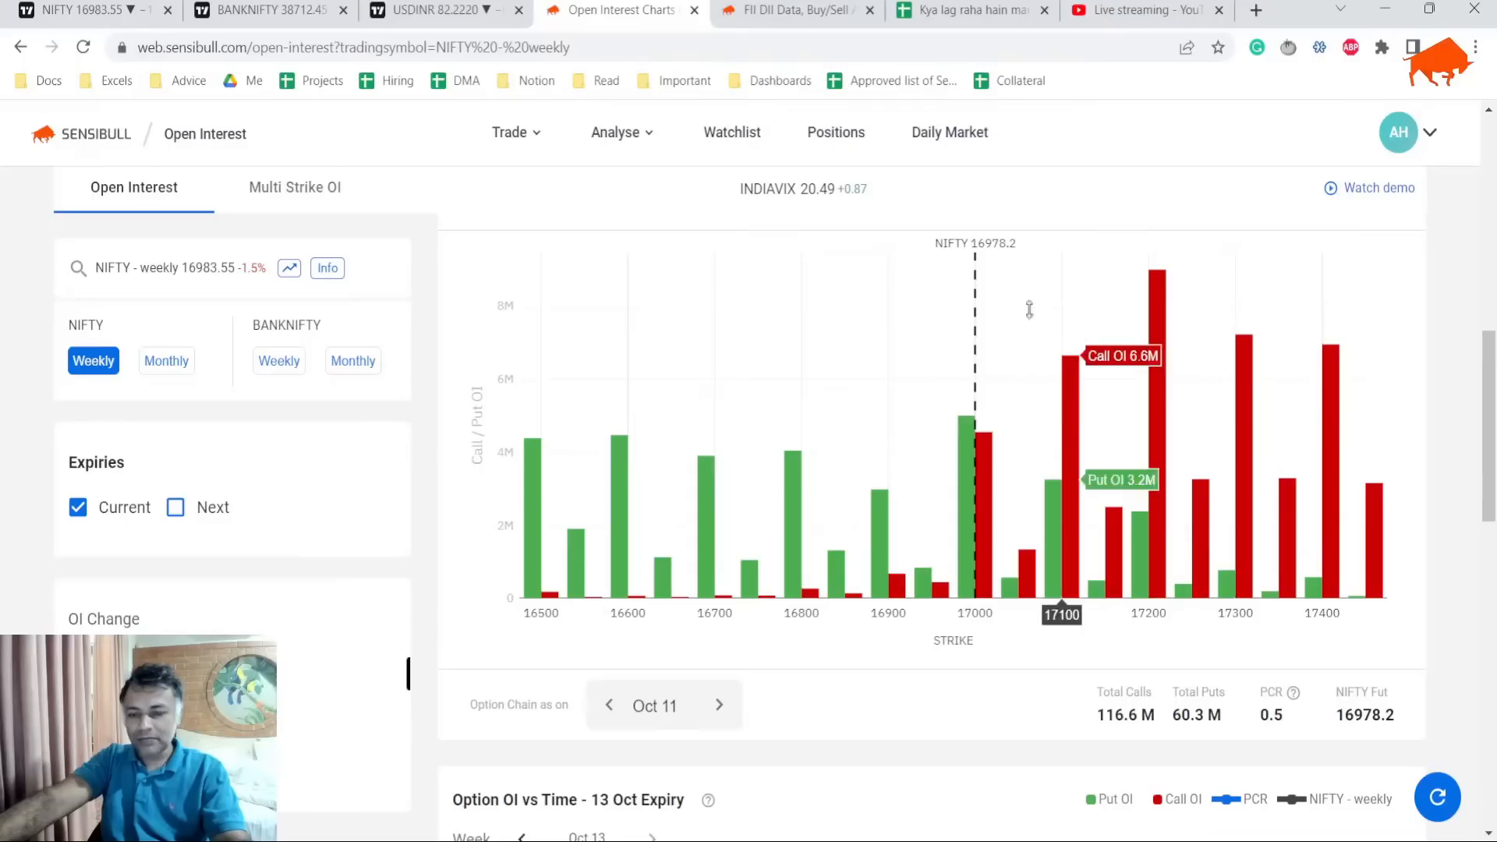
pyautogui.moveTo(931, 554)
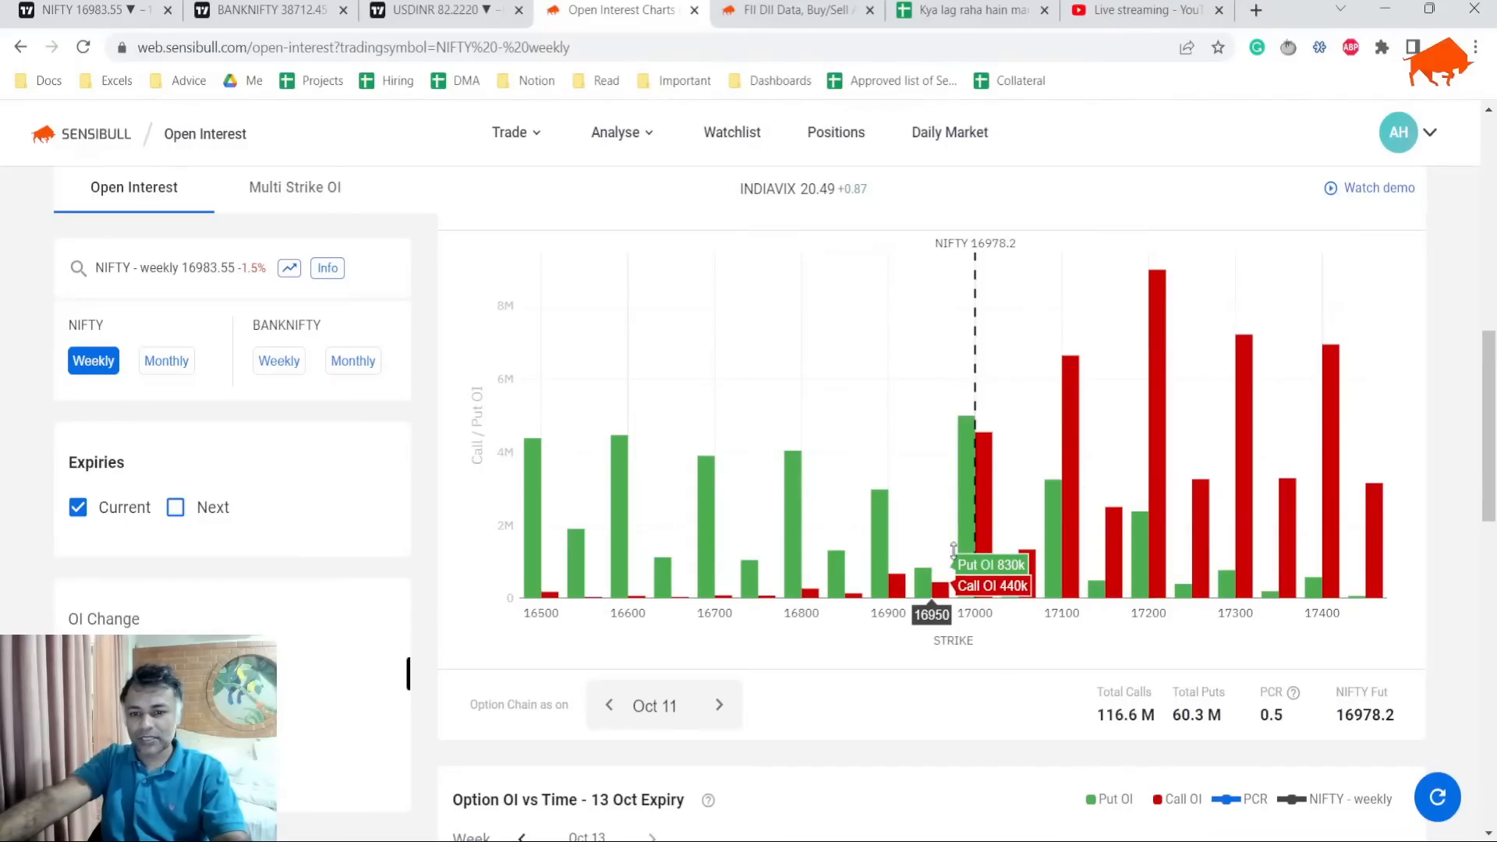
pyautogui.moveTo(784, 505)
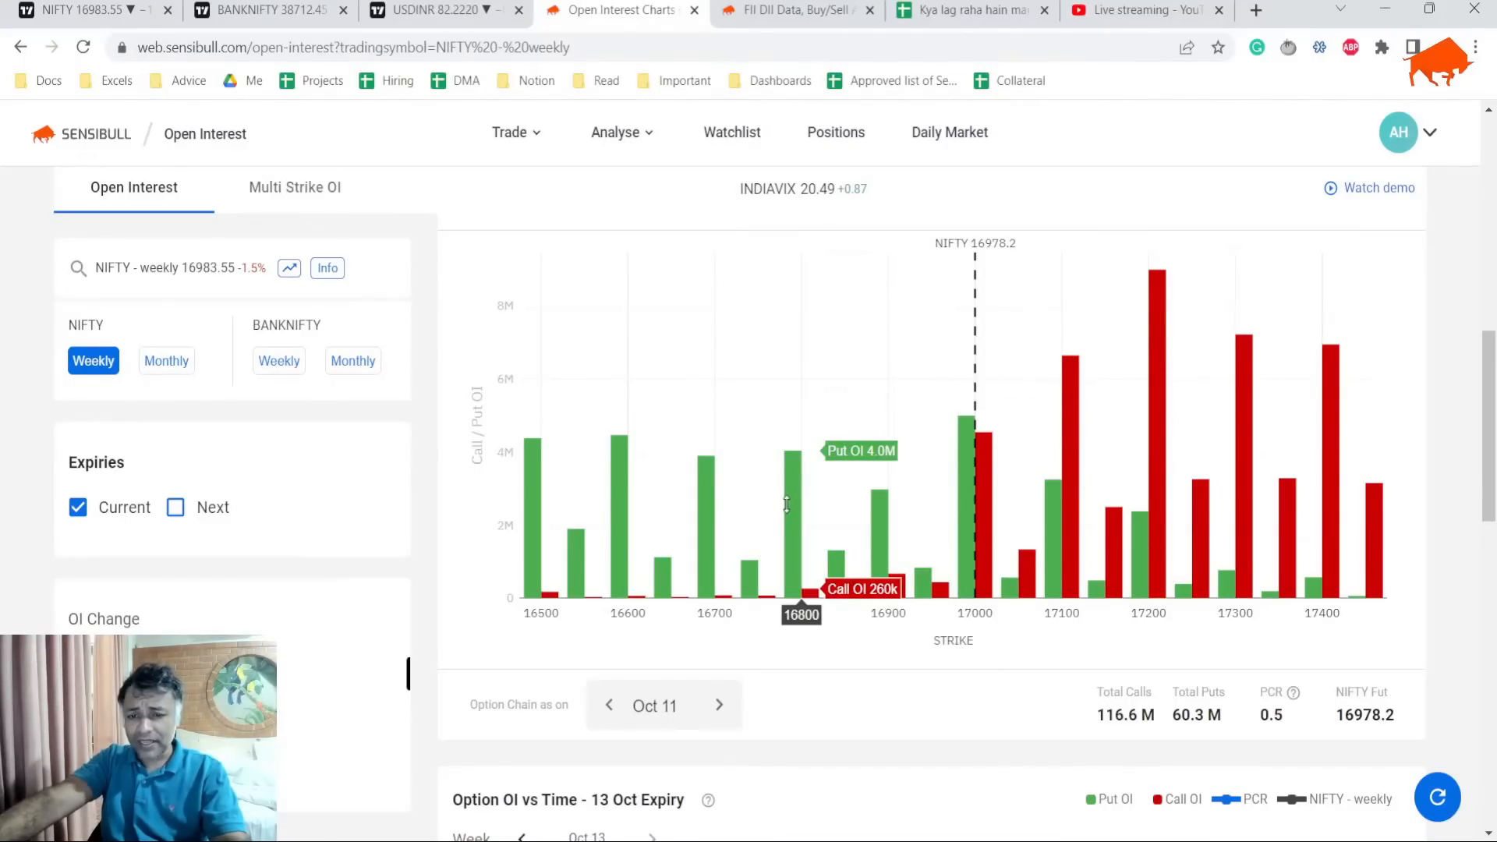
pyautogui.moveTo(614, 436)
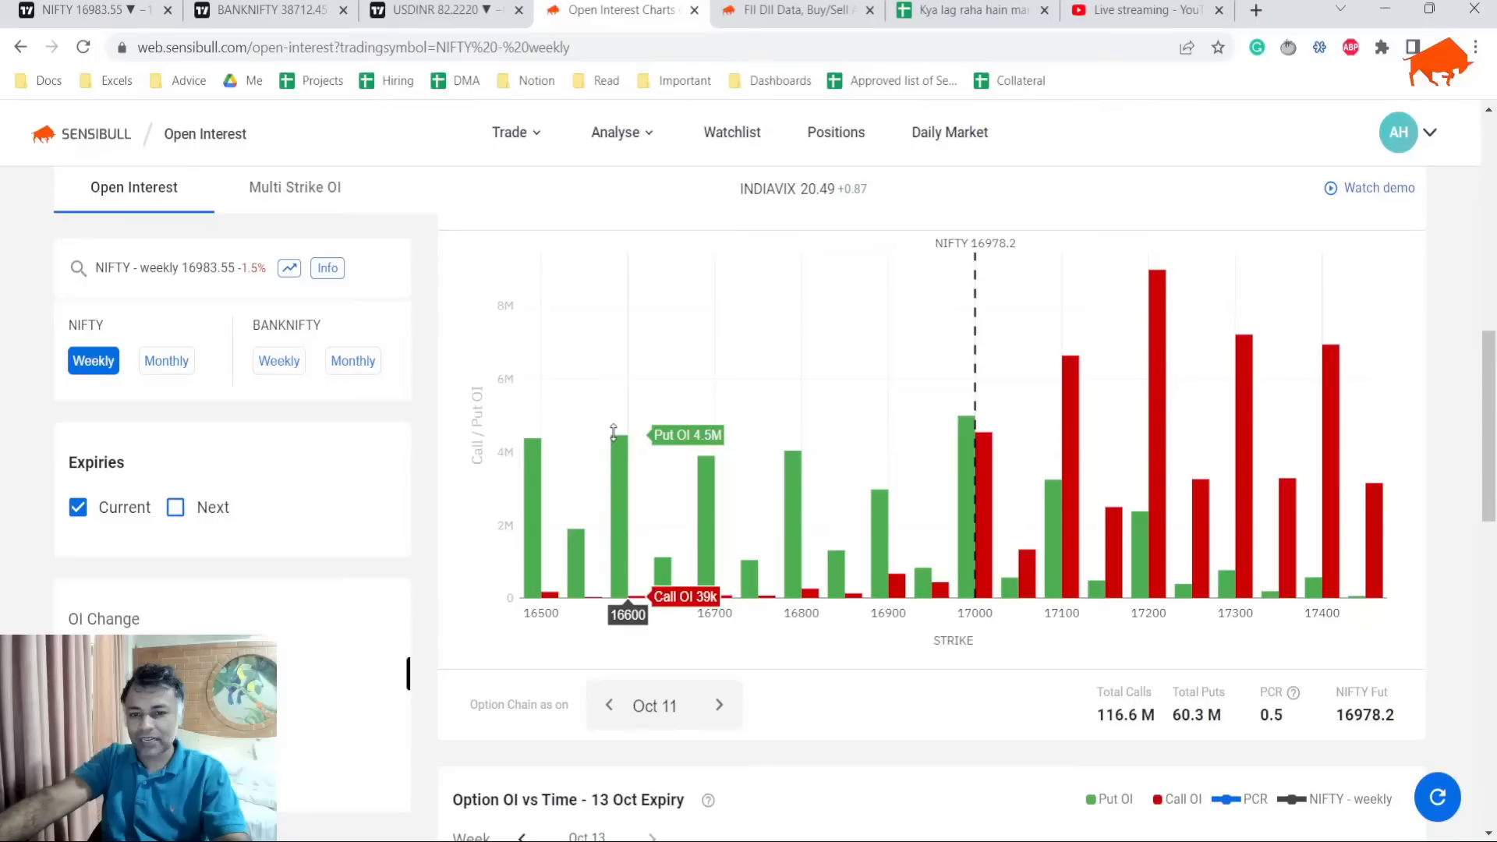
pyautogui.moveTo(552, 523)
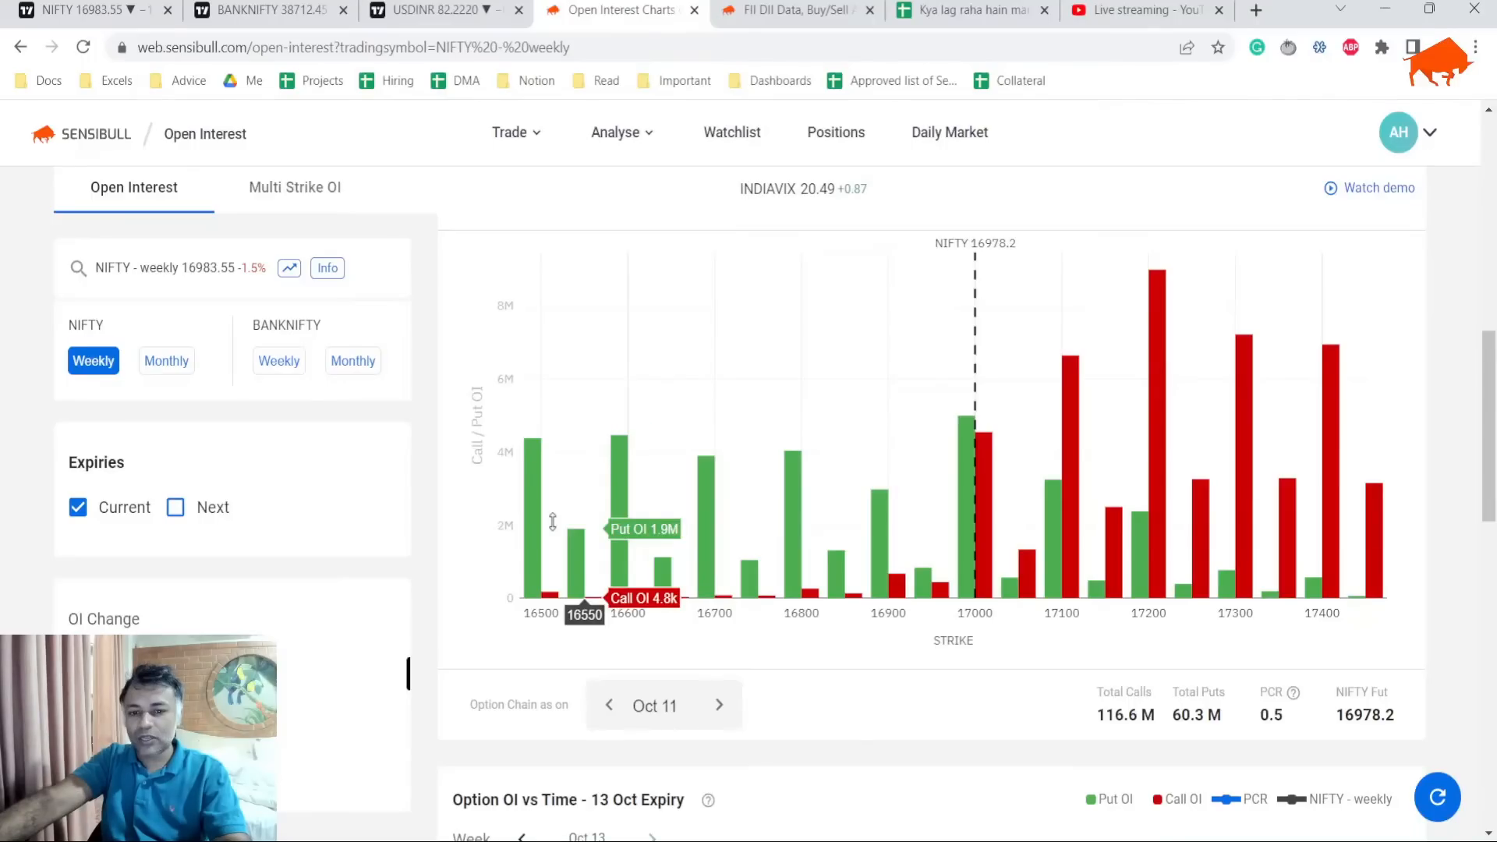
pyautogui.moveTo(950, 468)
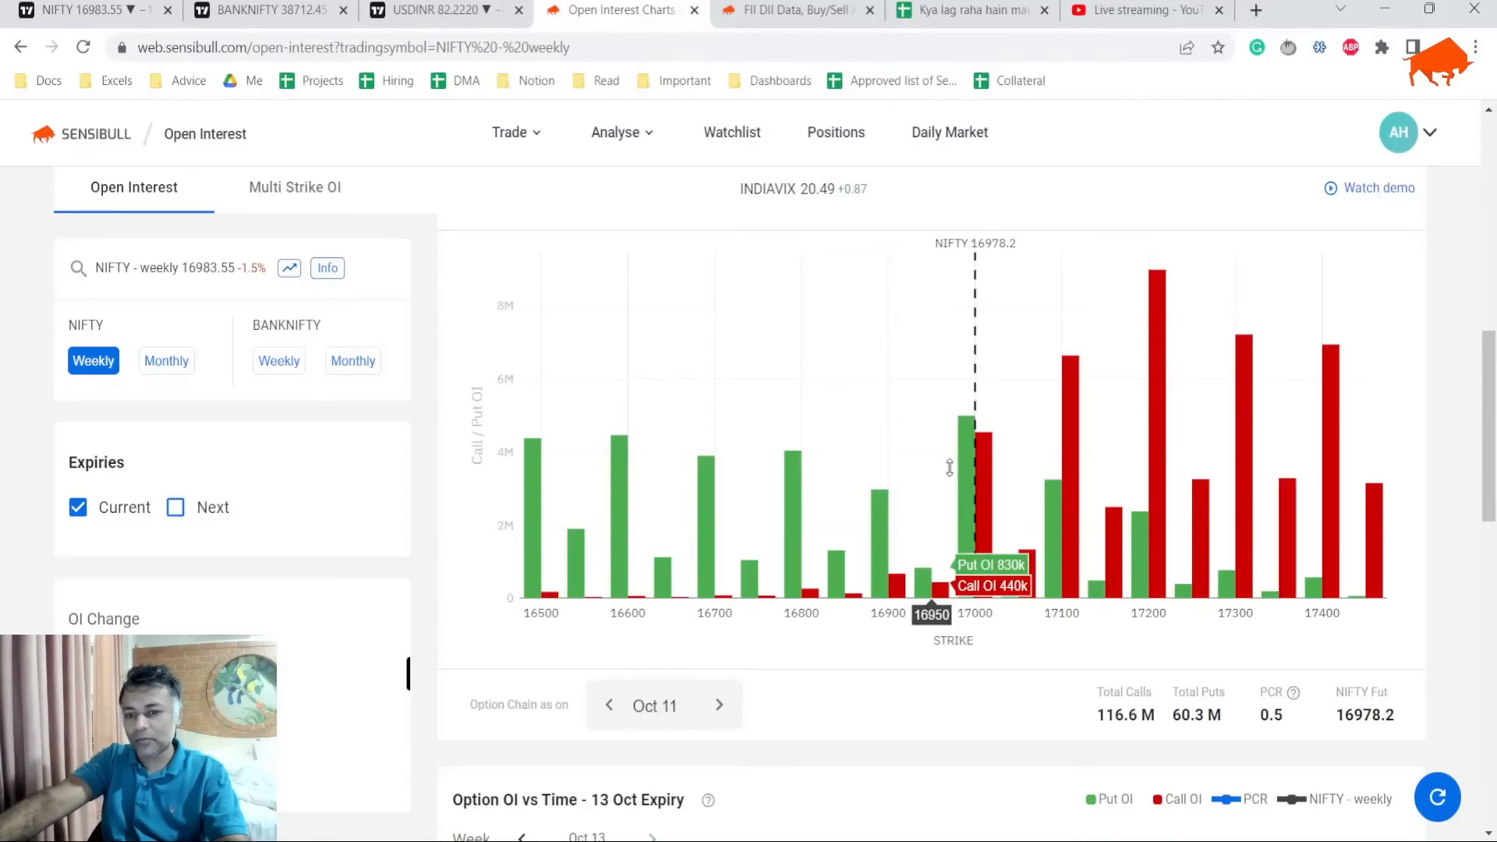
pyautogui.moveTo(1274, 721)
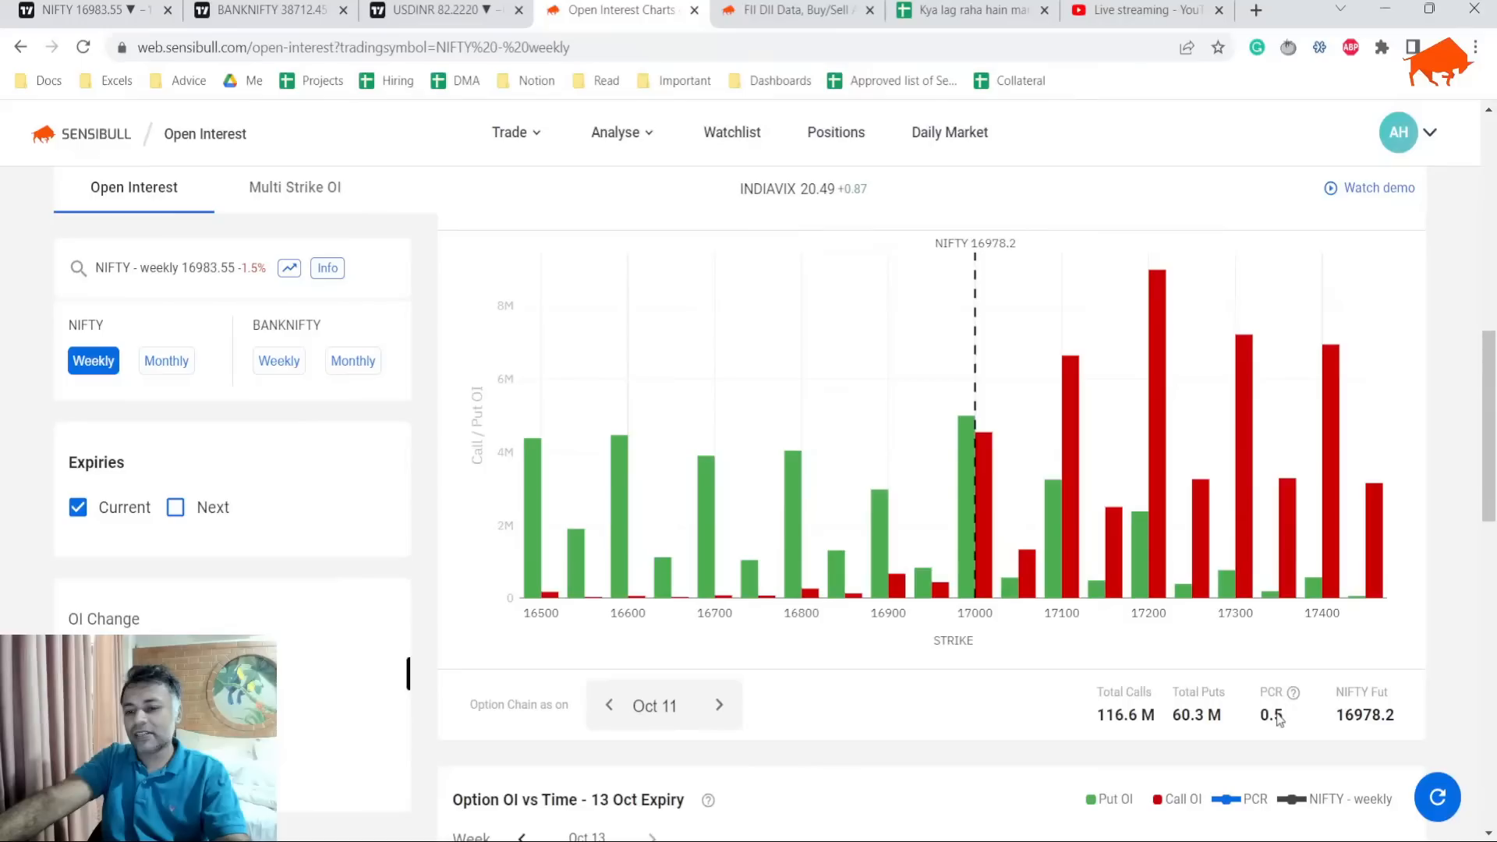
pyautogui.scroll(-3)
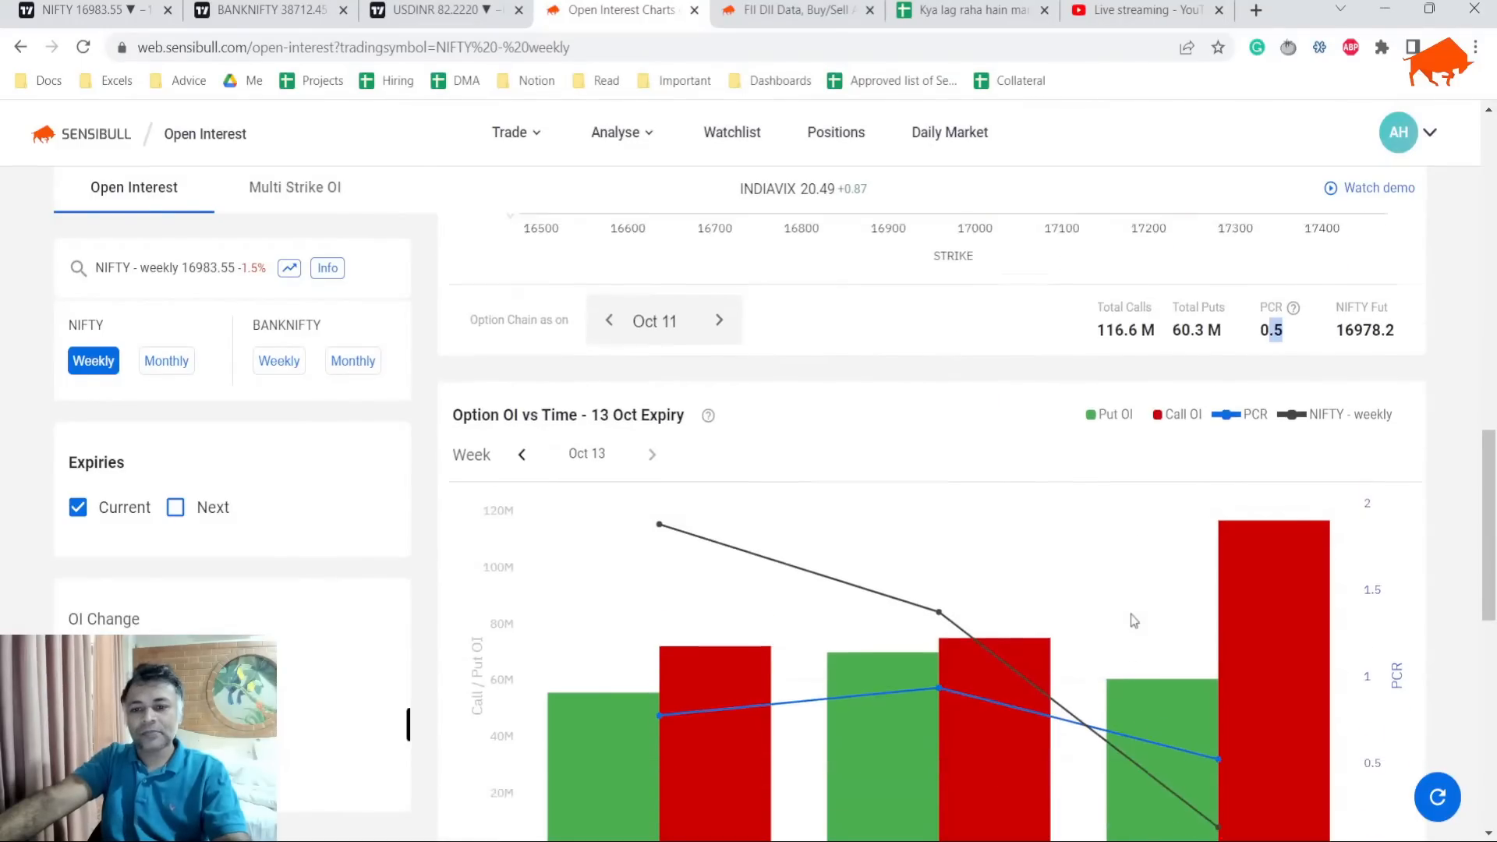
# Review the FII index-option OI, OI-versus-time chart and 11-Oct FII/DII buy/sell figures.
pyautogui.click(797, 11)
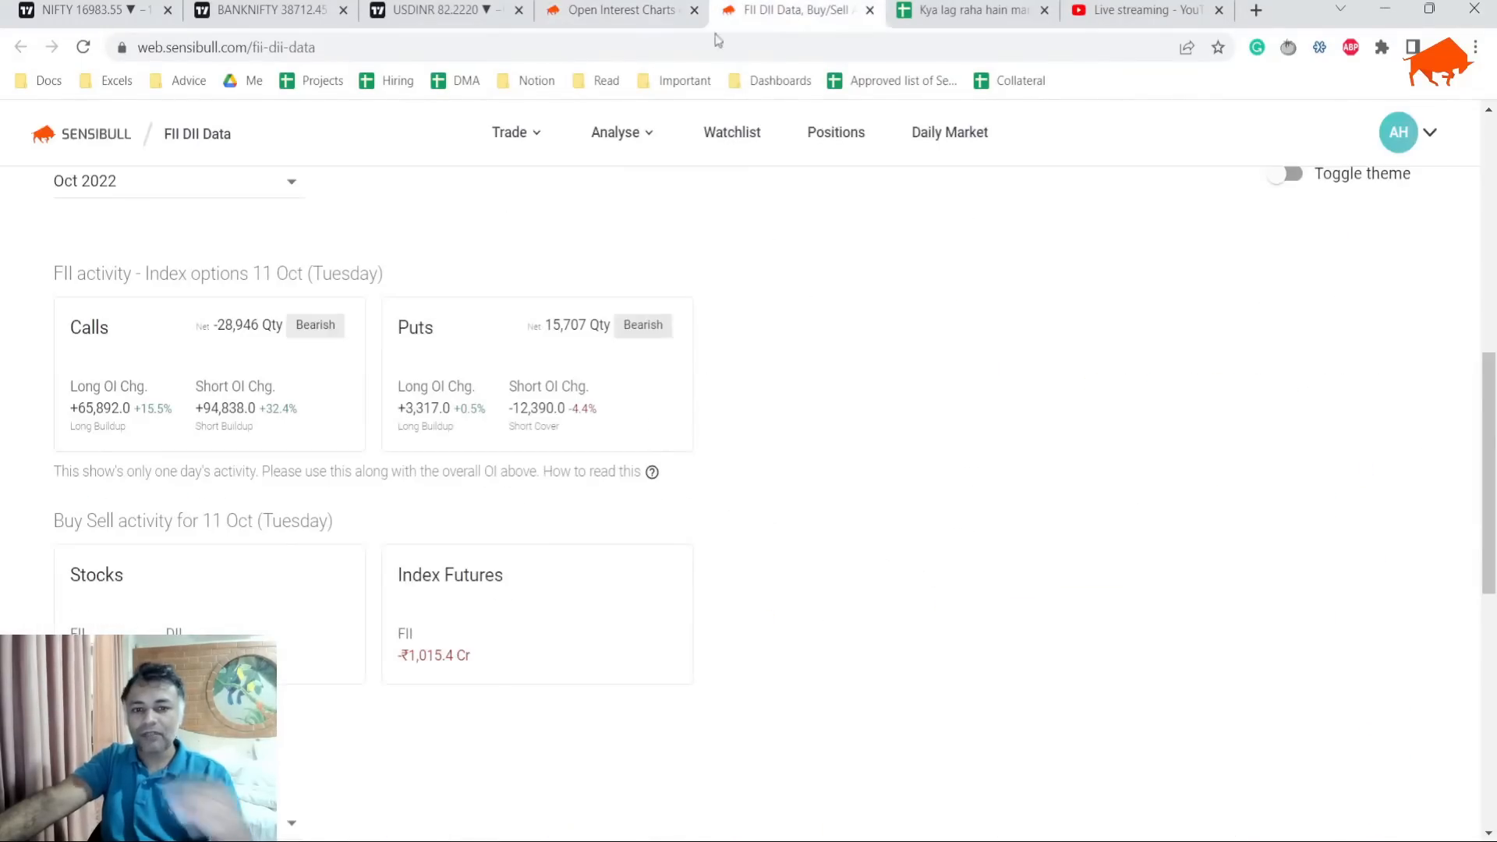
pyautogui.scroll(3)
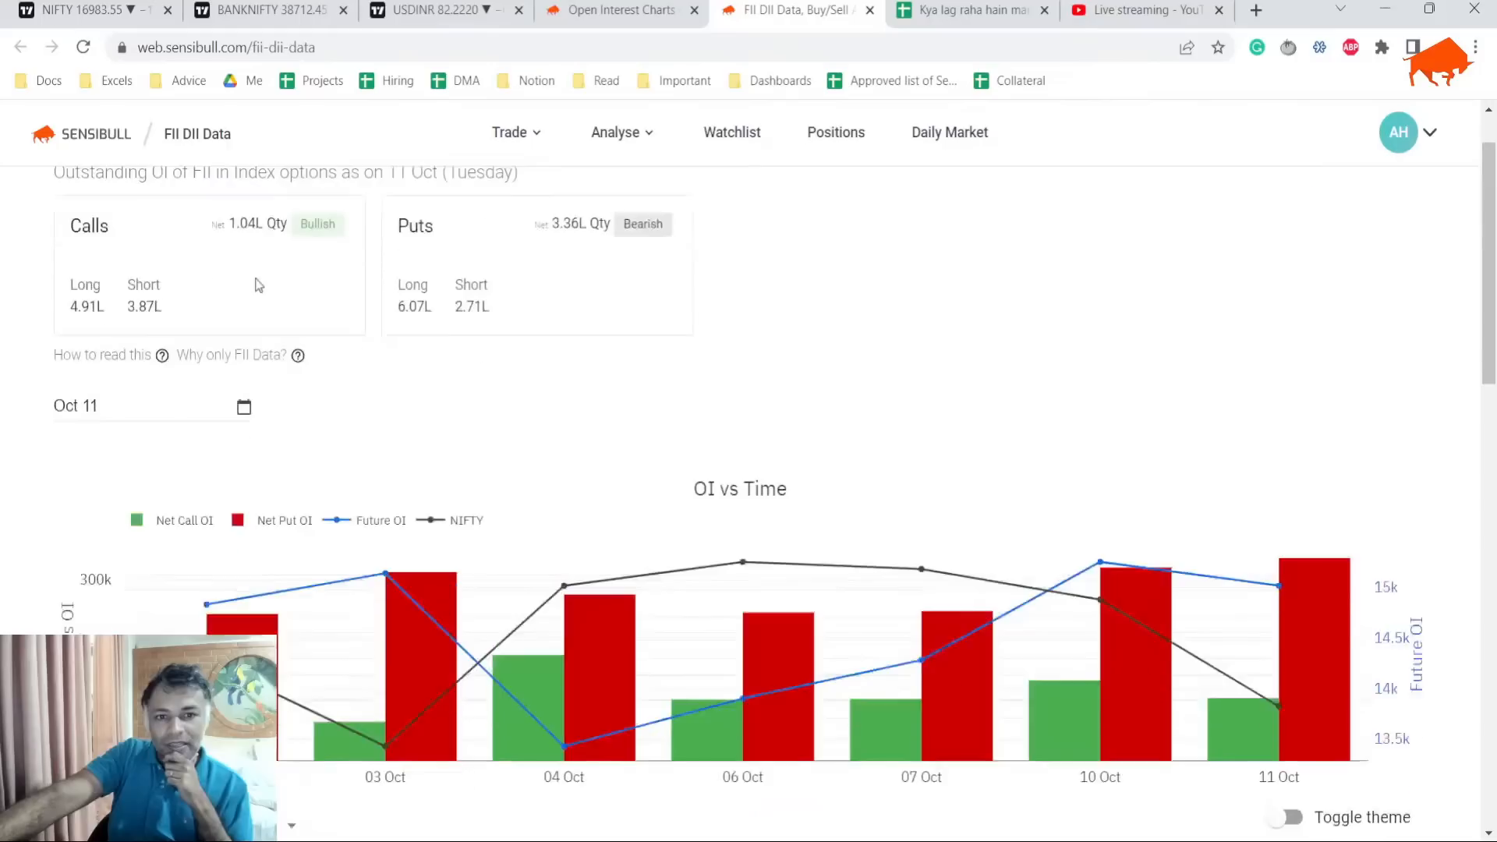
pyautogui.scroll(3)
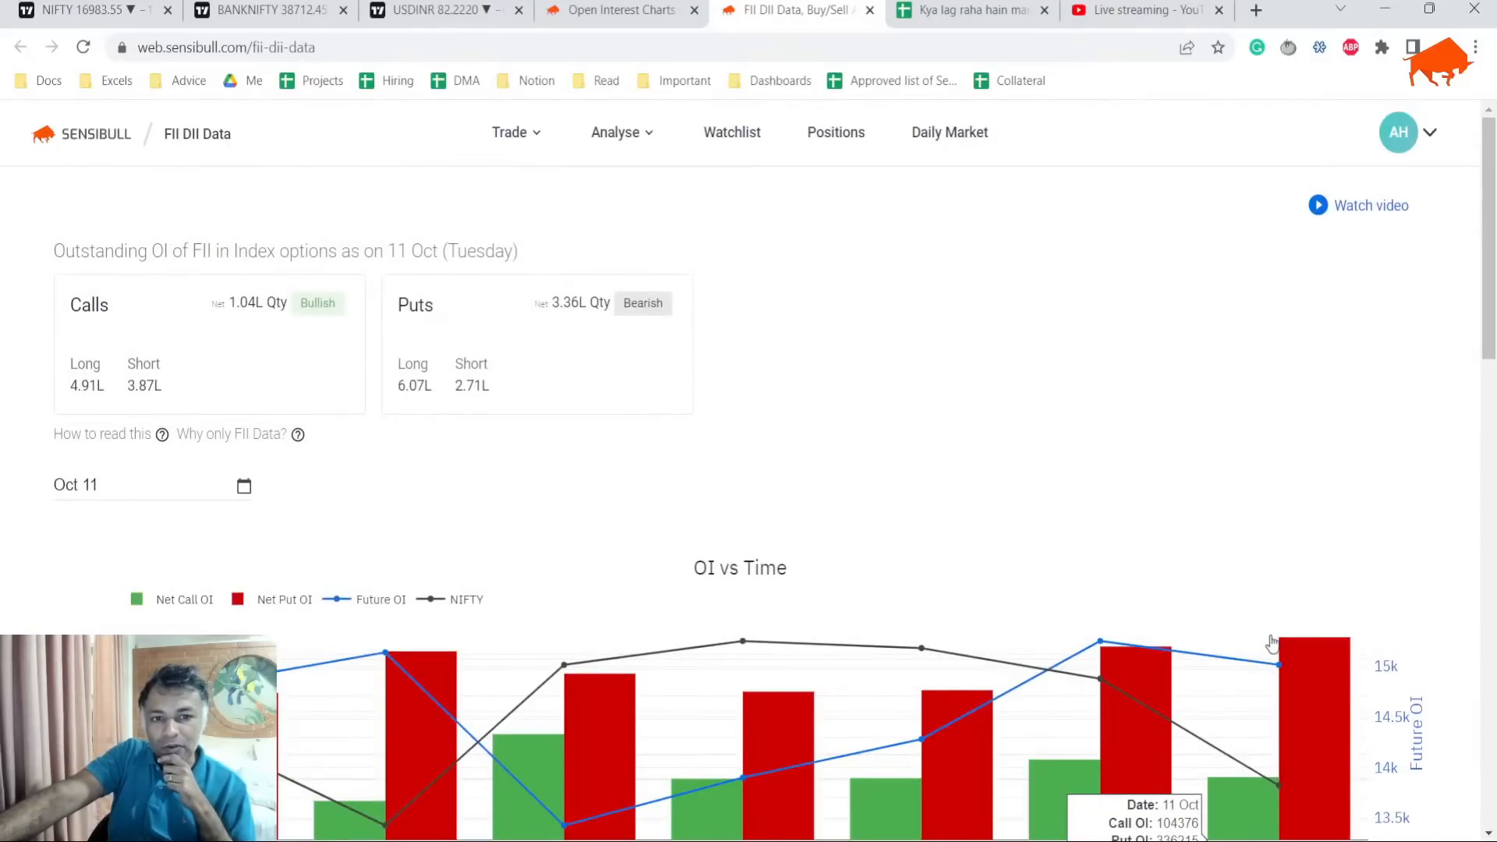
pyautogui.scroll(-3)
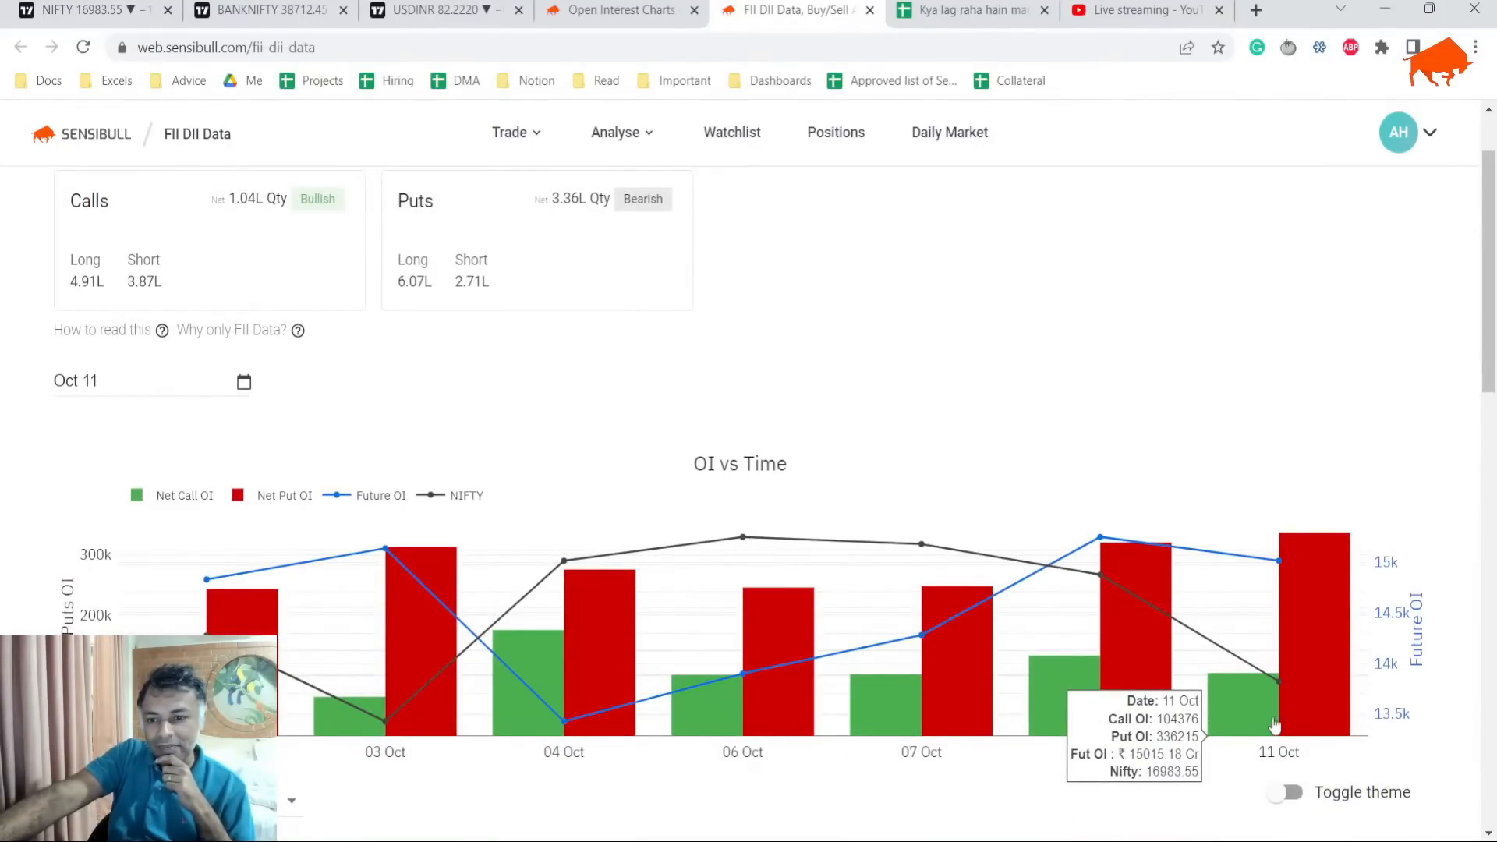
pyautogui.scroll(-3)
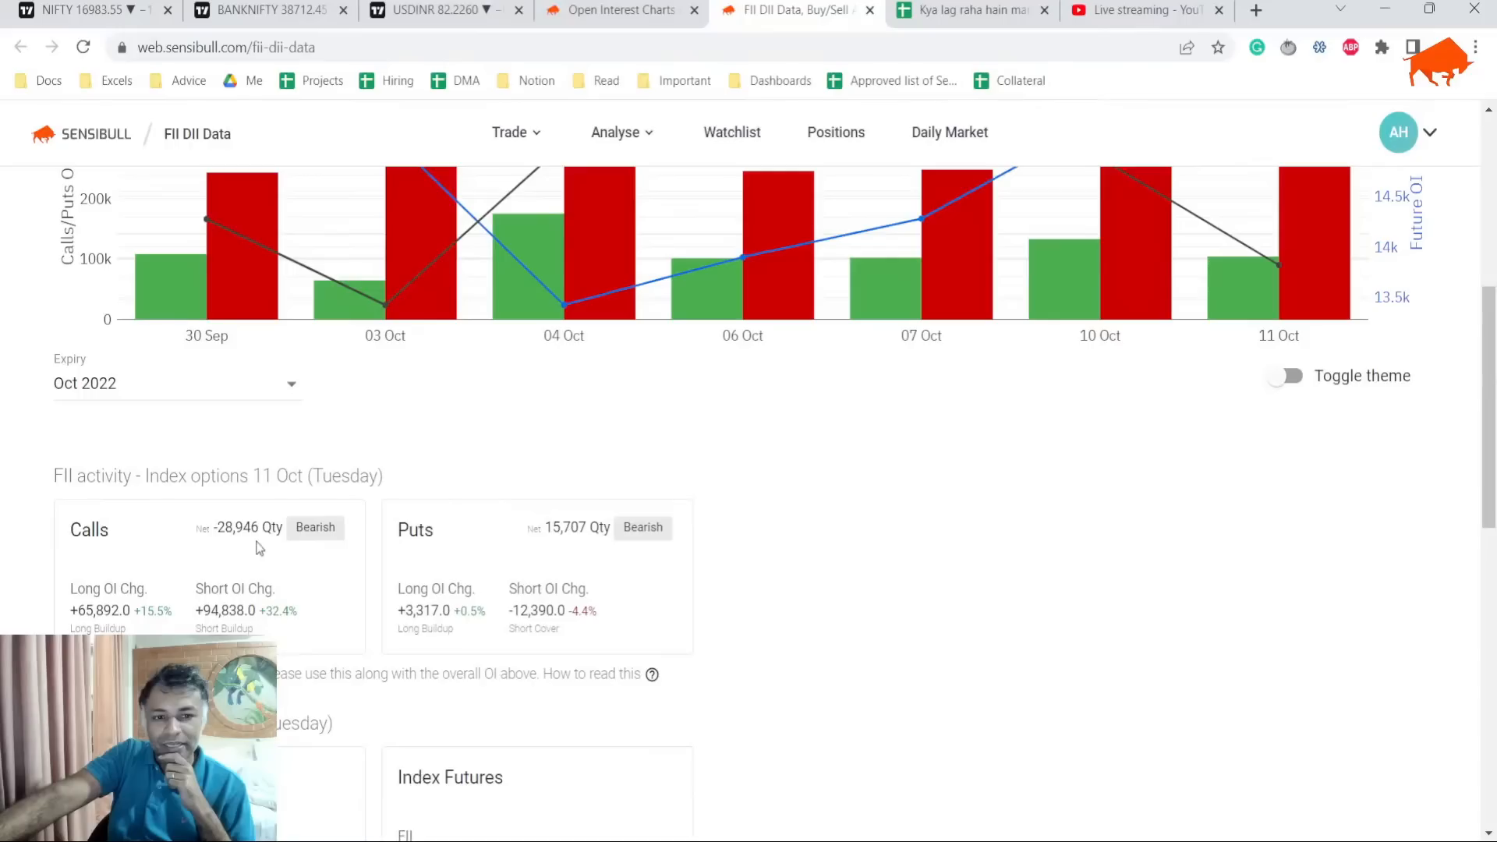
pyautogui.scroll(-3)
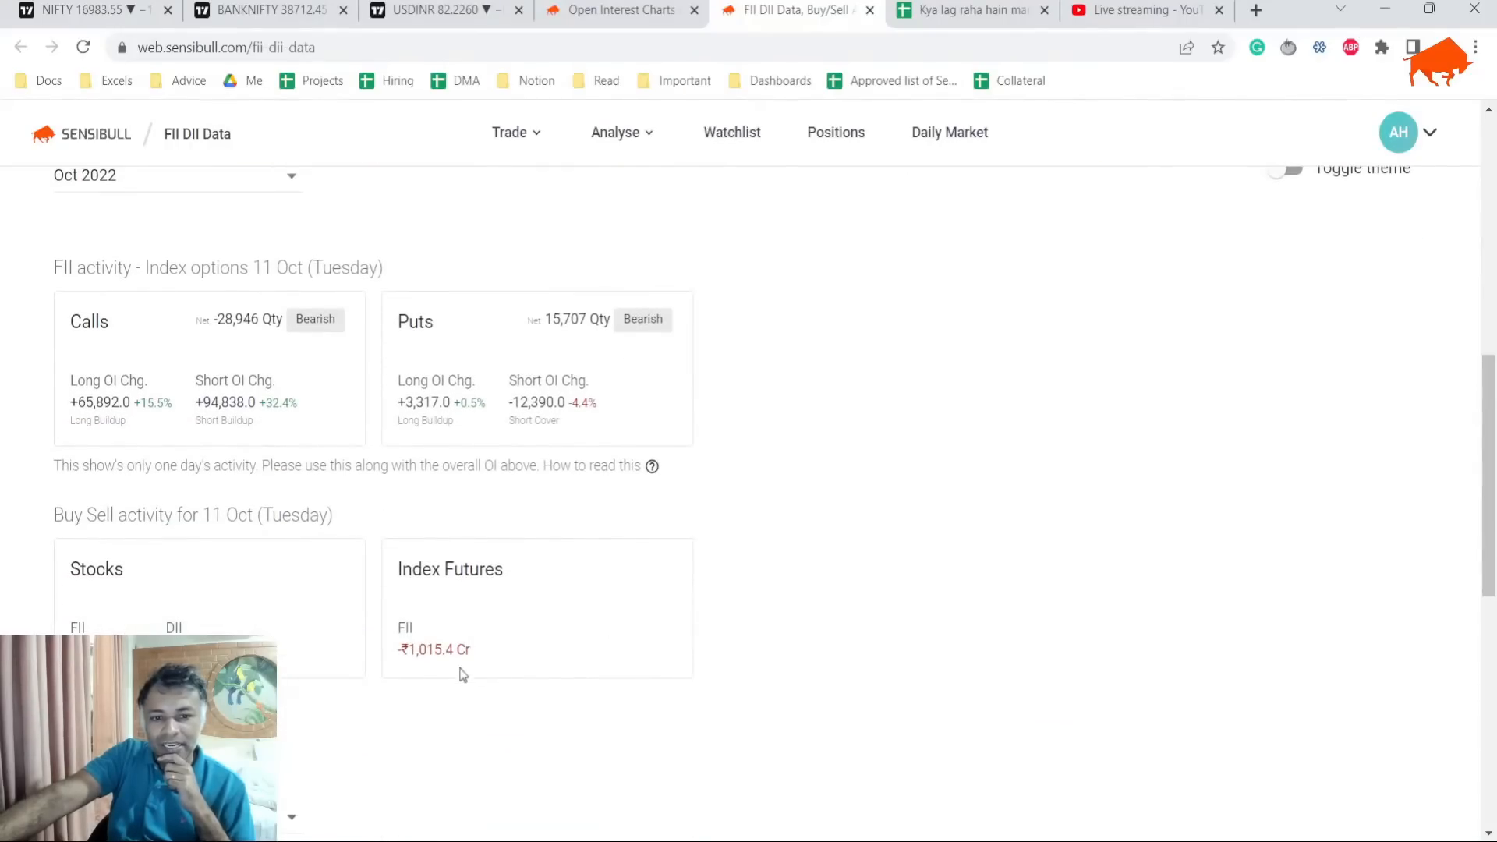
pyautogui.scroll(-3)
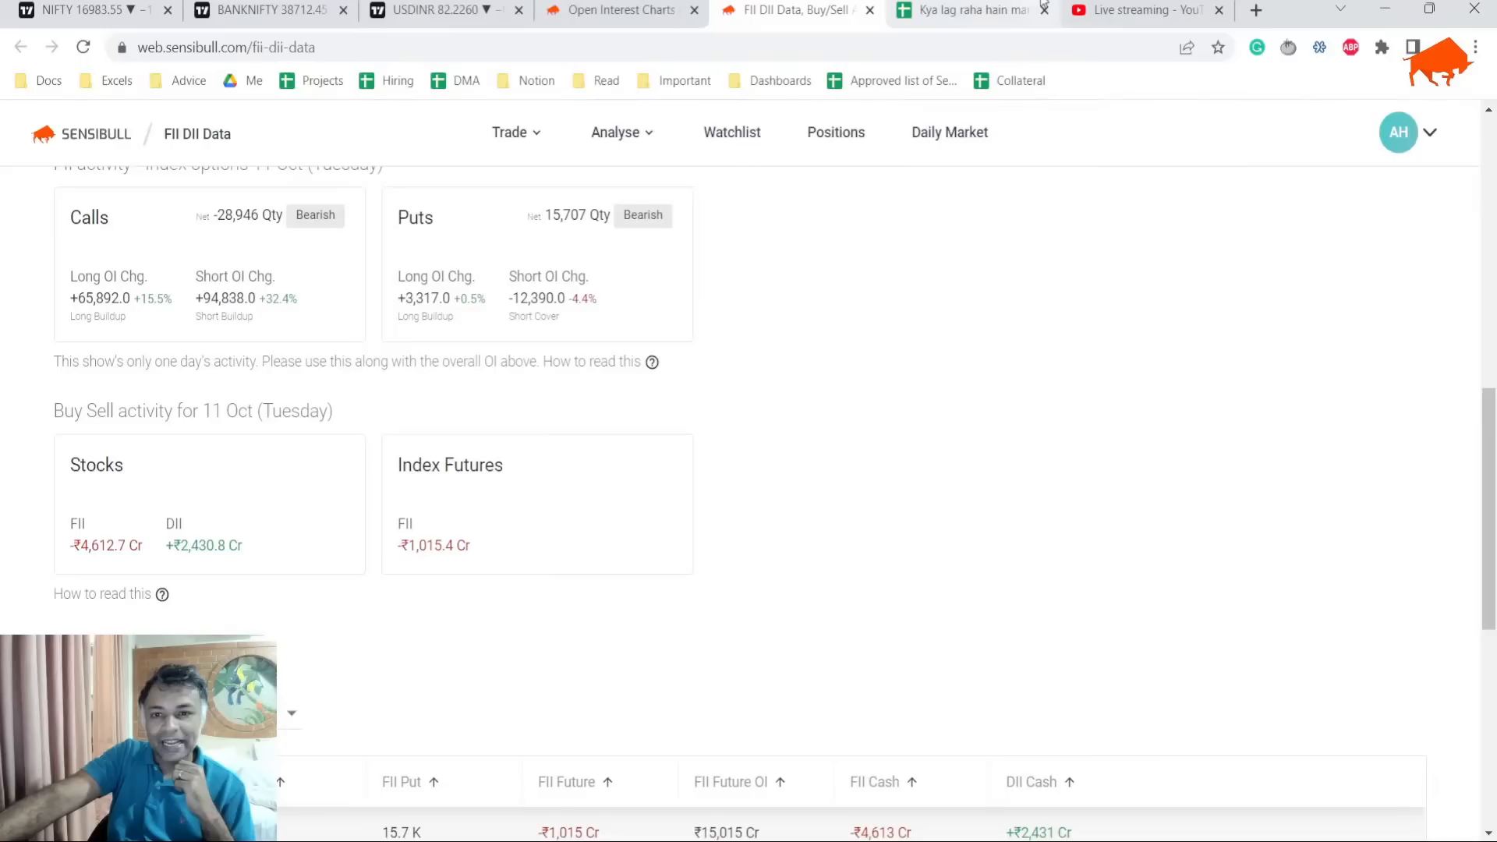
# Update the 12-Oct notes: FII stock selling figure and go long if 16800 holds, else short.
pyautogui.click(969, 11)
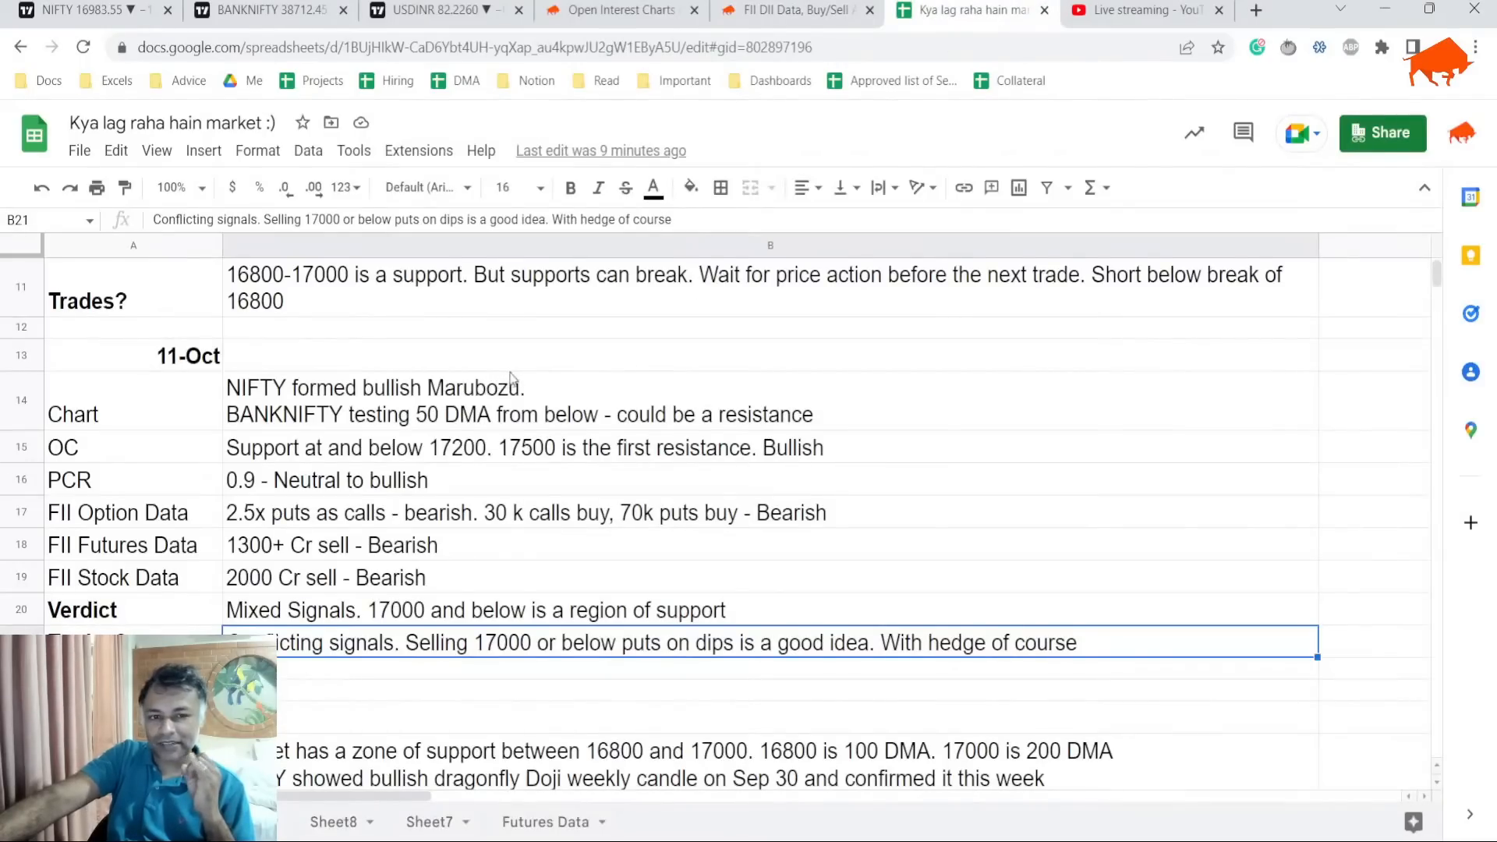
pyautogui.scroll(3)
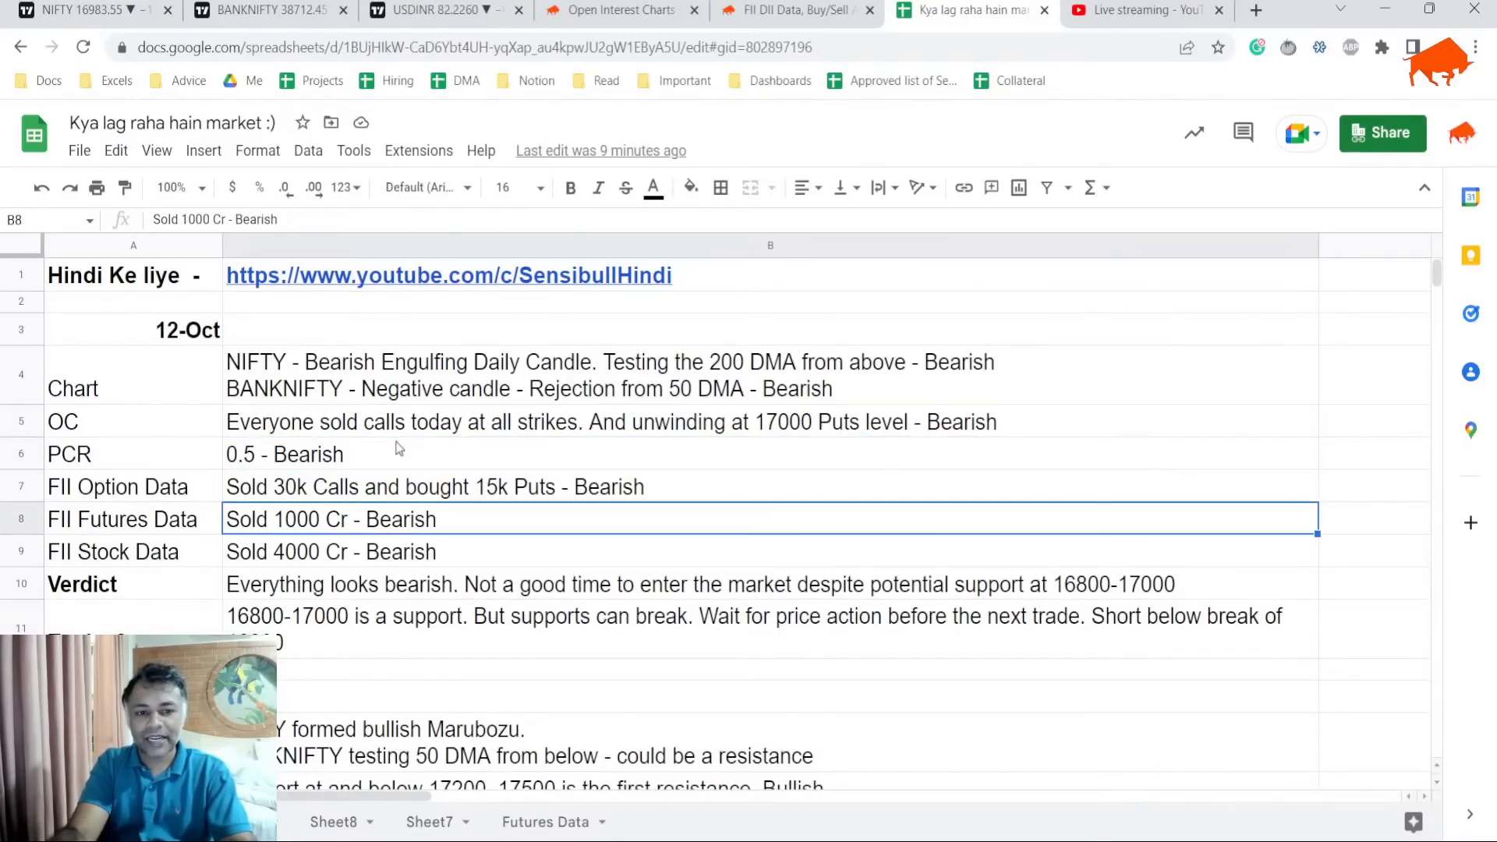
pyautogui.click(701, 585)
pyautogui.write('at 1')
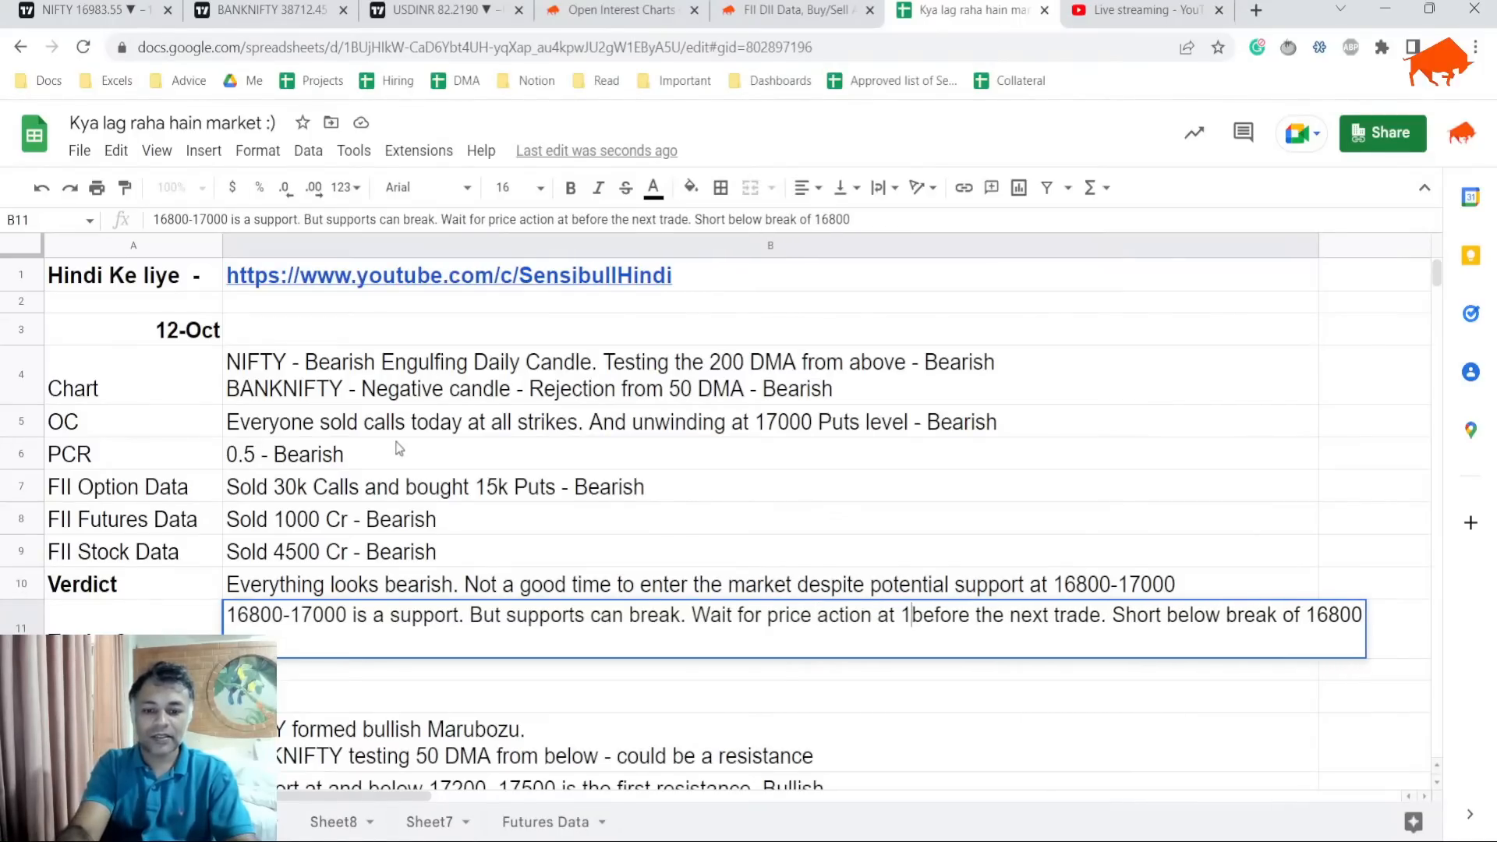
pyautogui.write('6800')
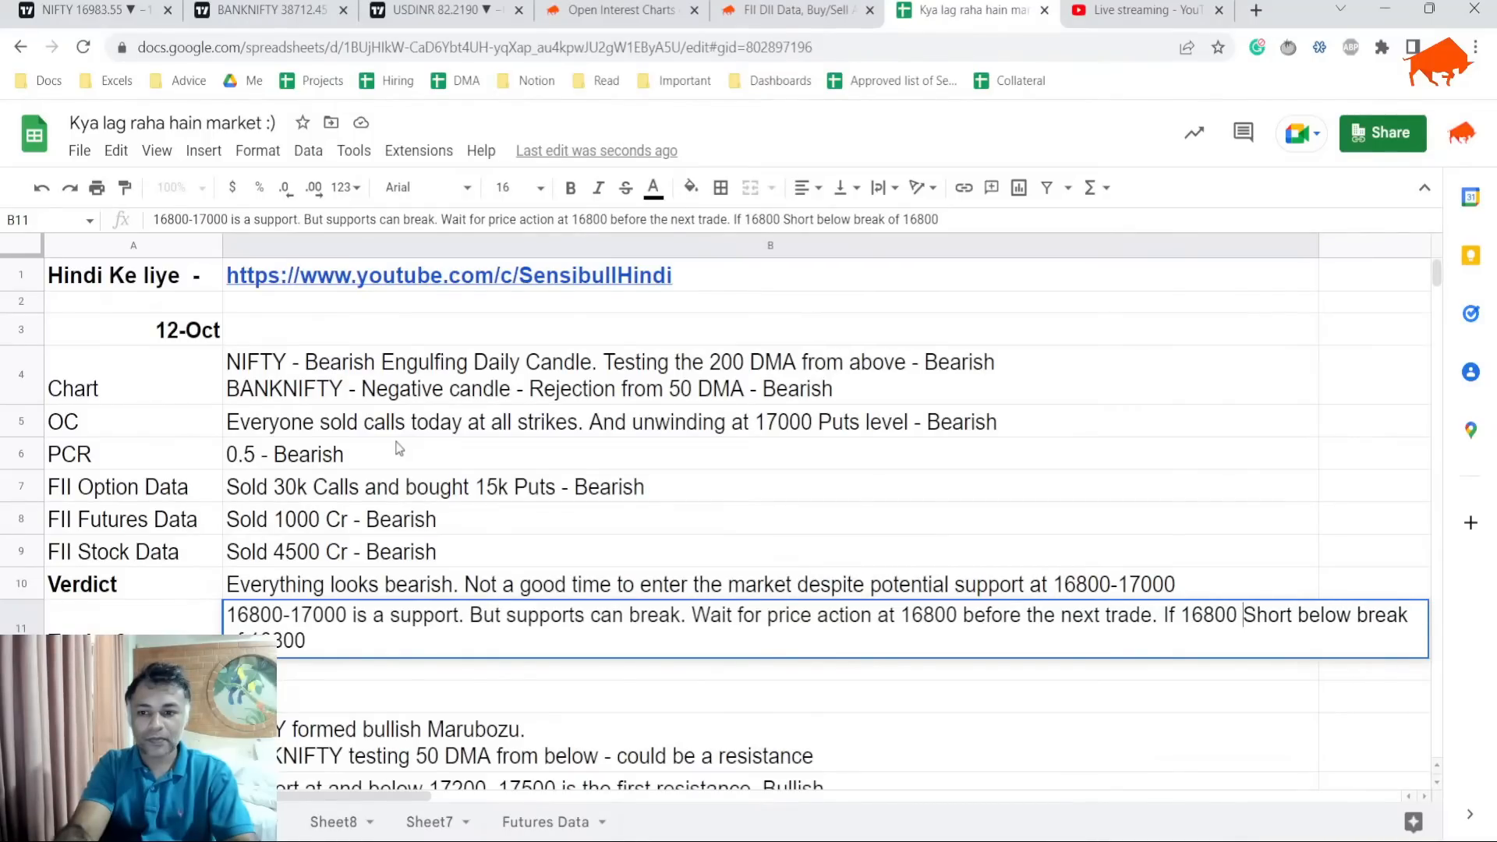
pyautogui.write('holds, long. Else')
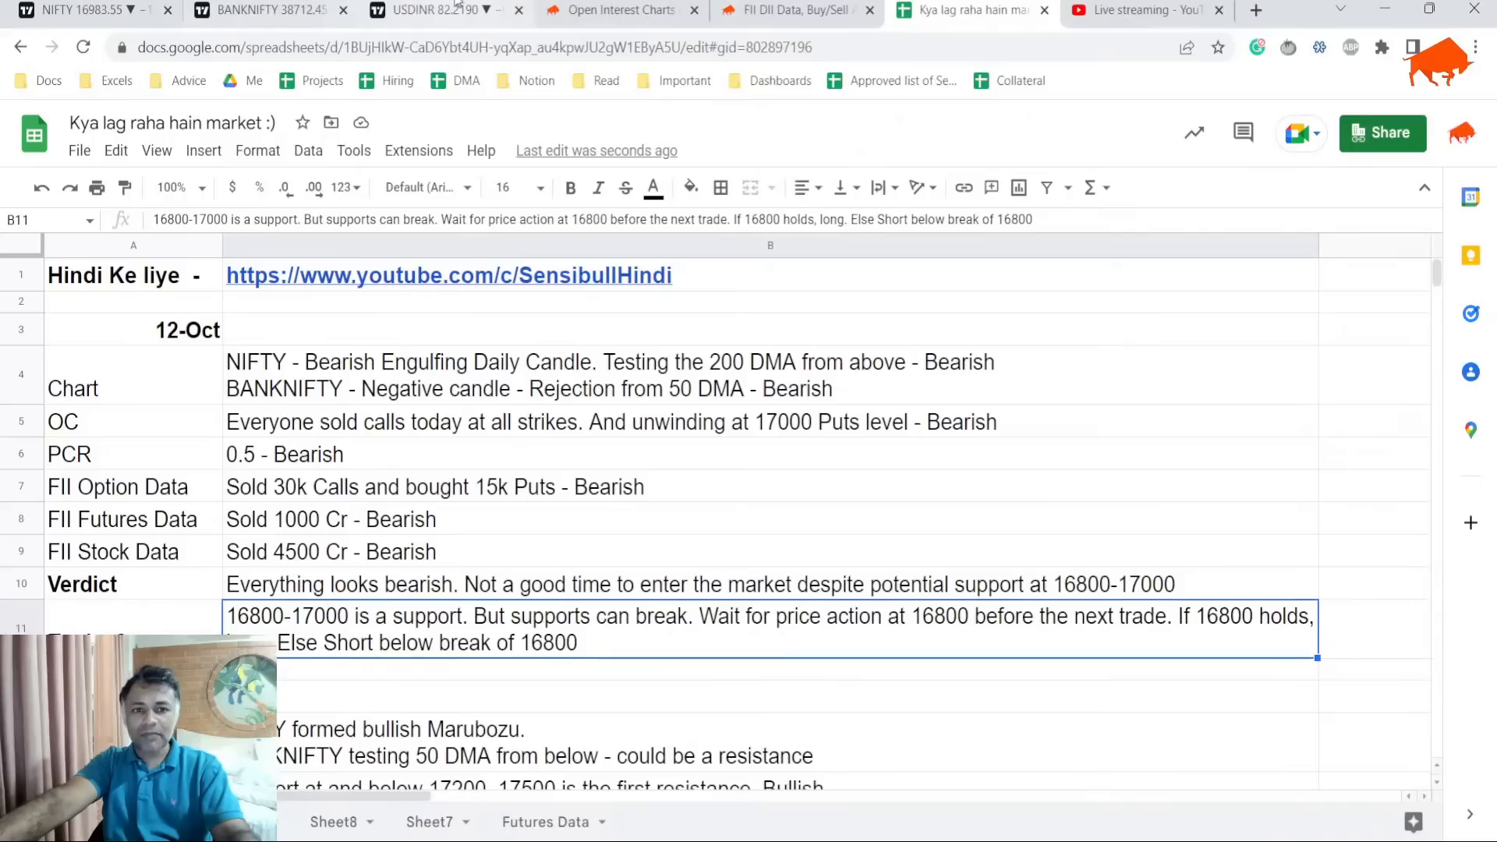
# Check the live-stream chat and return to the market notes sheet.
pyautogui.click(1141, 11)
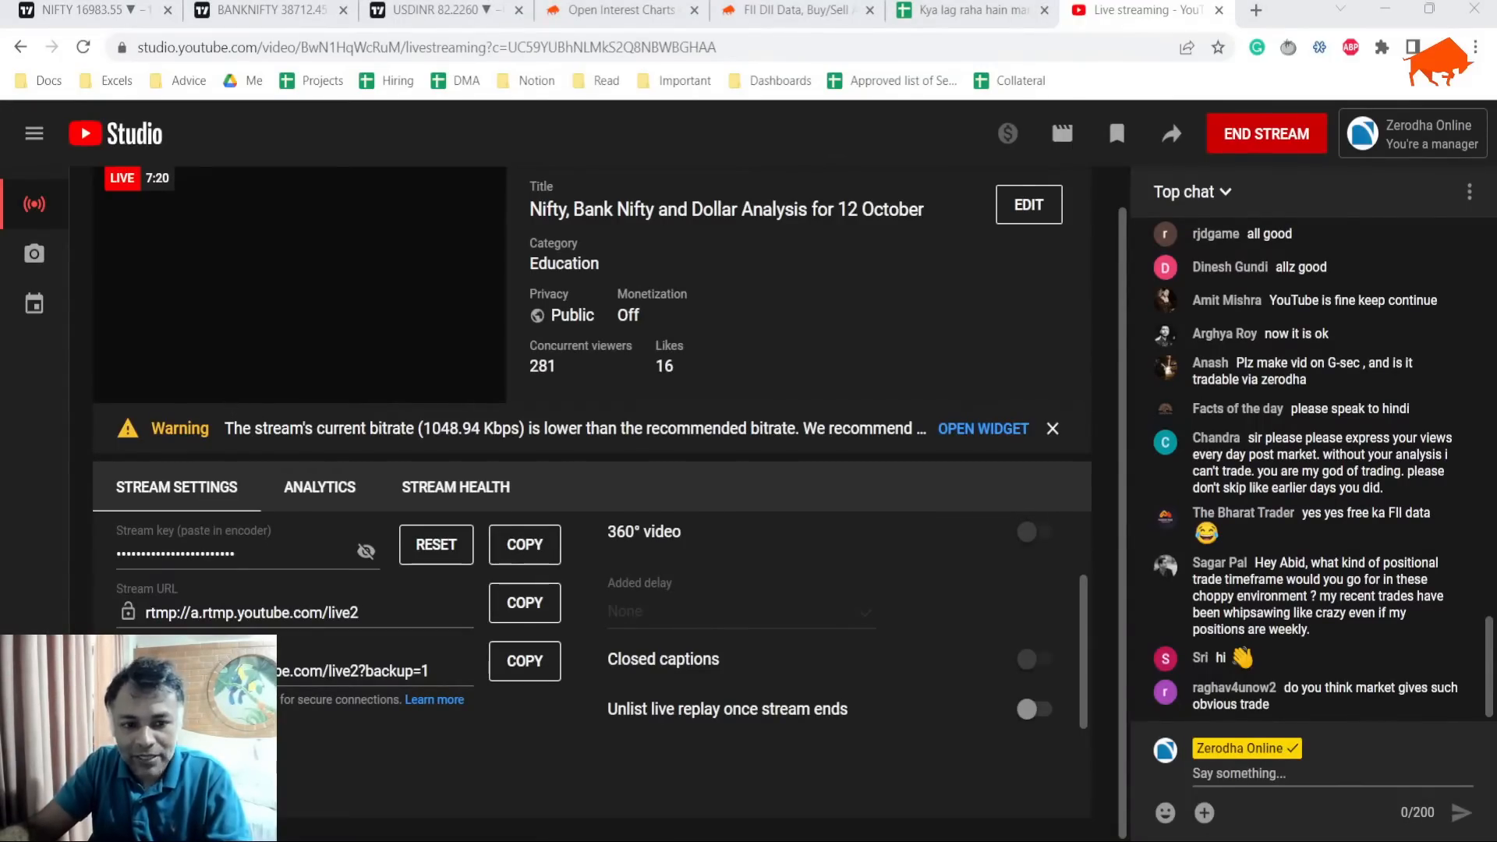
pyautogui.click(967, 11)
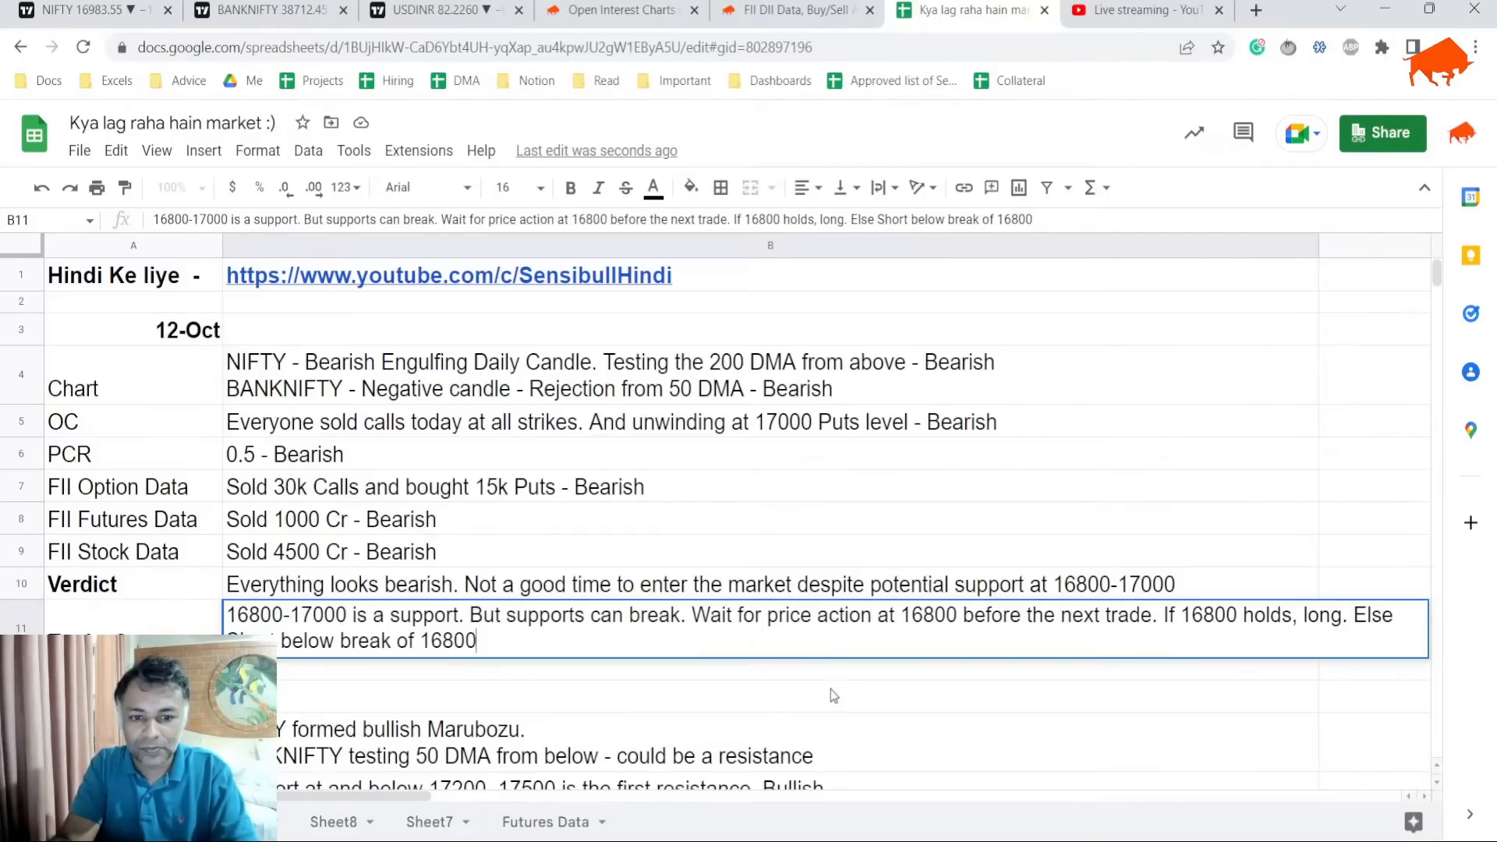
# Add to the 12-Oct verdict: FOMC minutes is an event risk, keep positions light.
pyautogui.write('. FOMC mi')
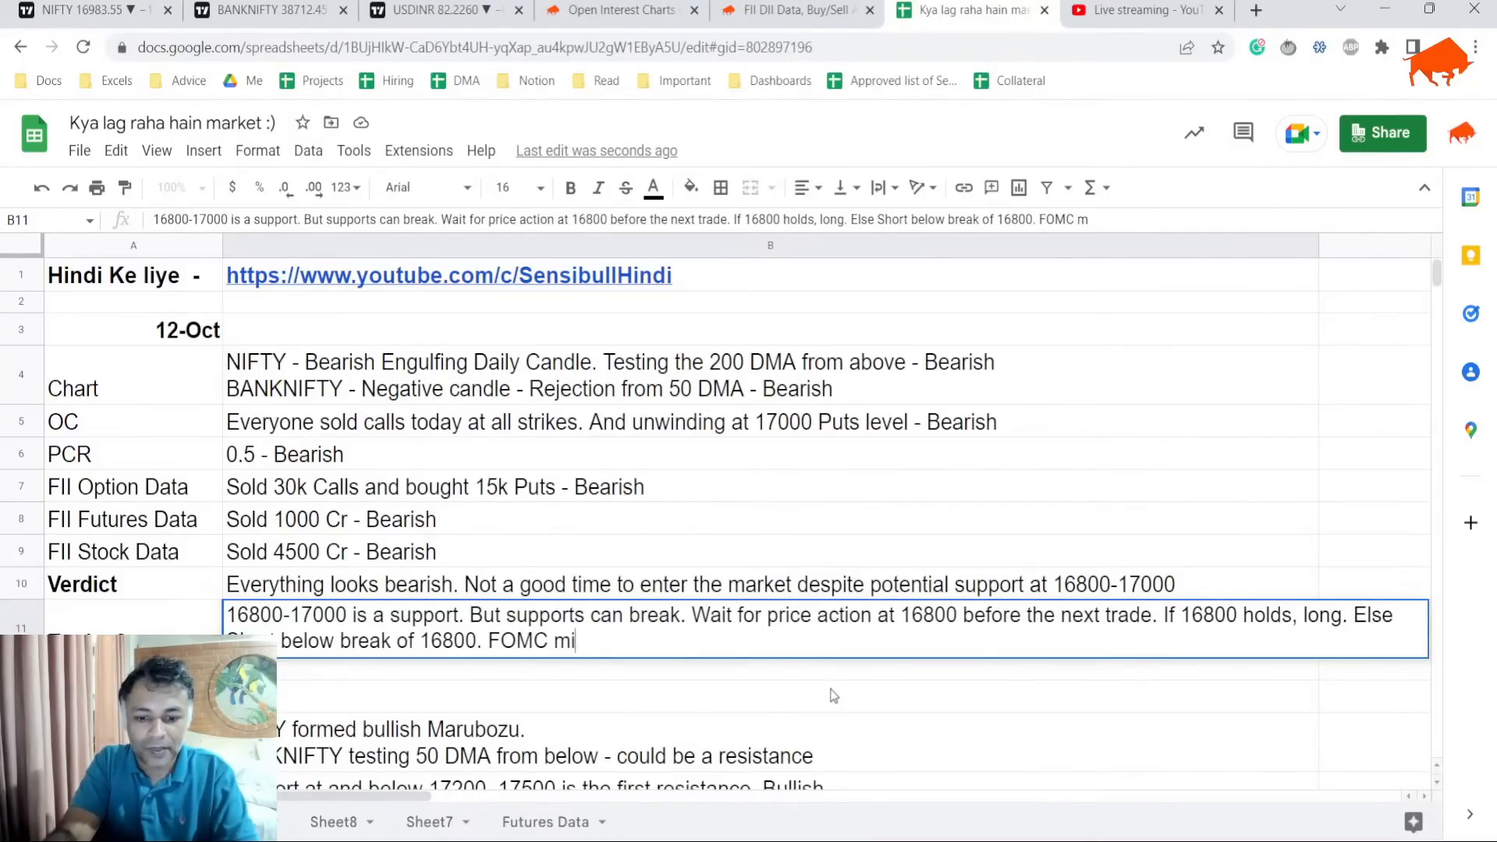
pyautogui.write('nutes is an')
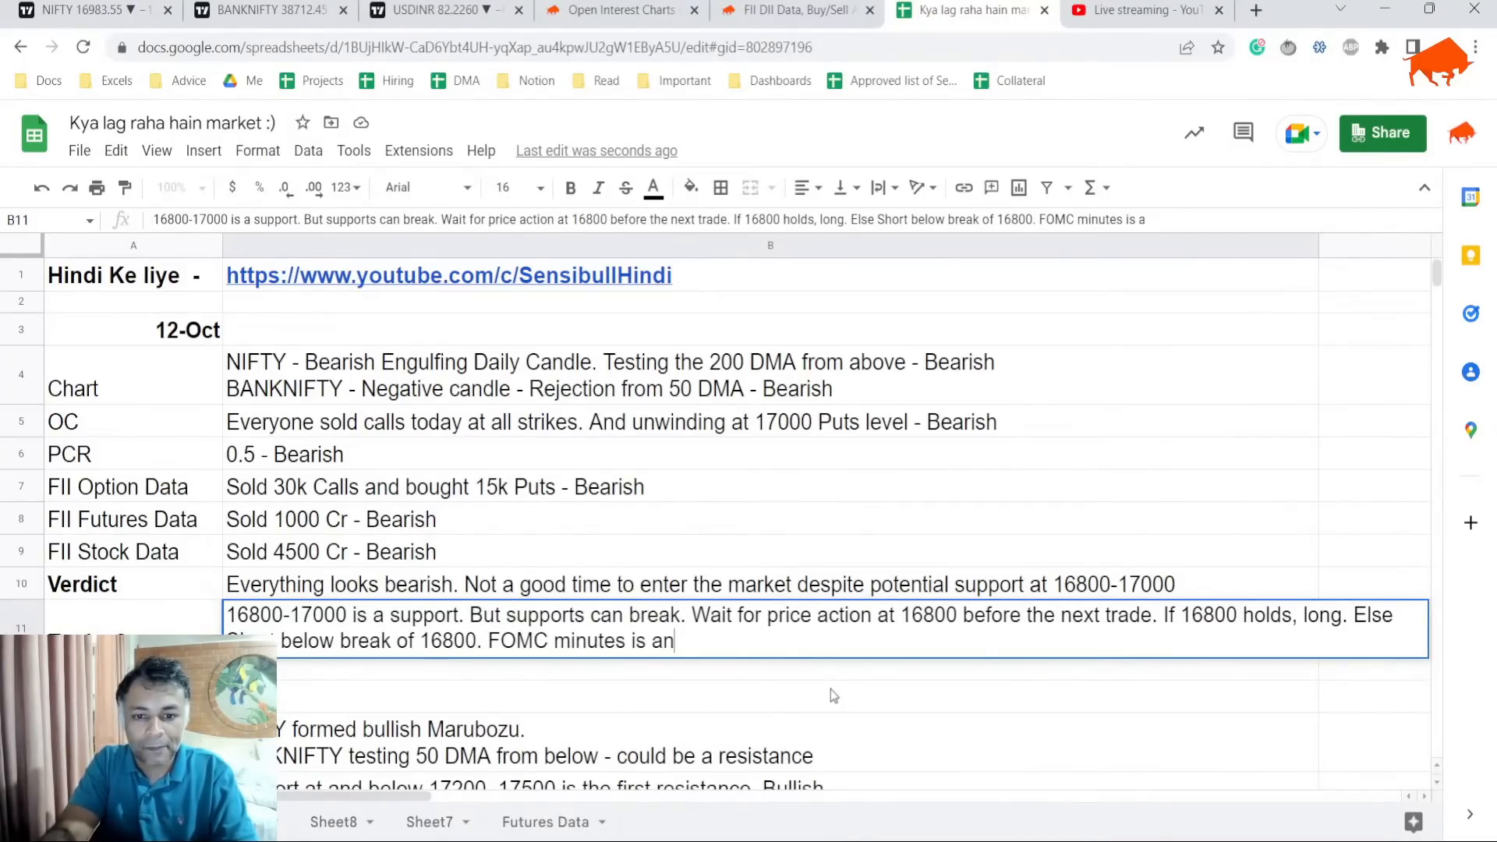
pyautogui.write('event risk. L')
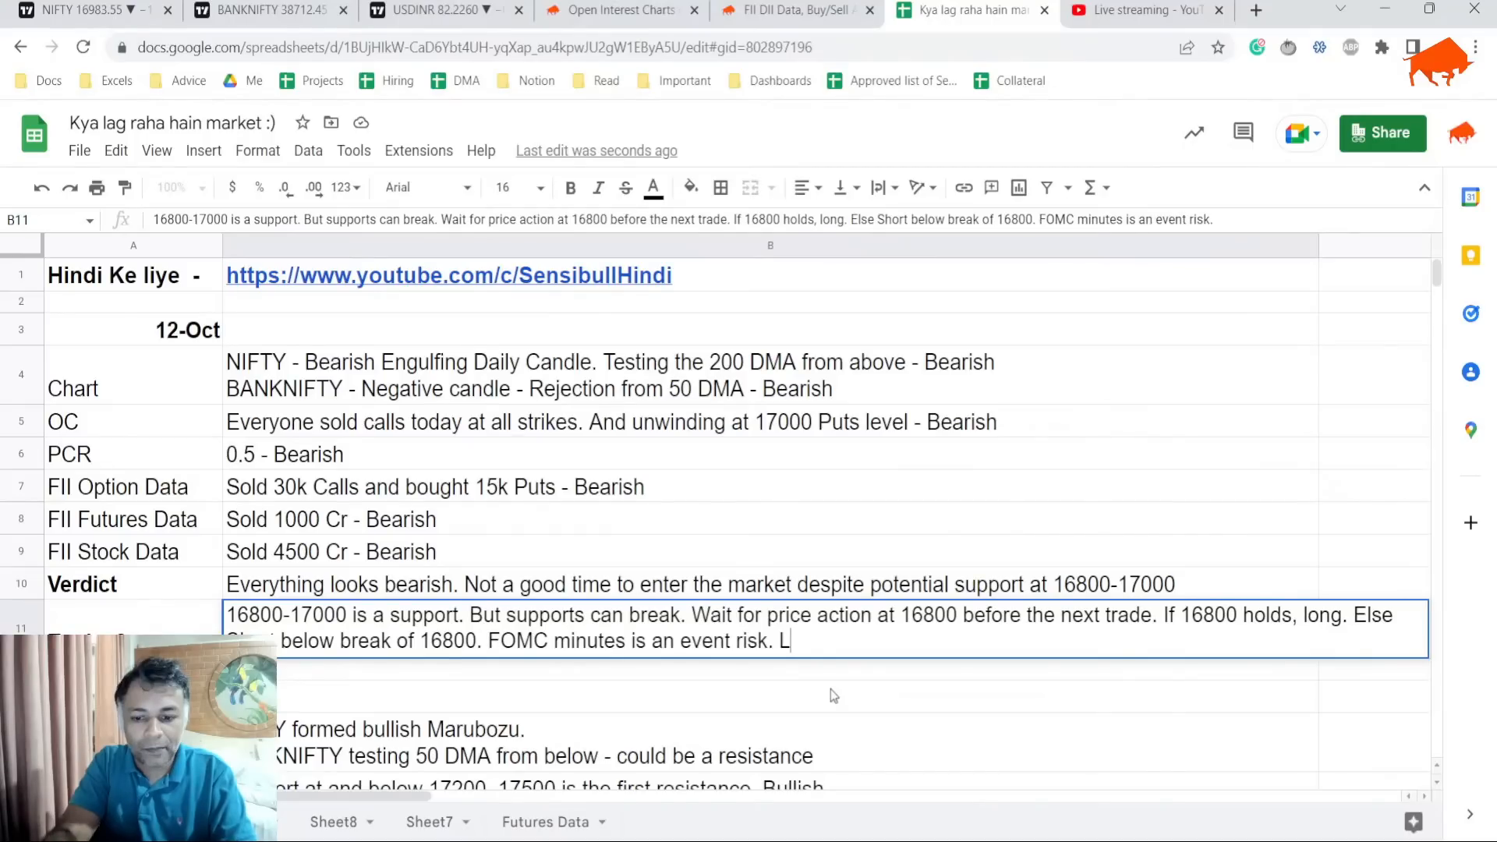
pyautogui.write('Keep po')
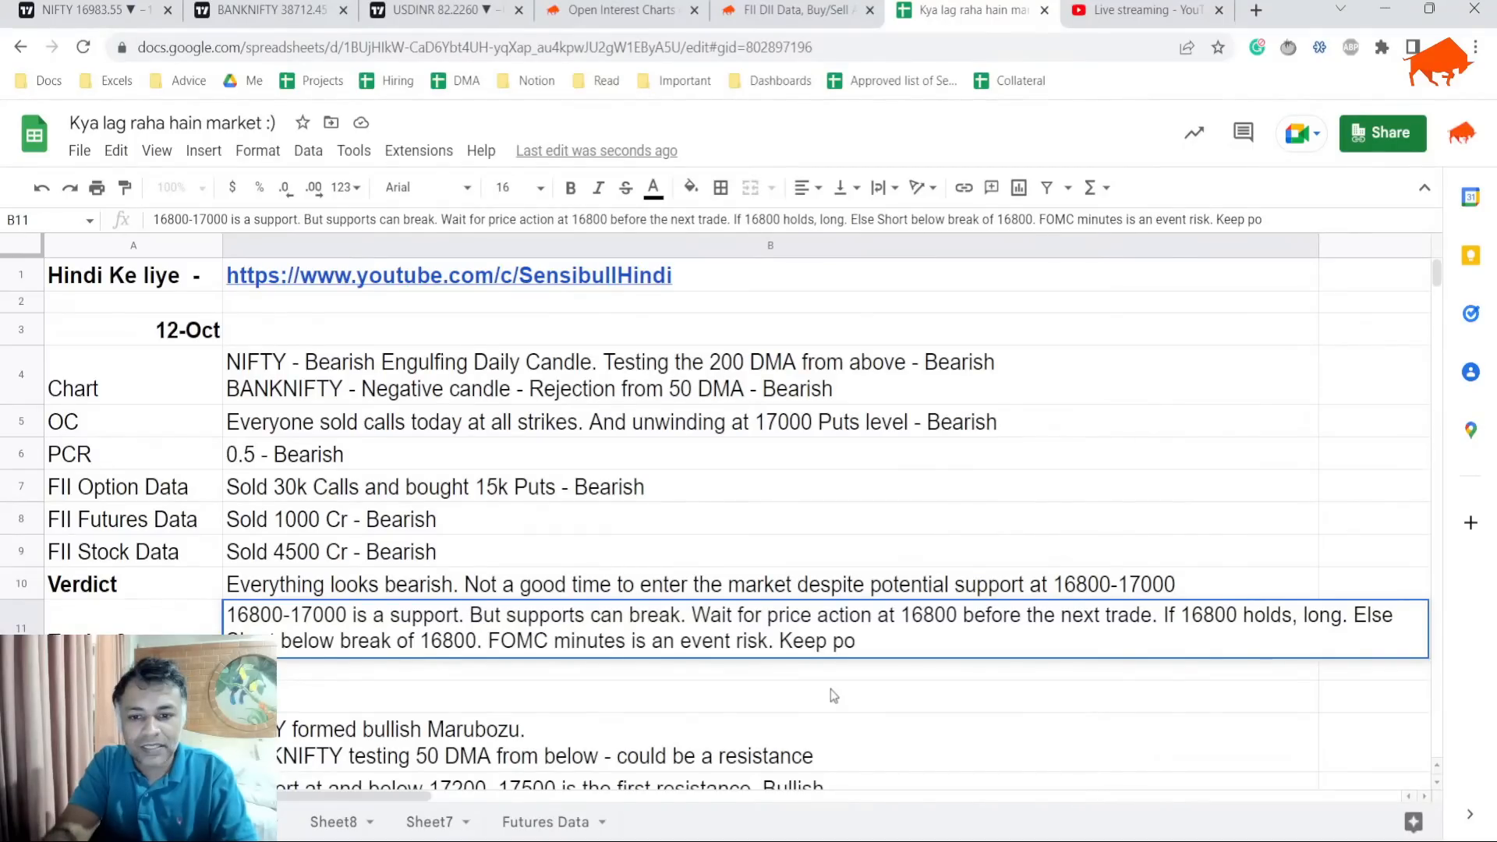
pyautogui.write('sitions lig')
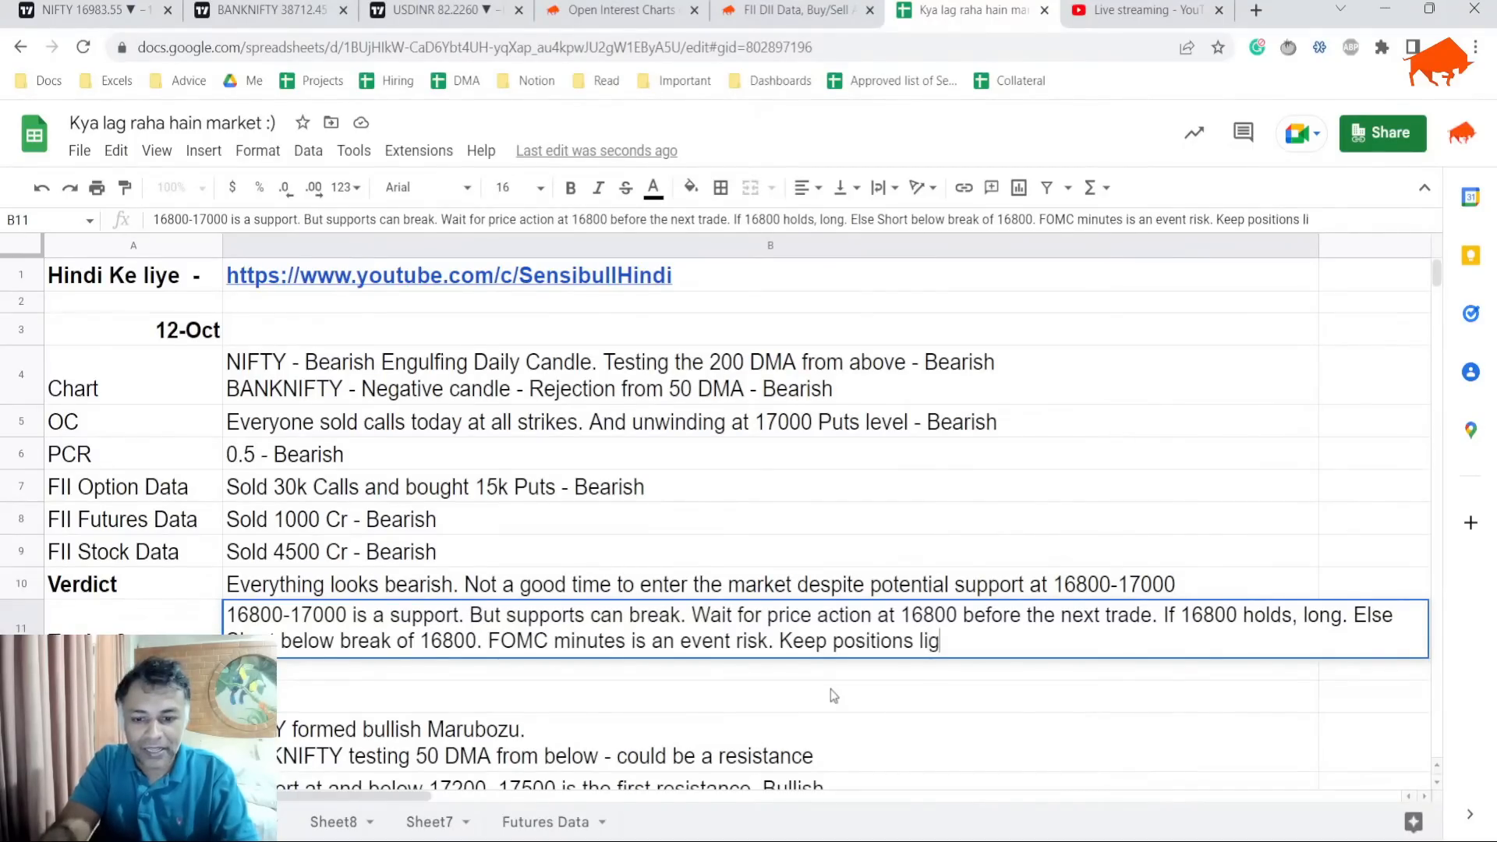
pyautogui.press('enter')
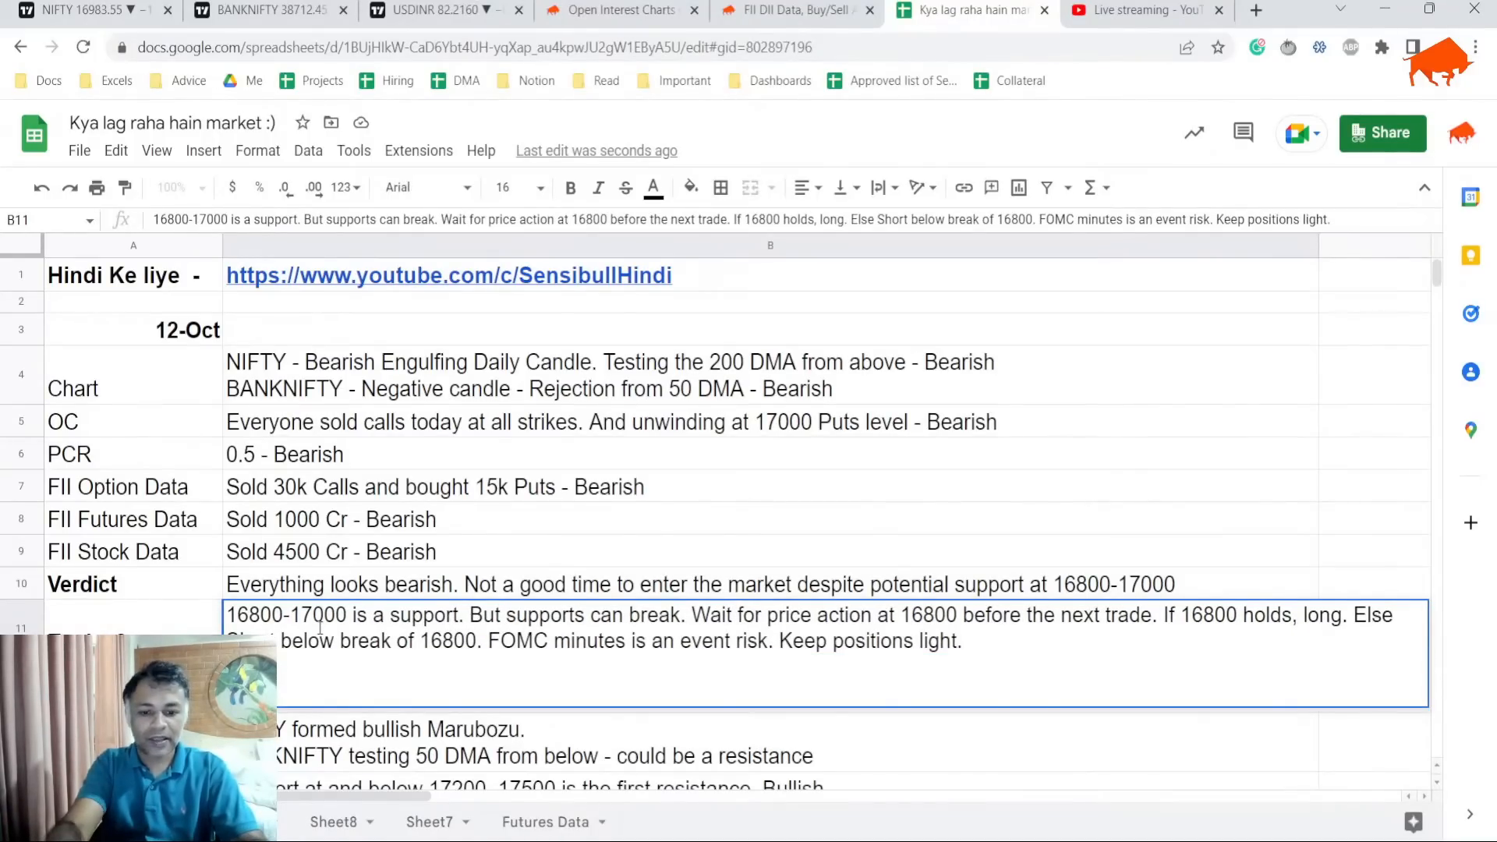
# On a new line, note the aggressive trade: sell 17100+ calls, not big positions.
pyautogui.write('essive trade')
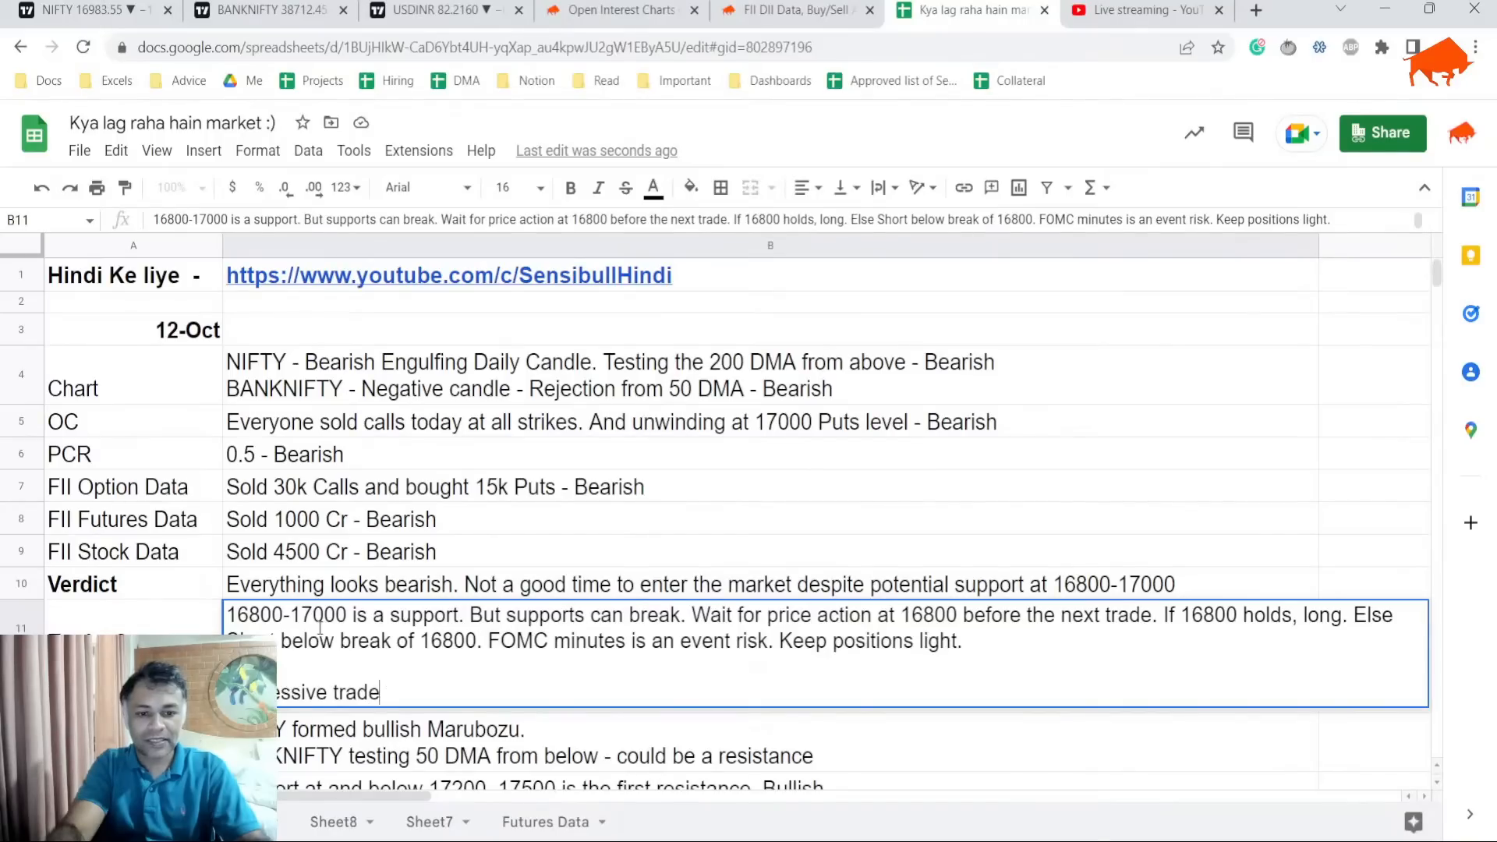
pyautogui.write('is sell 17')
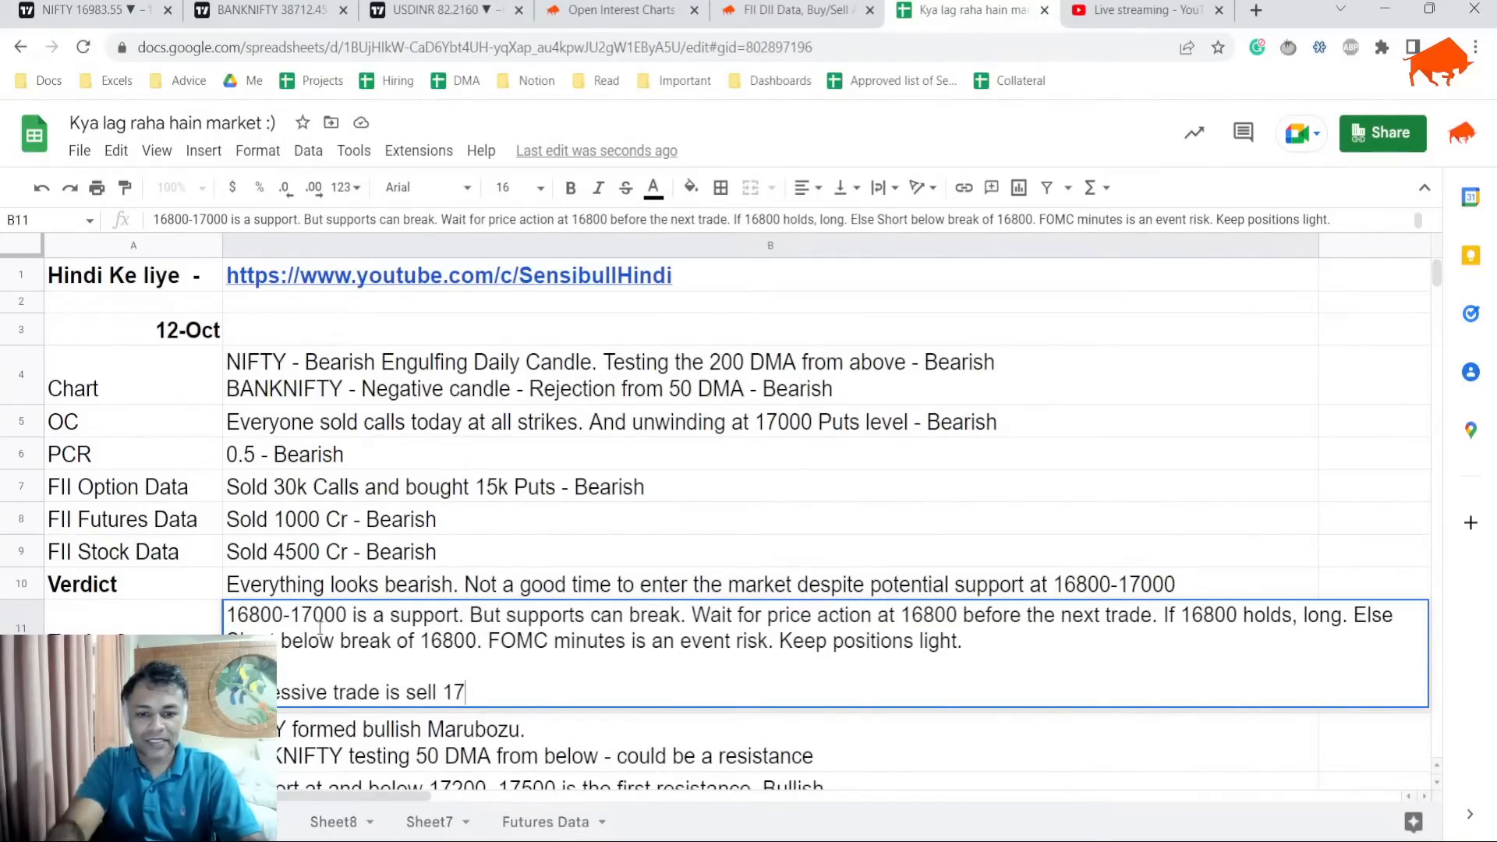
pyautogui.write('200+')
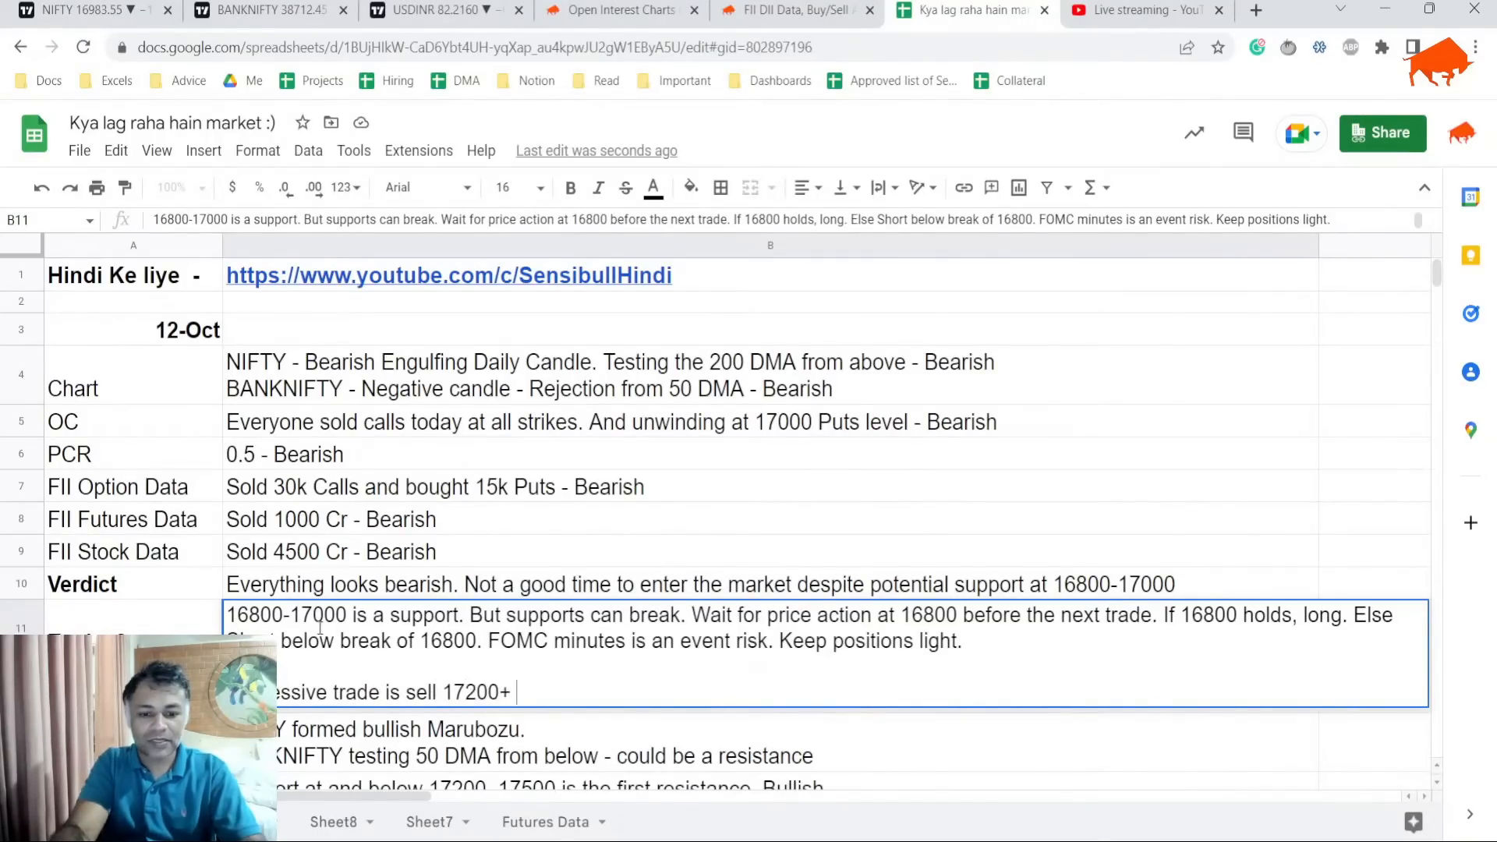
pyautogui.write('calls')
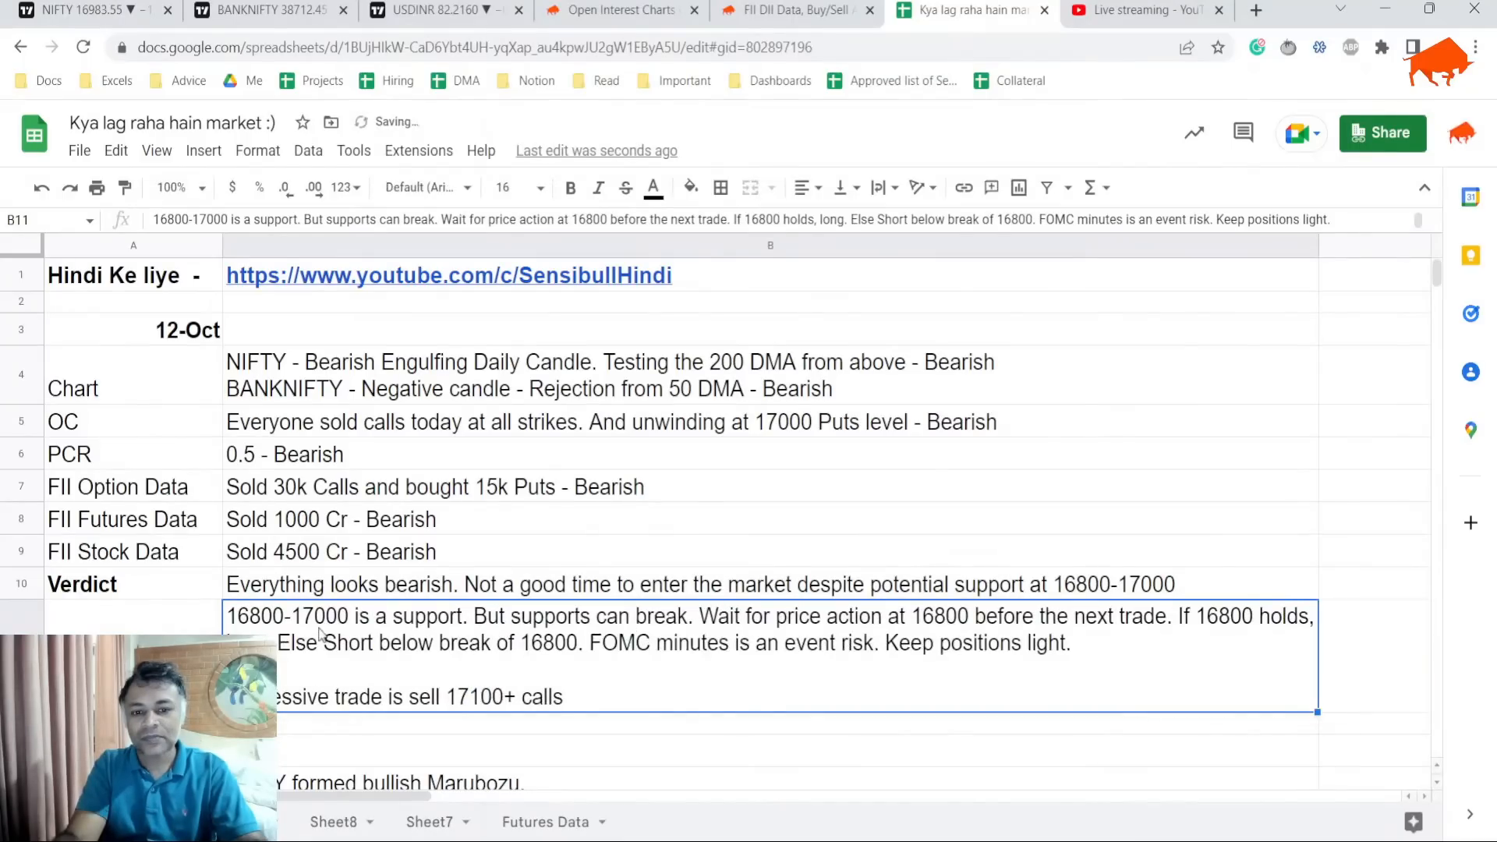
pyautogui.write('-')
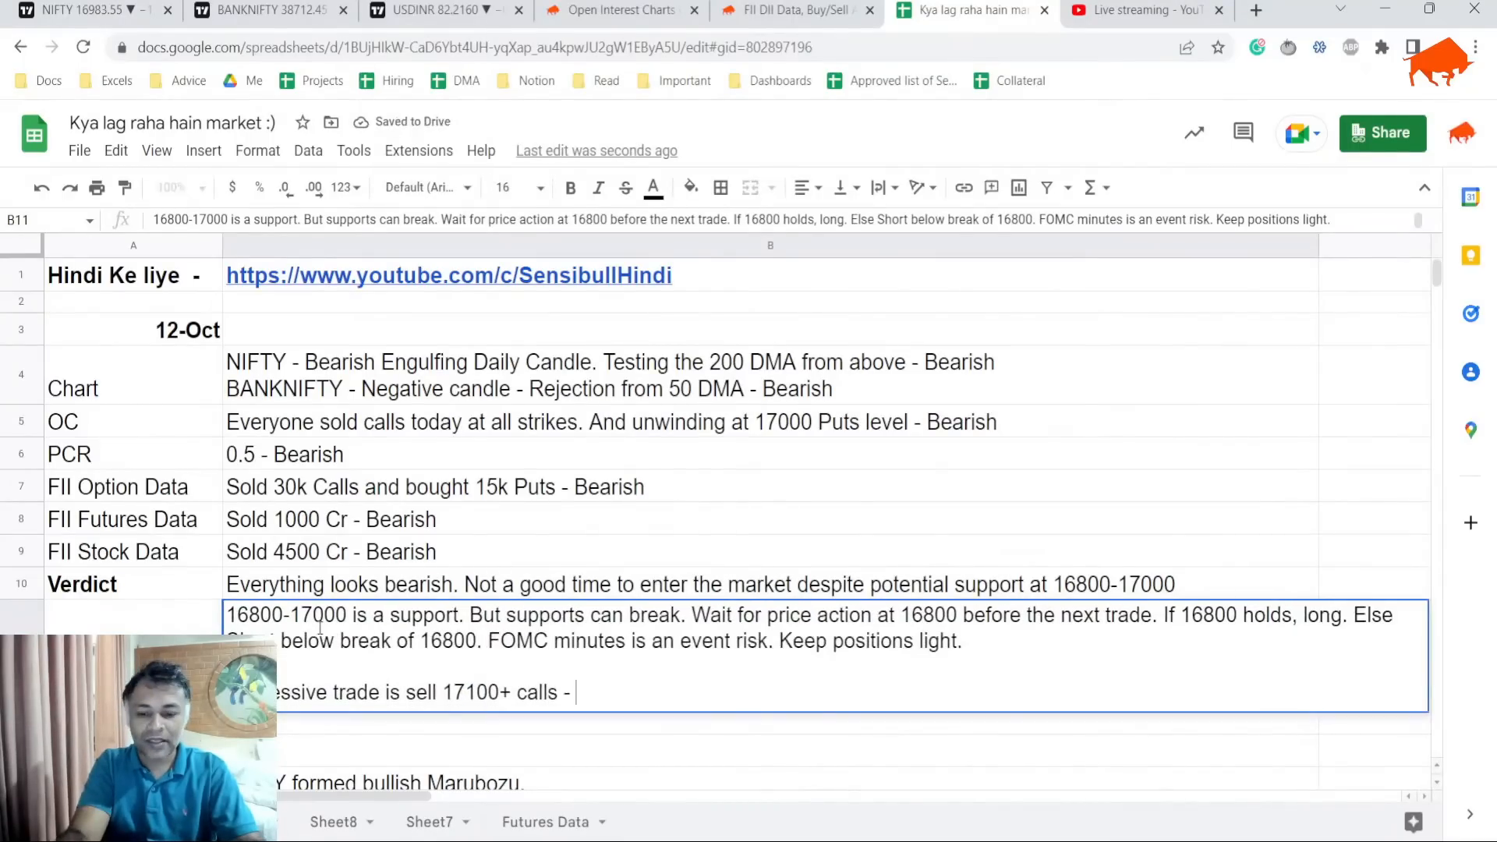
pyautogui.write('Not big positio')
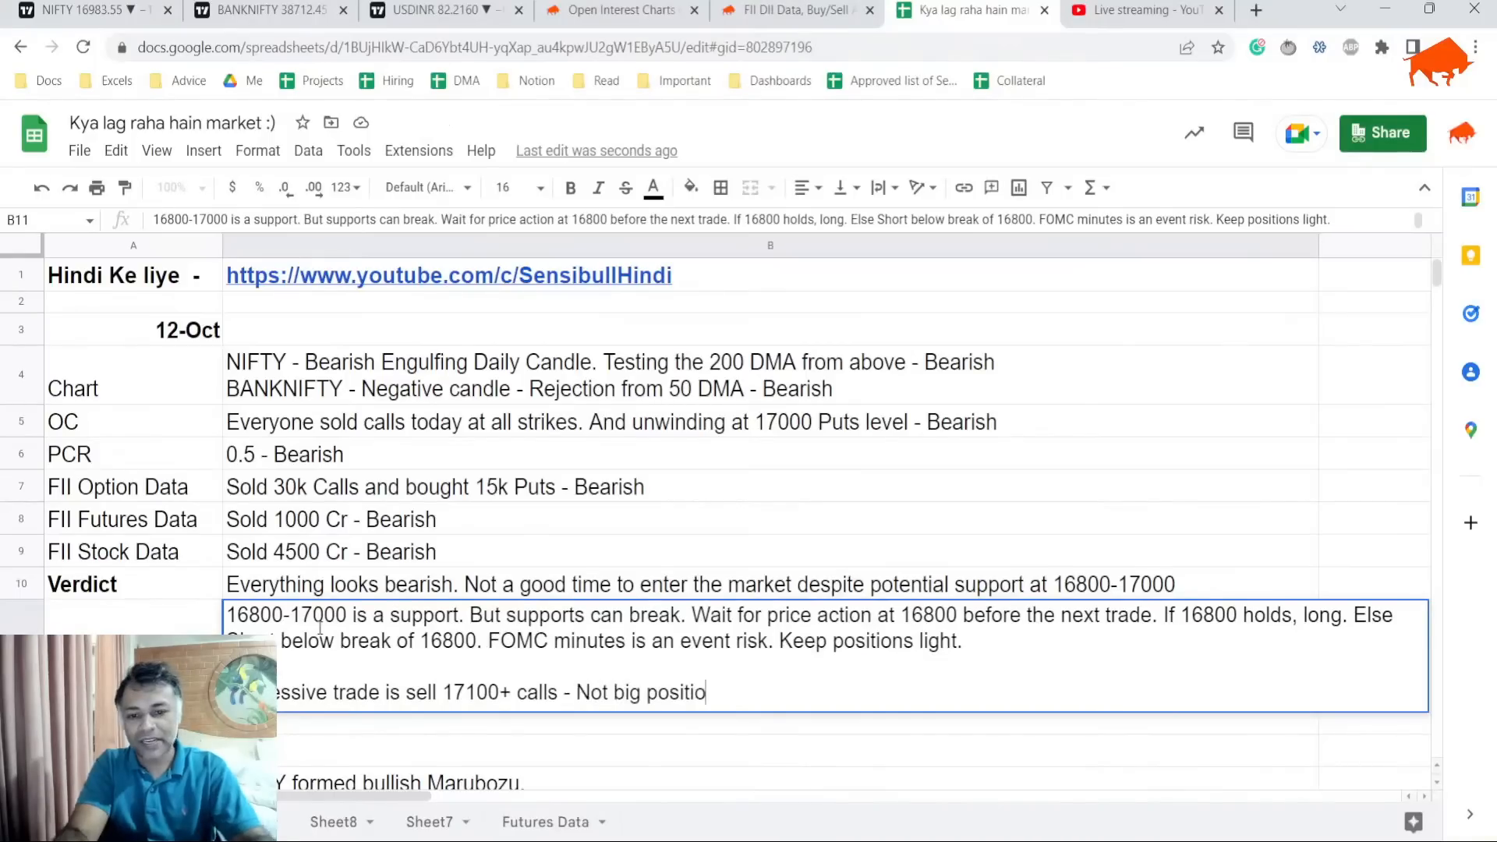
pyautogui.write('ns')
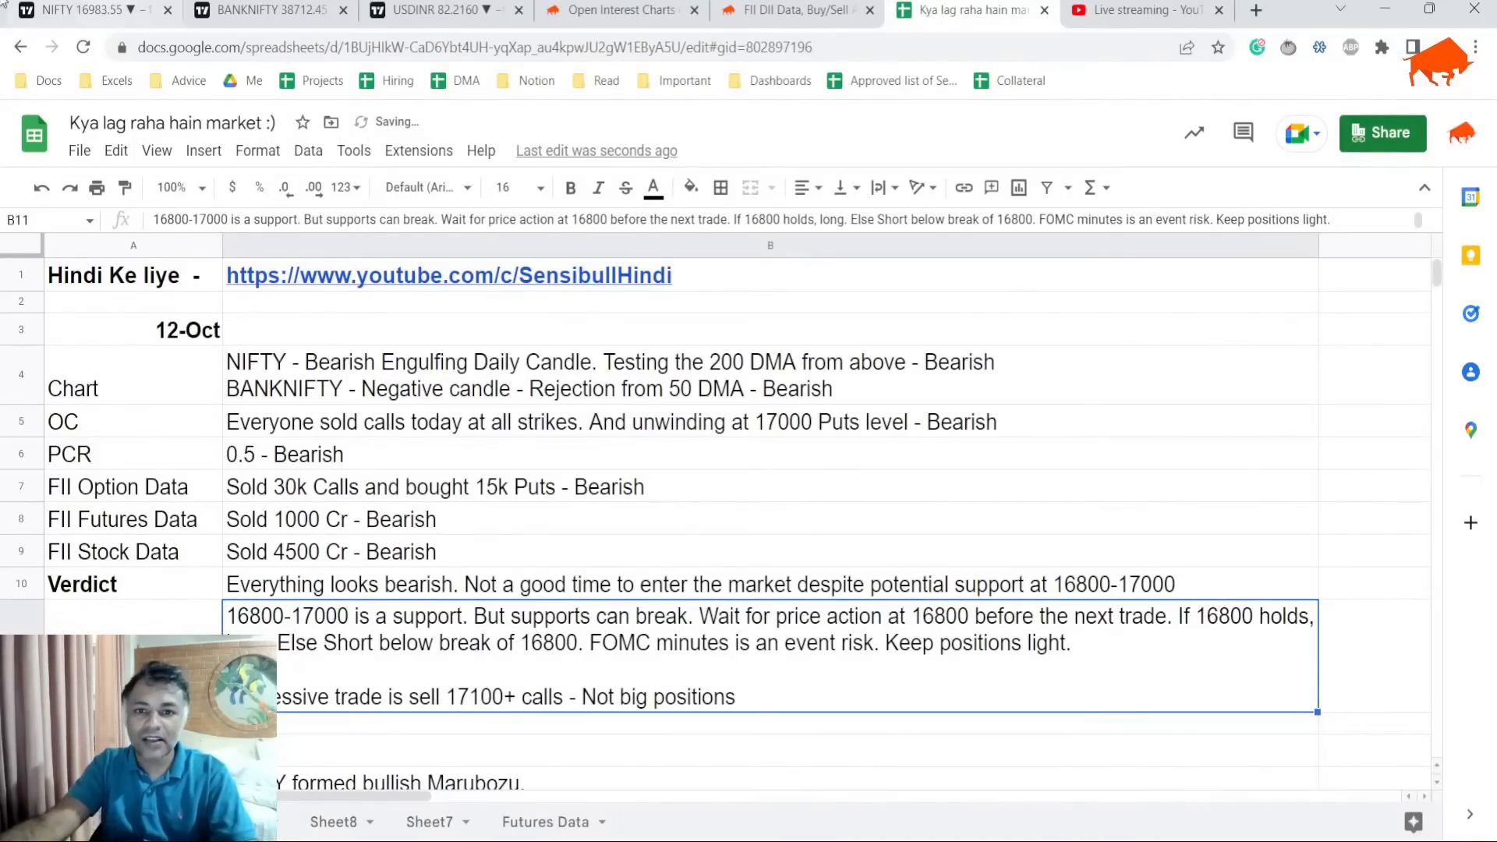
# Bring up the Nifty weekly OI chart for 13 Oct expiry, checking 17000, 17100 and 16800 strikes.
pyautogui.click(620, 11)
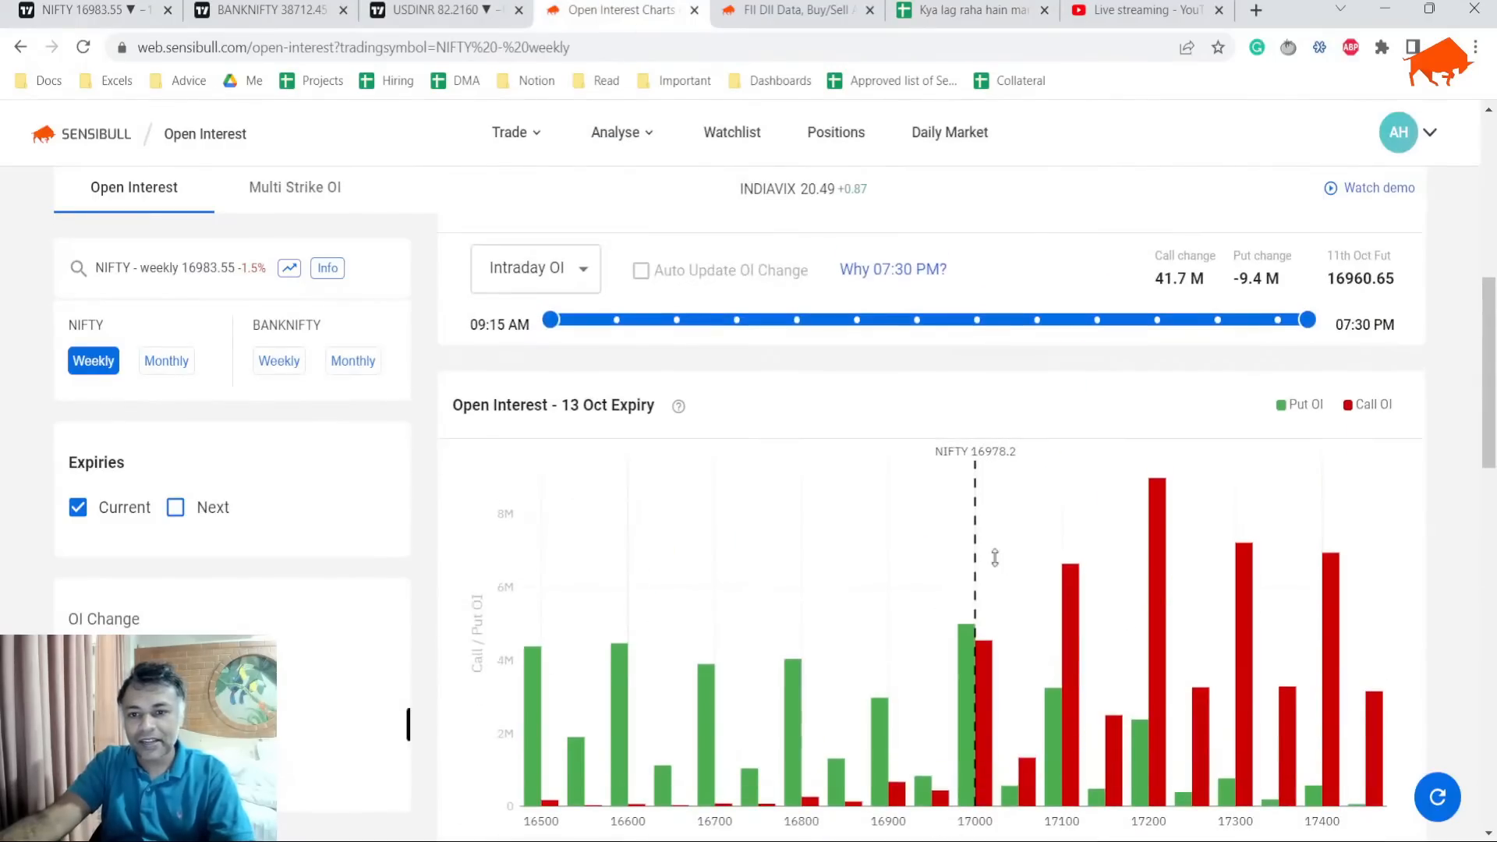
pyautogui.scroll(-3)
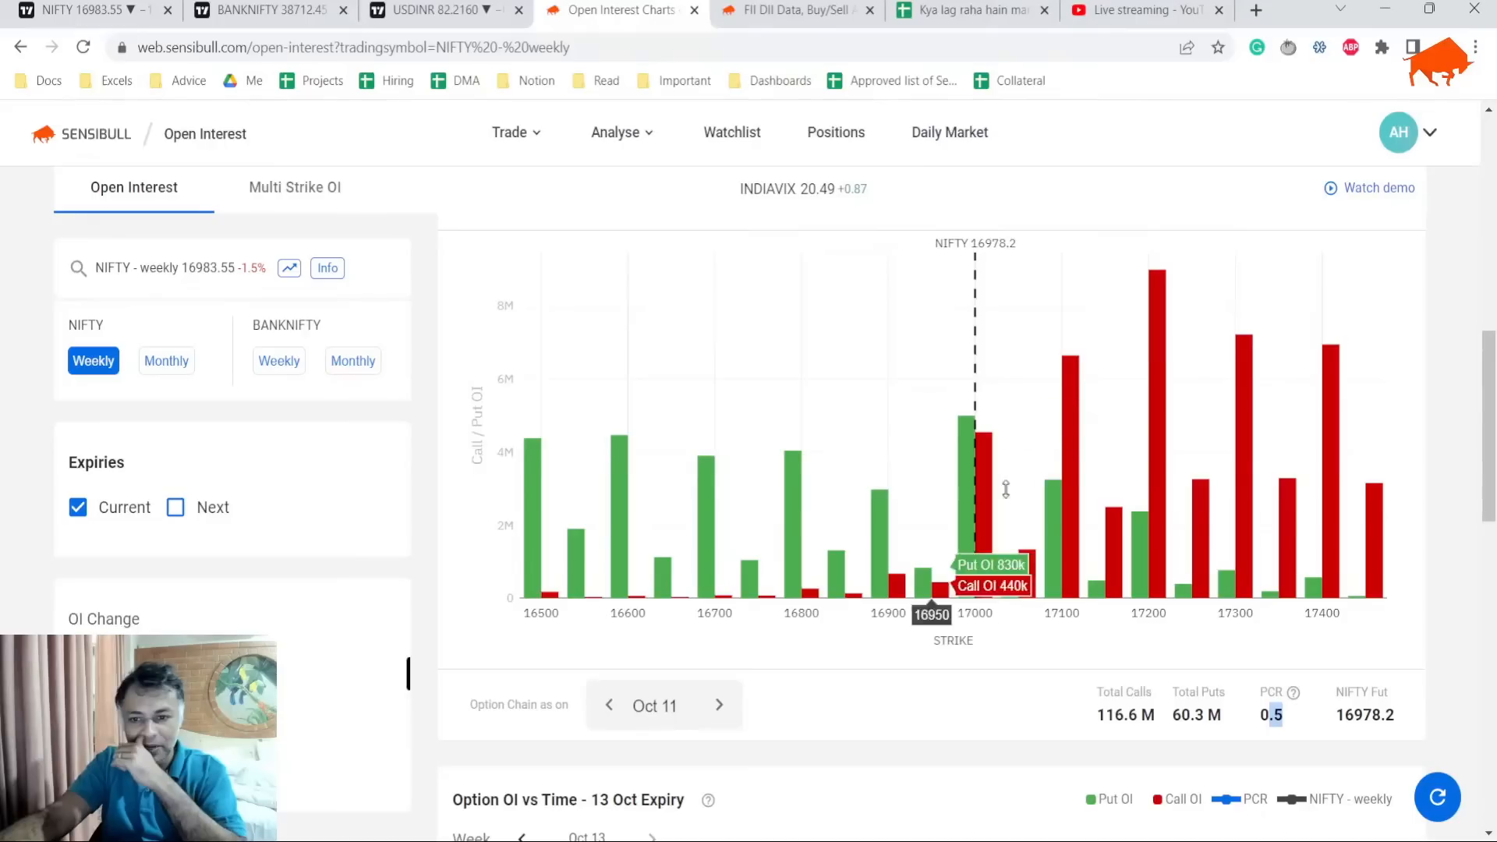
pyautogui.moveTo(973, 477)
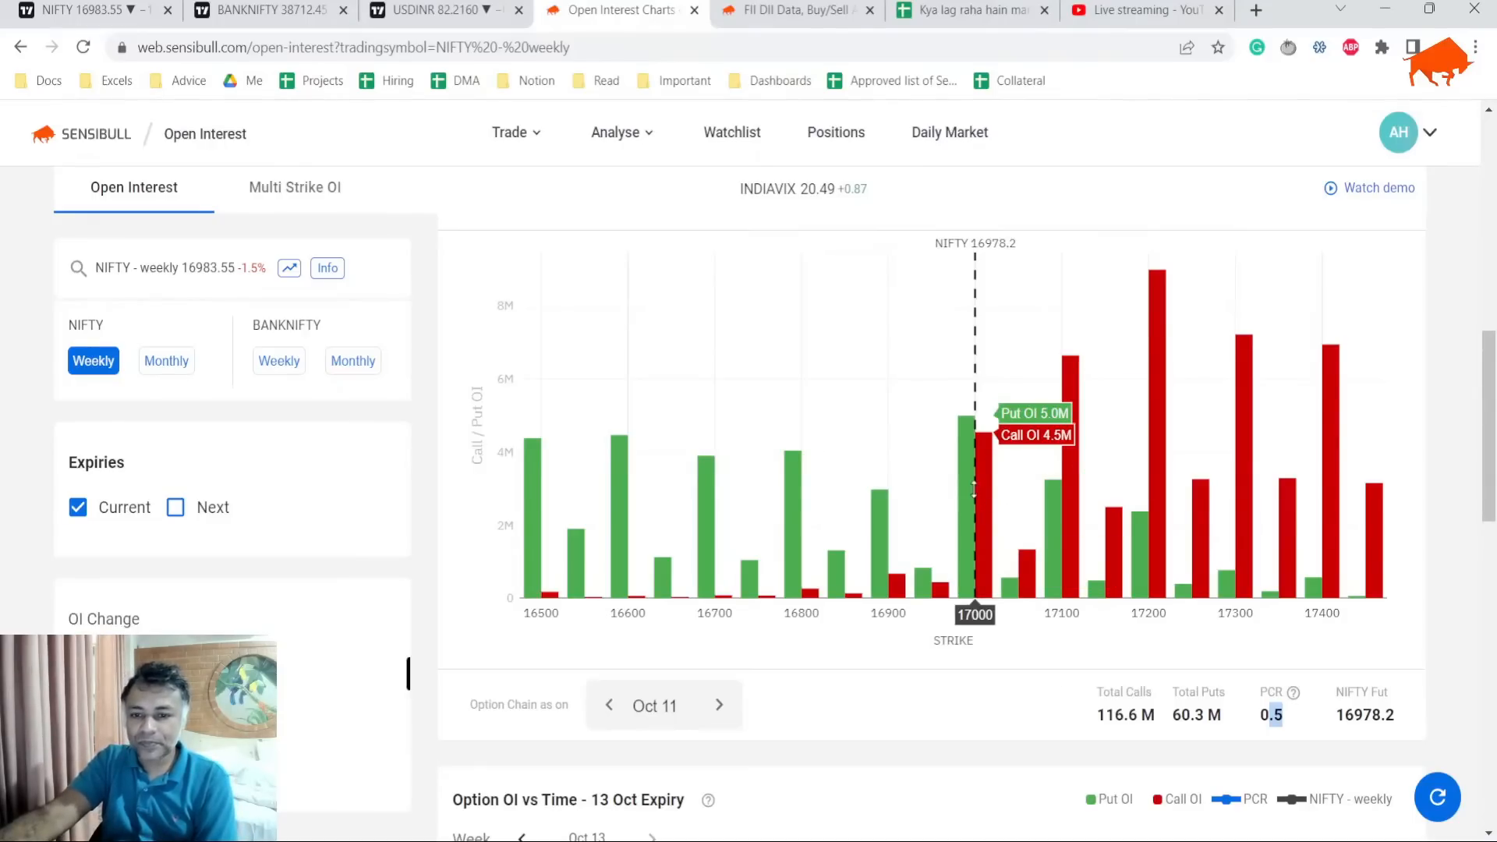
pyautogui.moveTo(1060, 391)
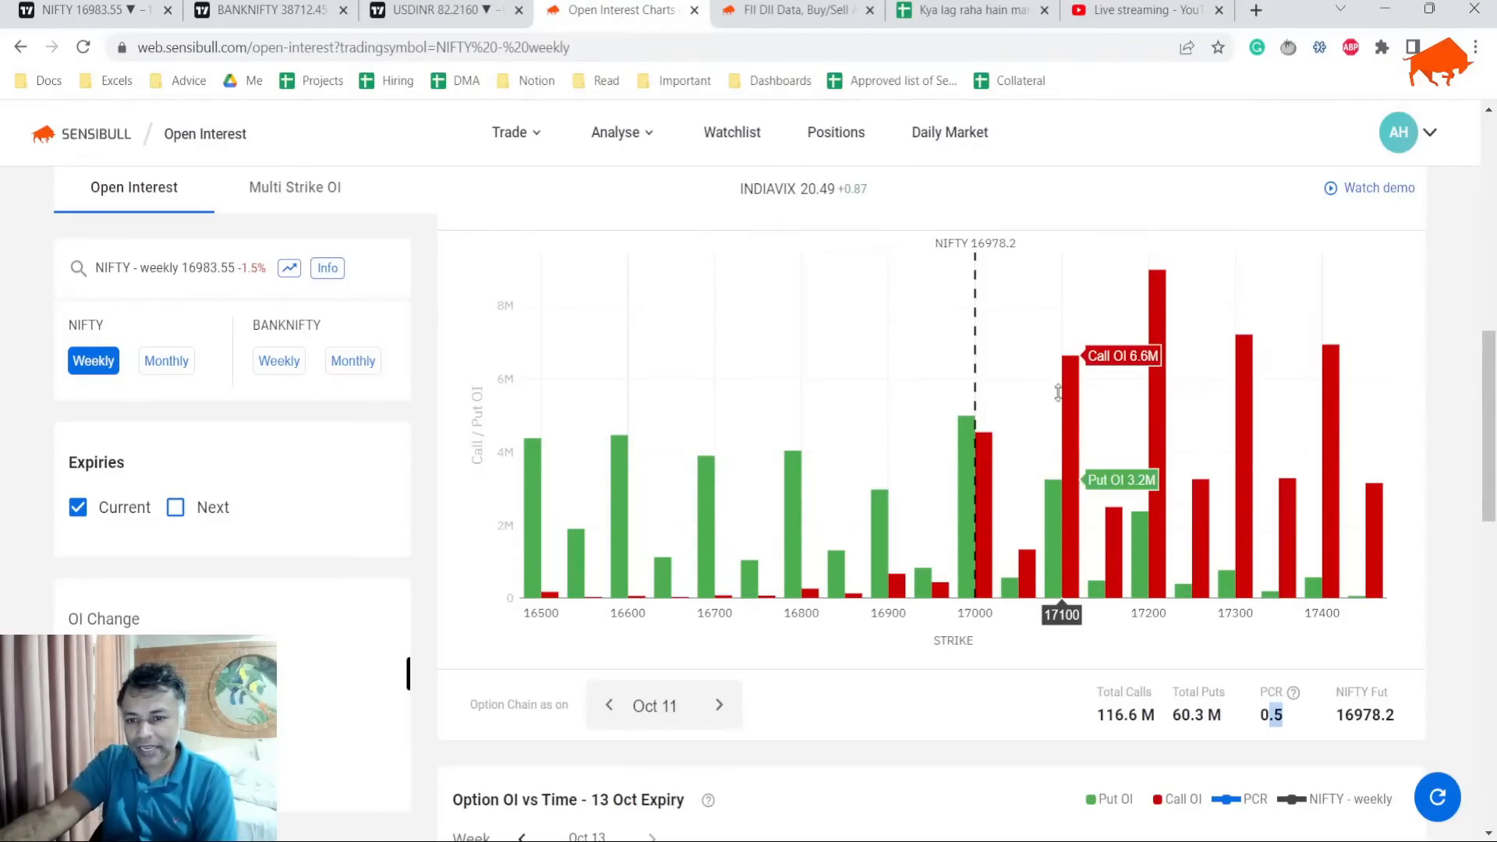
pyautogui.moveTo(1149, 582)
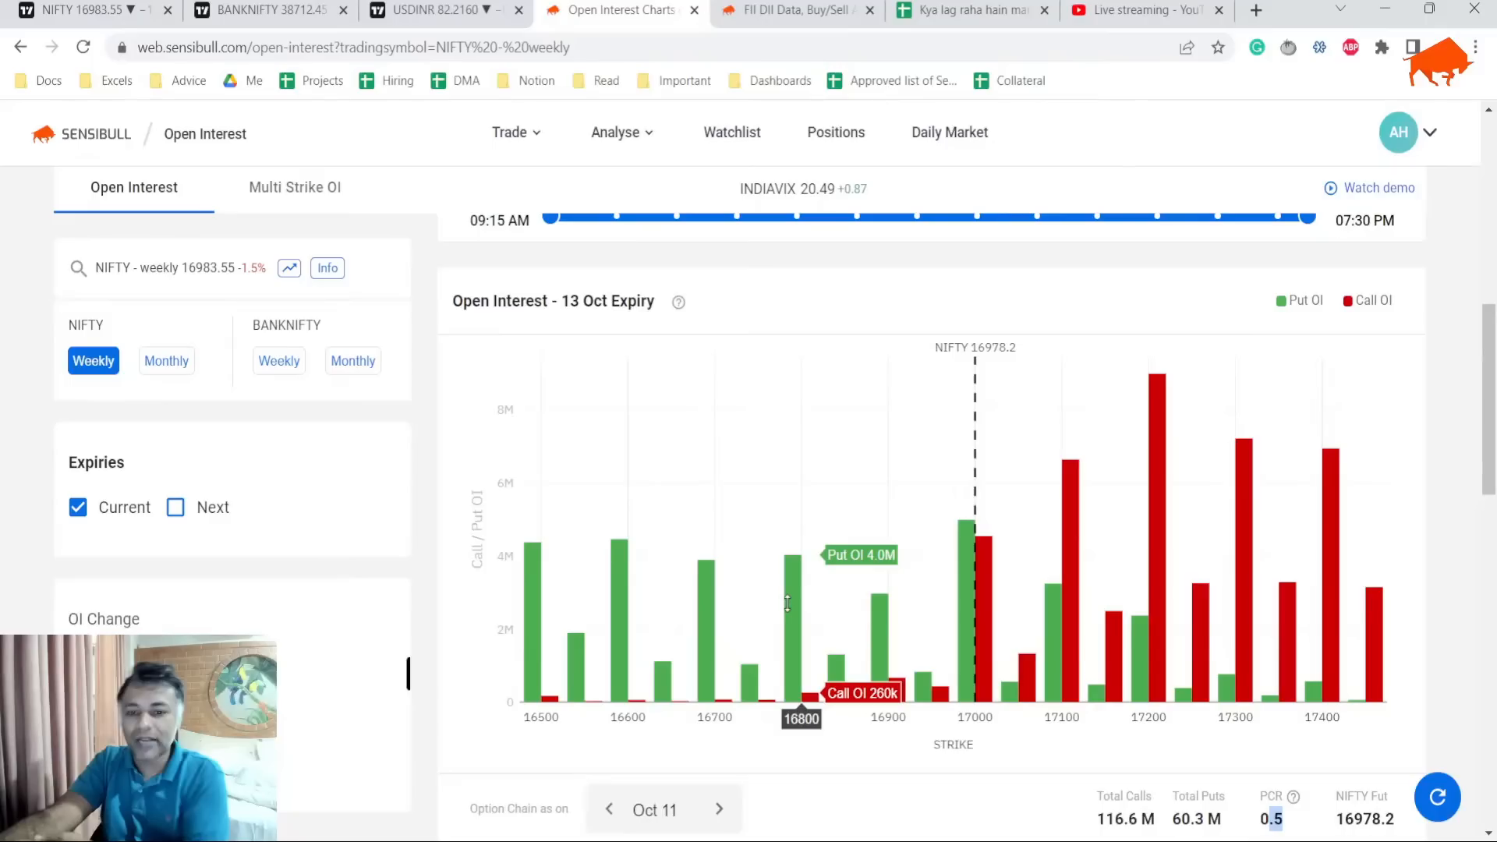
pyautogui.moveTo(692, 293)
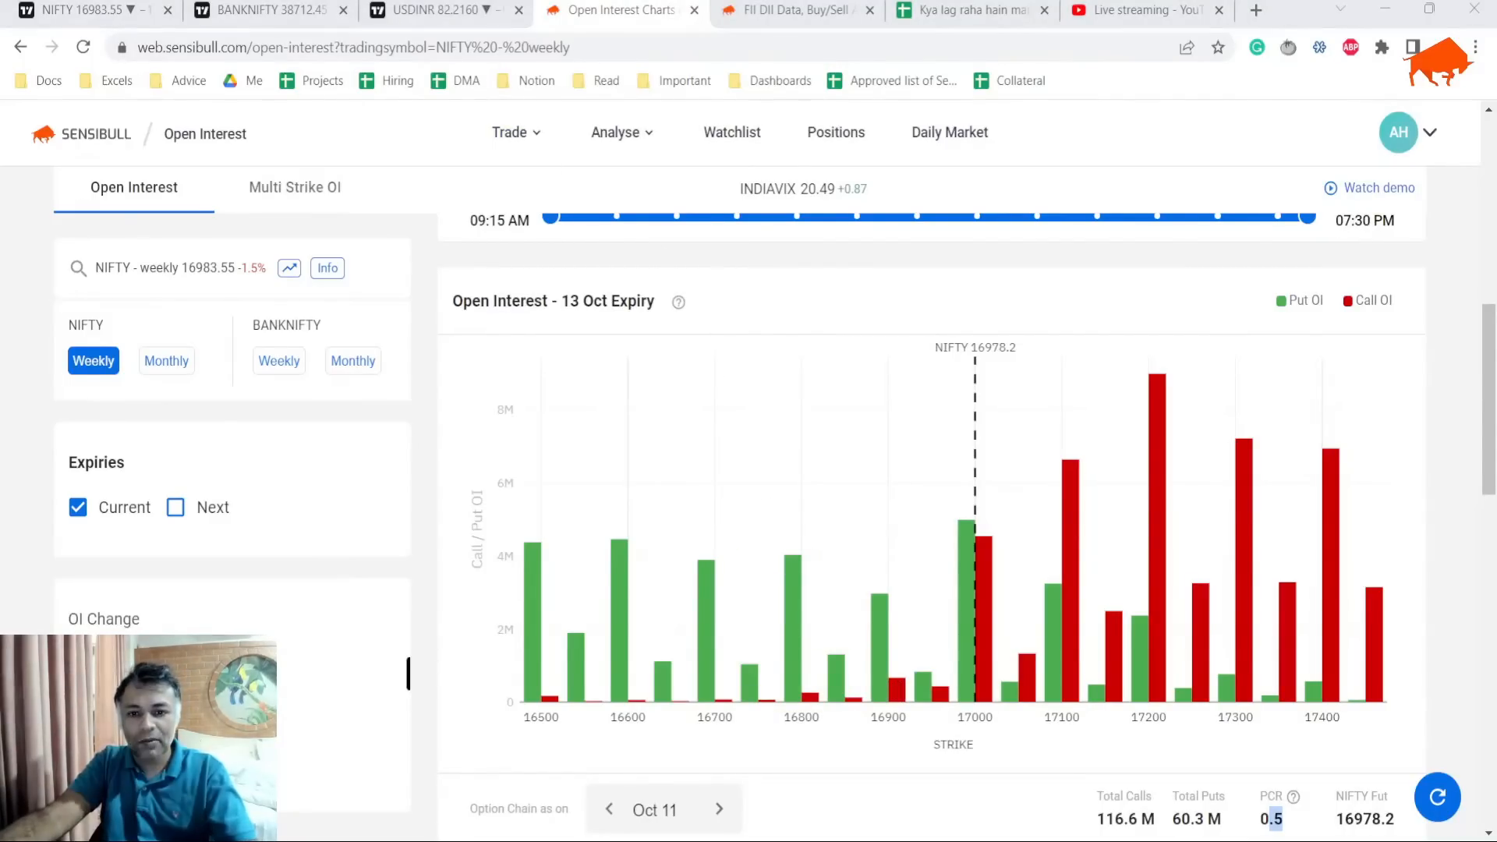
# Open JS Paint via a 'jspaint' web search in a new tab, then bring up the live-stream dashboard.
pyautogui.click(1256, 11)
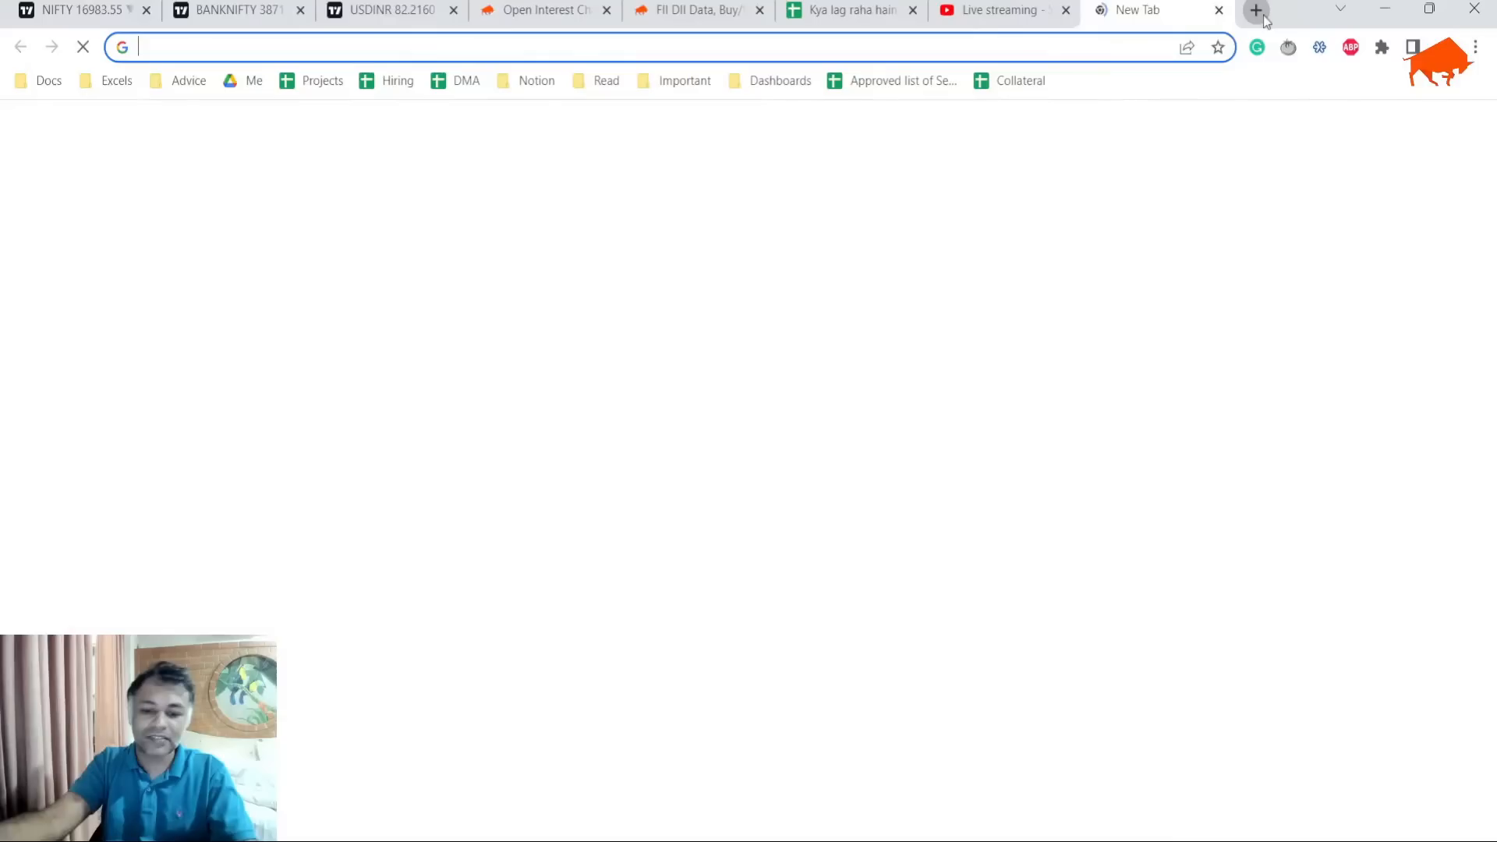
pyautogui.write('jspaint')
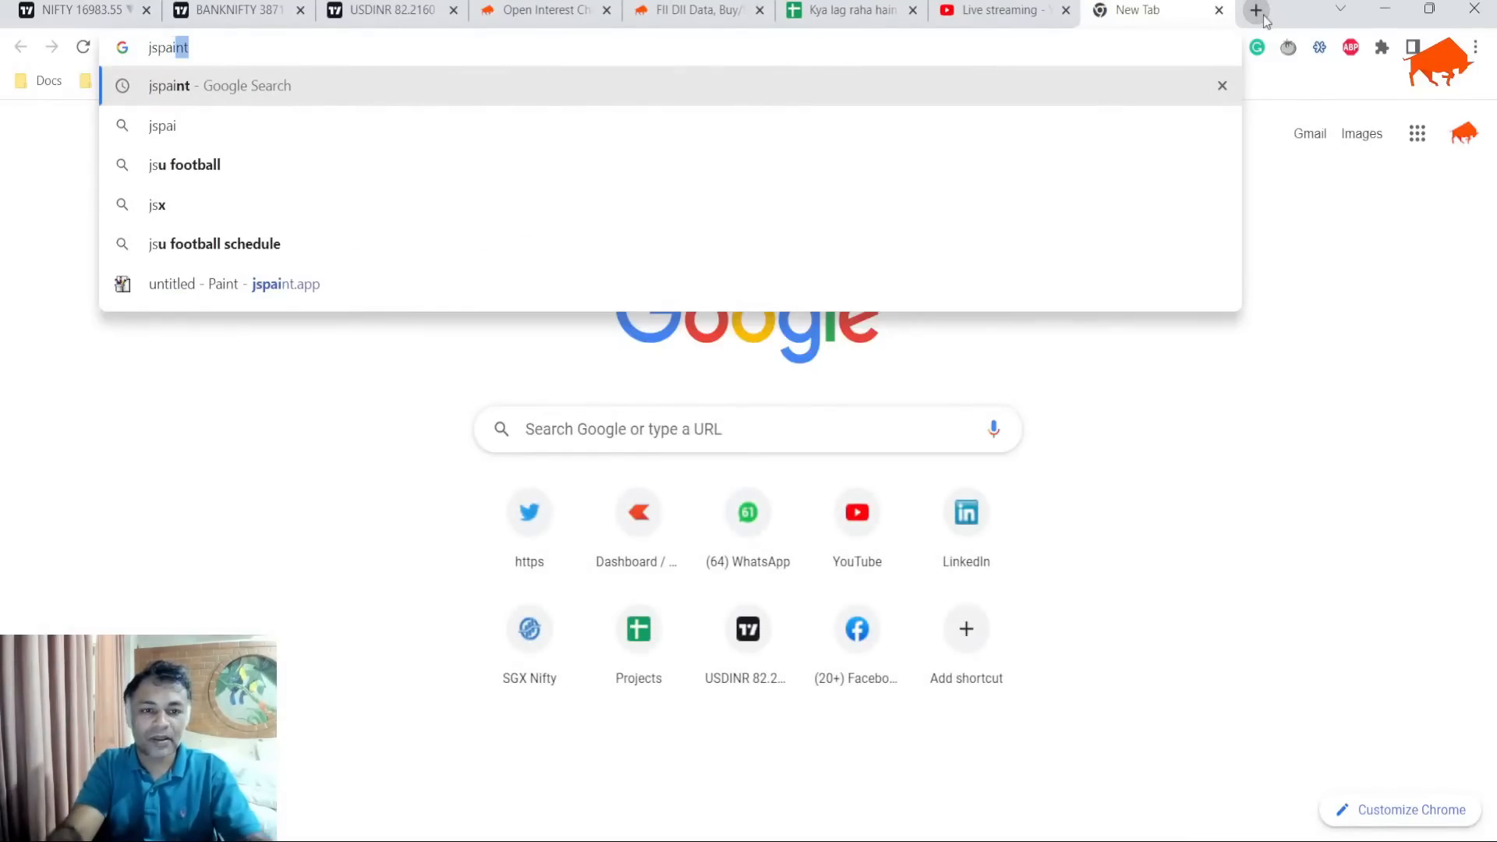
pyautogui.press('Return')
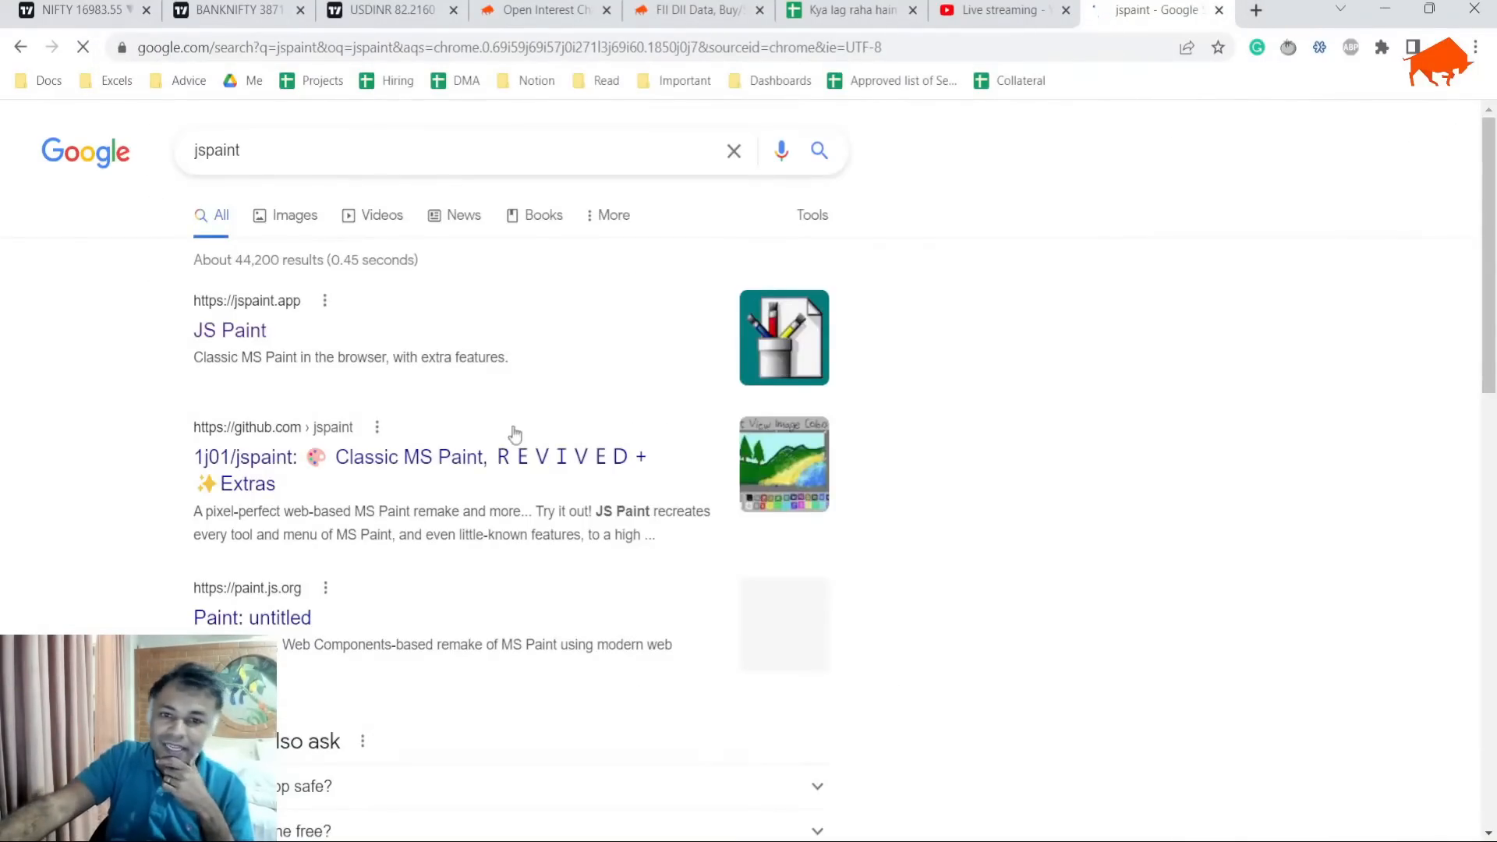
pyautogui.click(231, 329)
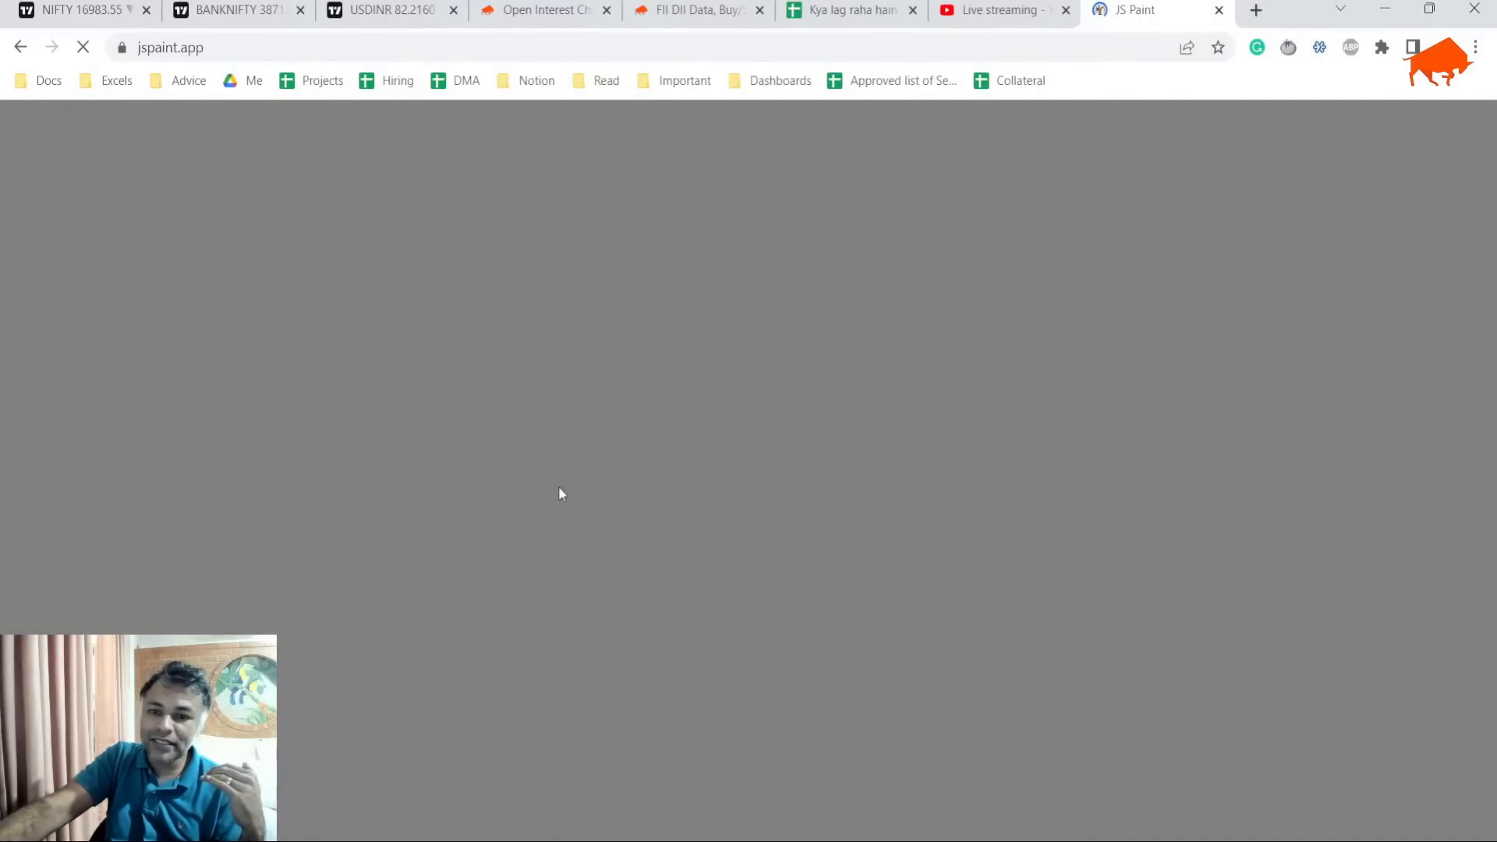
pyautogui.click(993, 11)
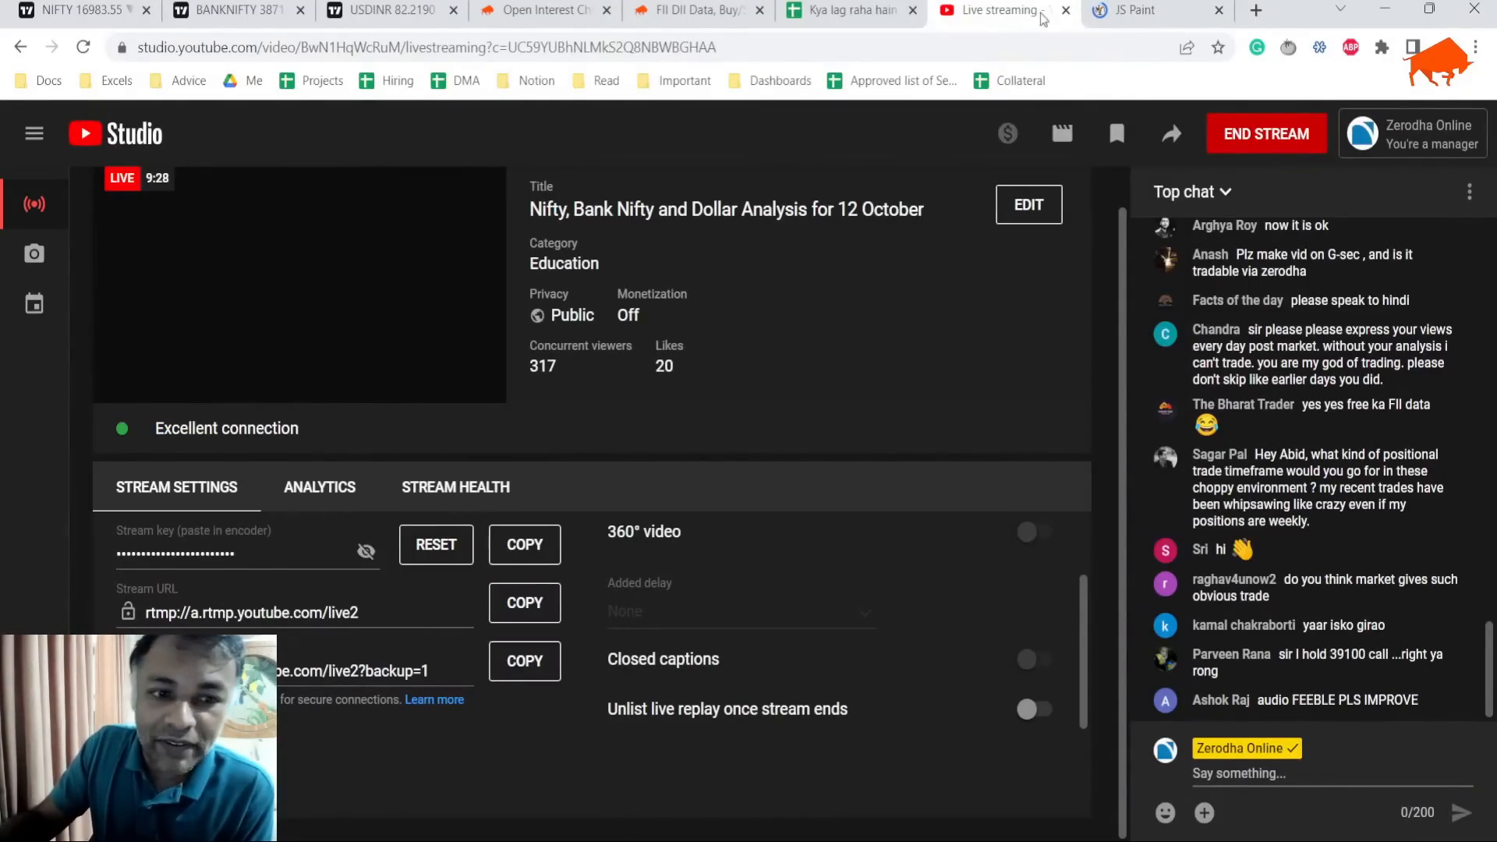
# Sketch 16800, 17000 and a circled 17100 with a green rising arrow, then return to the OI charts.
pyautogui.click(1151, 11)
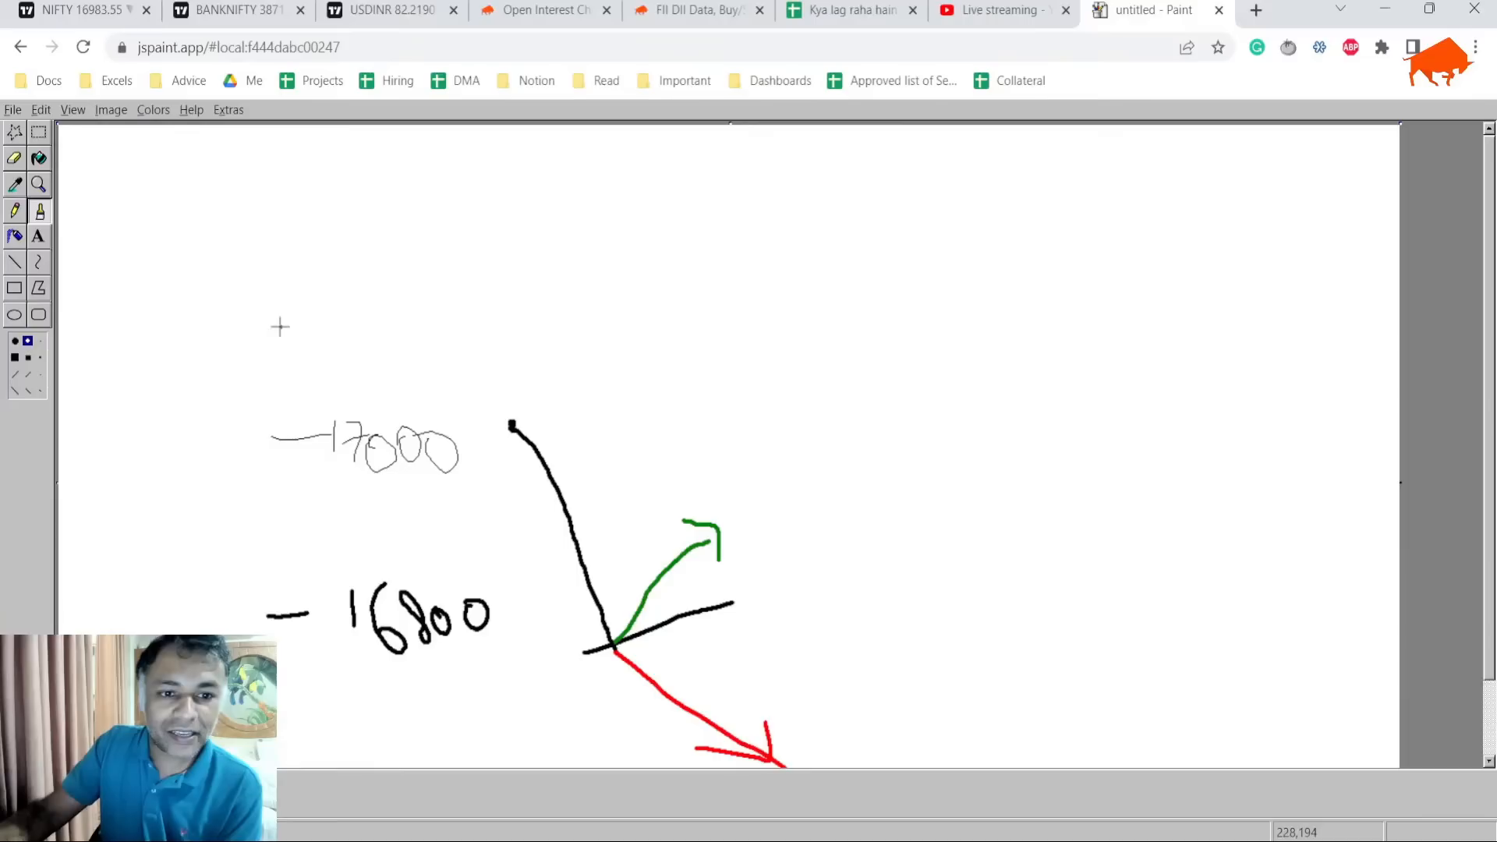
pyautogui.moveTo(299, 309)
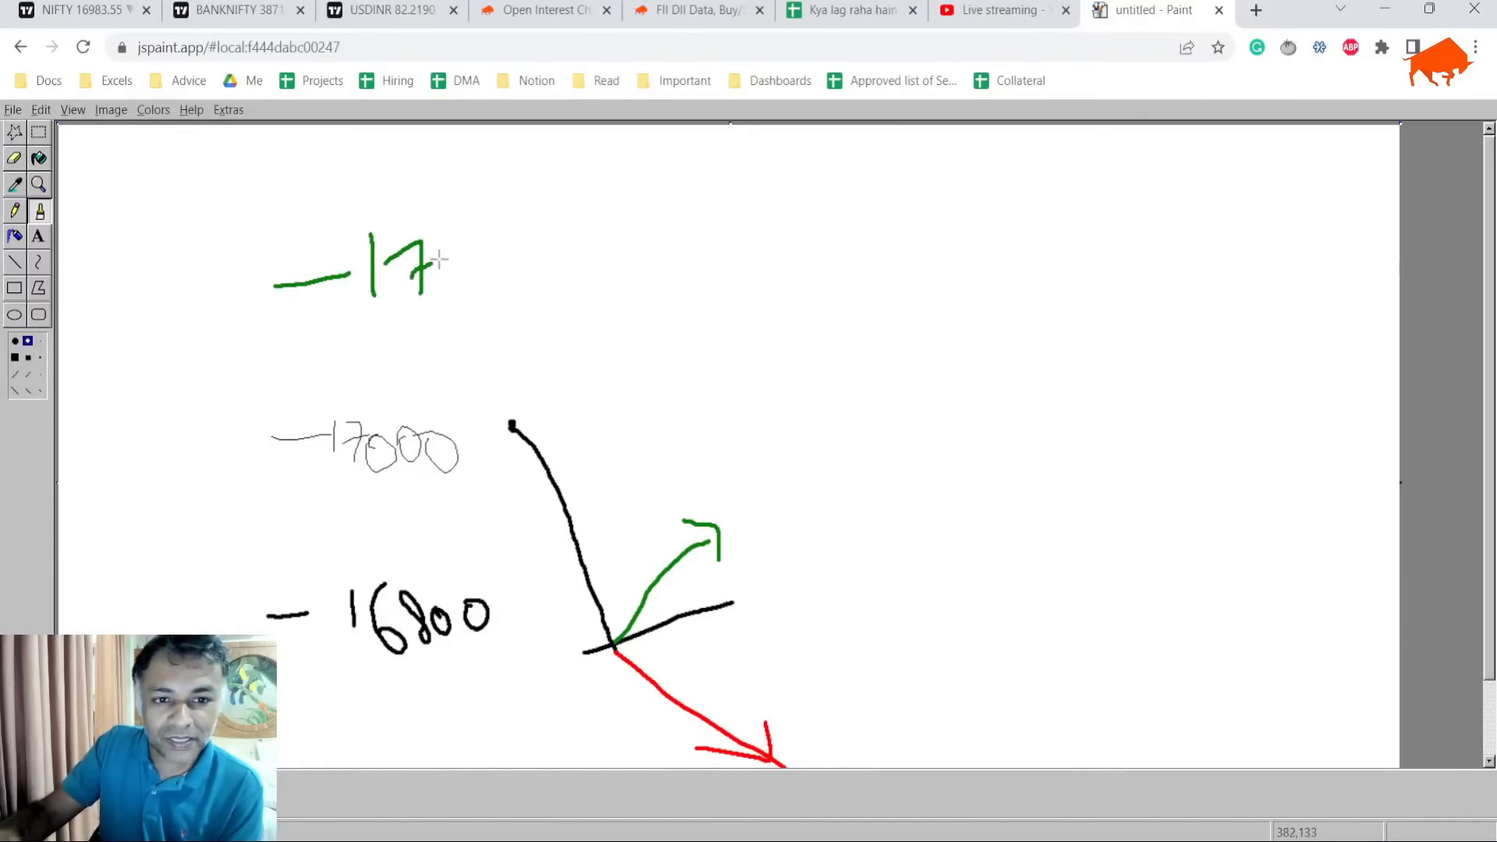
pyautogui.moveTo(439, 267); pyautogui.dragTo(516, 267)
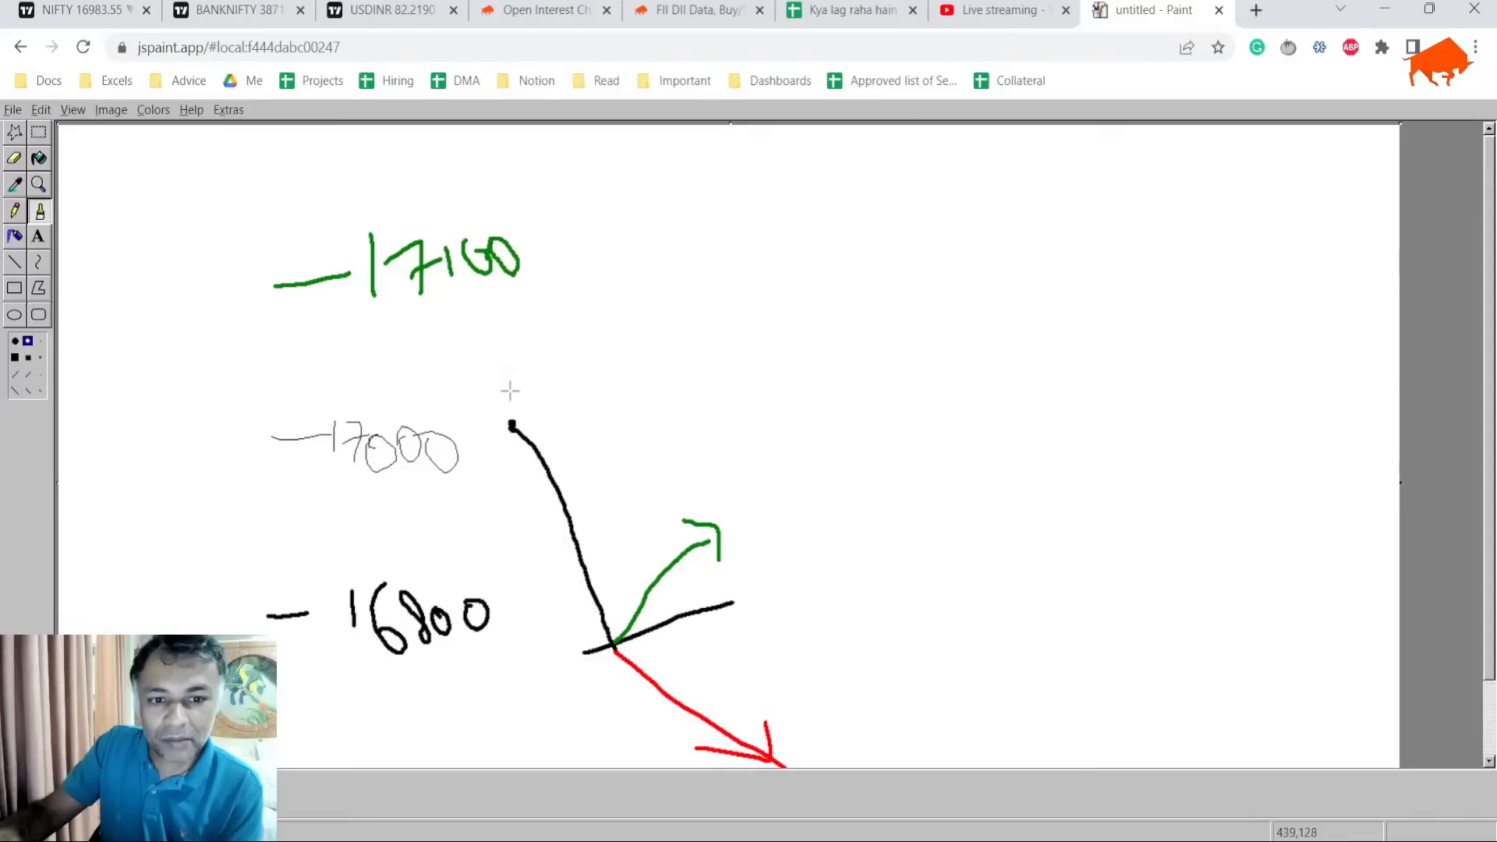
pyautogui.moveTo(504, 437)
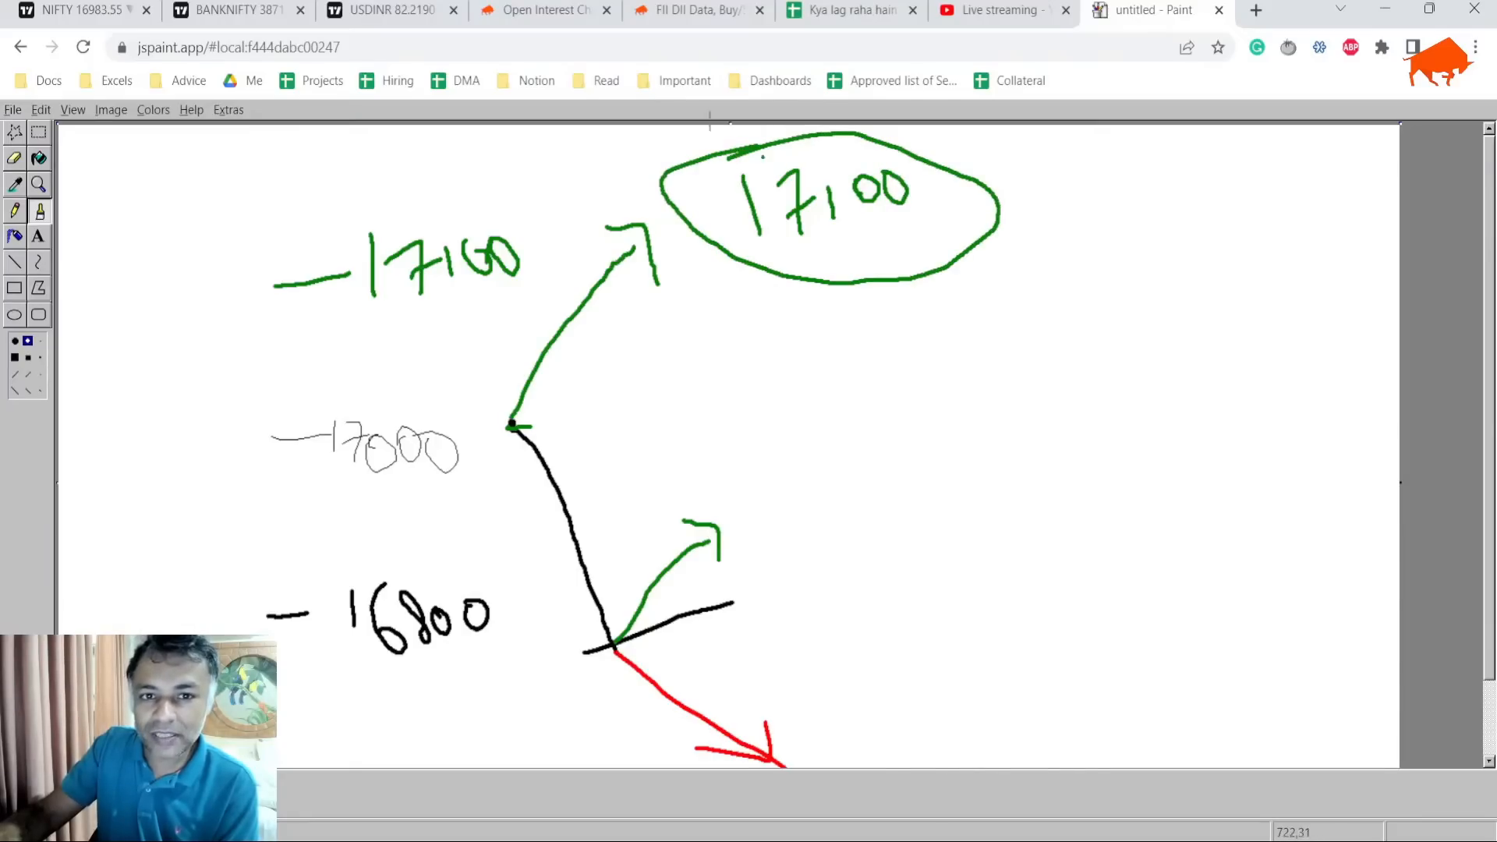
pyautogui.click(541, 10)
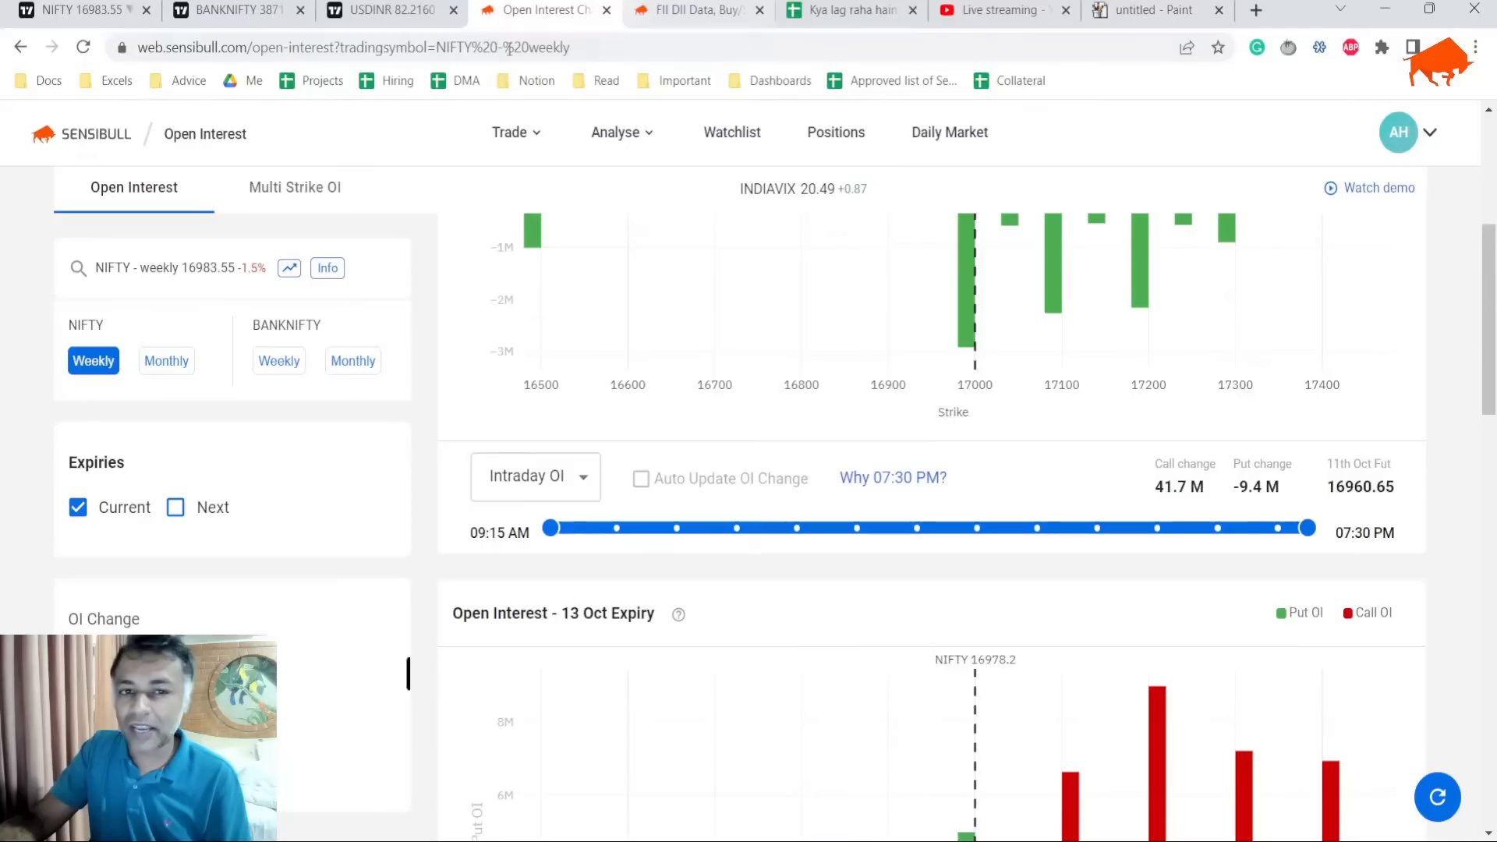
# Review the NIFTY 13 Oct option chain in Sensibull, then return to the JS Paint levels sketch.
pyautogui.click(614, 131)
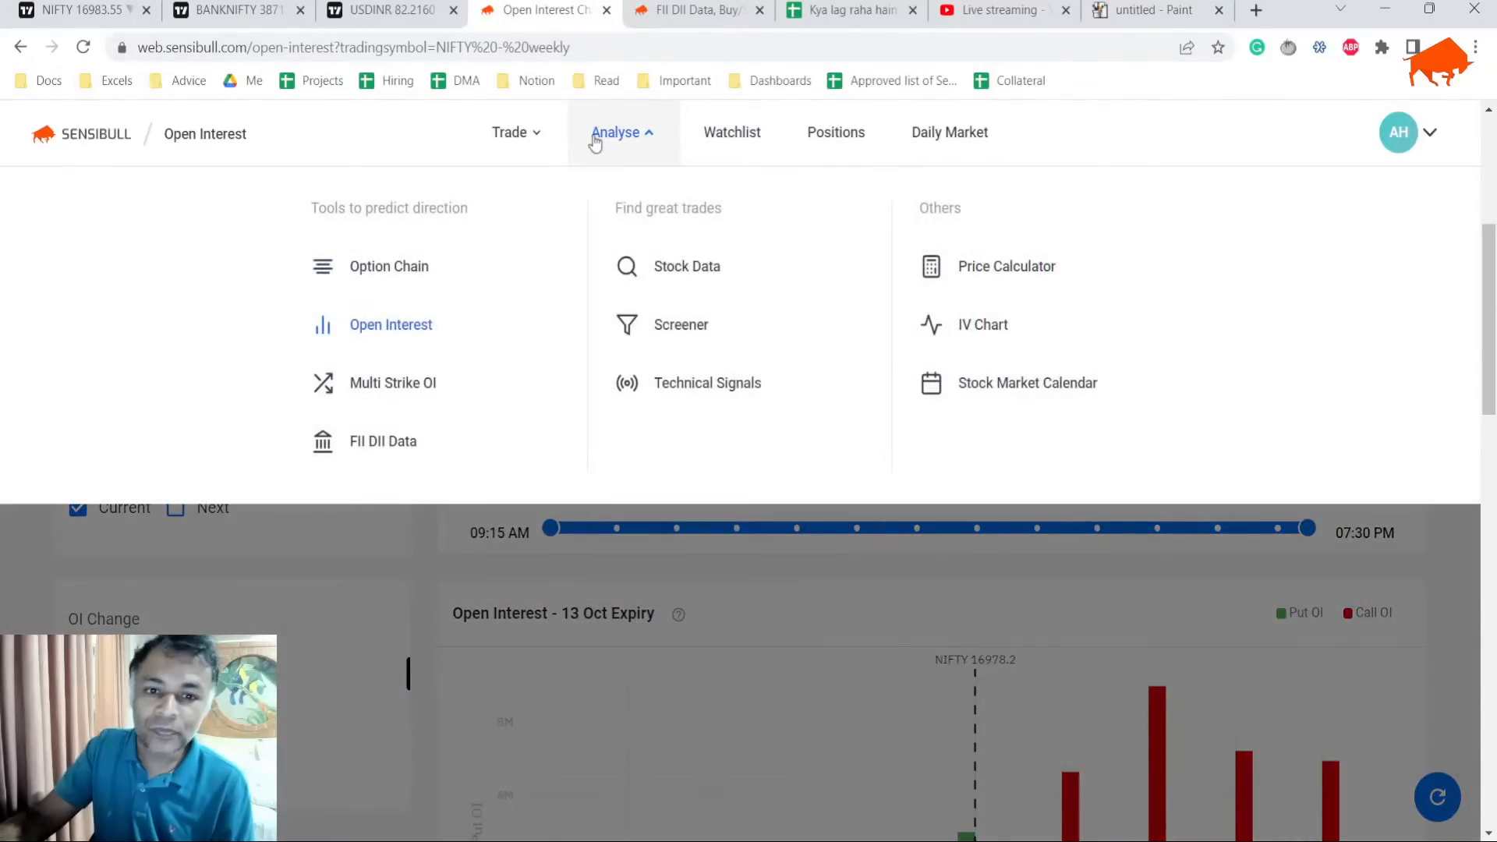
pyautogui.click(388, 267)
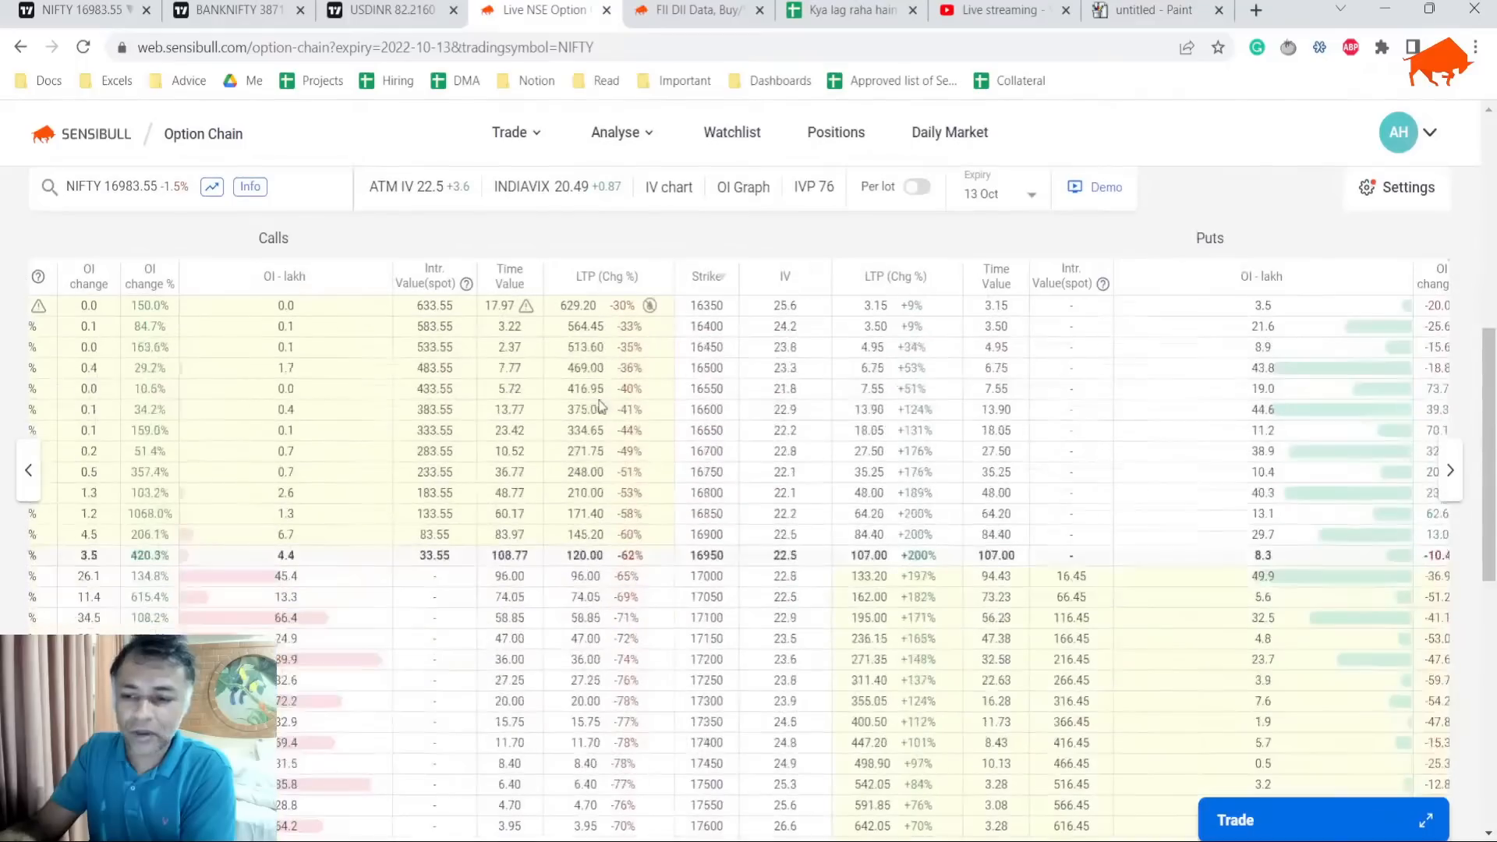
pyautogui.moveTo(285, 450)
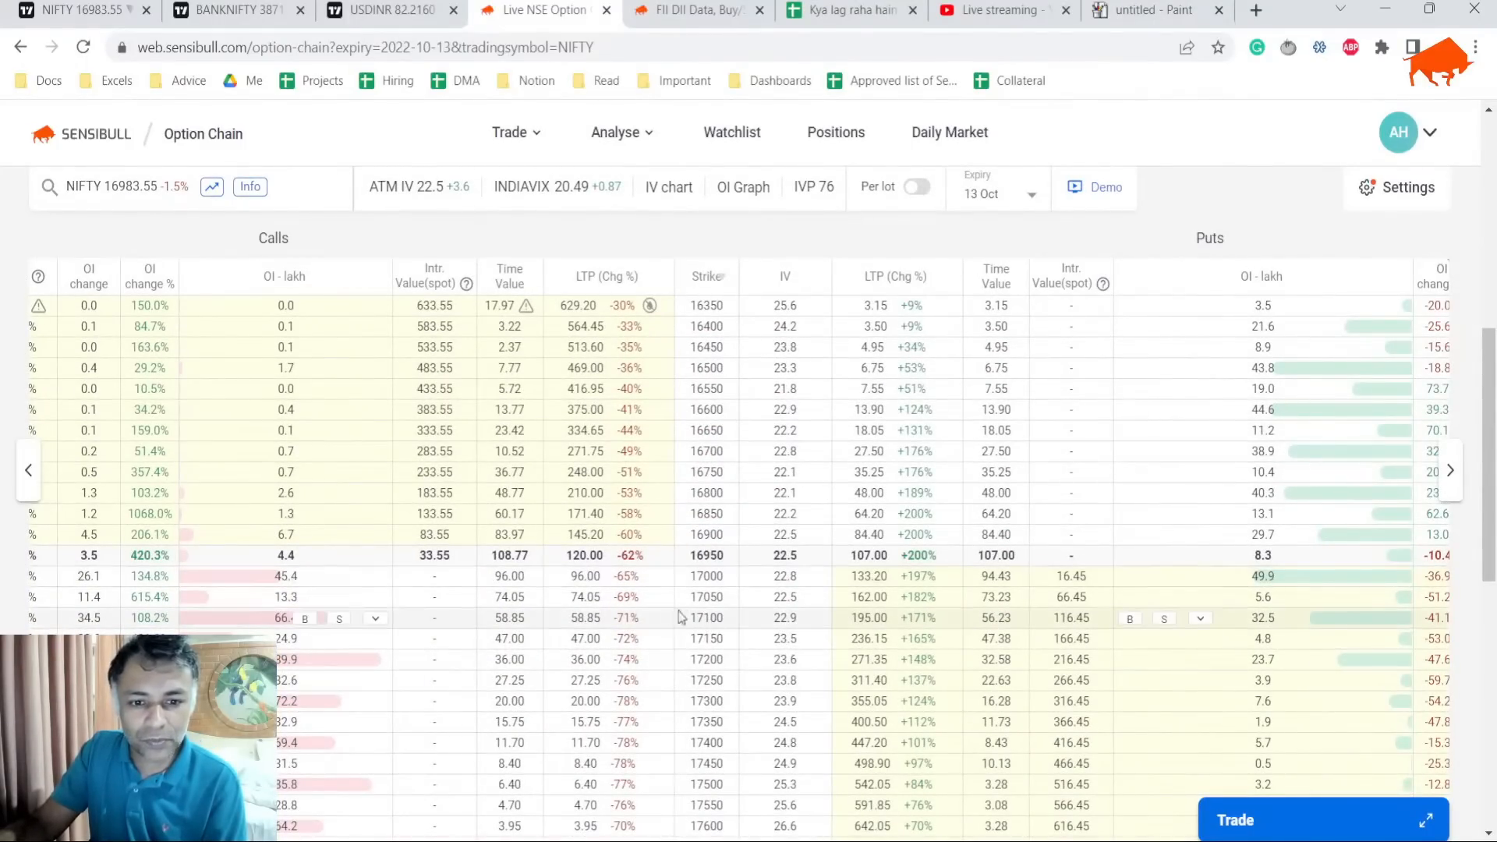
pyautogui.moveTo(526, 621)
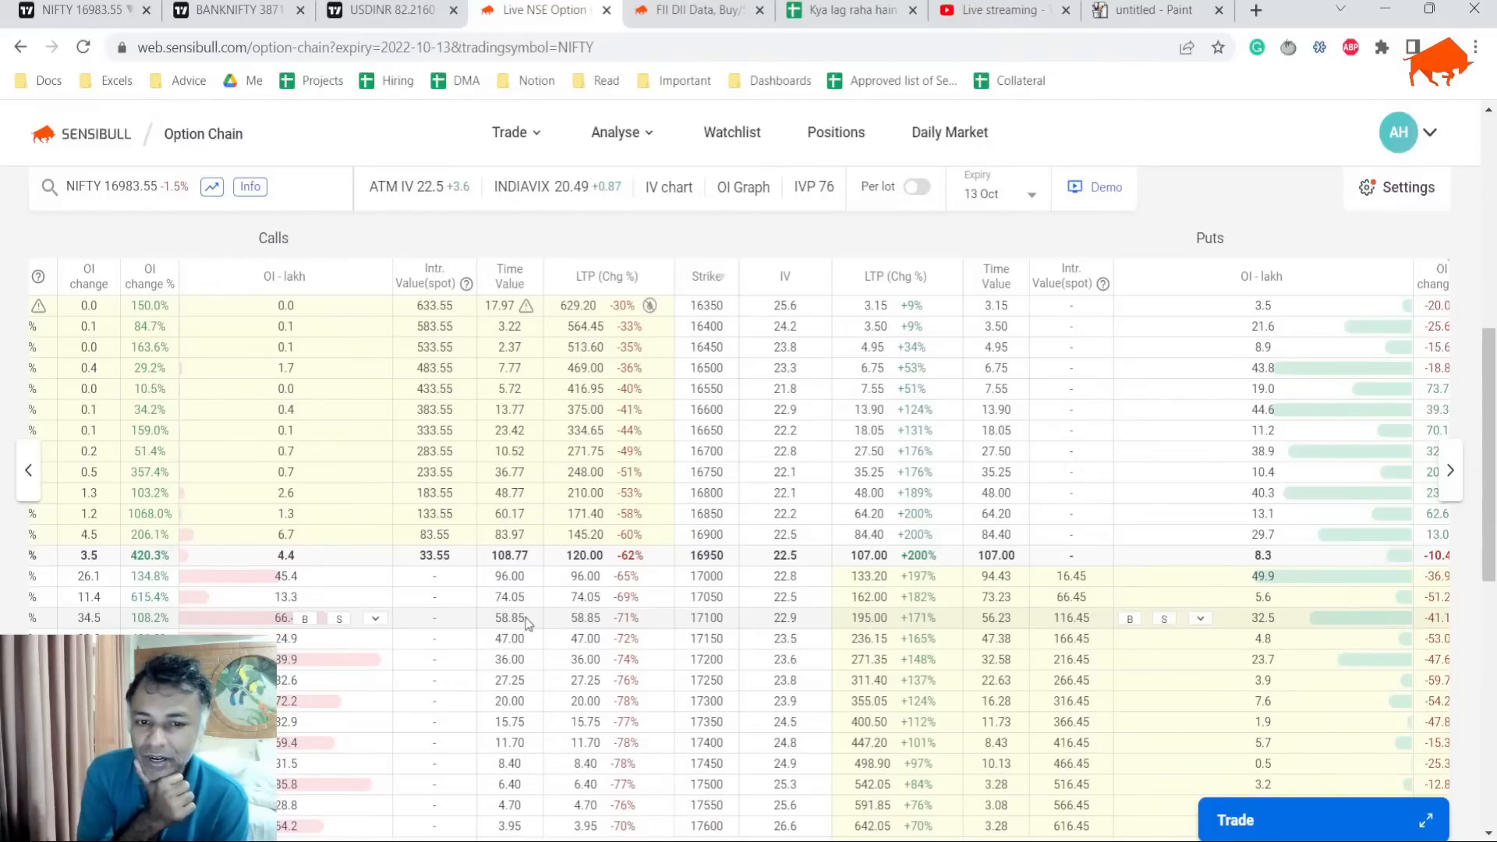
pyautogui.moveTo(516, 151)
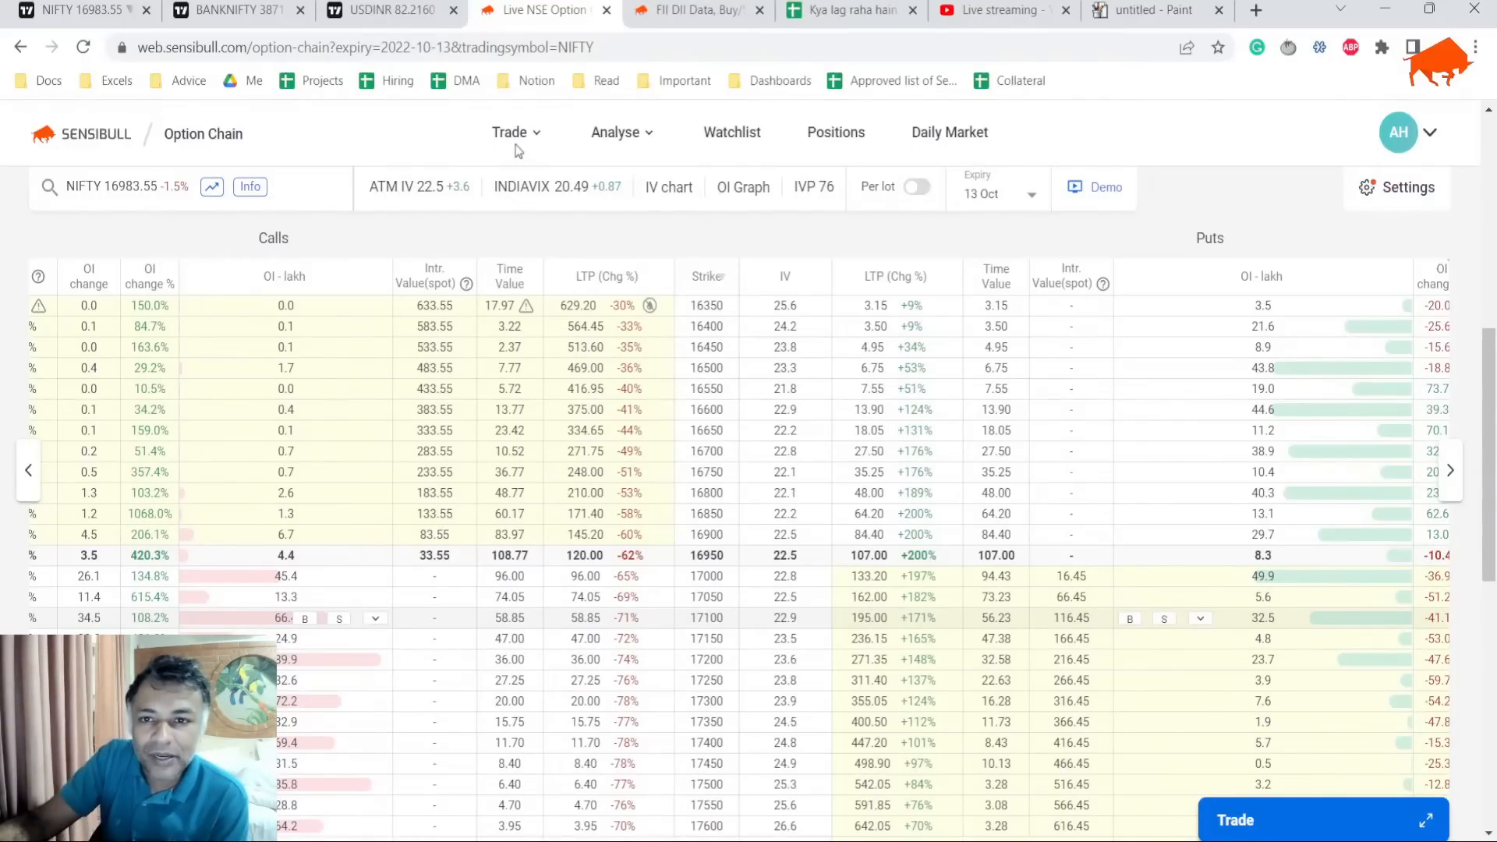
pyautogui.click(1151, 11)
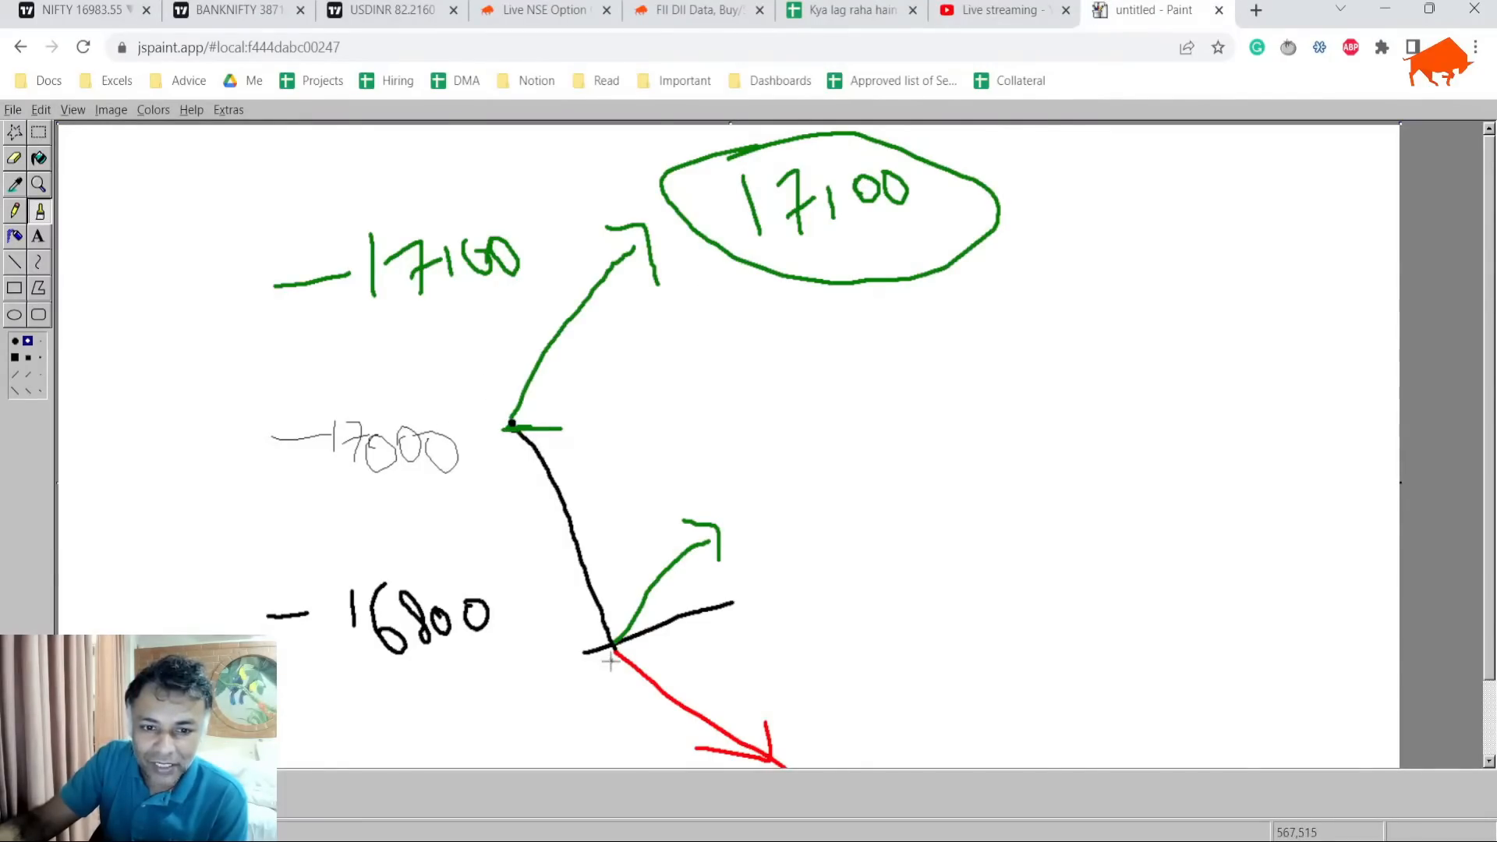
pyautogui.moveTo(687, 549)
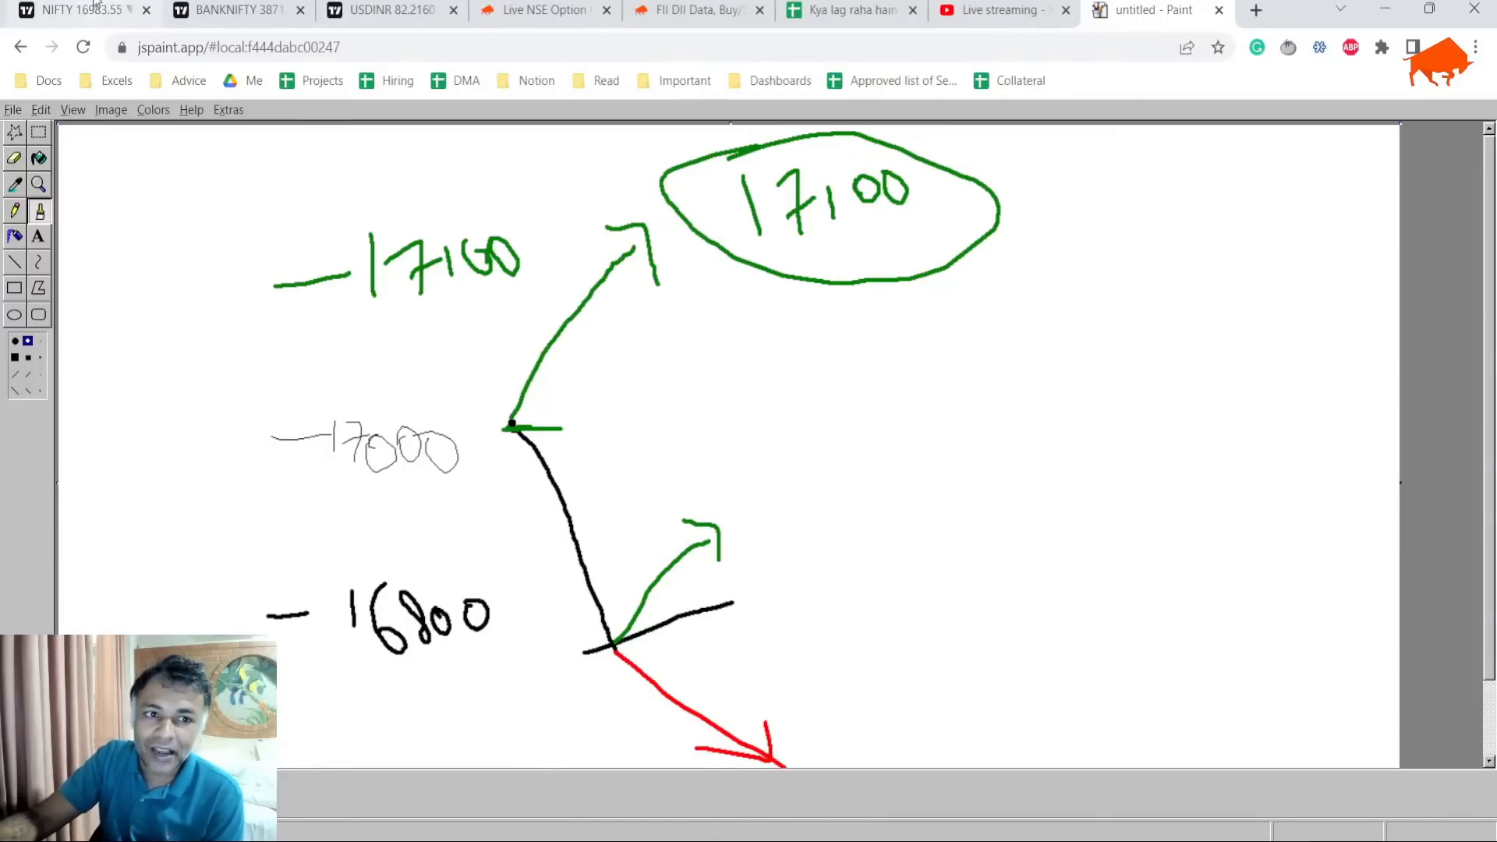
pyautogui.moveTo(738, 279)
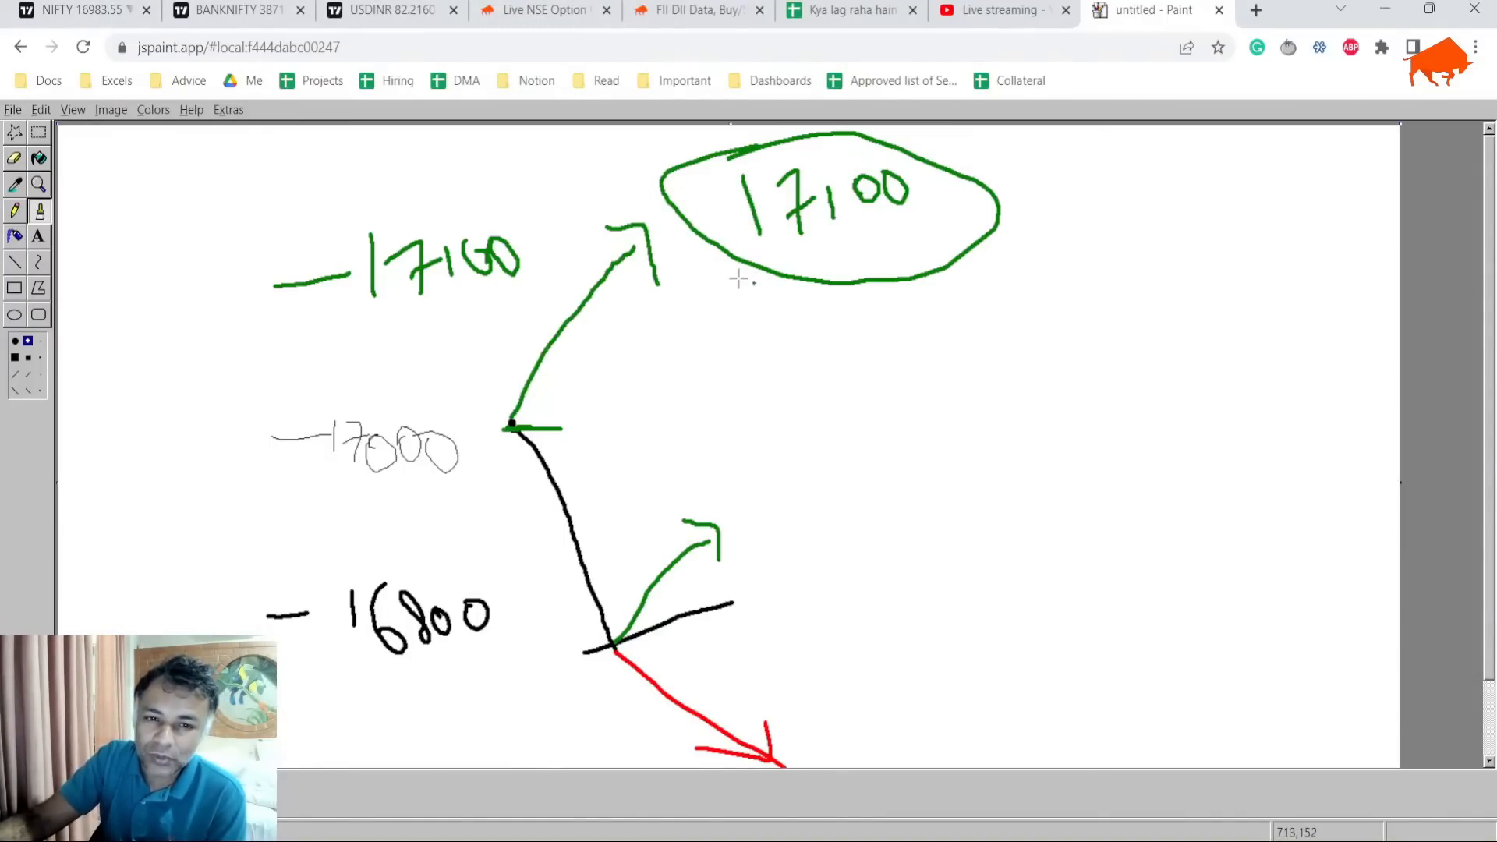
pyautogui.moveTo(427, 427)
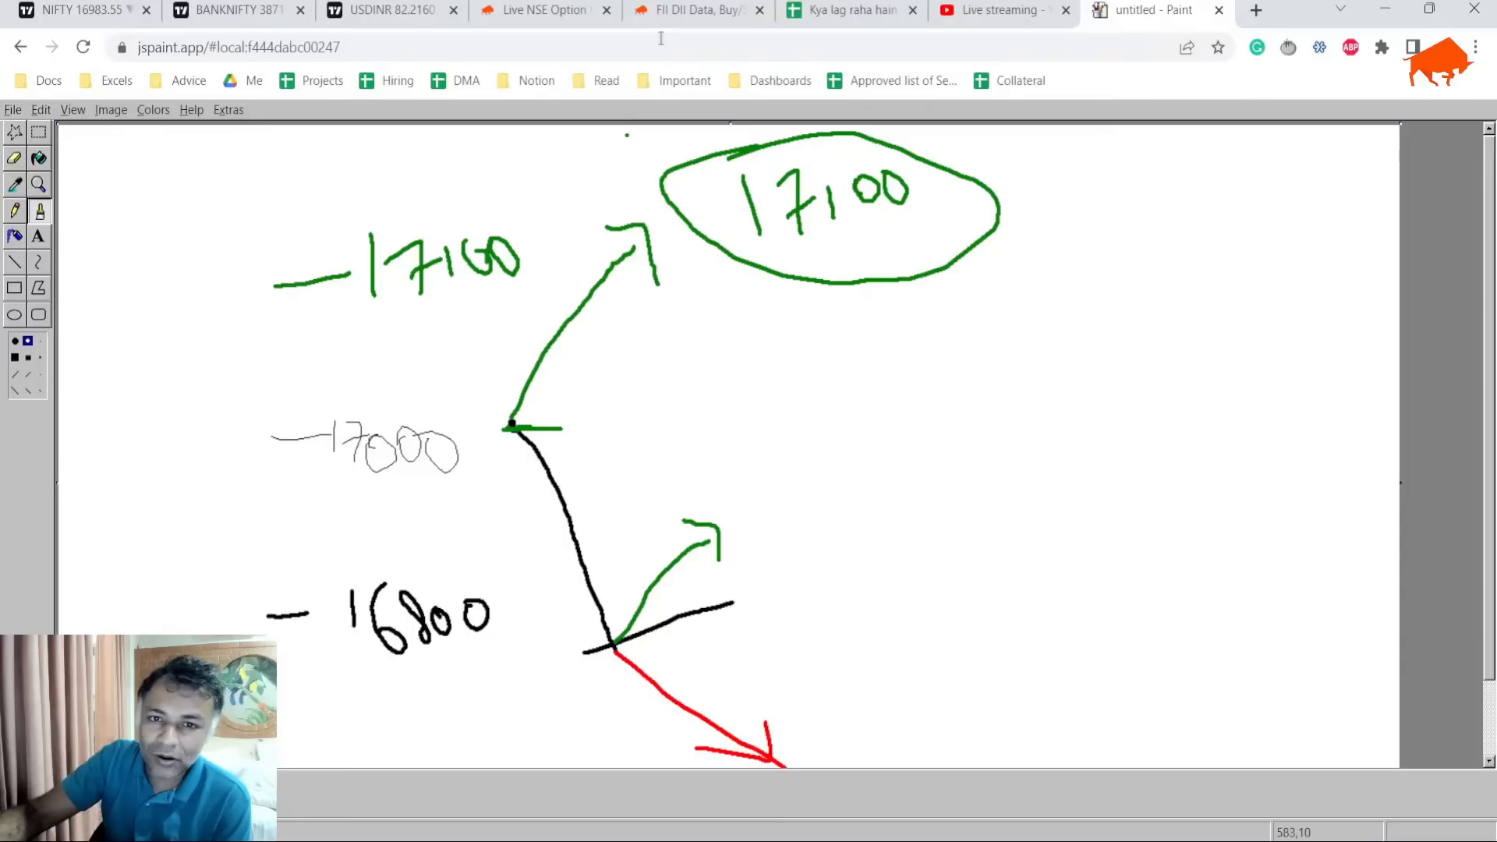
# Revisit the 12-Oct market notes sheet, then bring up the USDINR TradingView chart.
pyautogui.click(840, 10)
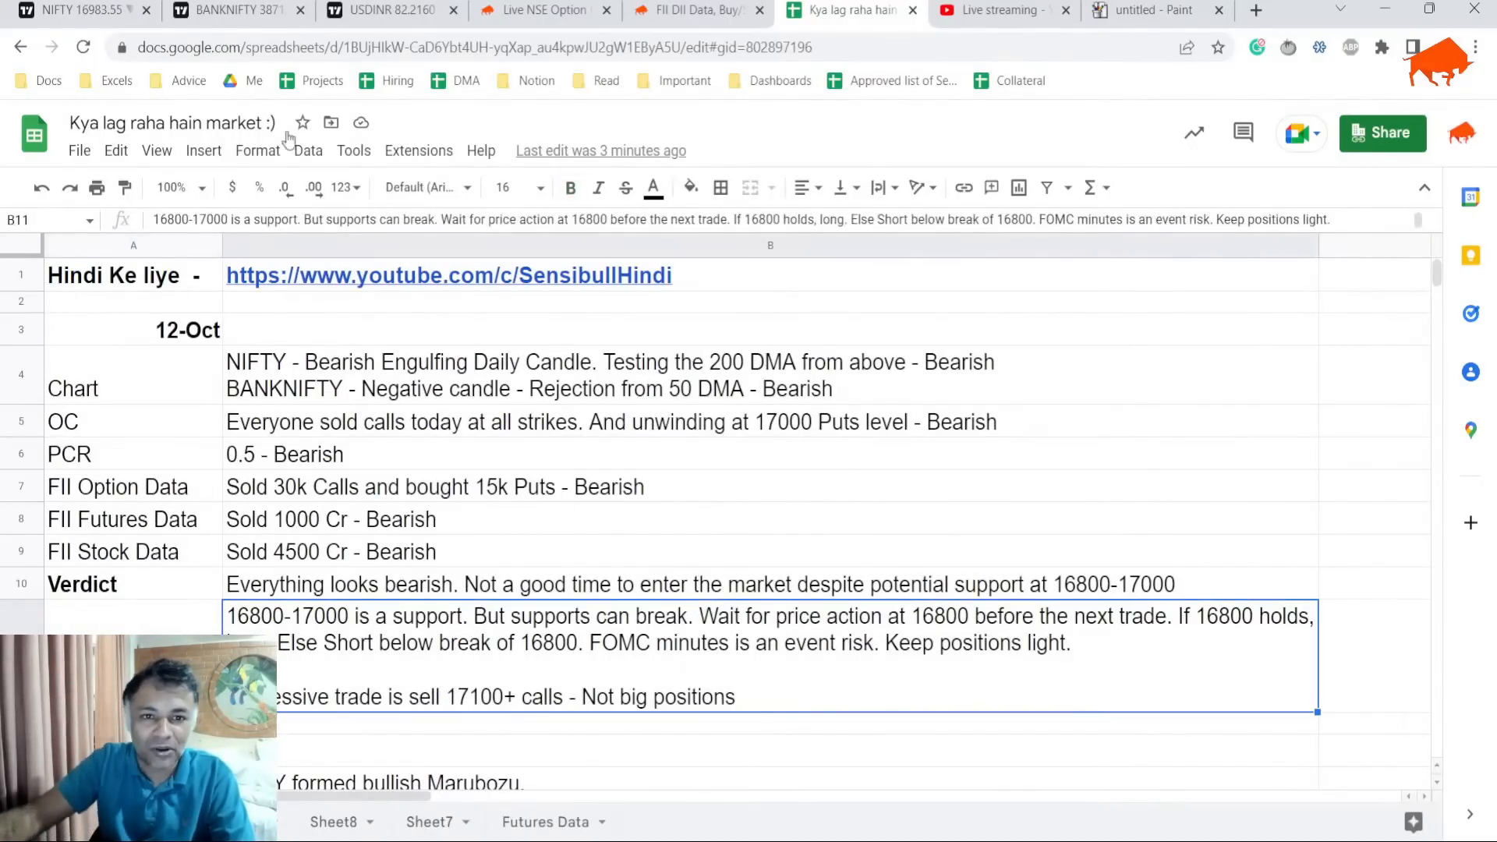
pyautogui.click(387, 10)
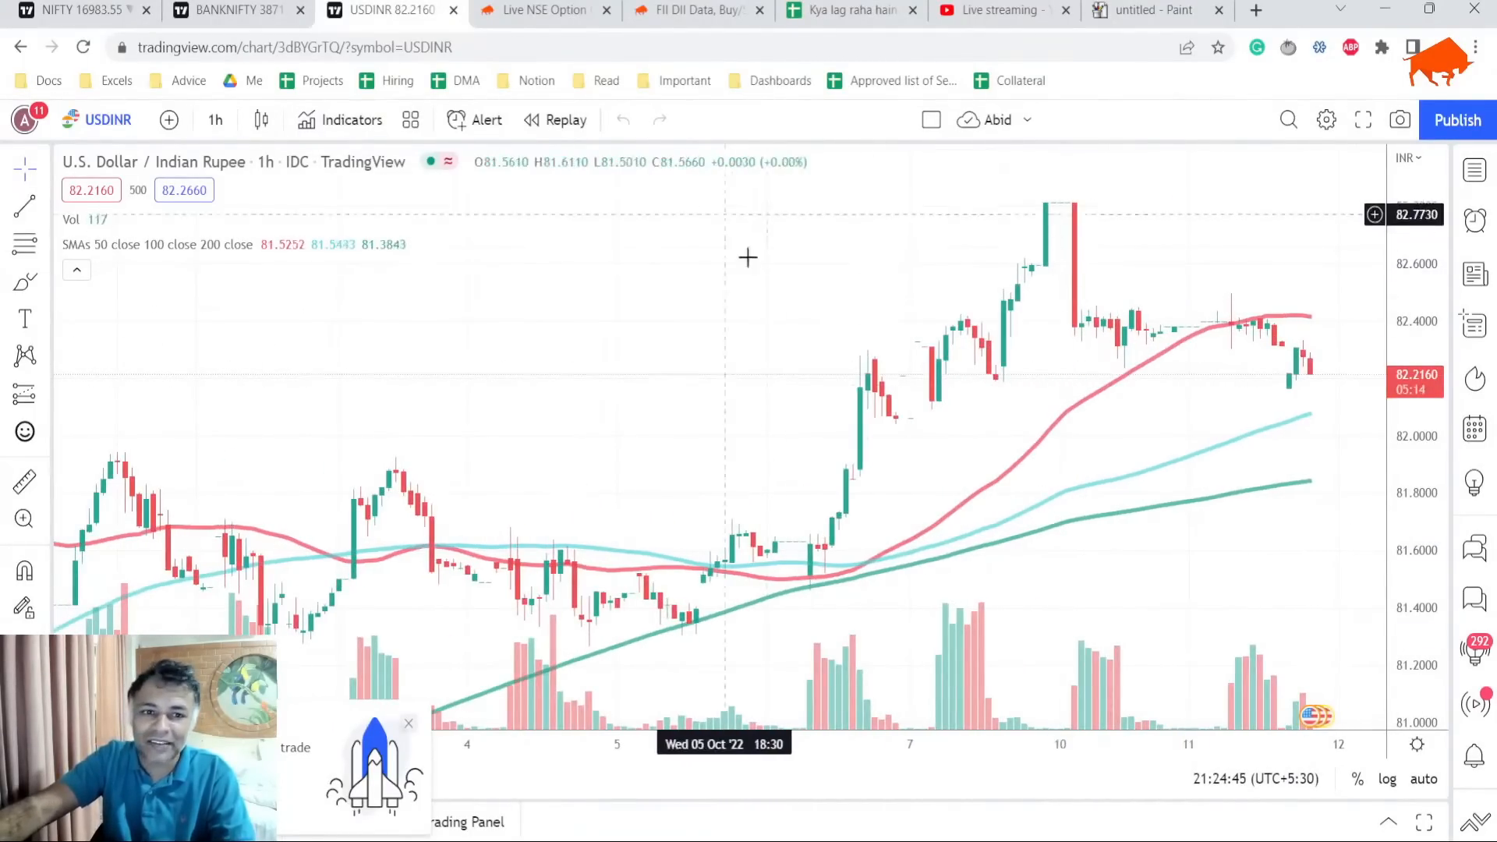
# Study USDINR on daily candles, then switch to the Nifty 50 chart.
pyautogui.click(214, 121)
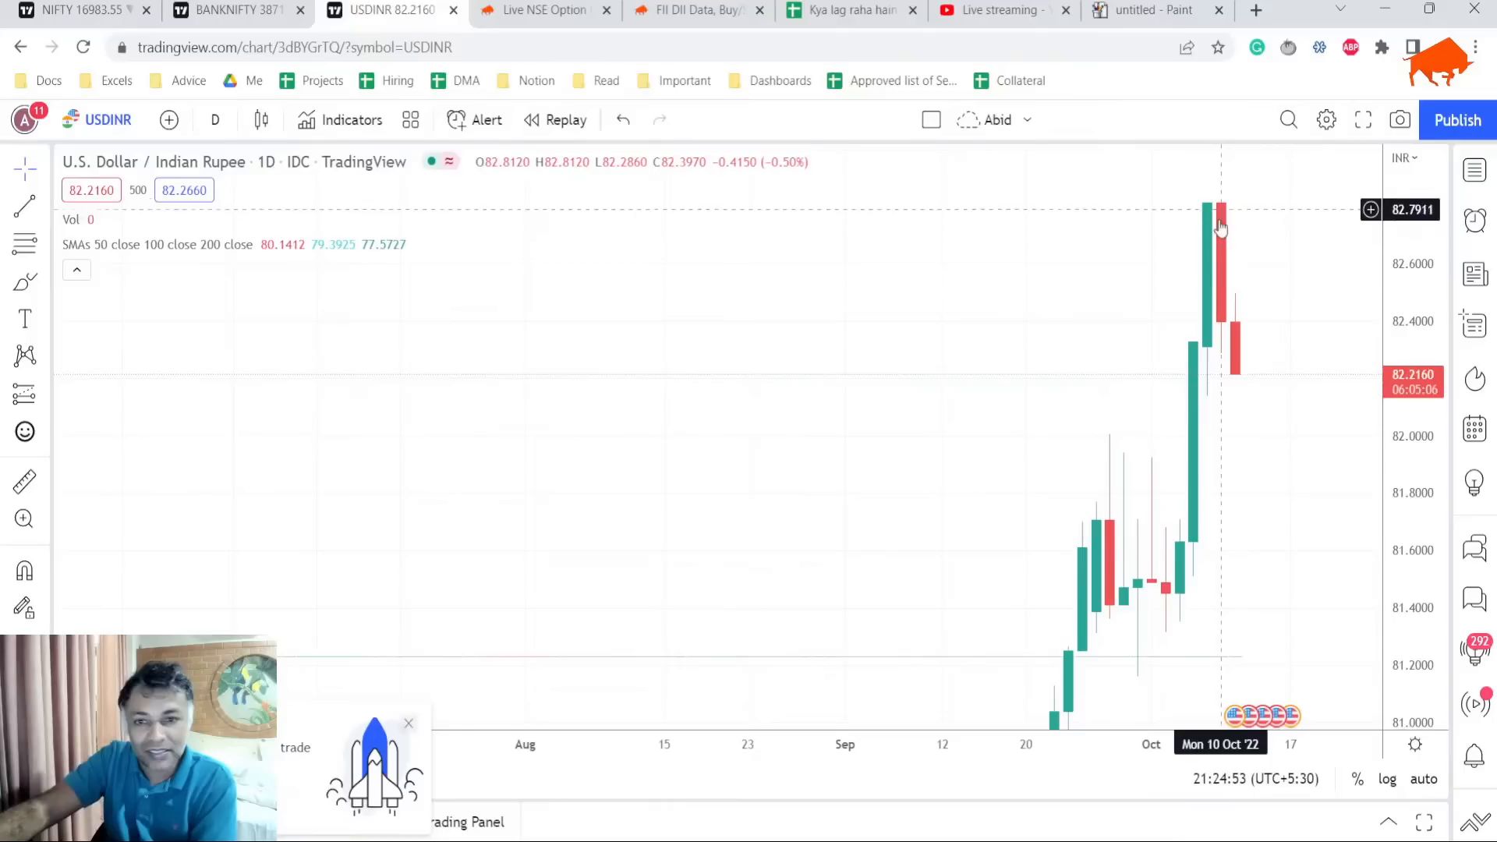
pyautogui.moveTo(1218, 210)
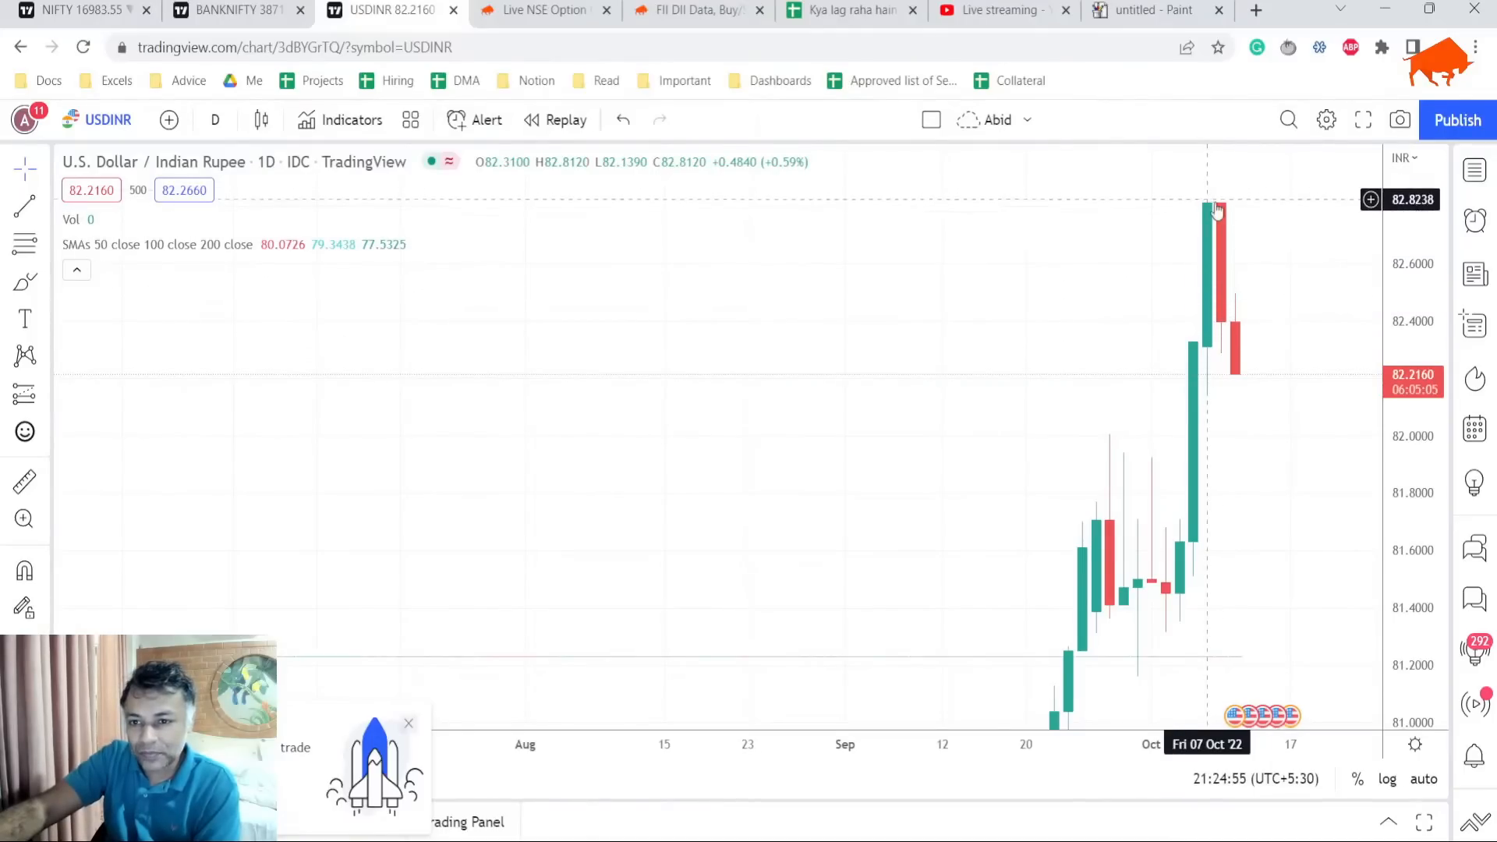
pyautogui.moveTo(1218, 321)
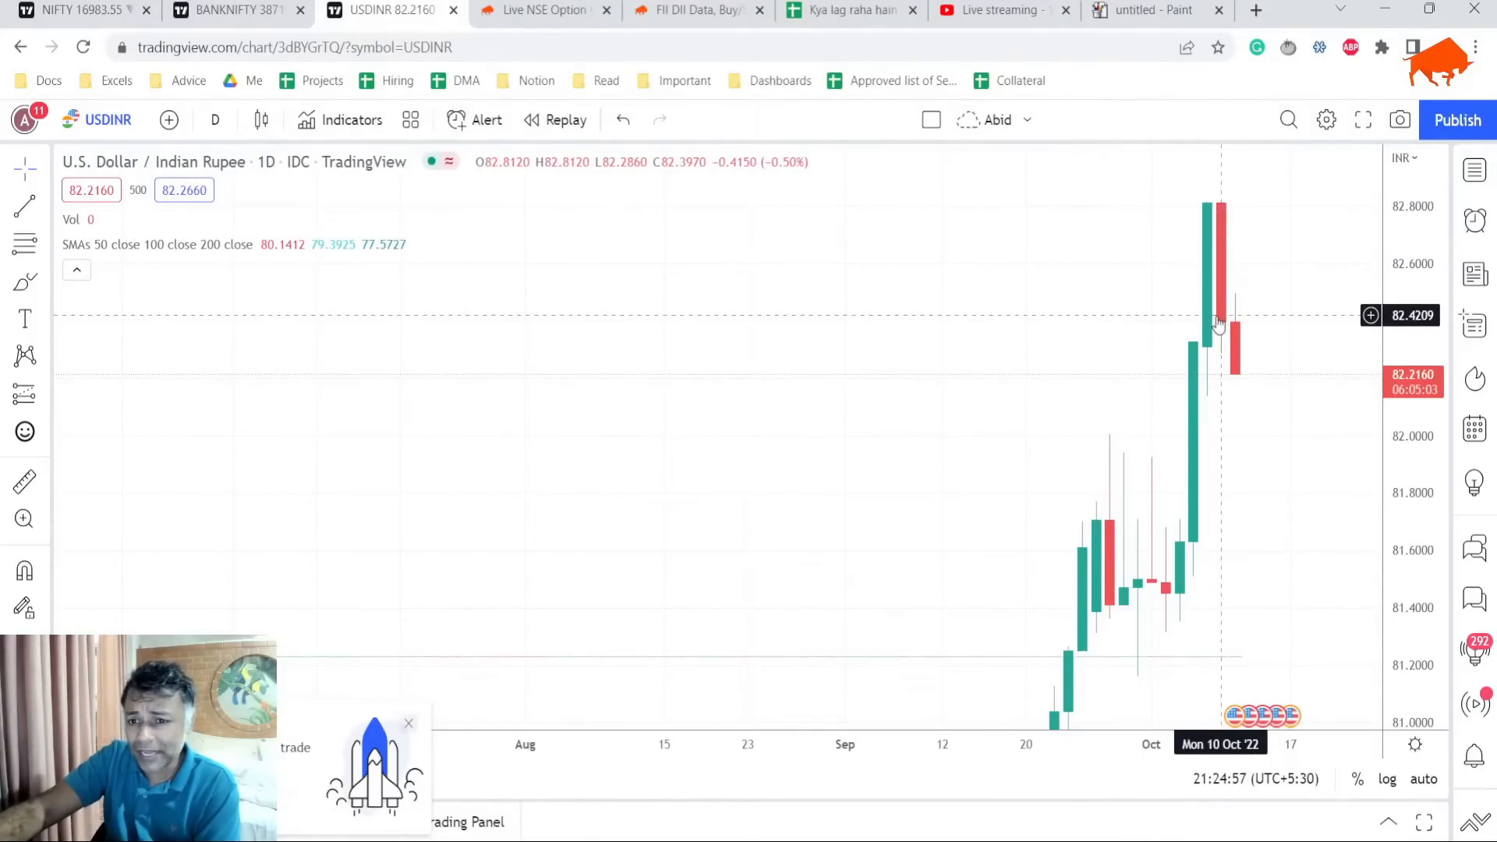
pyautogui.moveTo(1079, 439)
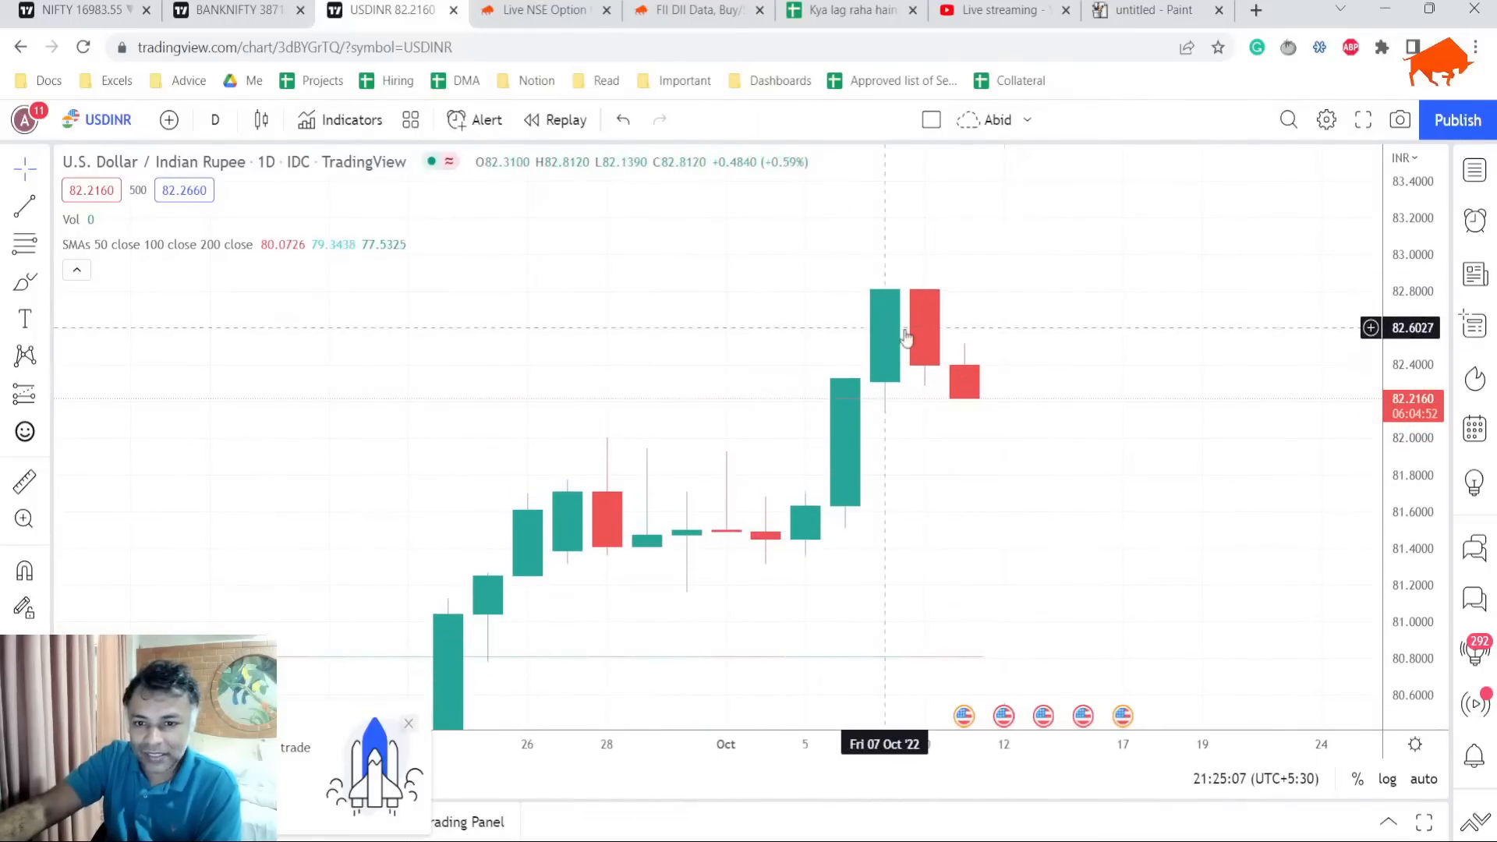
pyautogui.moveTo(886, 468)
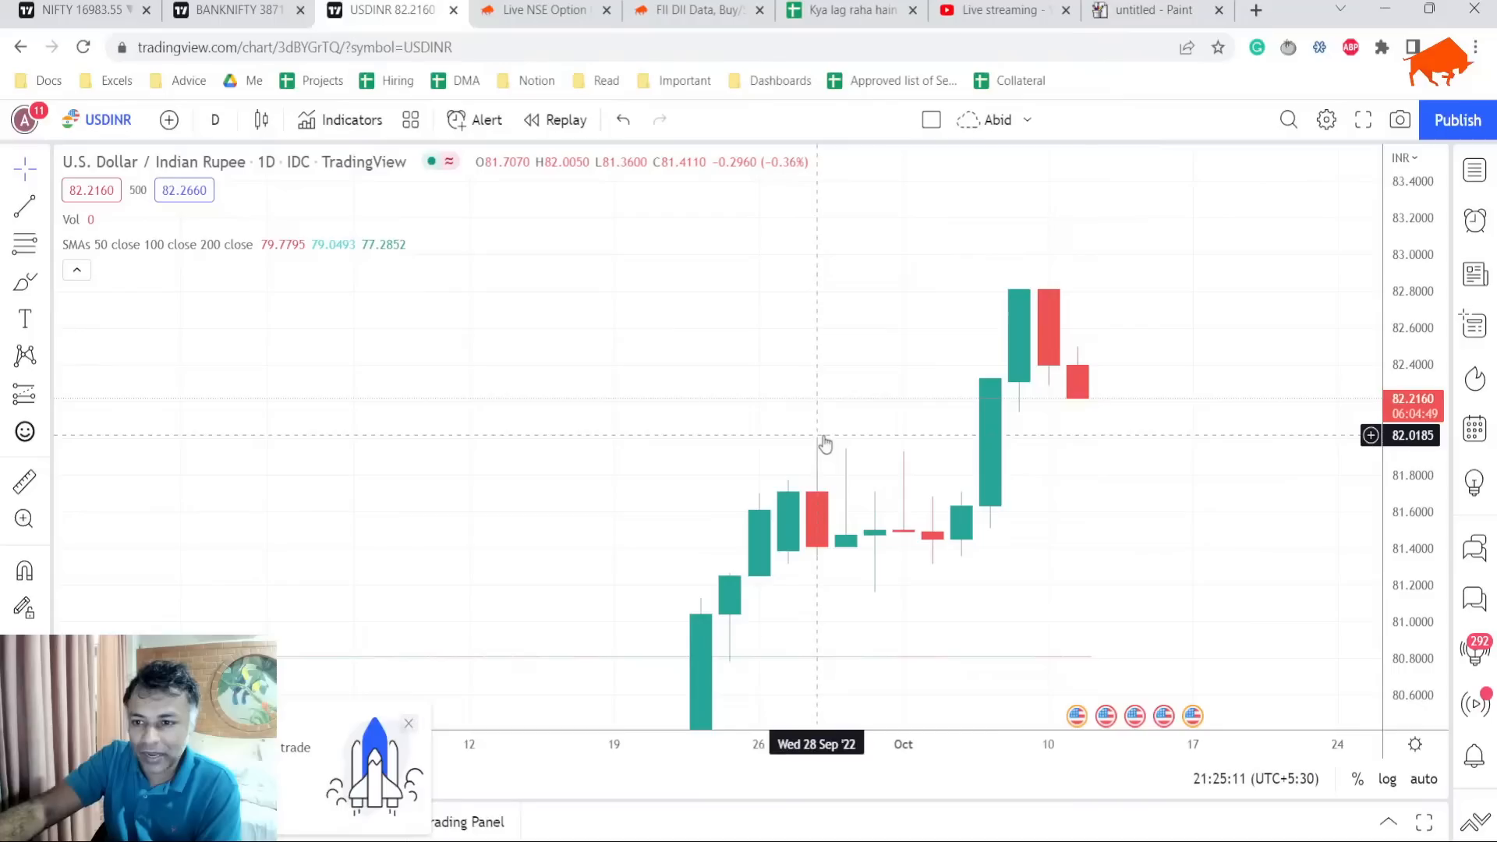
pyautogui.moveTo(1017, 391)
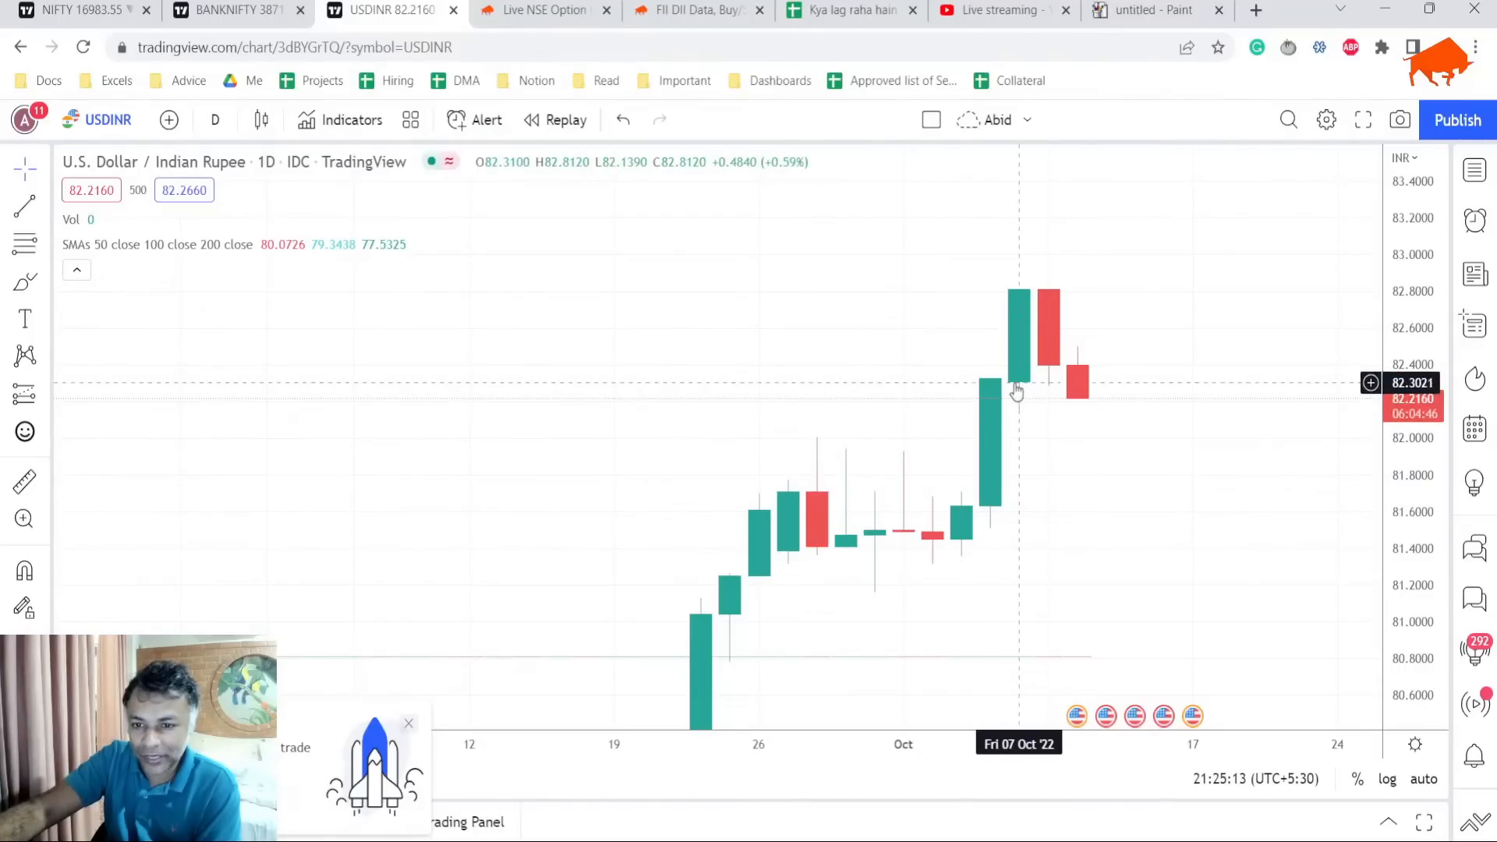
pyautogui.moveTo(1079, 390)
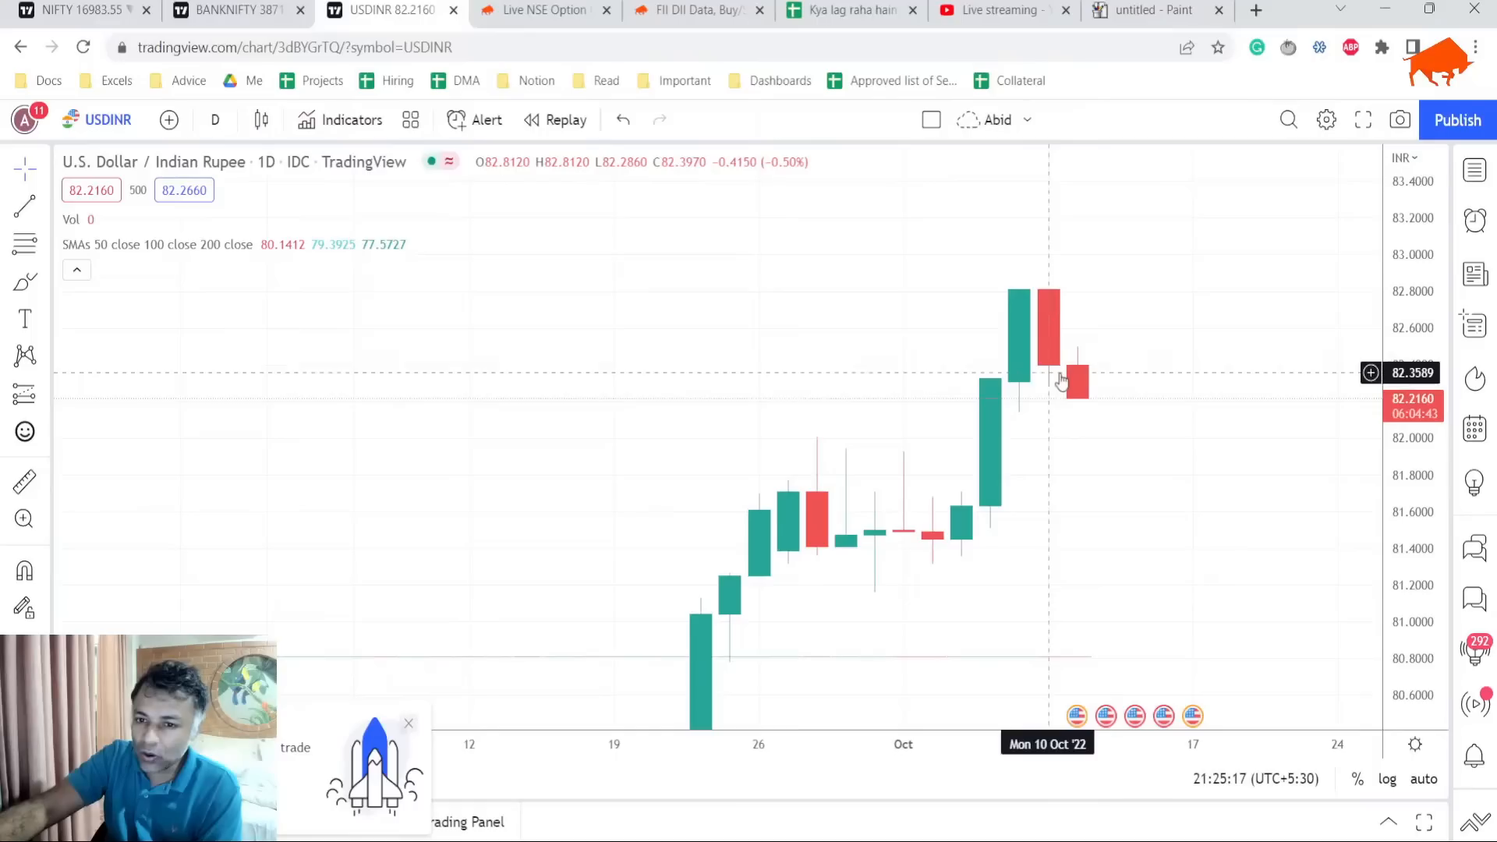
pyautogui.moveTo(1080, 409)
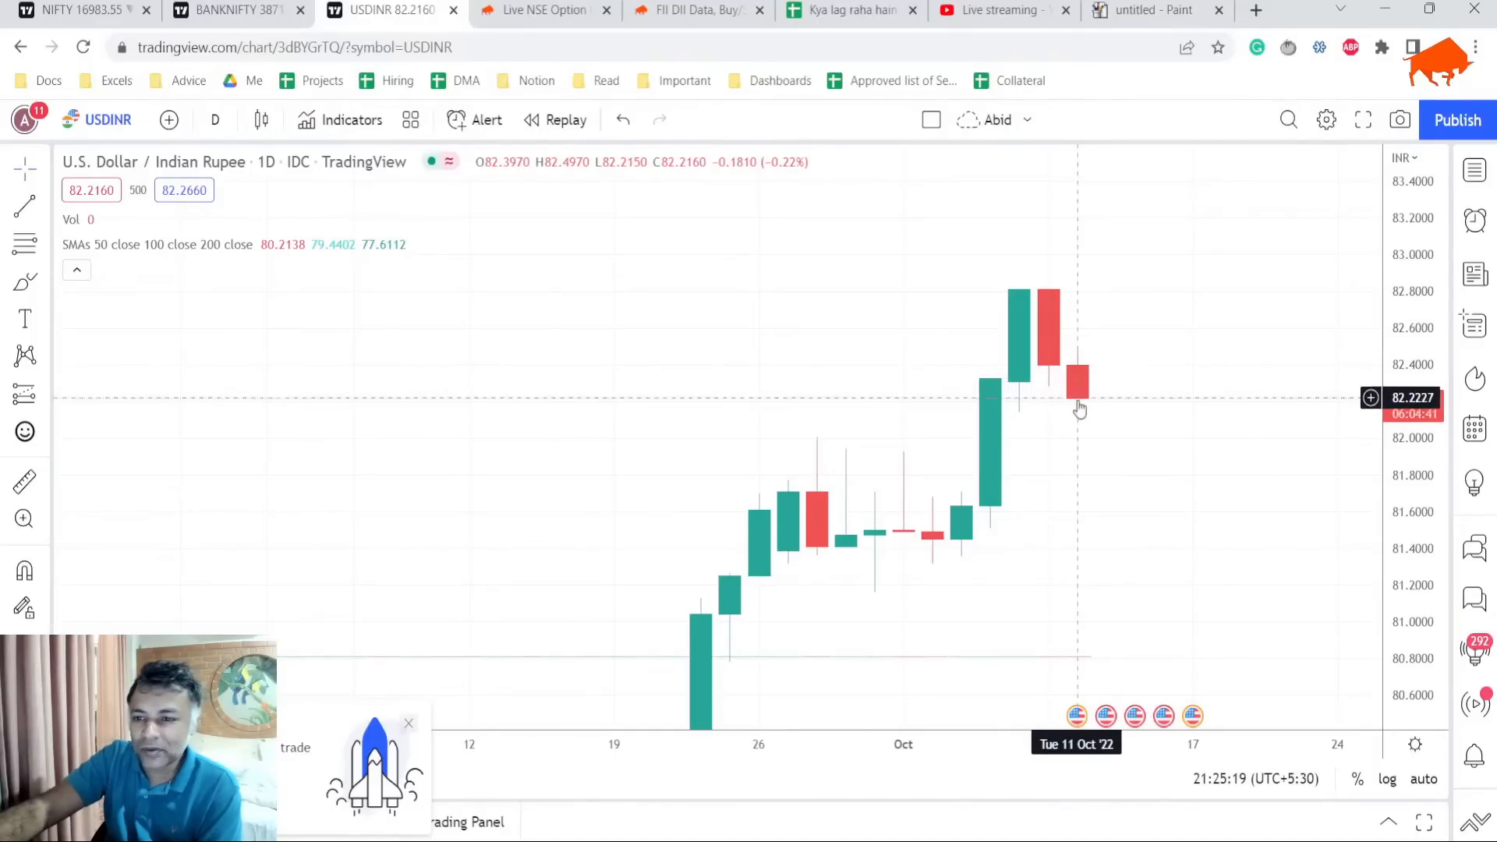
pyautogui.moveTo(934, 430)
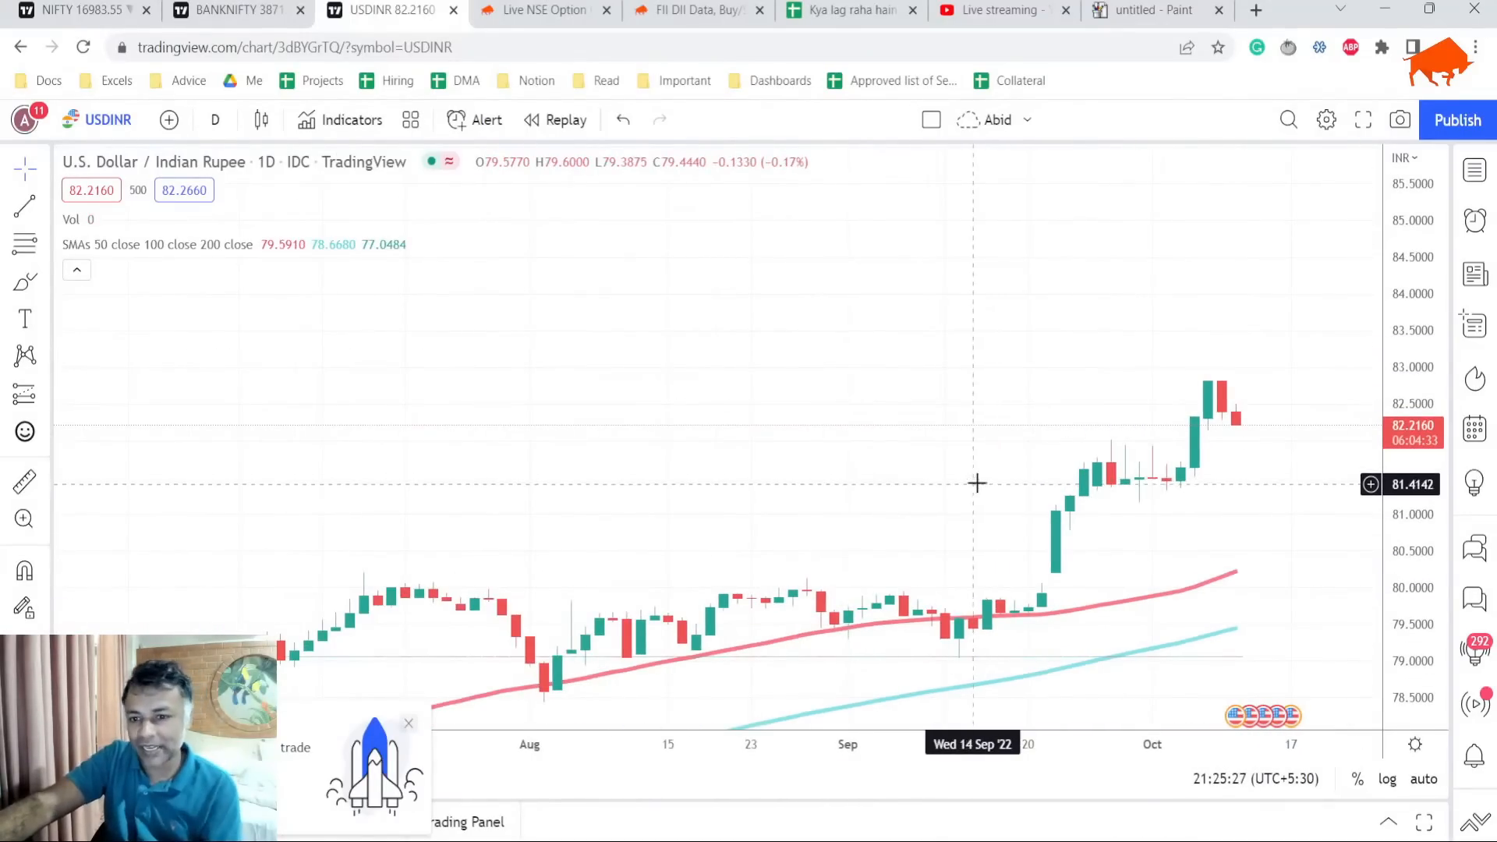
pyautogui.moveTo(964, 508)
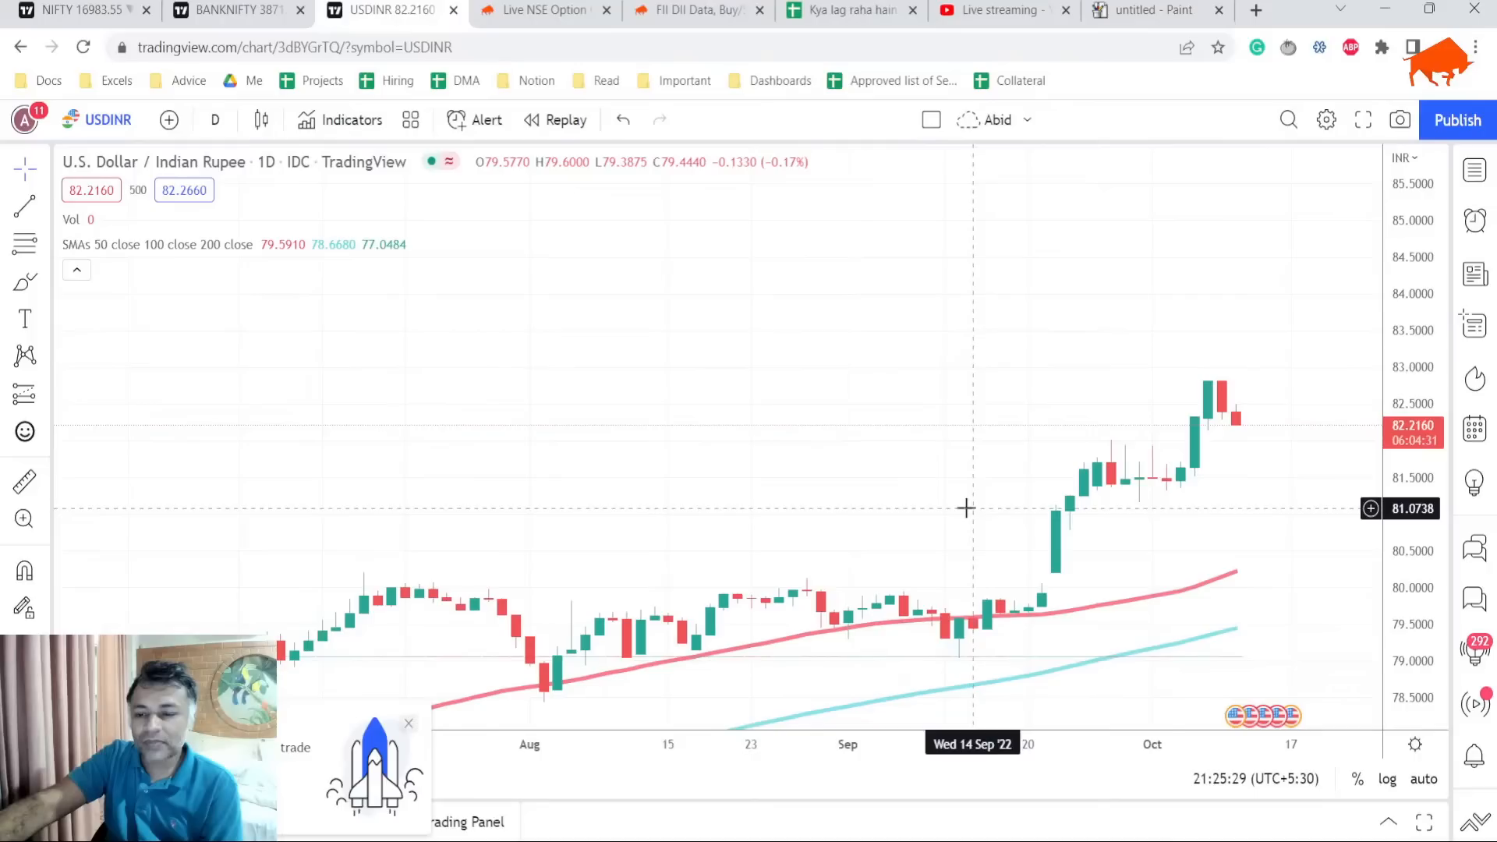
pyautogui.moveTo(1272, 381)
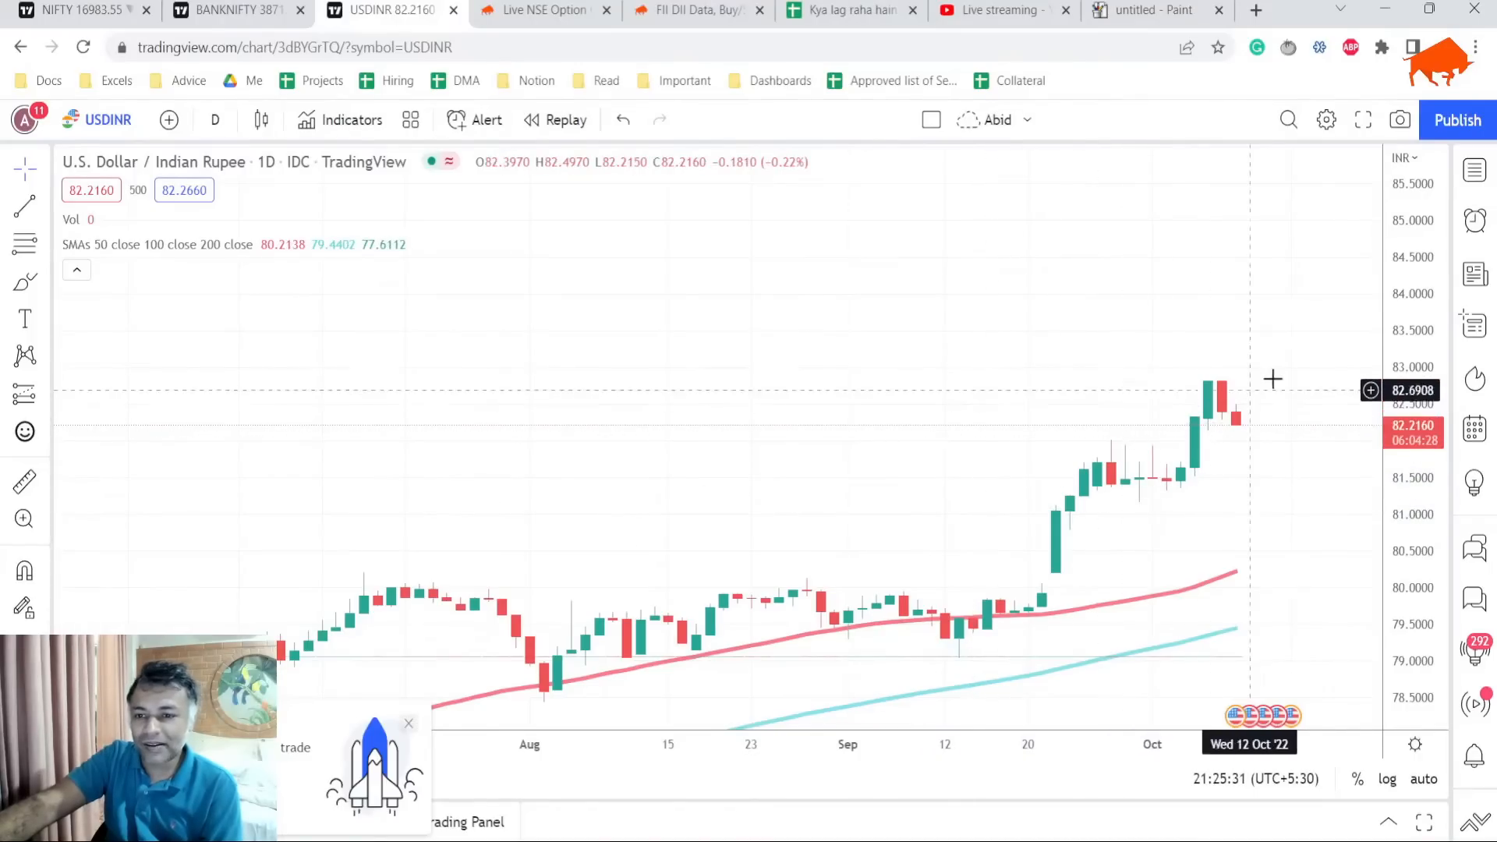
pyautogui.click(76, 10)
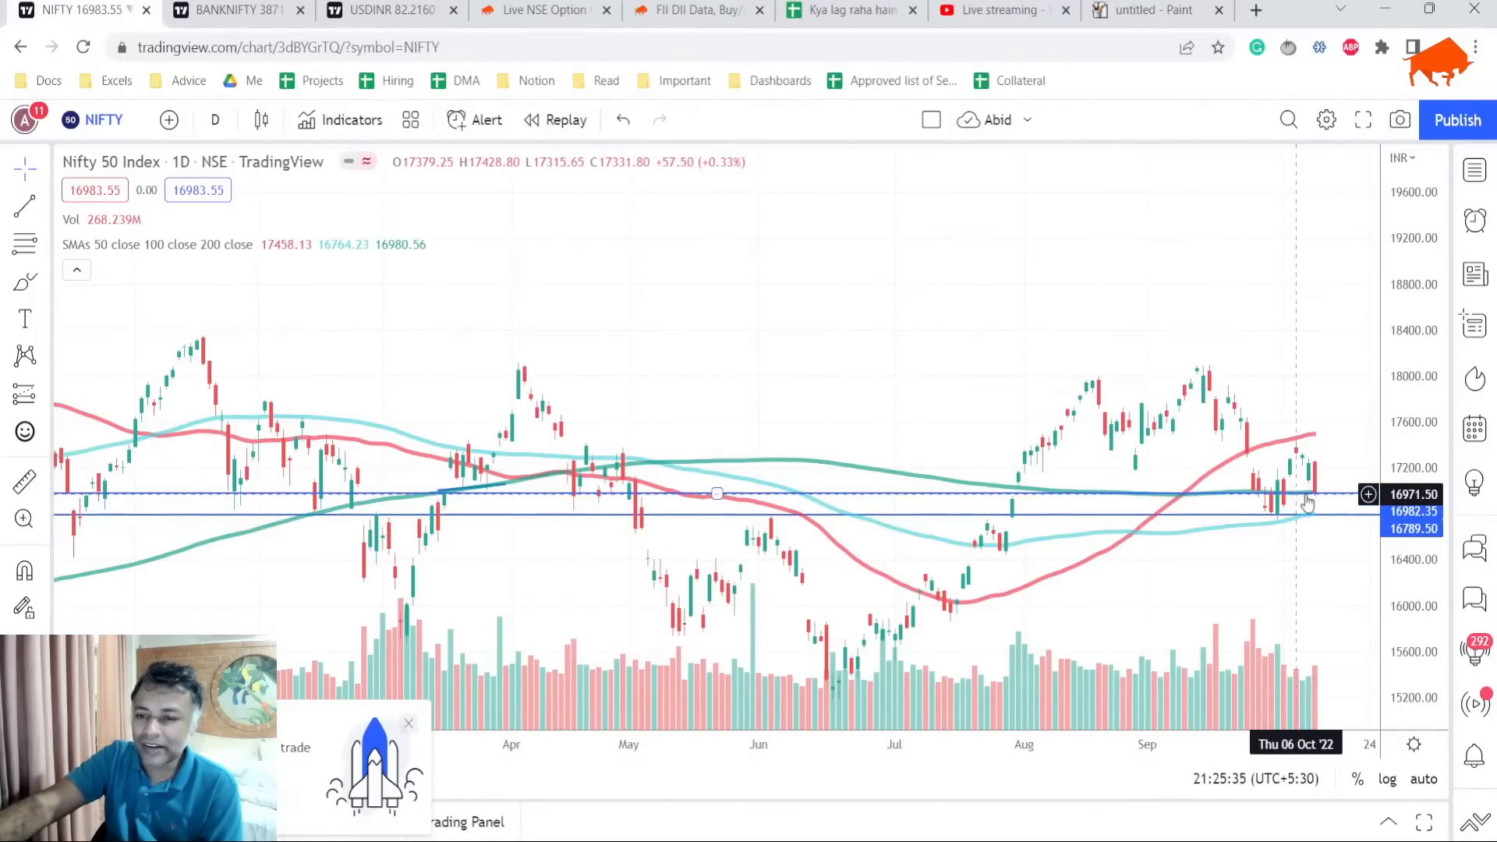
pyautogui.moveTo(1309, 467)
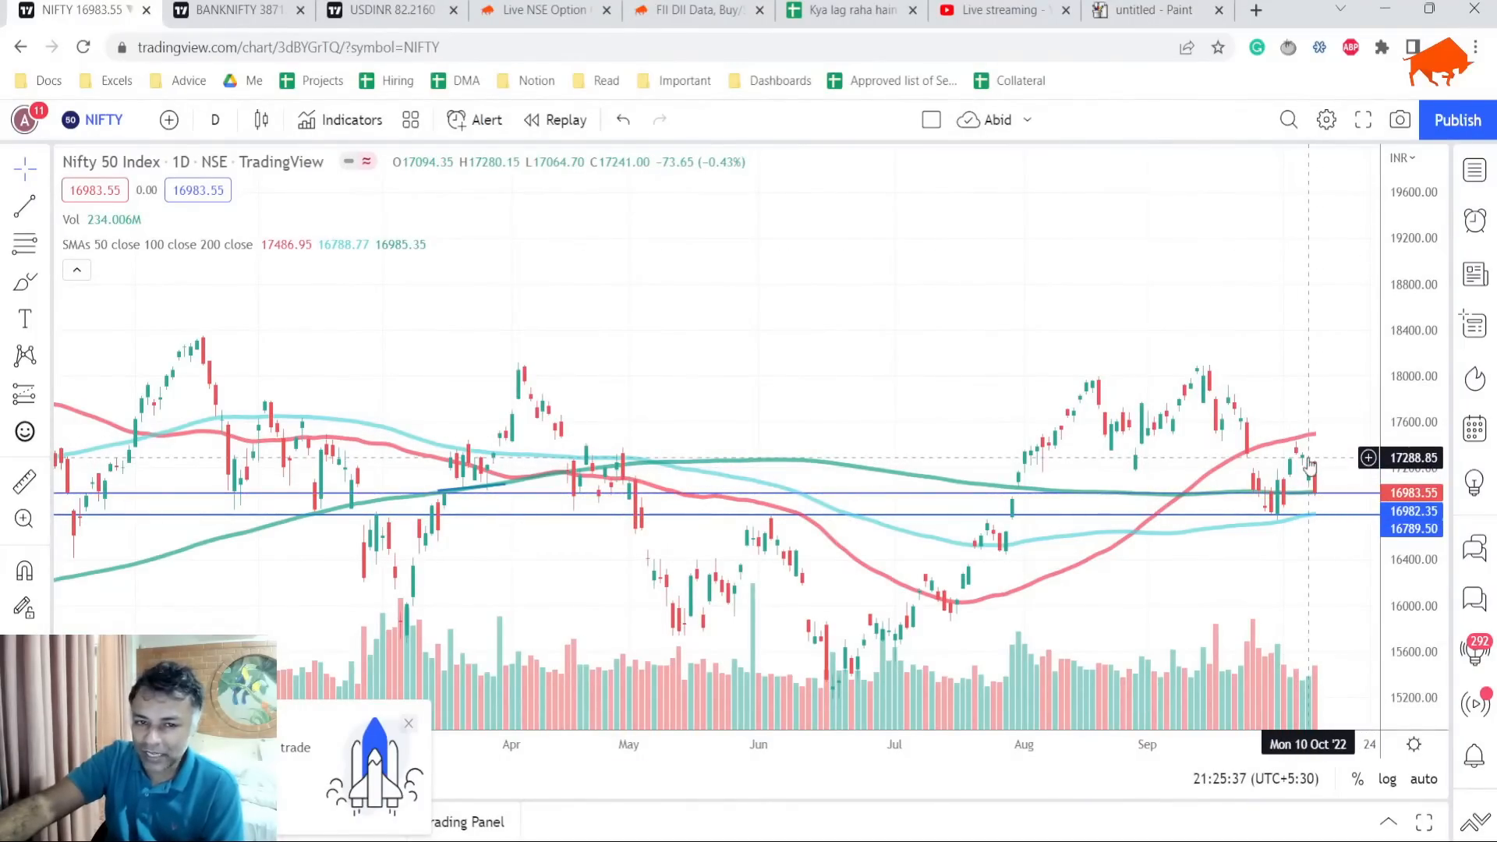
# Compare the Bank Nifty and Nifty 50 daily charts, then show the YouTube live-stream studio.
pyautogui.click(229, 11)
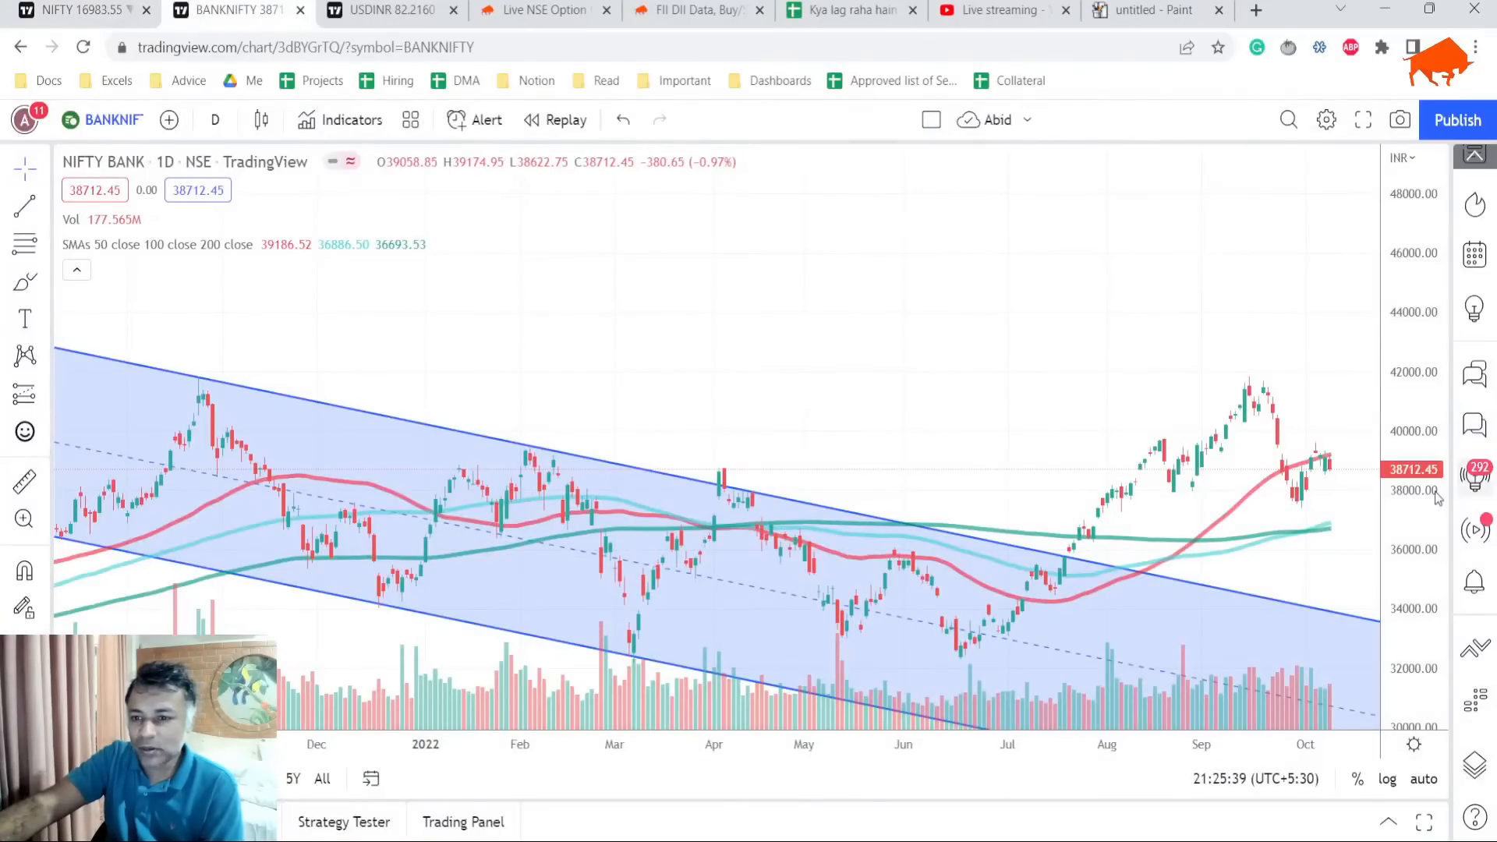
pyautogui.moveTo(1327, 469)
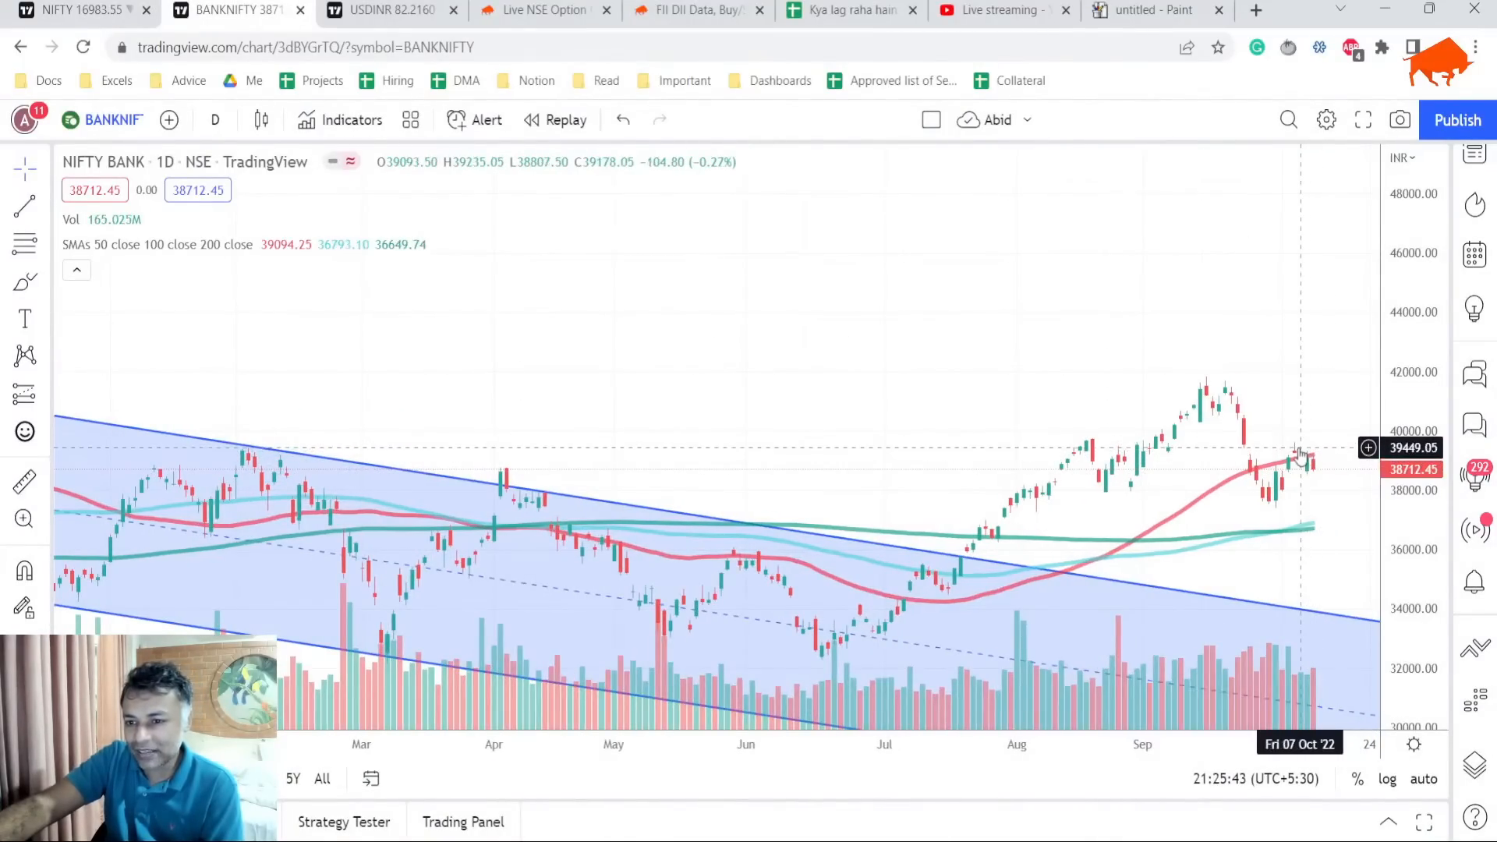
pyautogui.moveTo(1309, 496)
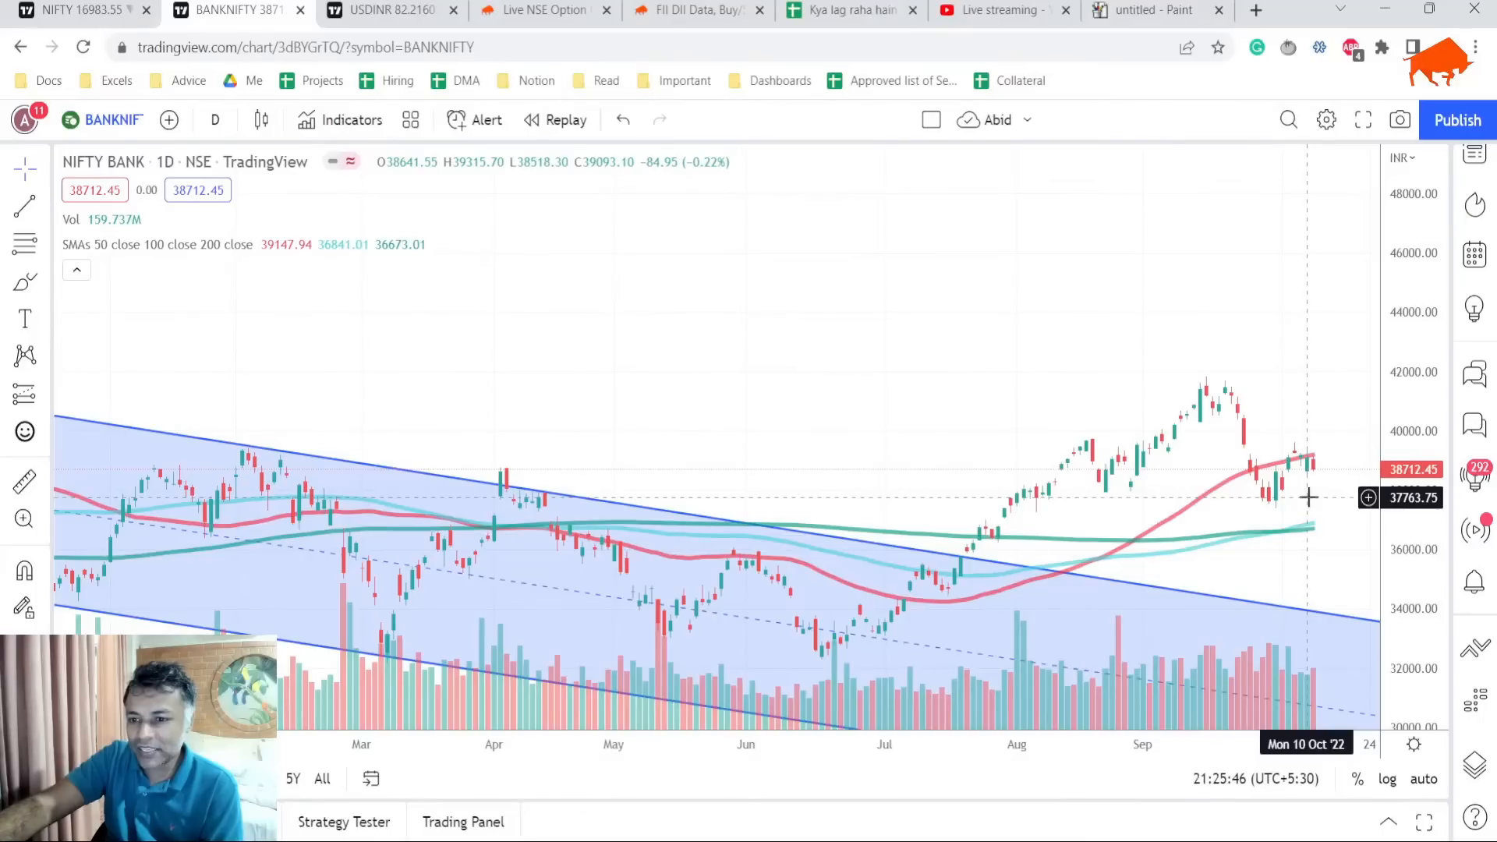
pyautogui.moveTo(1309, 504)
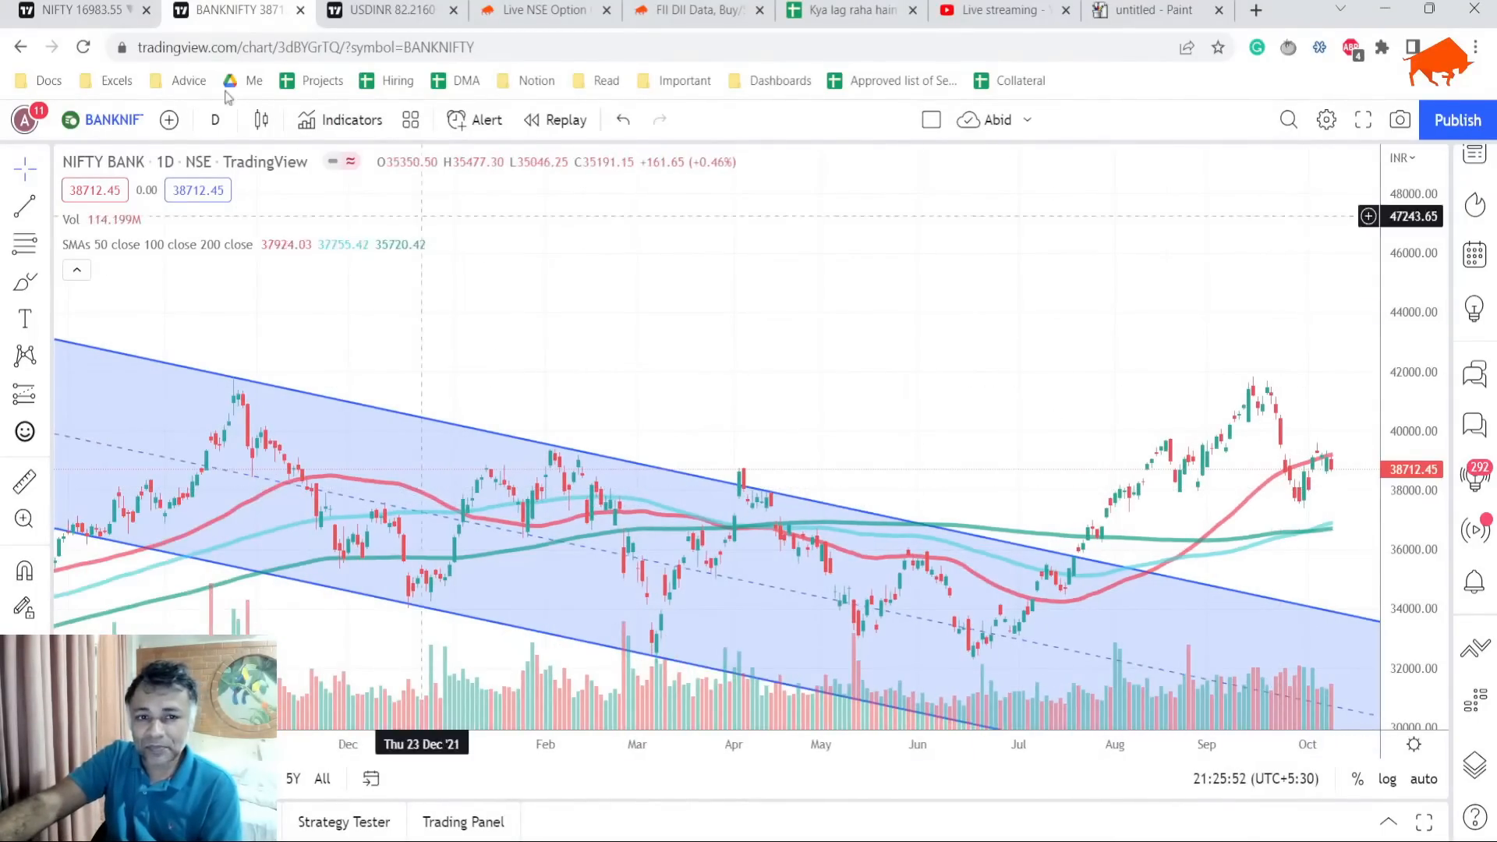
pyautogui.click(72, 9)
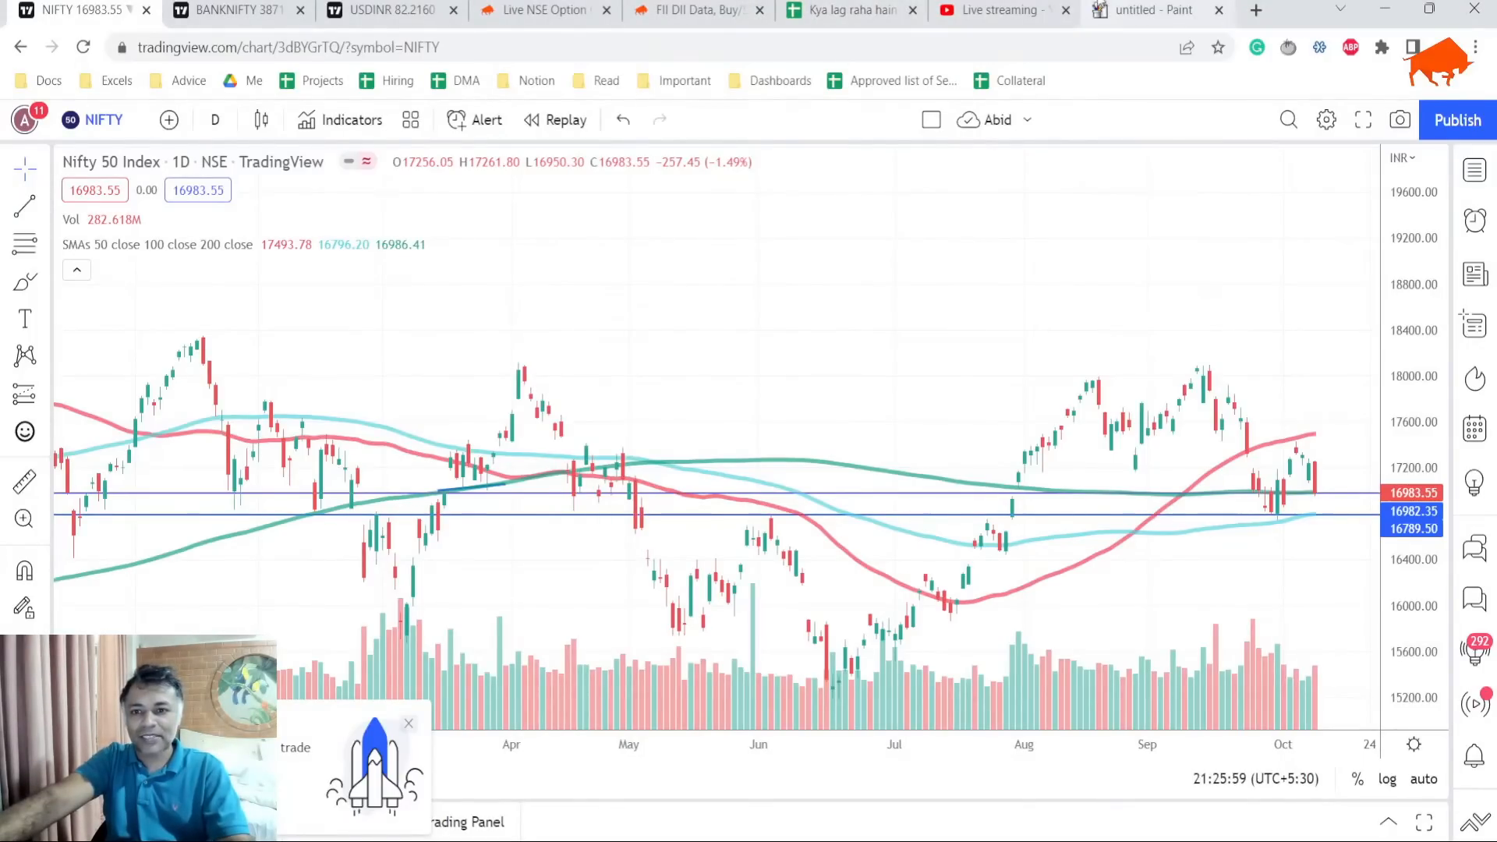
pyautogui.click(997, 10)
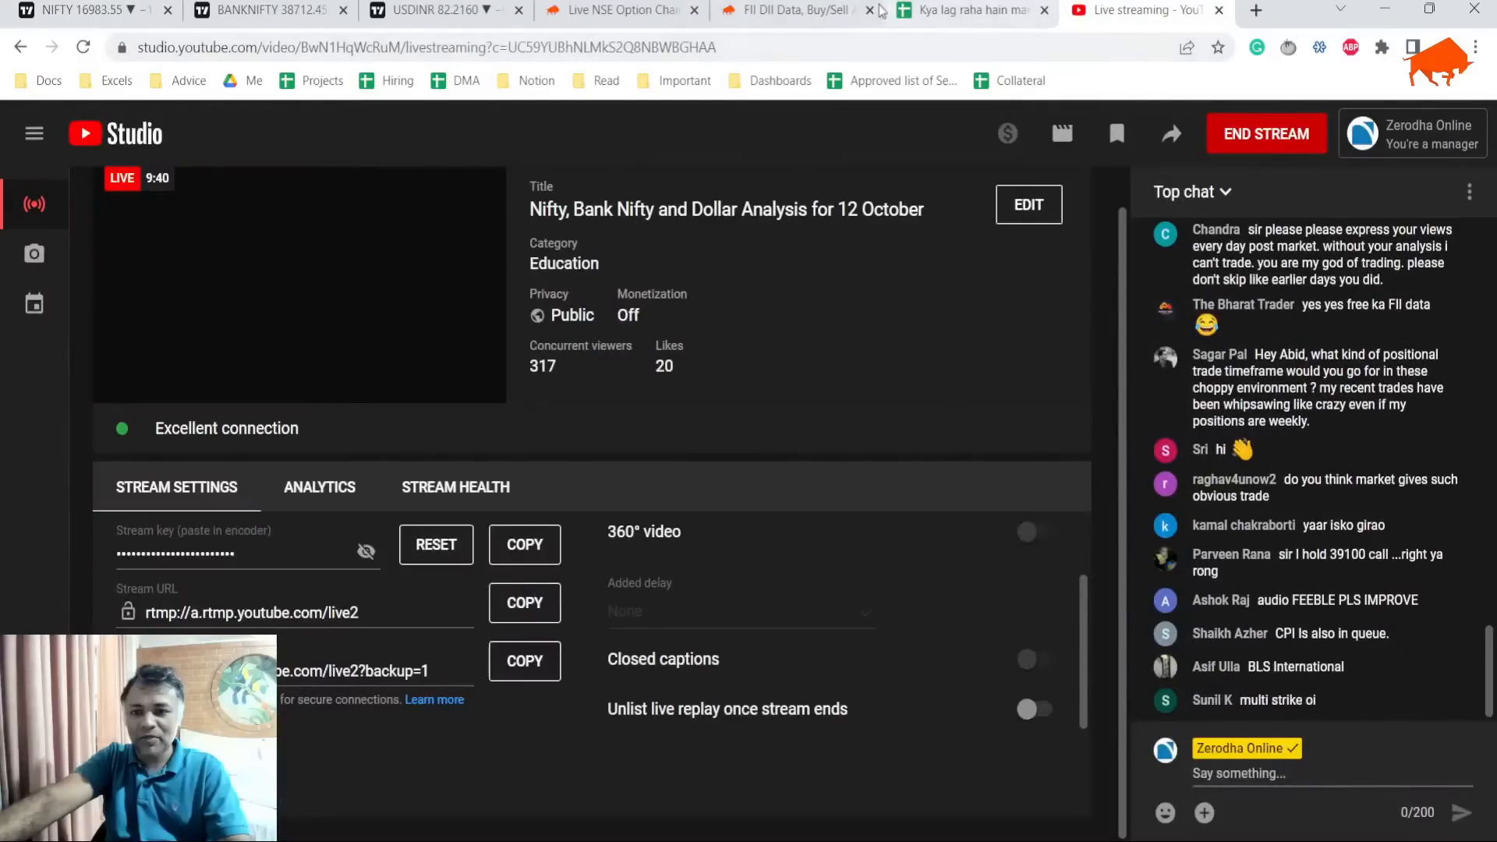